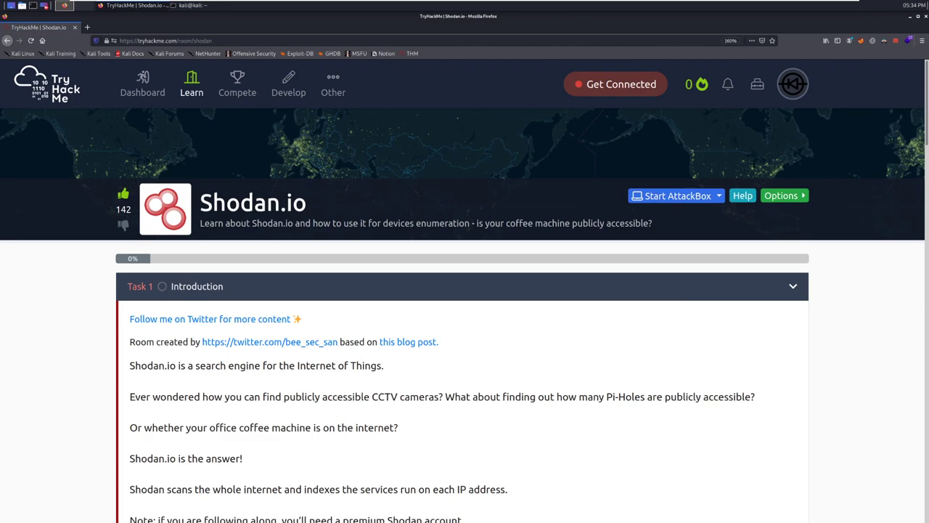
pyautogui.moveTo(816, 324)
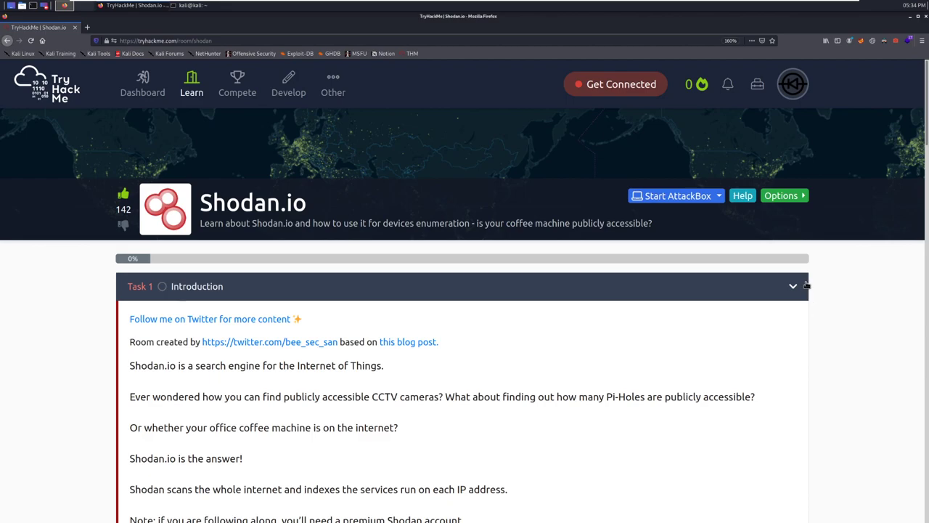
# - Scroll the Shodan.io room past Finding services to the Cloudflare and ASN sections
pyautogui.scroll(-3)
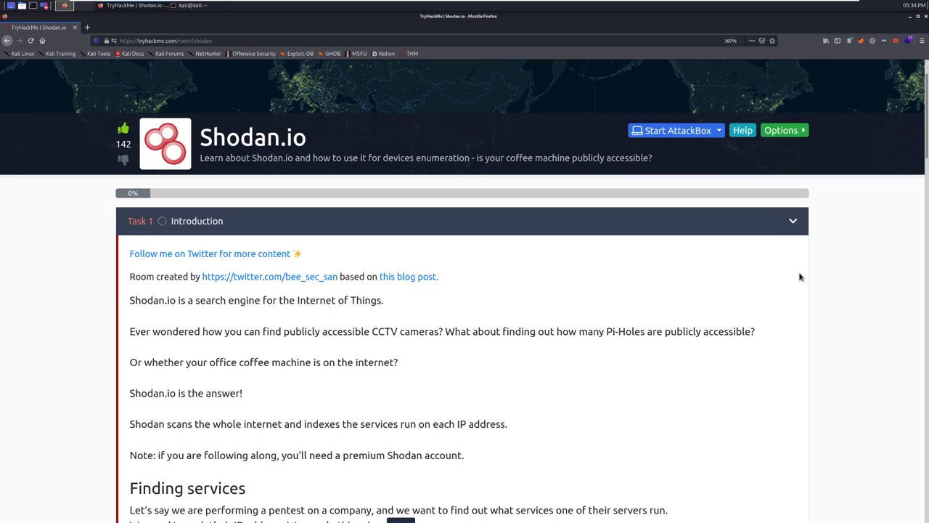
pyautogui.scroll(-3)
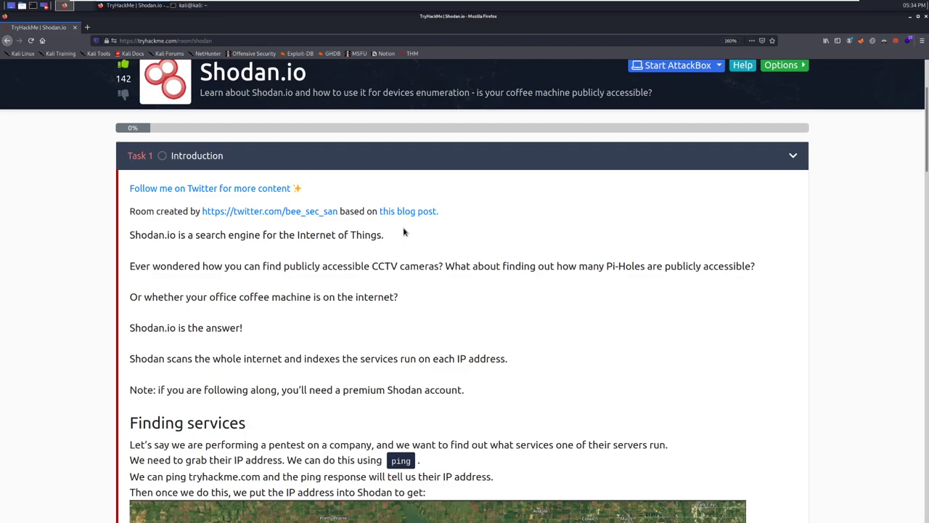
pyautogui.moveTo(408, 231)
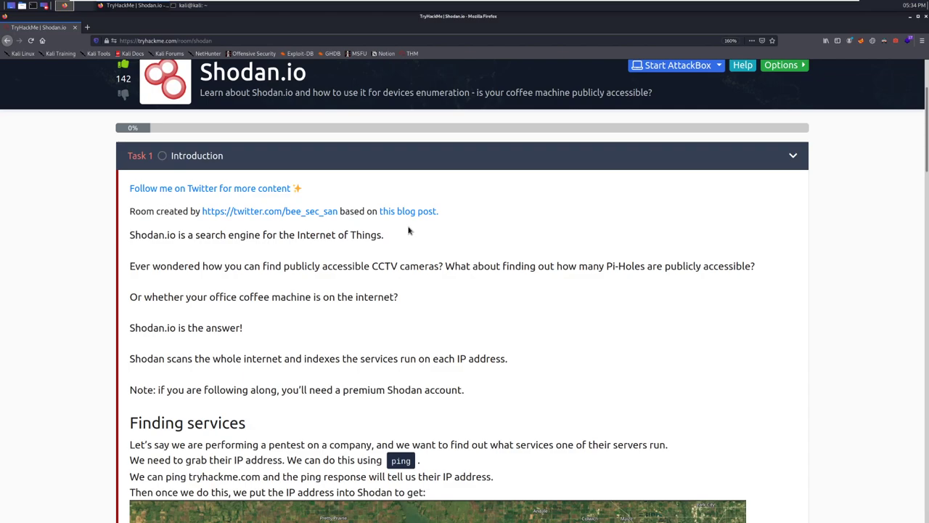
pyautogui.moveTo(427, 230)
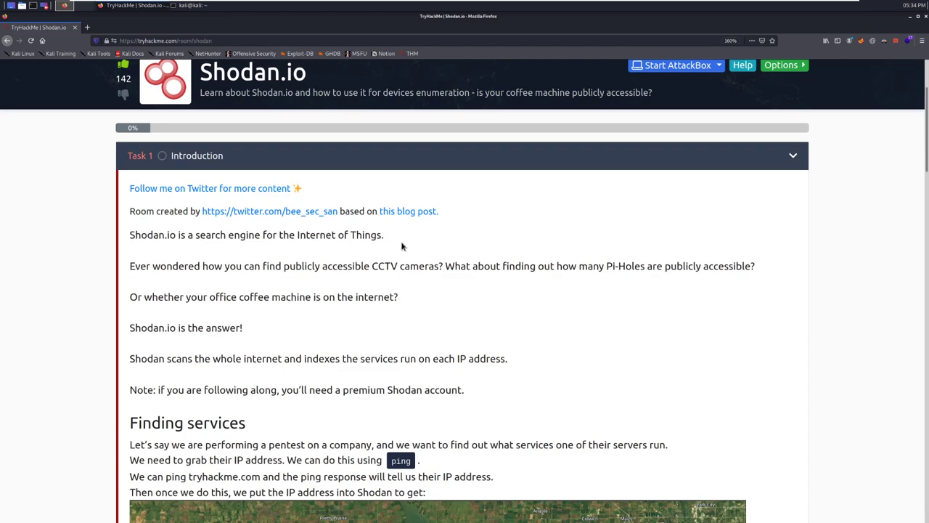
pyautogui.scroll(-3)
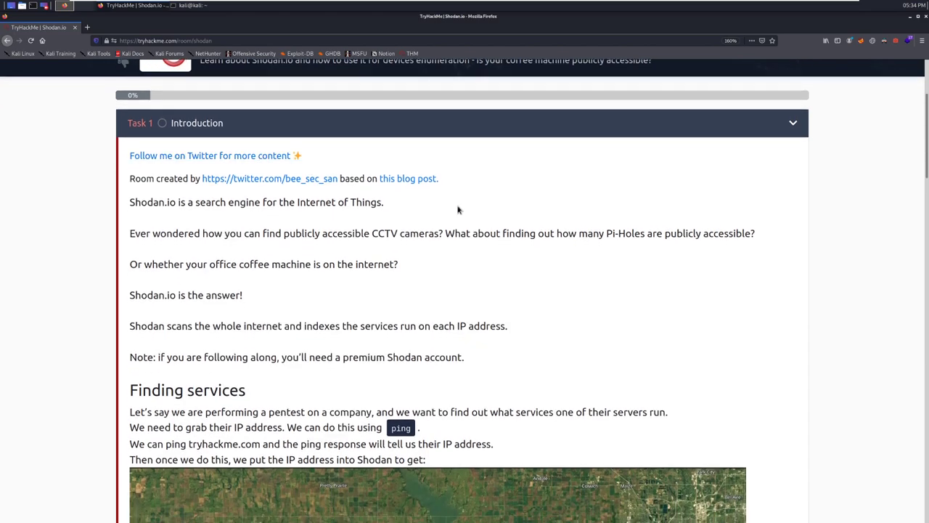
pyautogui.moveTo(408, 178)
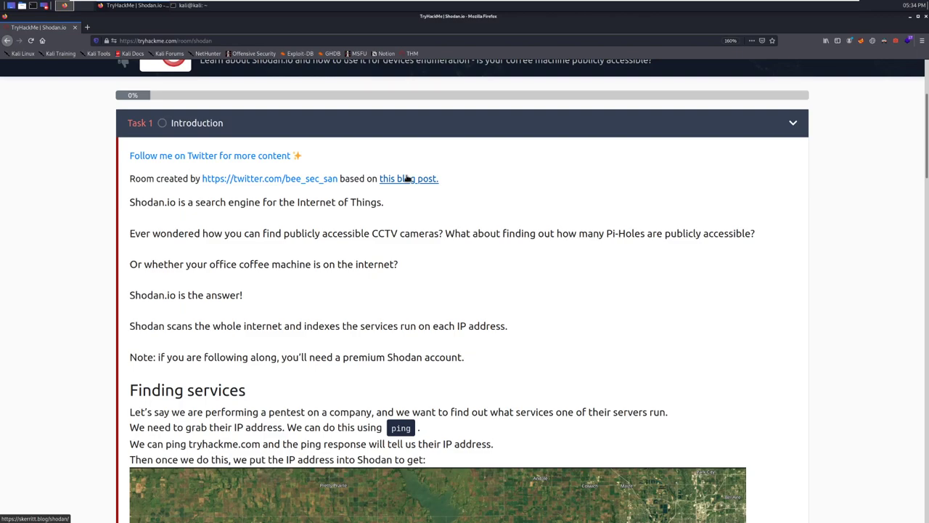
pyautogui.scroll(-3)
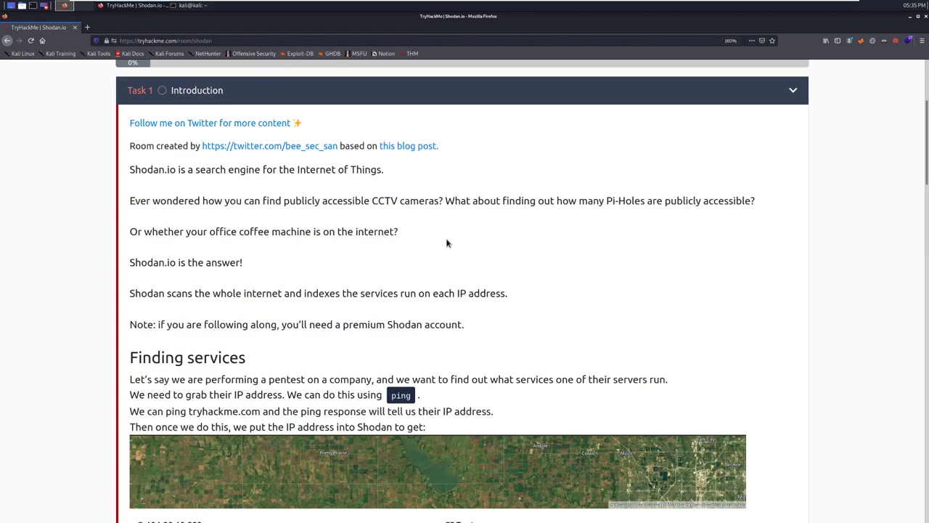
pyautogui.scroll(-3)
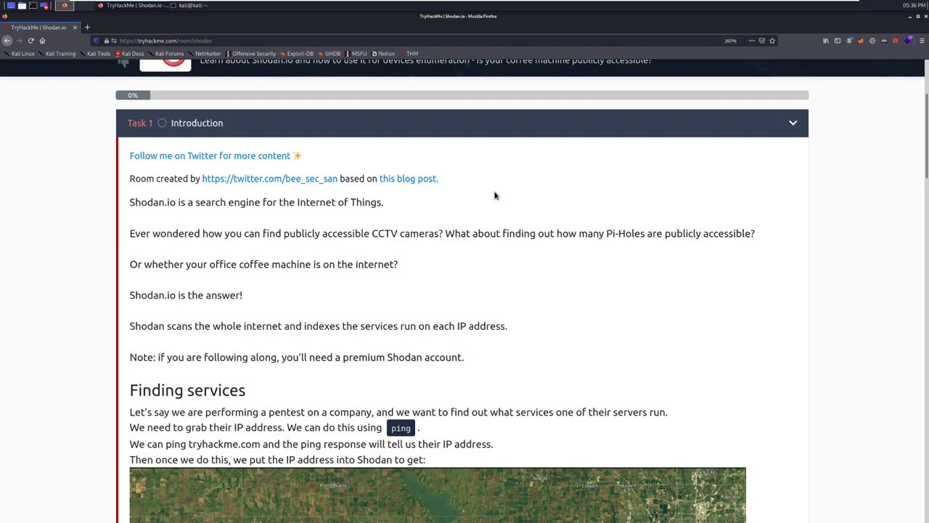
pyautogui.moveTo(508, 186)
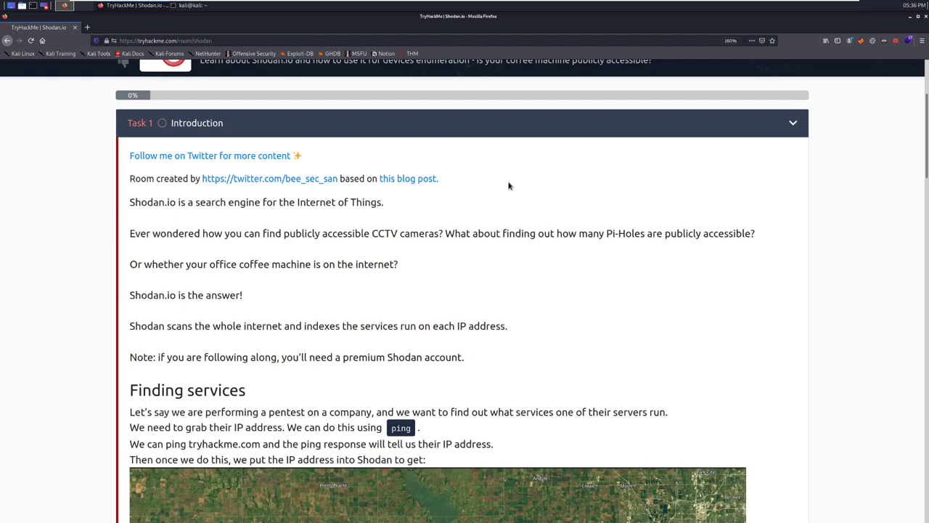
pyautogui.moveTo(522, 167)
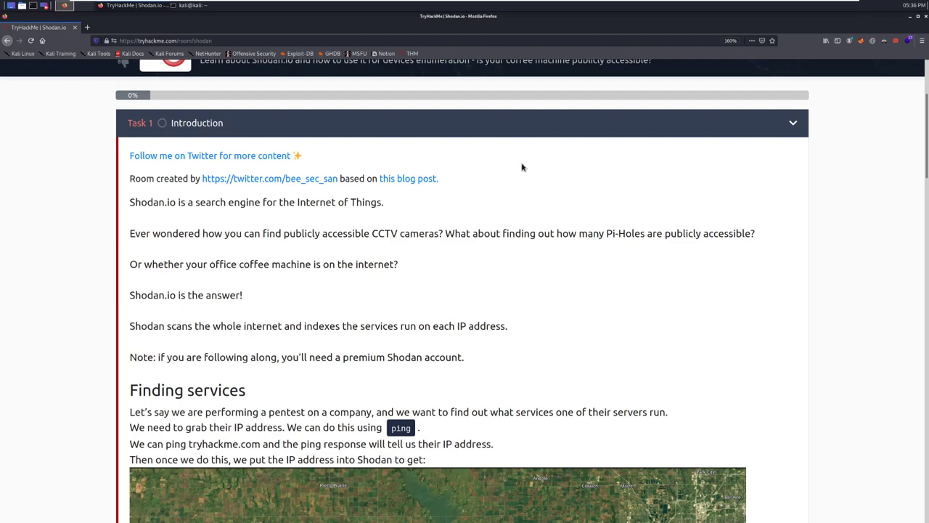
pyautogui.scroll(-3)
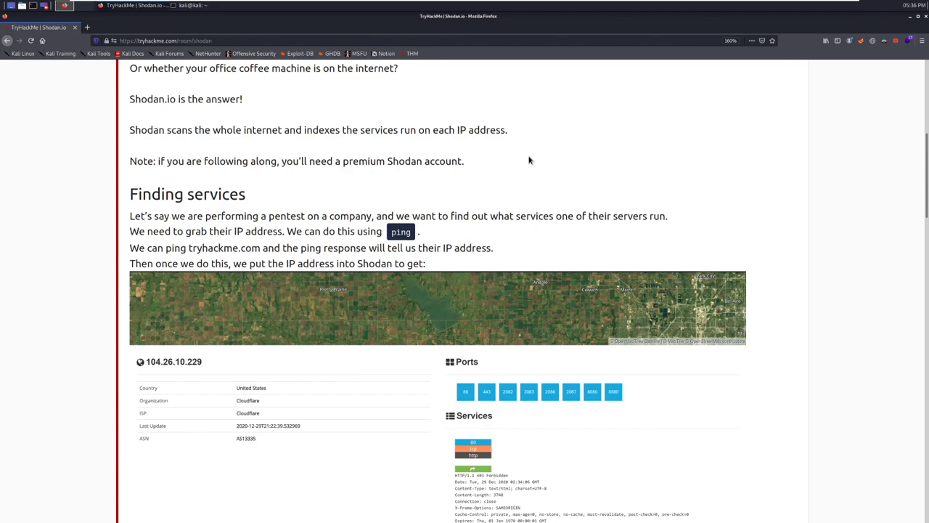
pyautogui.moveTo(529, 166)
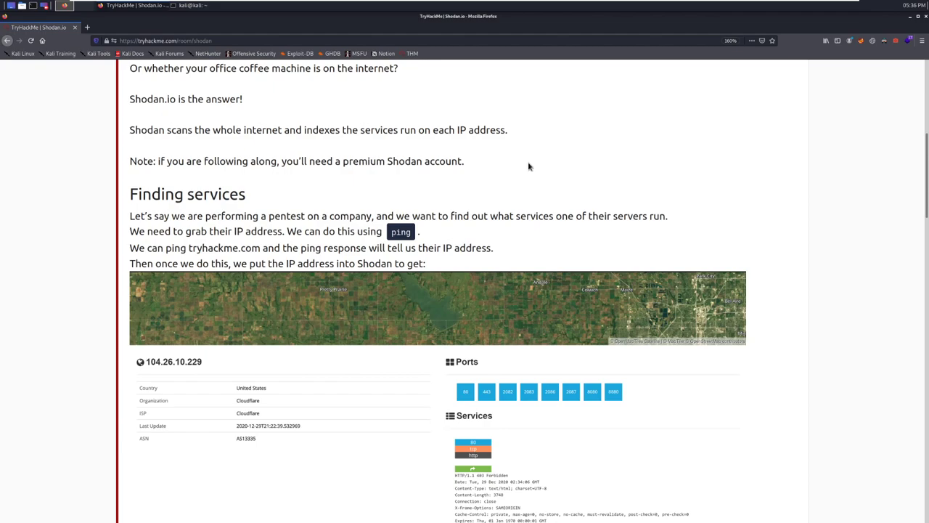
pyautogui.scroll(-3)
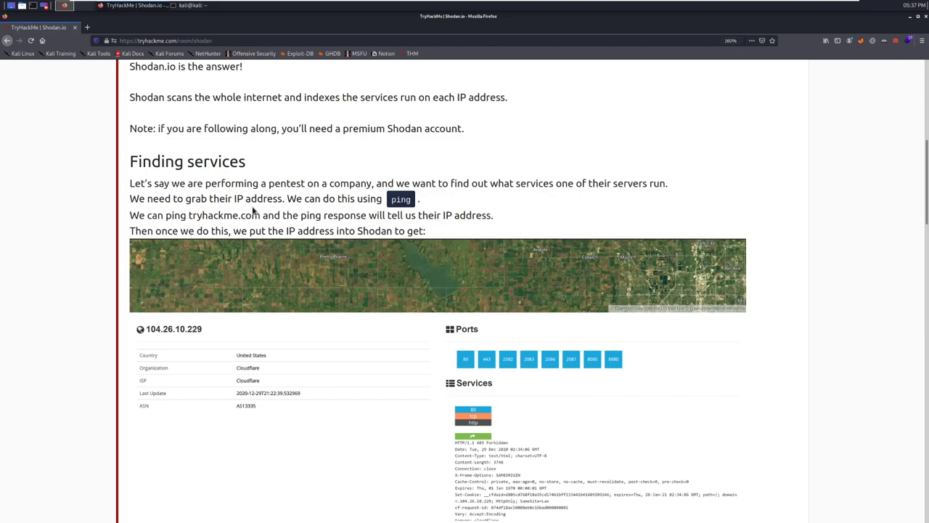
pyautogui.scroll(-3)
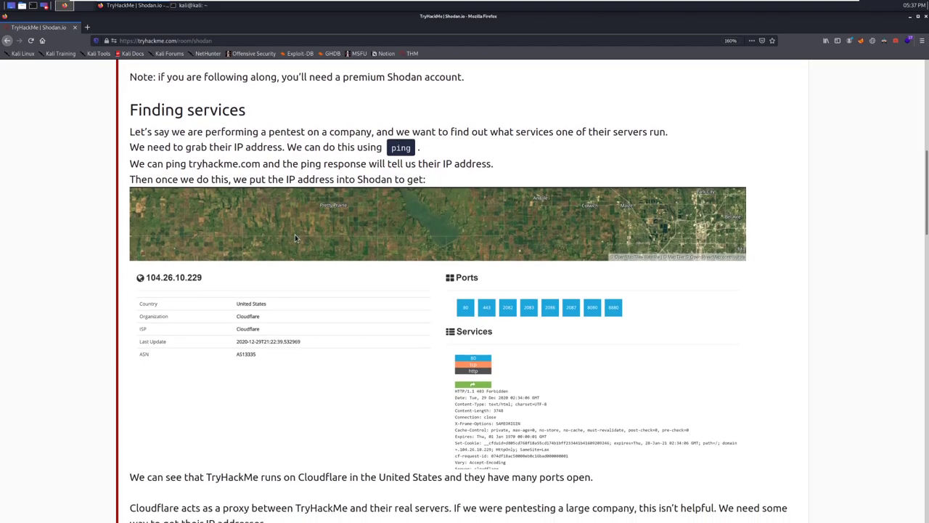
pyautogui.scroll(-3)
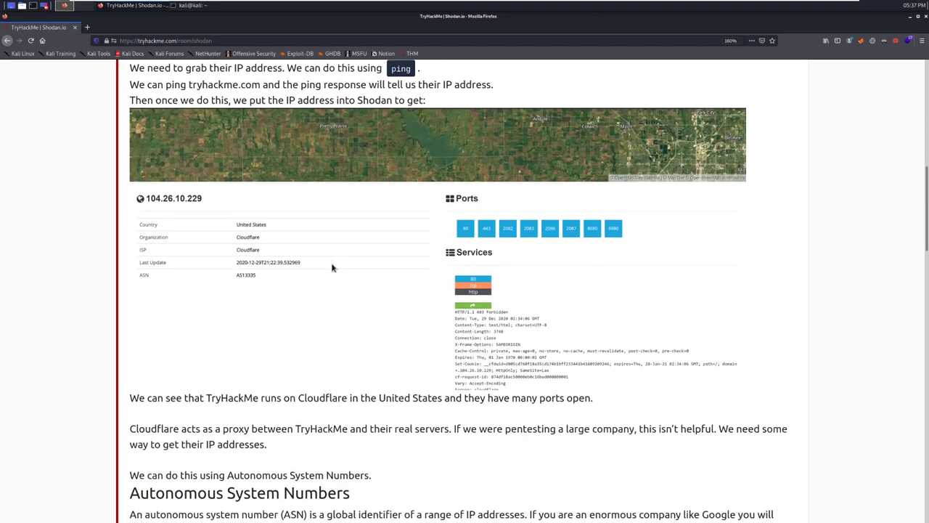
pyautogui.moveTo(378, 326)
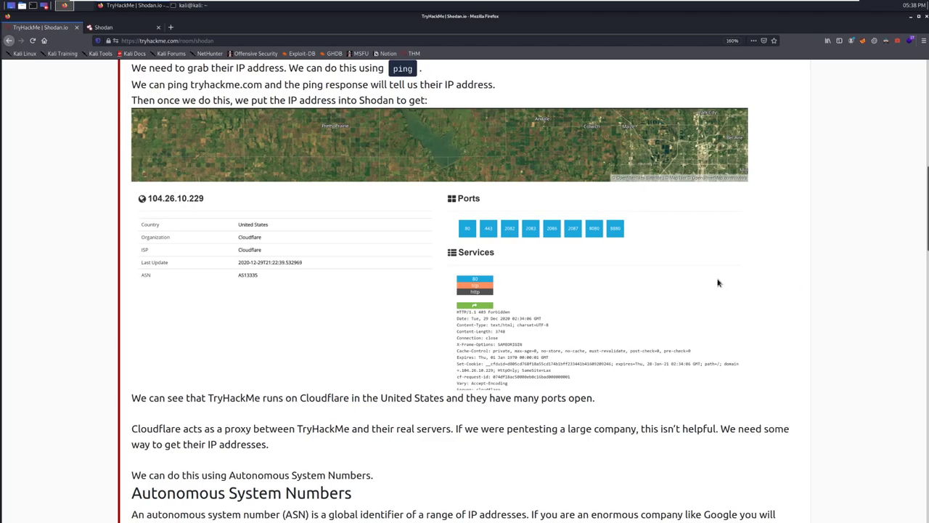
pyautogui.moveTo(452, 242)
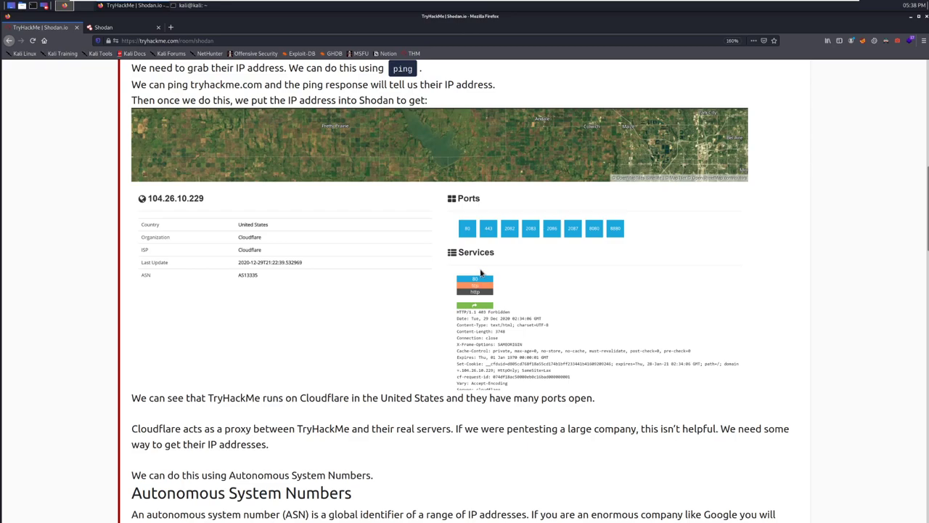
pyautogui.moveTo(477, 272)
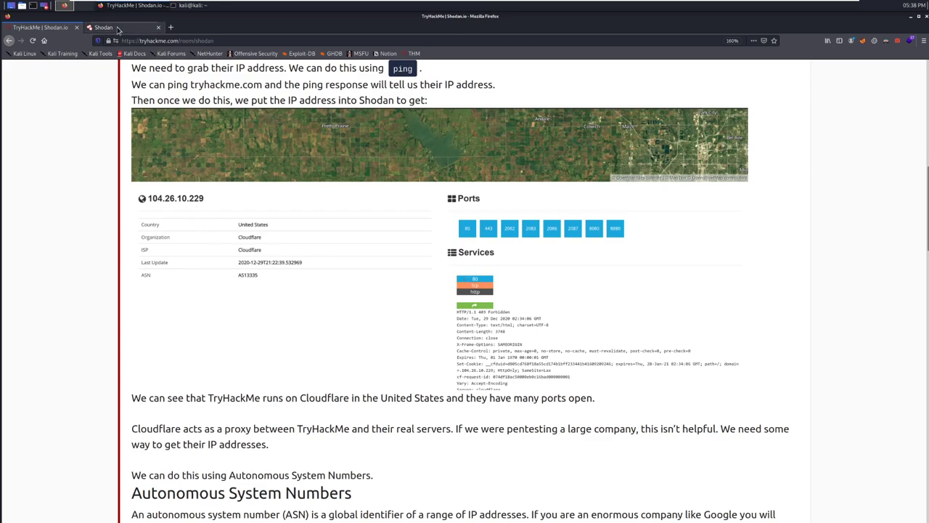
# - Search Shodan for 104.26.10.229 and review its open ports, services and web technologies
pyautogui.click(123, 27)
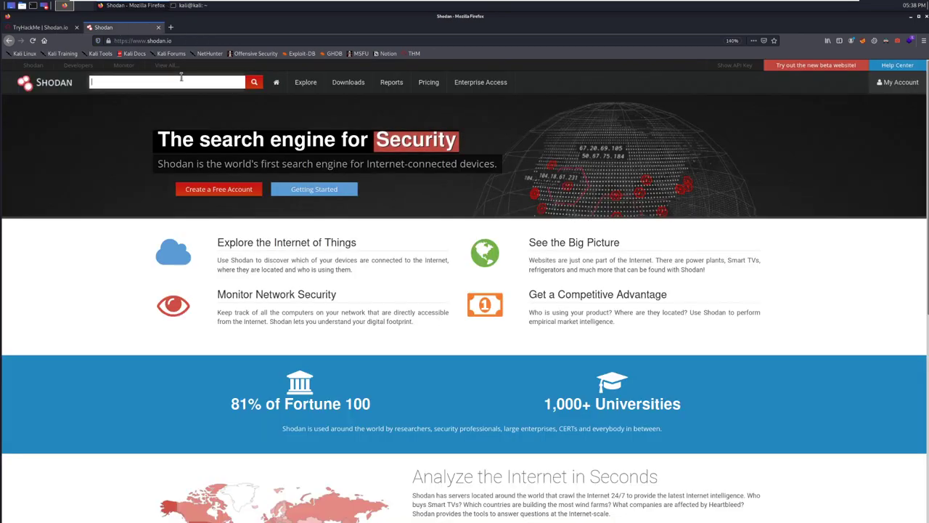
pyautogui.write('104.')
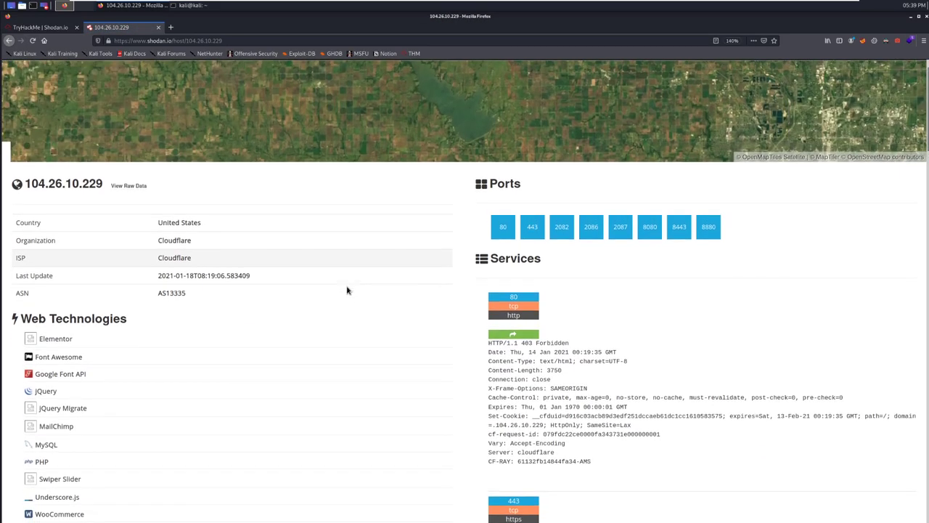
pyautogui.scroll(-3)
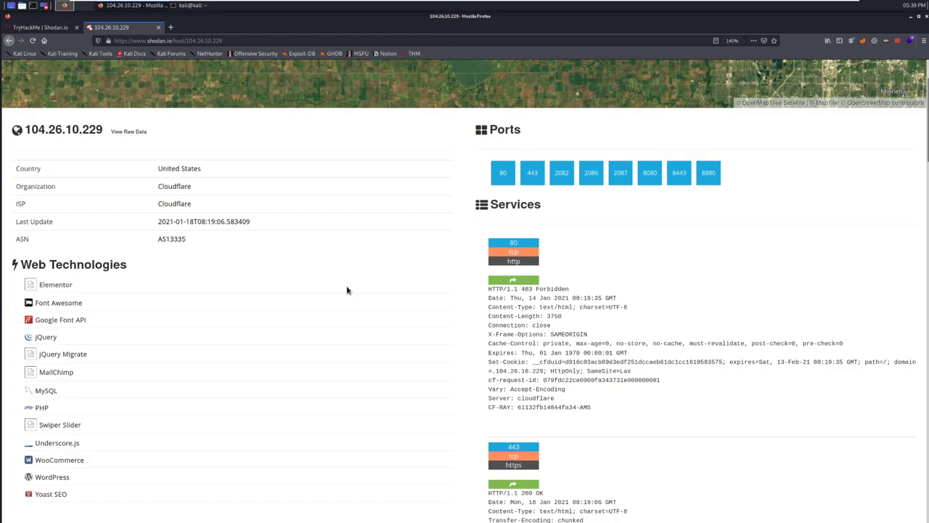
pyautogui.moveTo(164, 177)
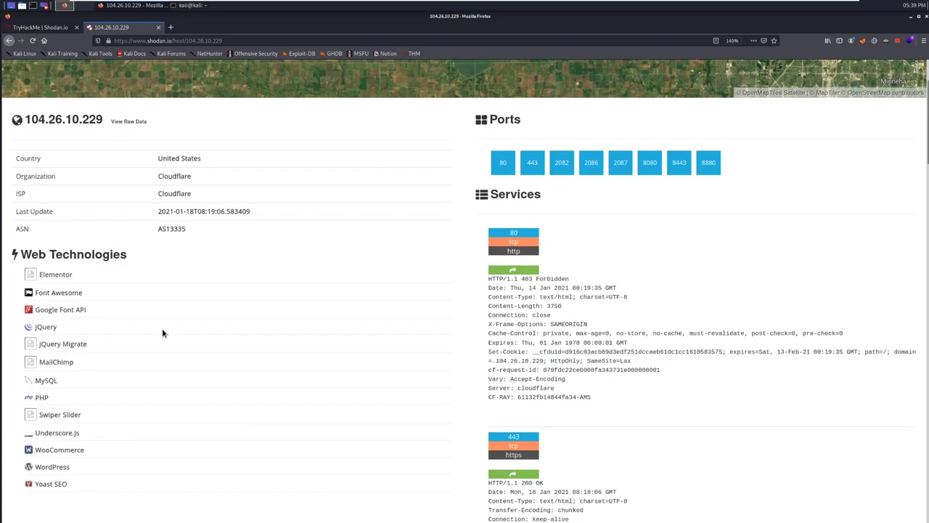
pyautogui.scroll(-3)
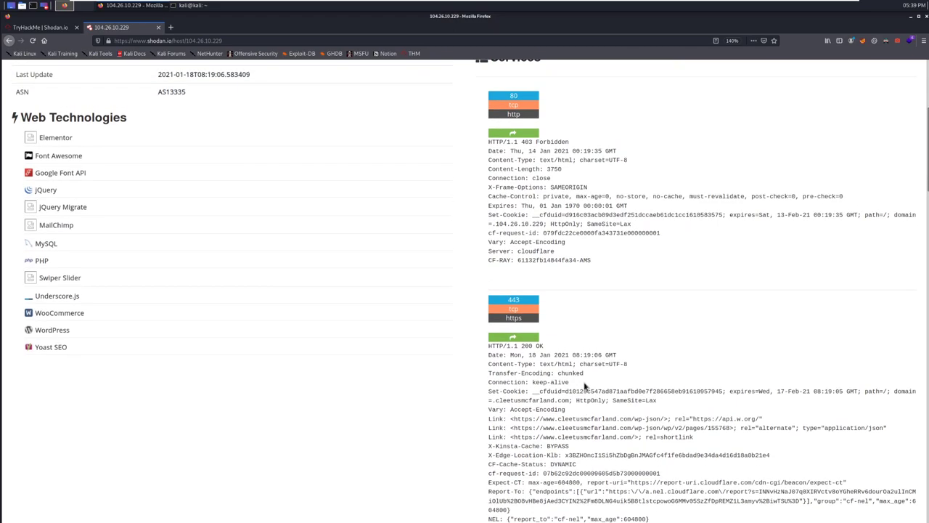
pyautogui.moveTo(485, 152)
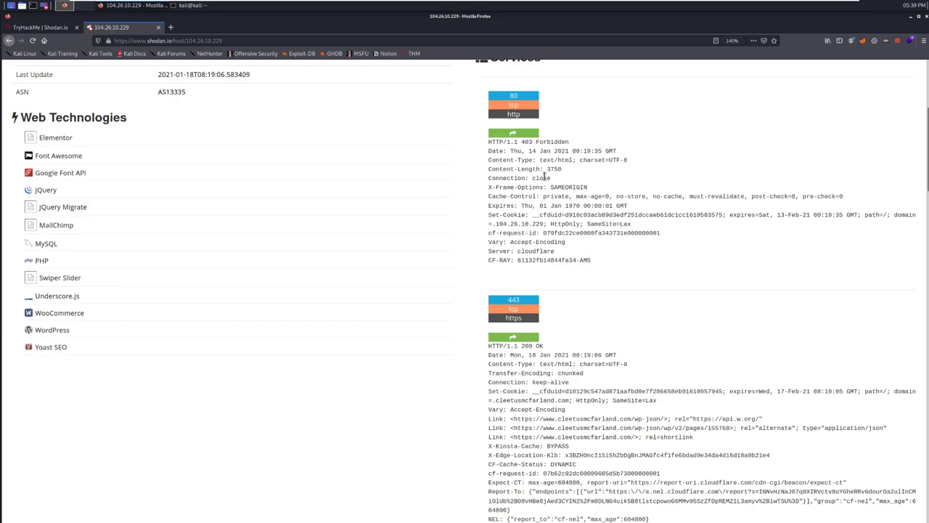
pyautogui.scroll(-3)
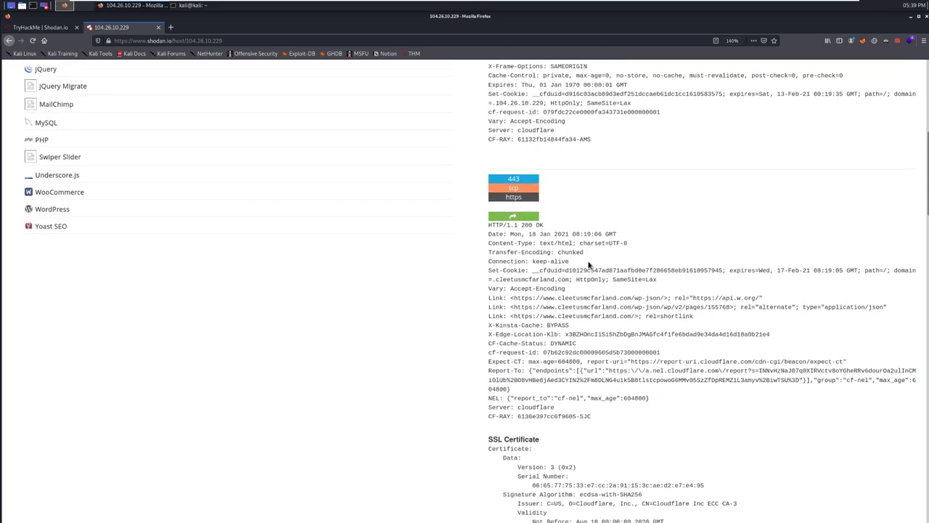
pyautogui.scroll(-3)
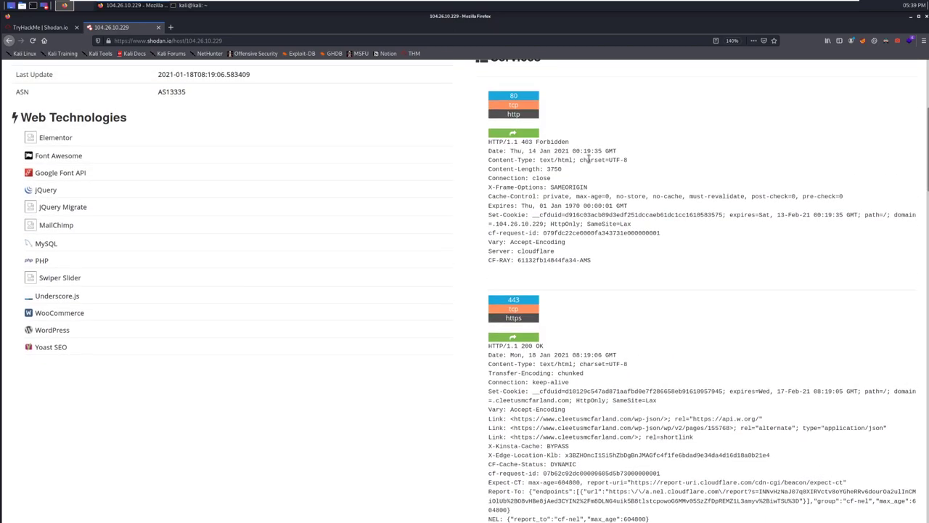
pyautogui.scroll(-3)
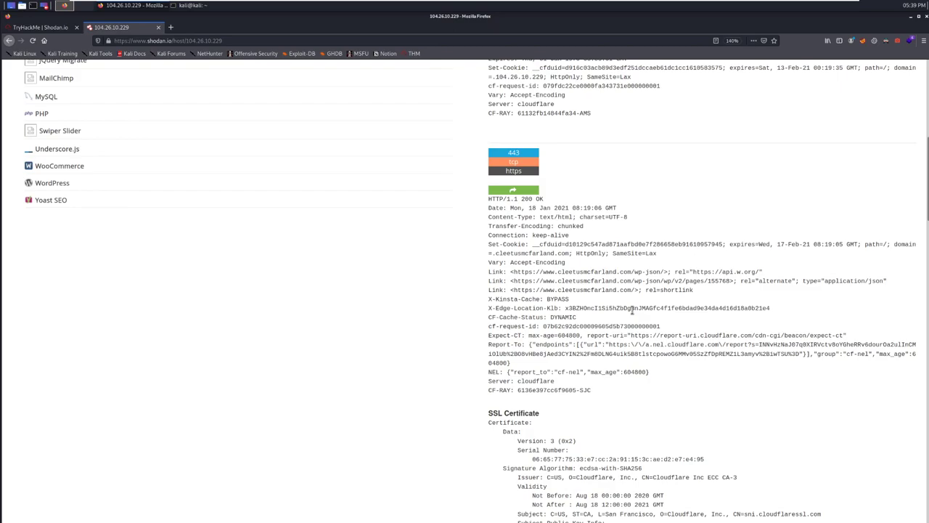
pyautogui.moveTo(699, 280)
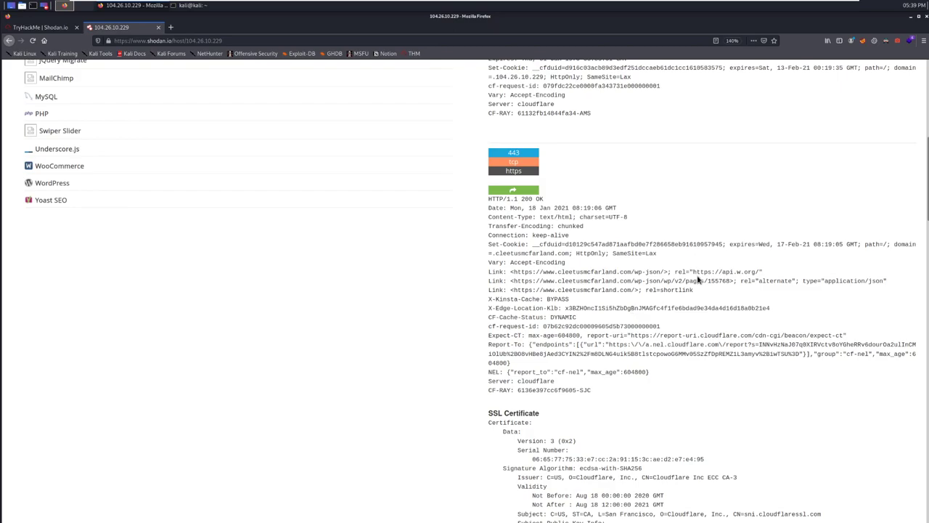
pyautogui.scroll(-3)
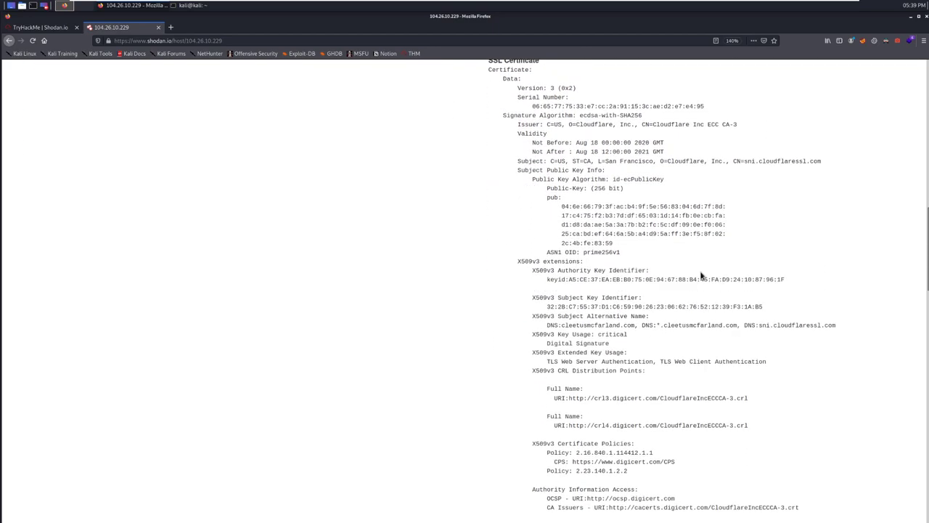
pyautogui.scroll(-3)
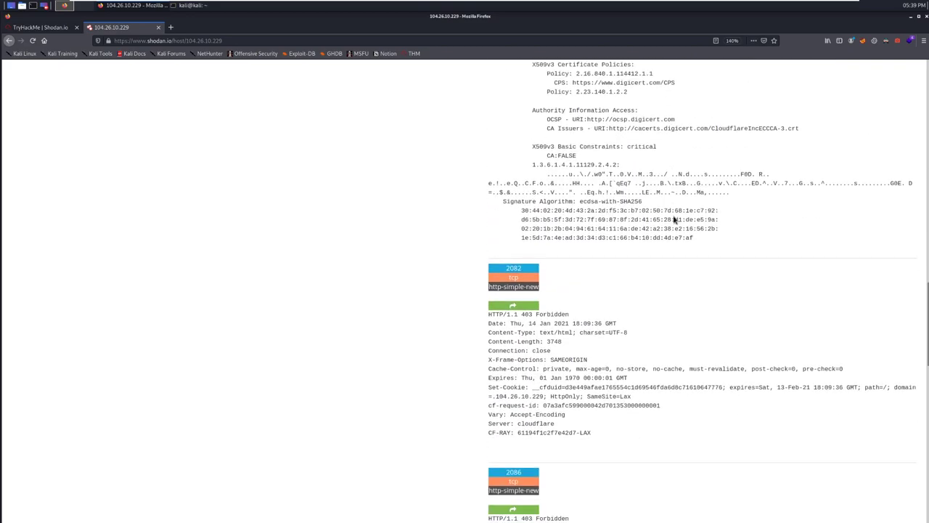
pyautogui.scroll(-3)
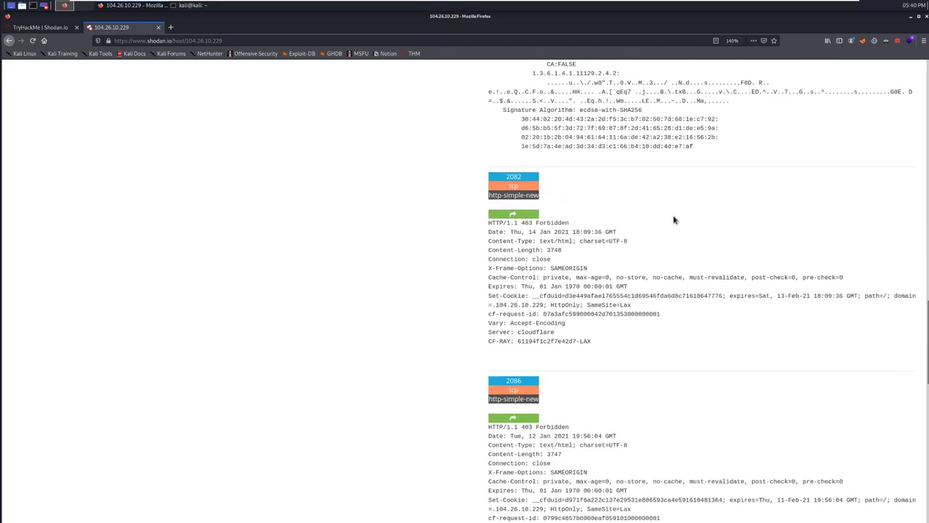
pyautogui.scroll(-3)
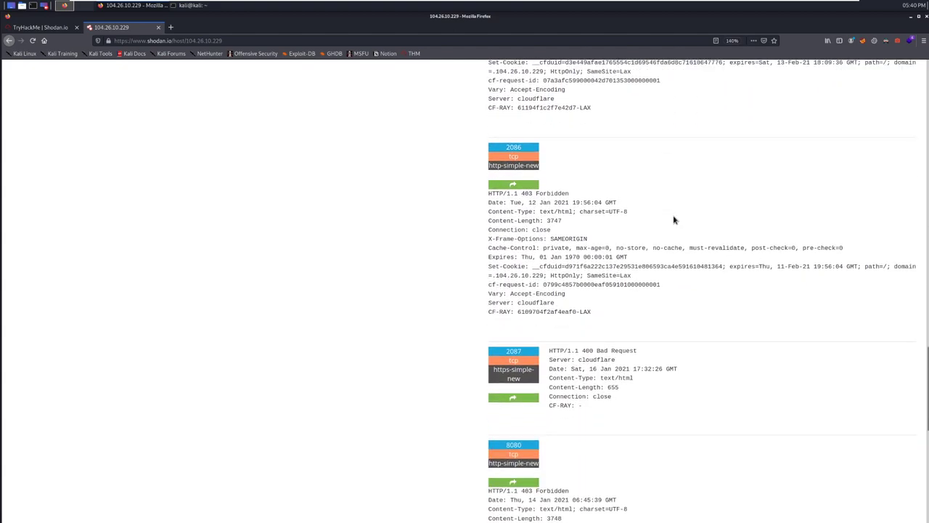
pyautogui.scroll(-3)
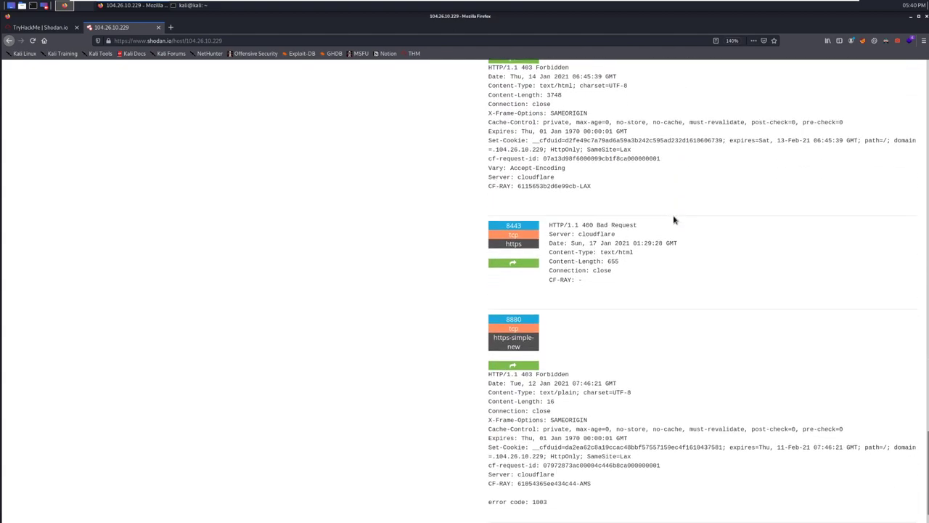
pyautogui.scroll(3)
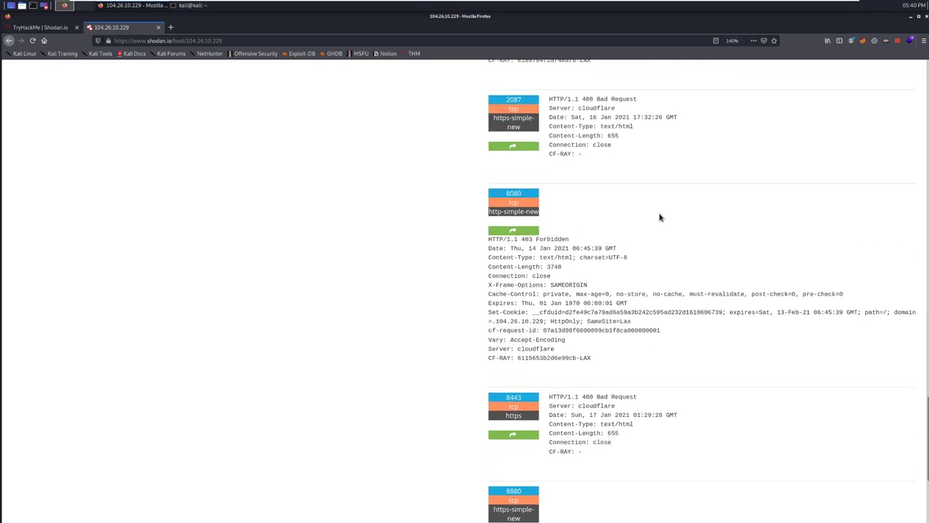
pyautogui.scroll(-3)
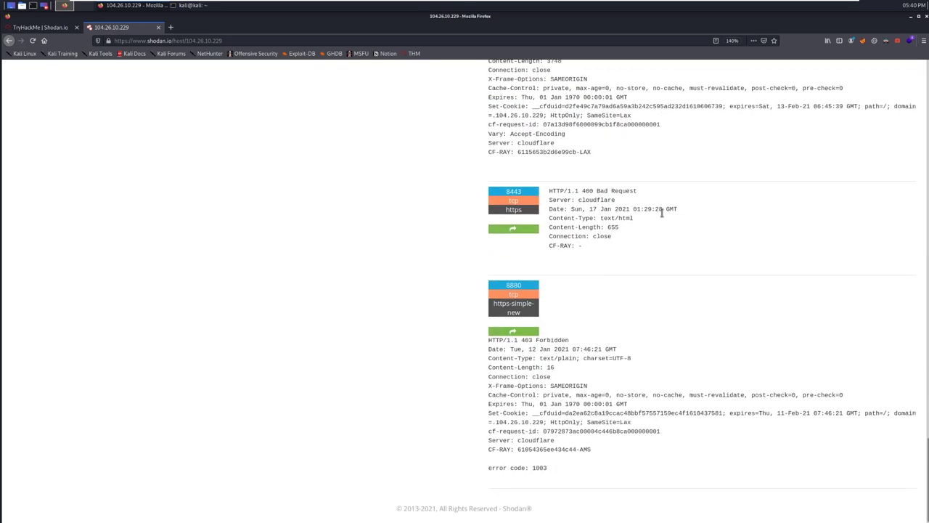
pyautogui.scroll(-3)
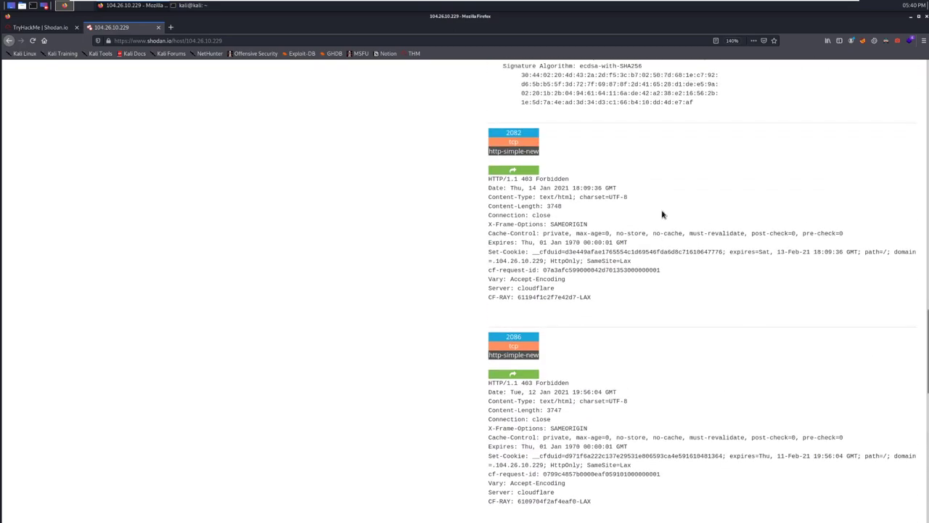
pyautogui.scroll(-3)
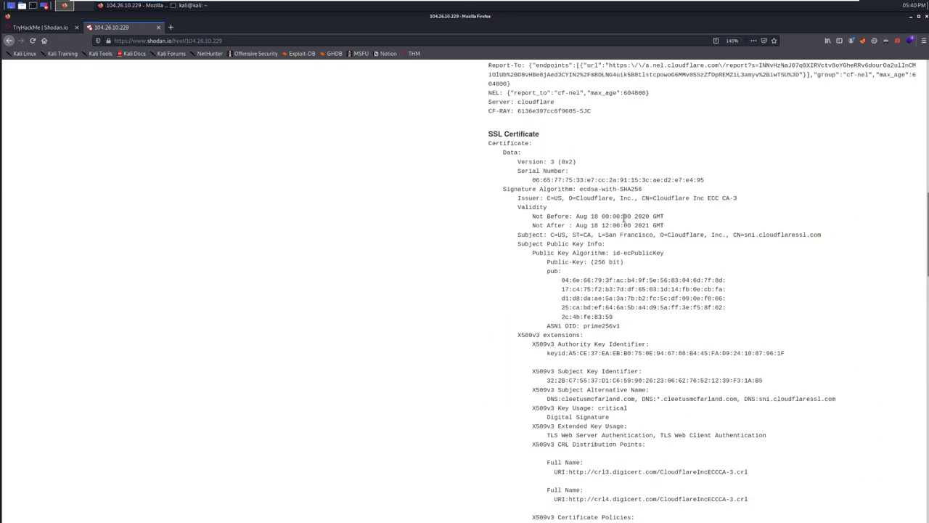
pyautogui.moveTo(728, 245)
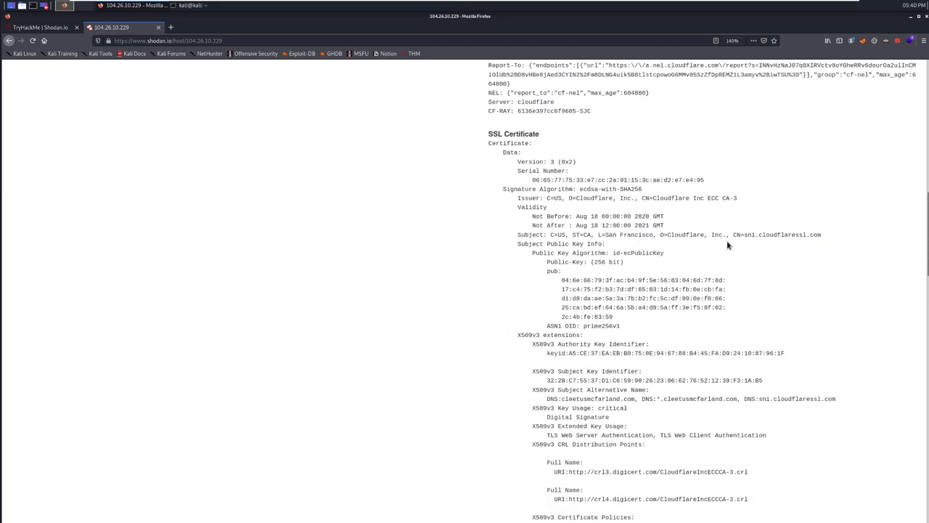
pyautogui.moveTo(728, 240)
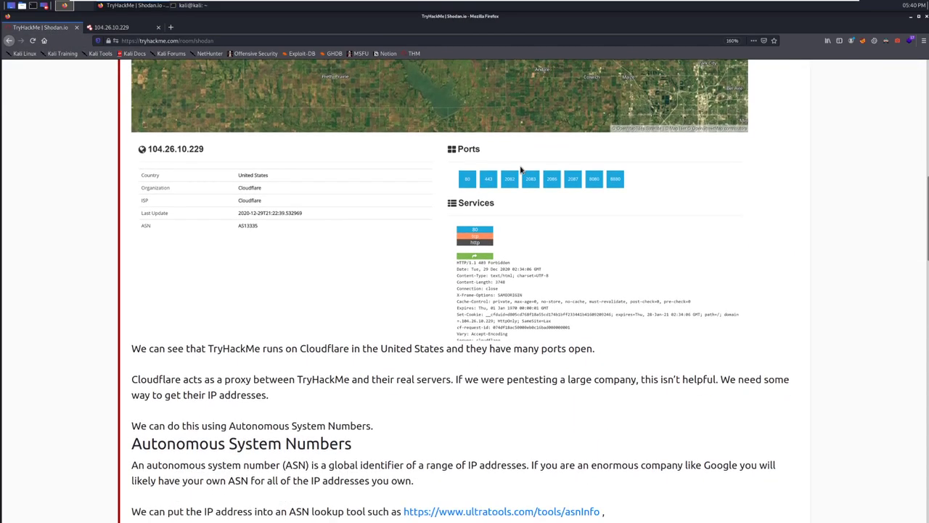
# - Read down the room to the AS14061 Shodan example with 6,253,778 results
pyautogui.scroll(-3)
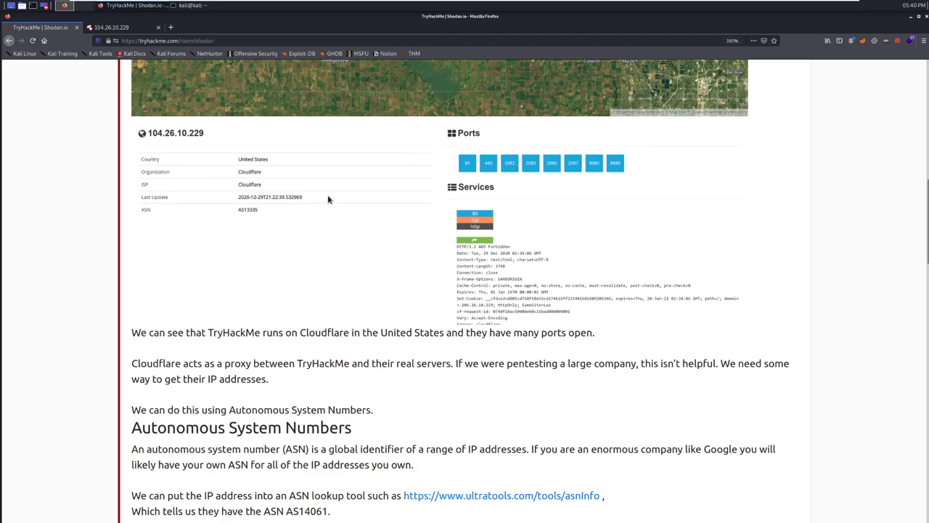
pyautogui.moveTo(646, 192)
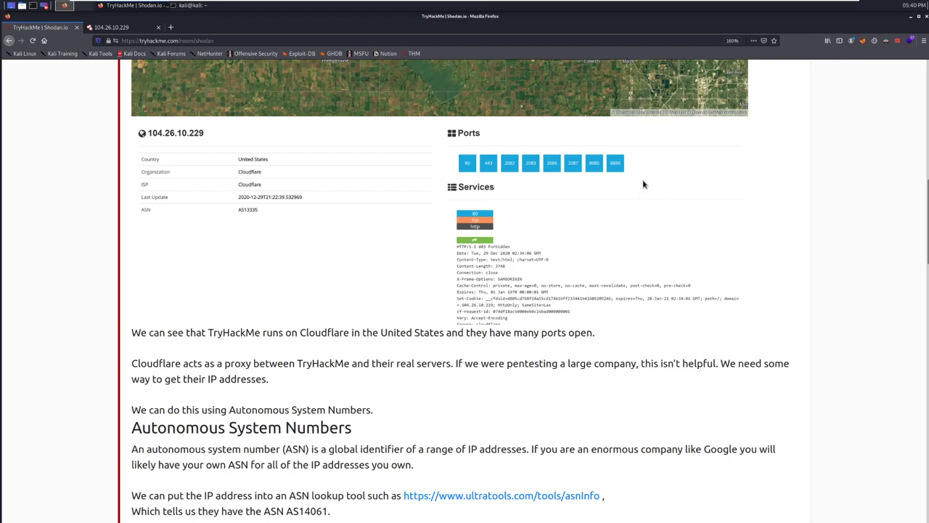
pyautogui.moveTo(577, 174)
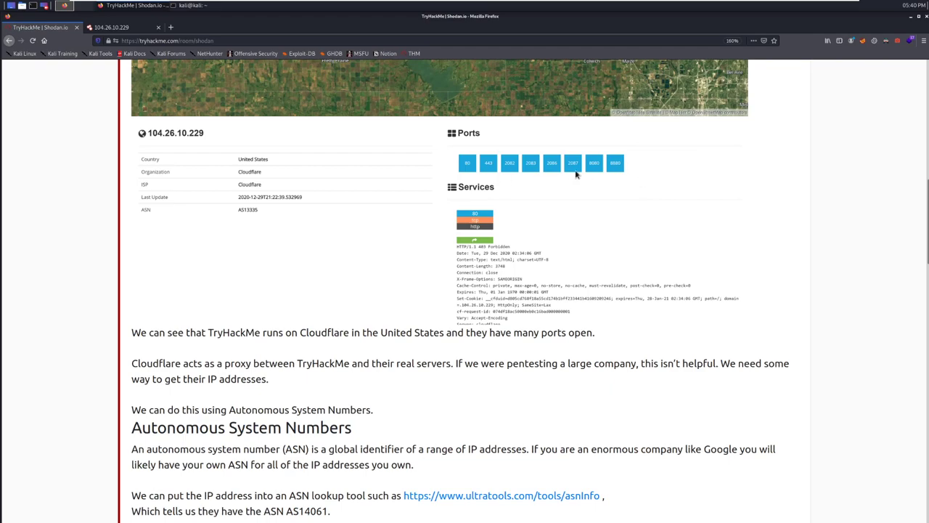
pyautogui.moveTo(628, 173)
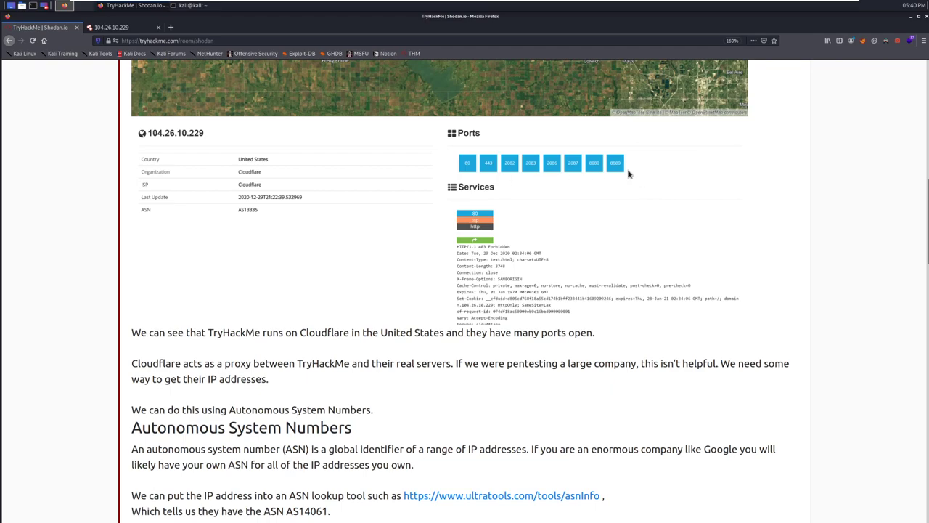
pyautogui.scroll(-3)
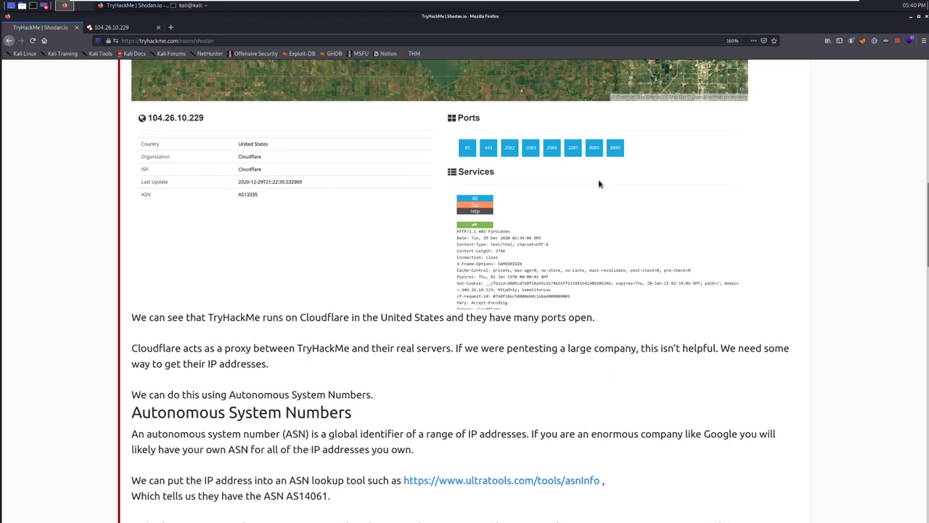
pyautogui.scroll(-3)
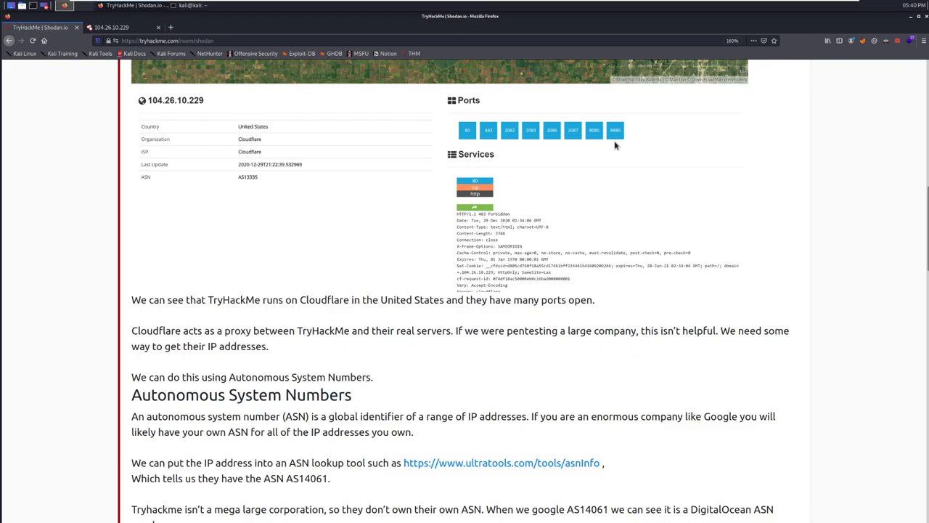
pyautogui.scroll(-3)
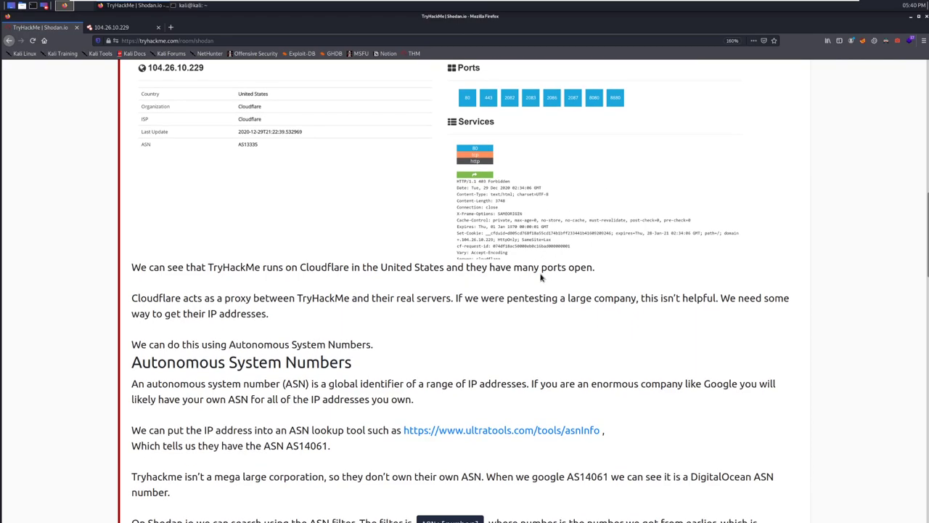
pyautogui.moveTo(536, 271)
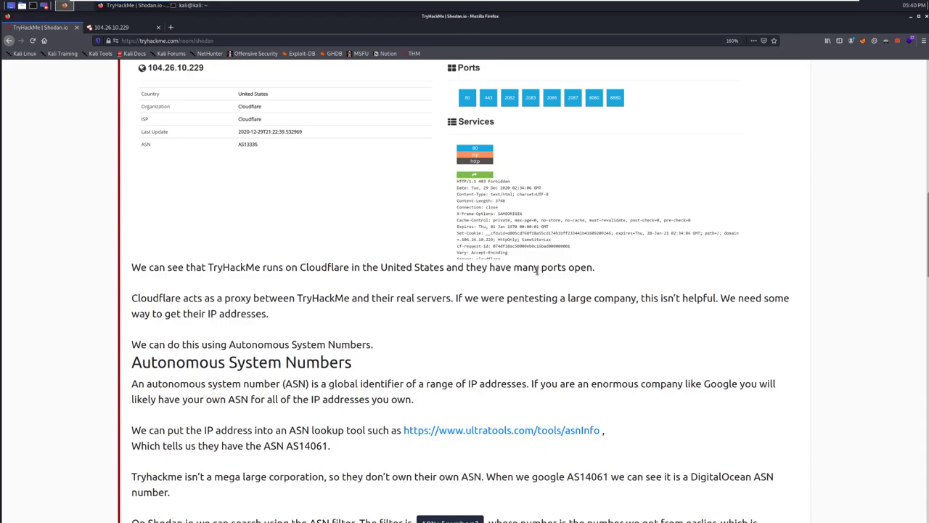
pyautogui.scroll(-3)
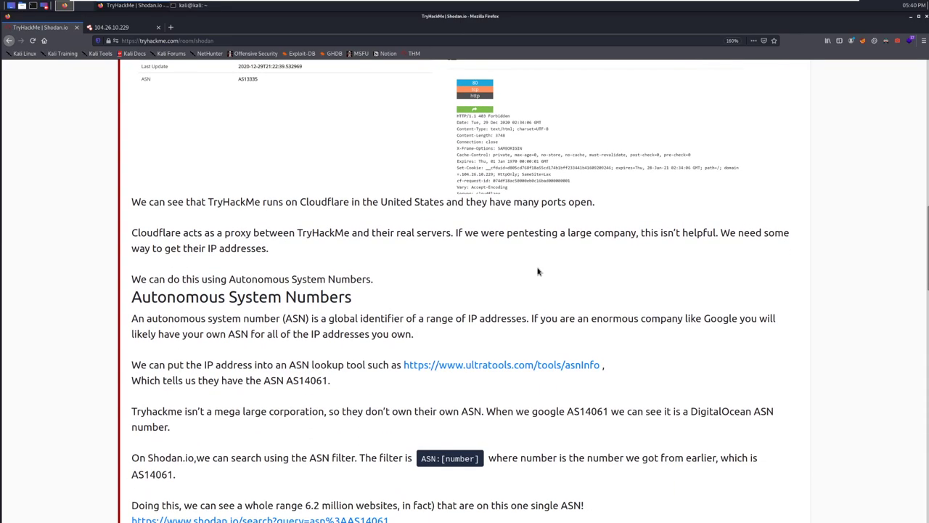
pyautogui.scroll(-3)
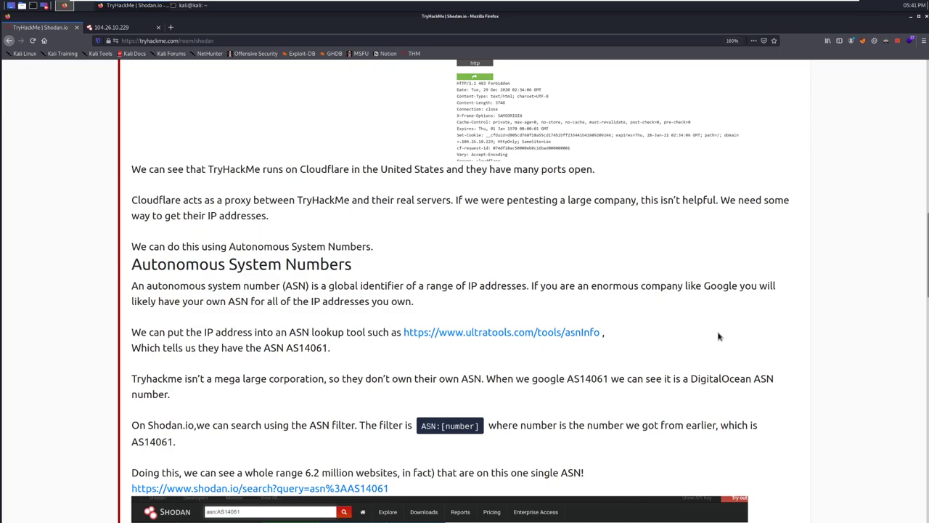
pyautogui.scroll(-3)
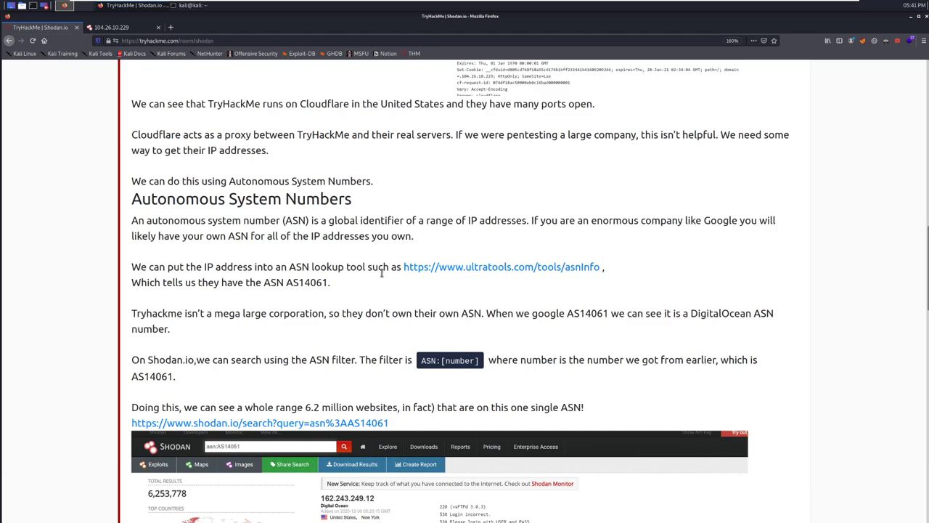
pyautogui.moveTo(466, 260)
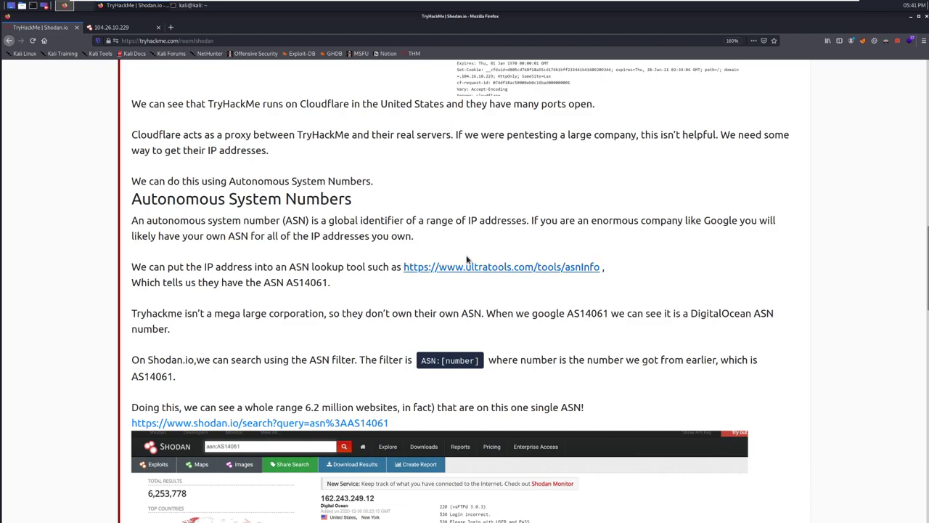
# - Look up 104.26.10.229 in UltraTools, returning AS13335 registered to CLOUDFLARENET, US
pyautogui.click(500, 267)
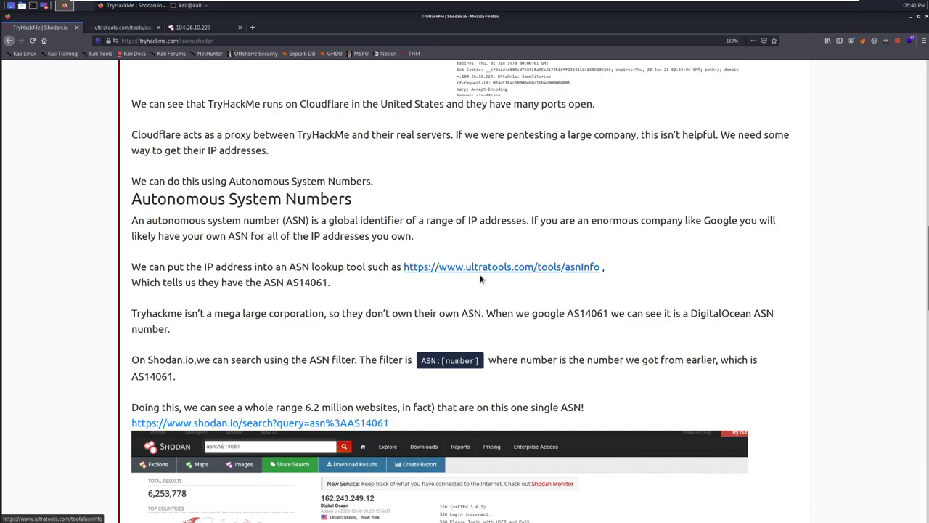
pyautogui.click(501, 266)
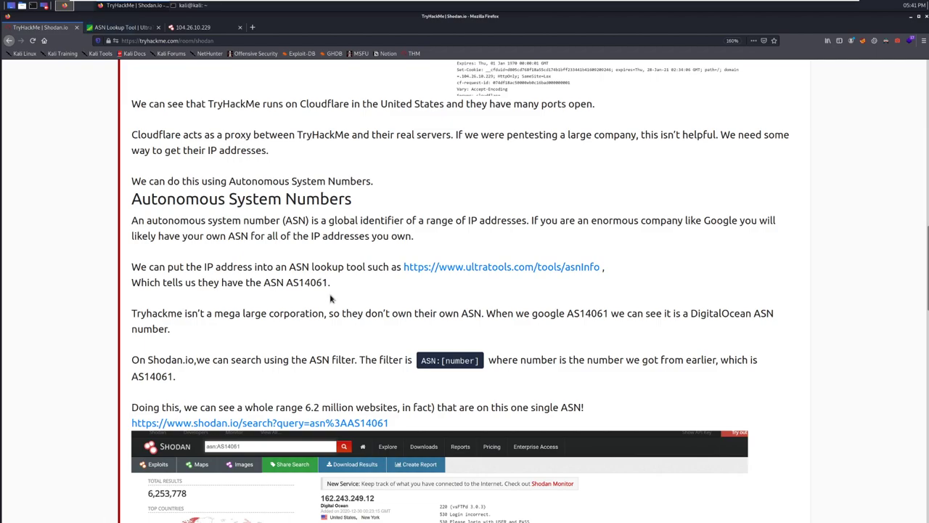
pyautogui.moveTo(341, 305)
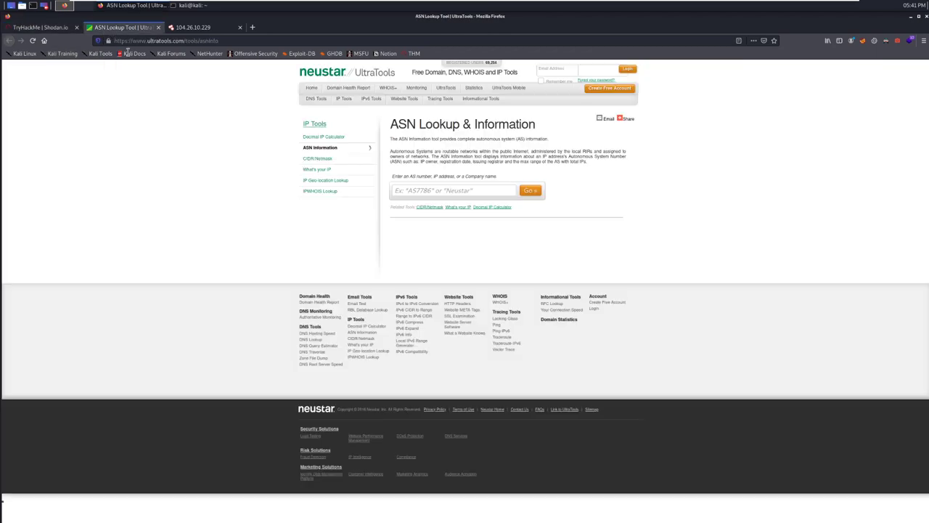
pyautogui.click(193, 27)
pyautogui.write('104.26.10.229')
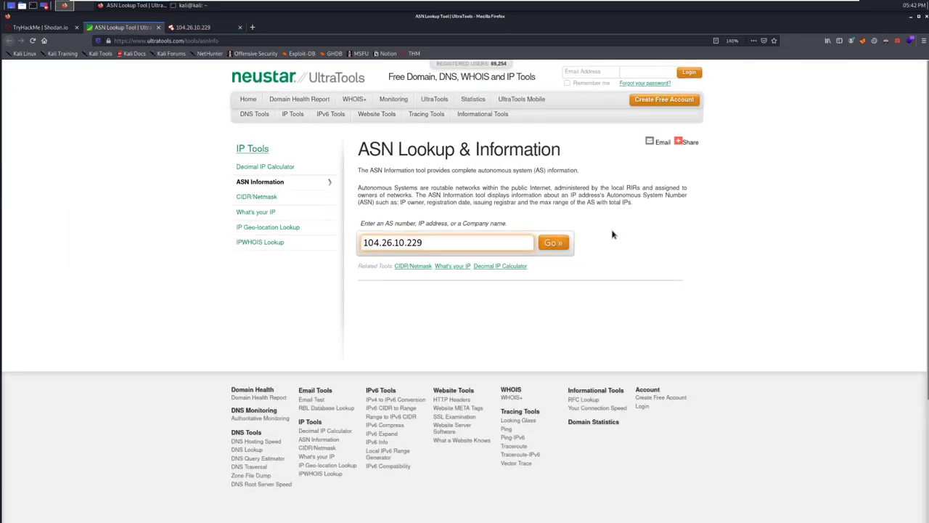
pyautogui.click(553, 242)
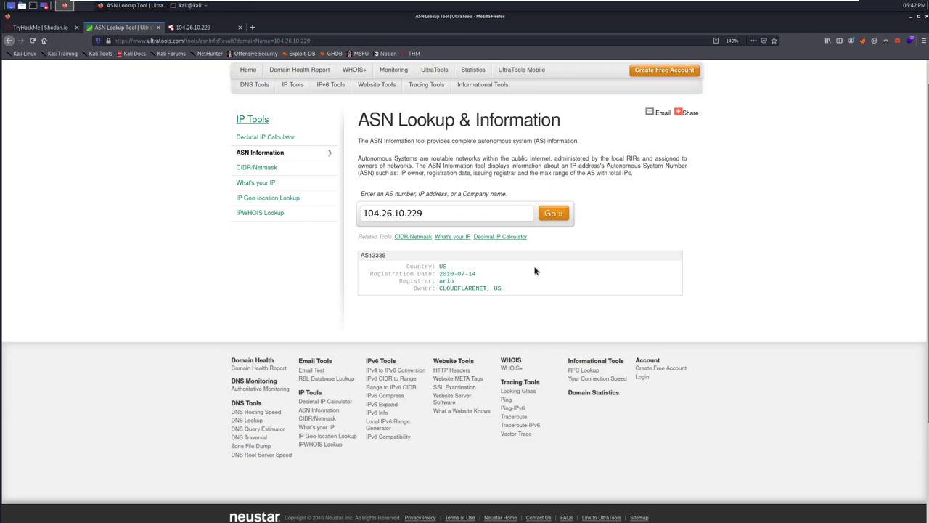
pyautogui.moveTo(524, 258)
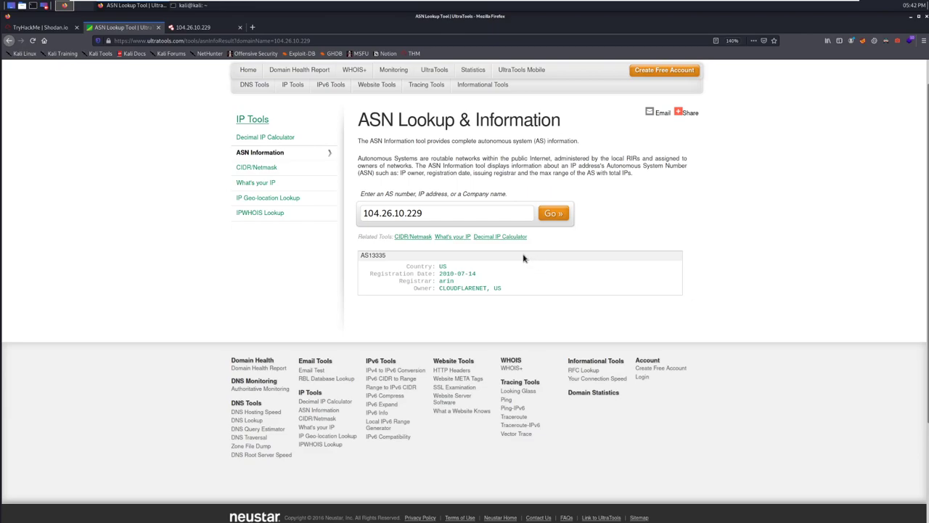
pyautogui.moveTo(499, 267)
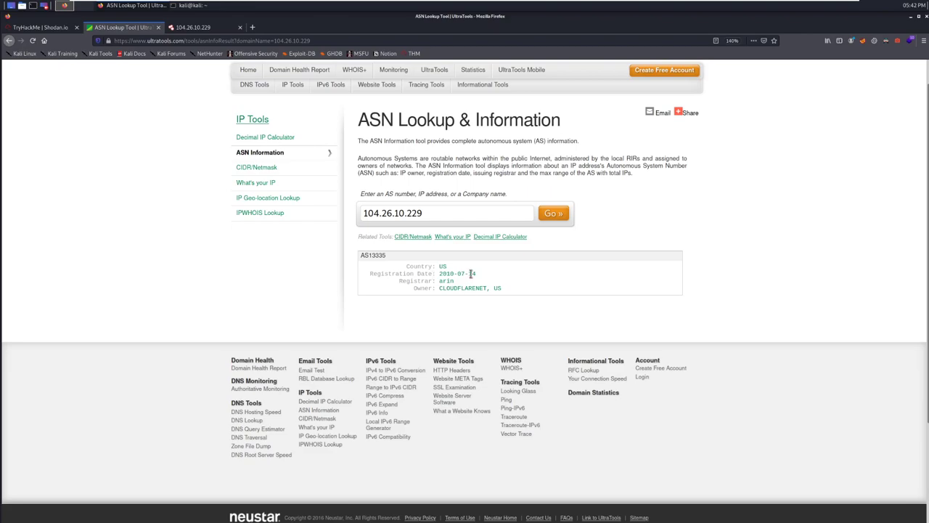
pyautogui.moveTo(214, 88)
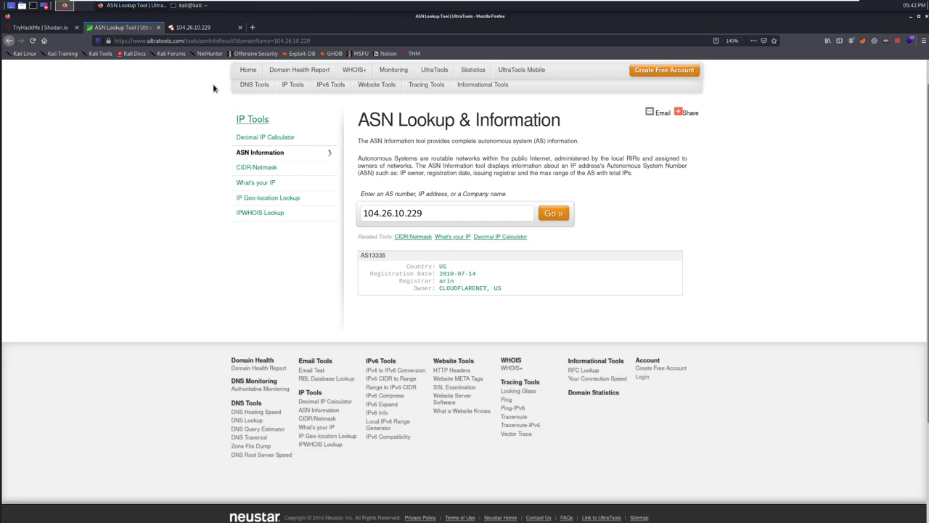
pyautogui.click(40, 26)
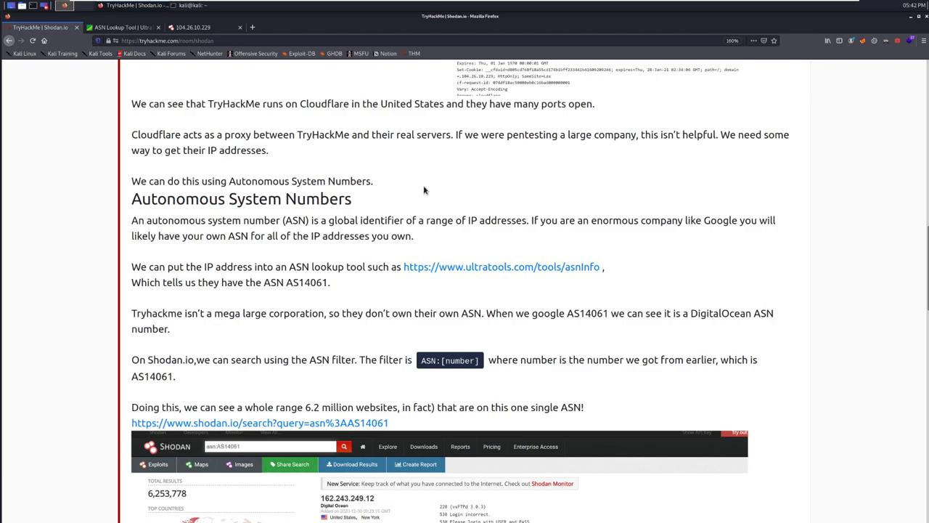
pyautogui.scroll(-3)
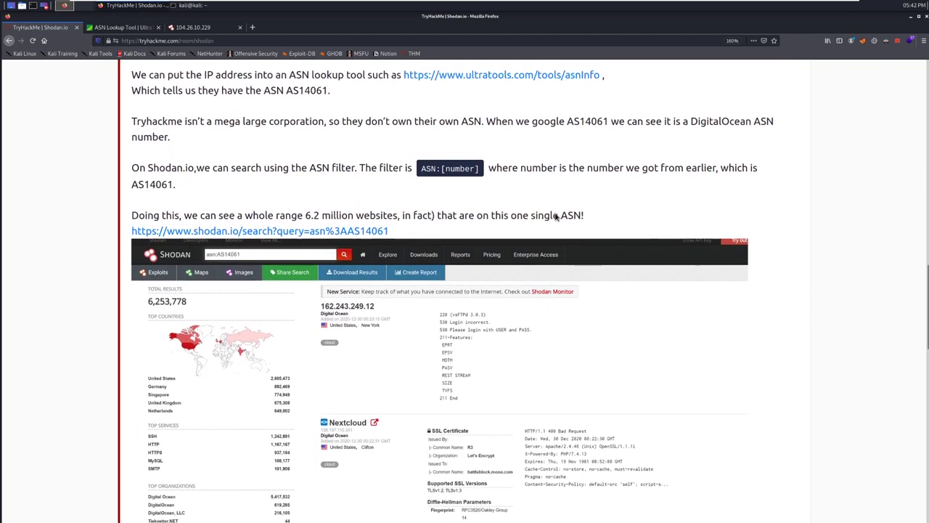
pyautogui.scroll(-3)
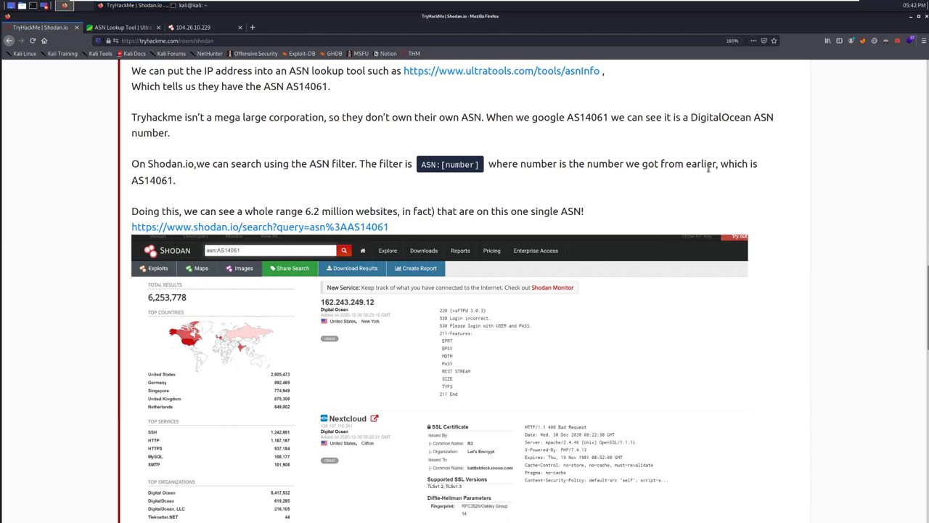
pyautogui.moveTo(547, 131)
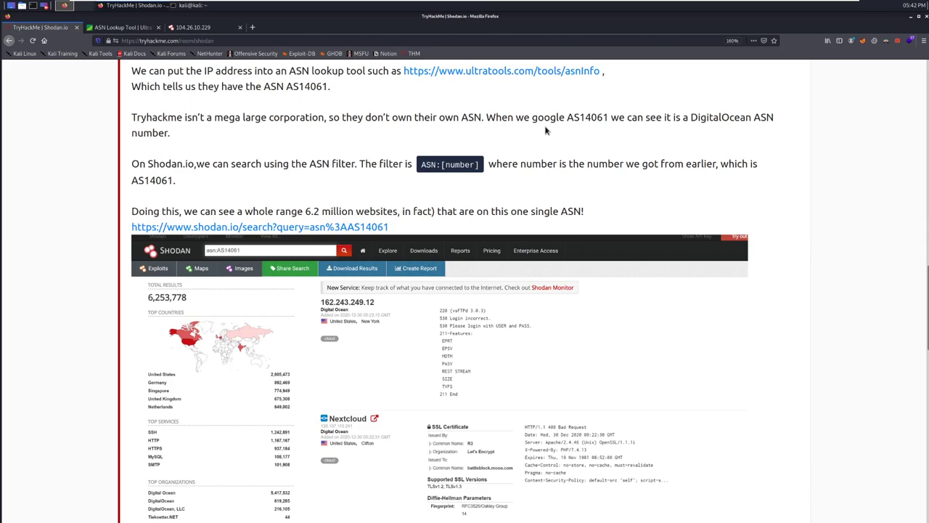
pyautogui.moveTo(594, 138)
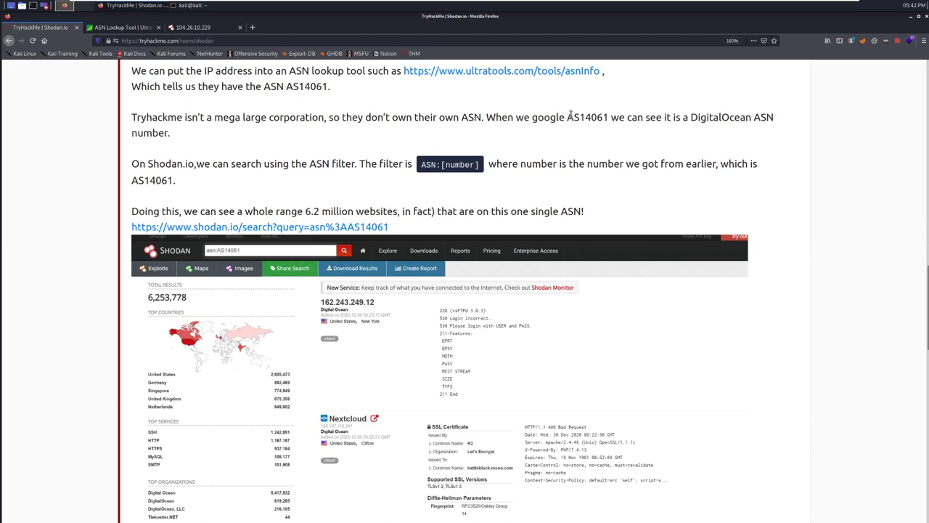
pyautogui.moveTo(612, 103)
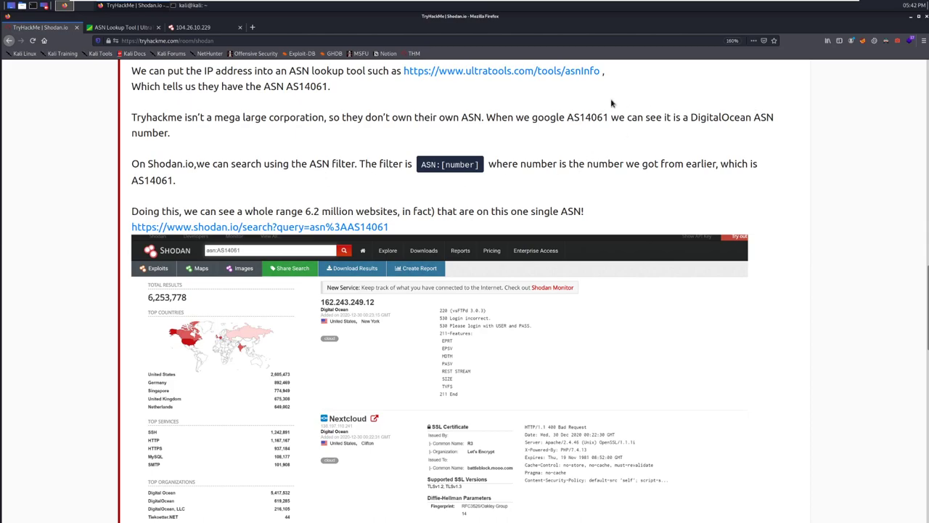
pyautogui.moveTo(534, 141)
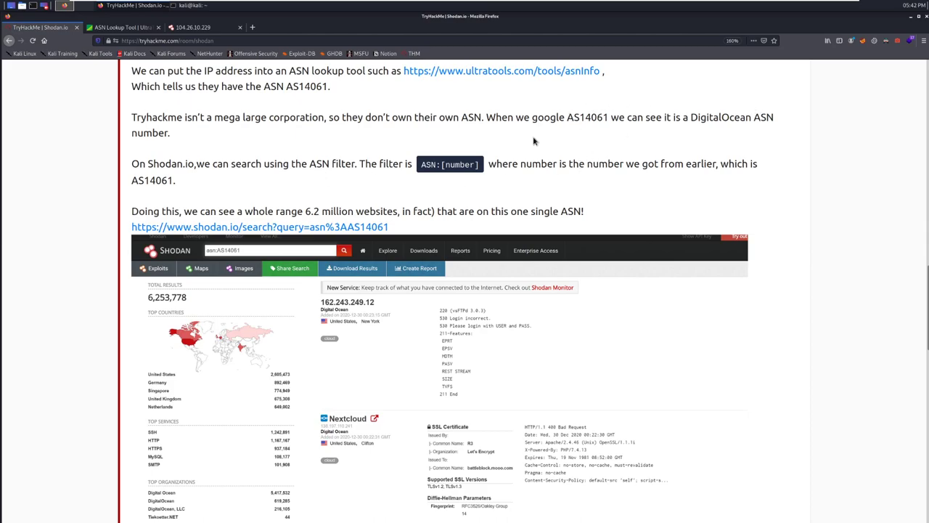
pyautogui.scroll(-3)
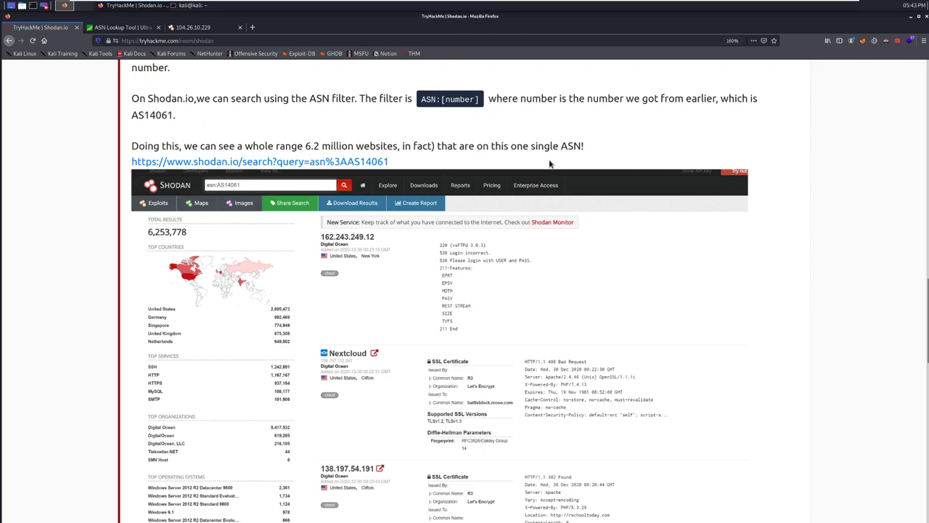
pyautogui.moveTo(211, 123)
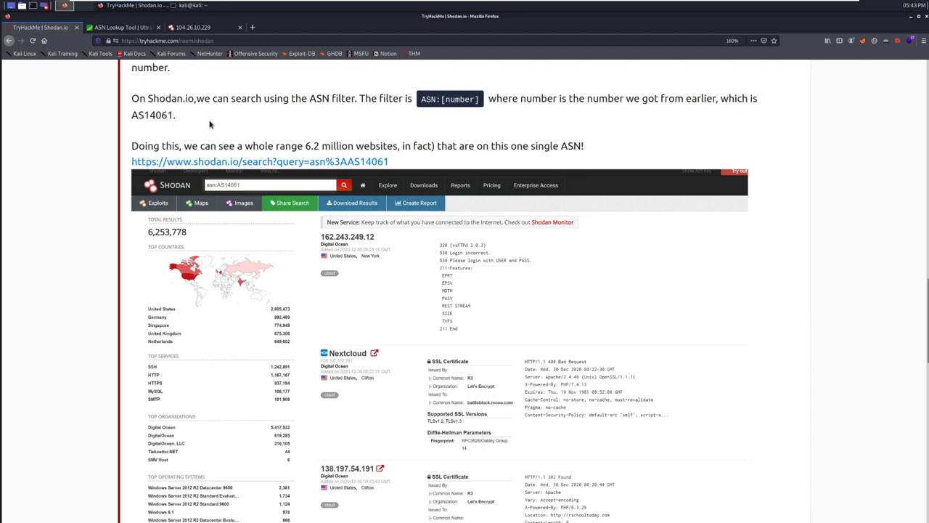
# - Search Shodan for asn:AS14061 and browse the 5,791,114 DigitalOcean-hosted results
pyautogui.doubleClick(149, 114)
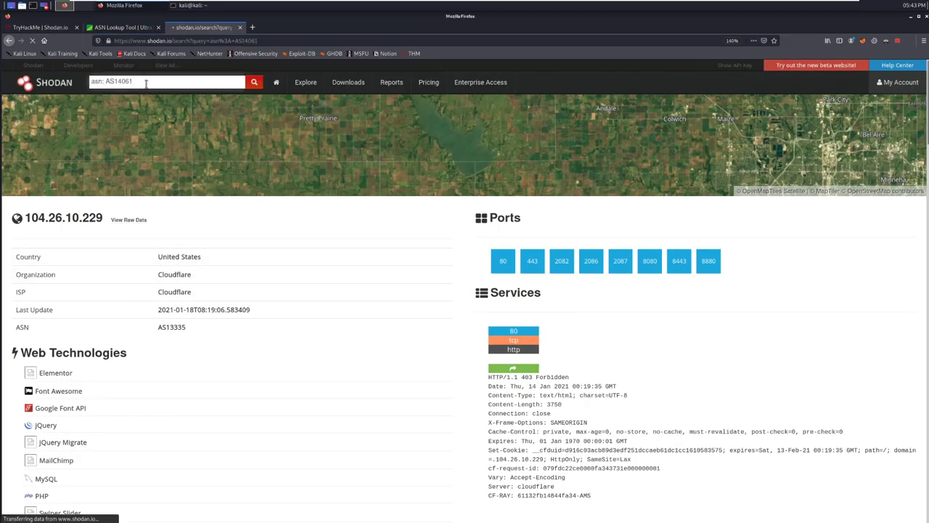
pyautogui.click(39, 28)
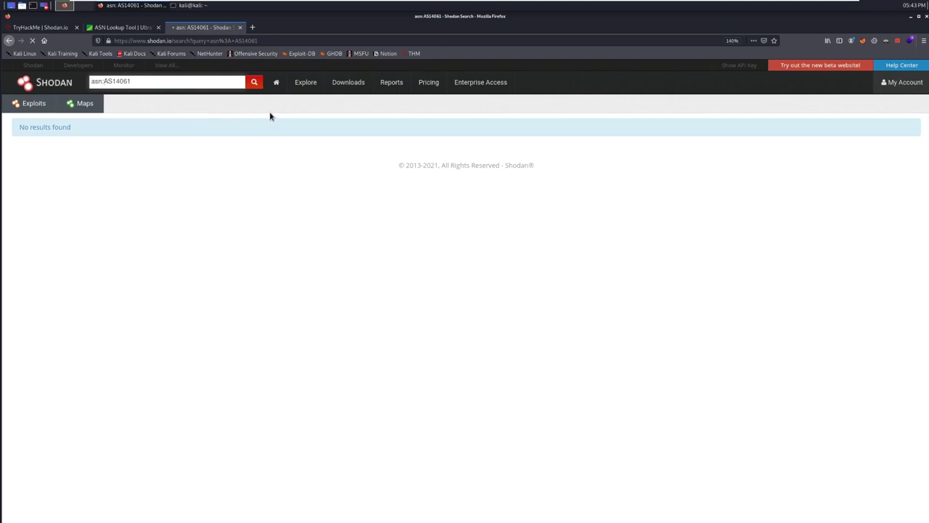
pyautogui.click(254, 81)
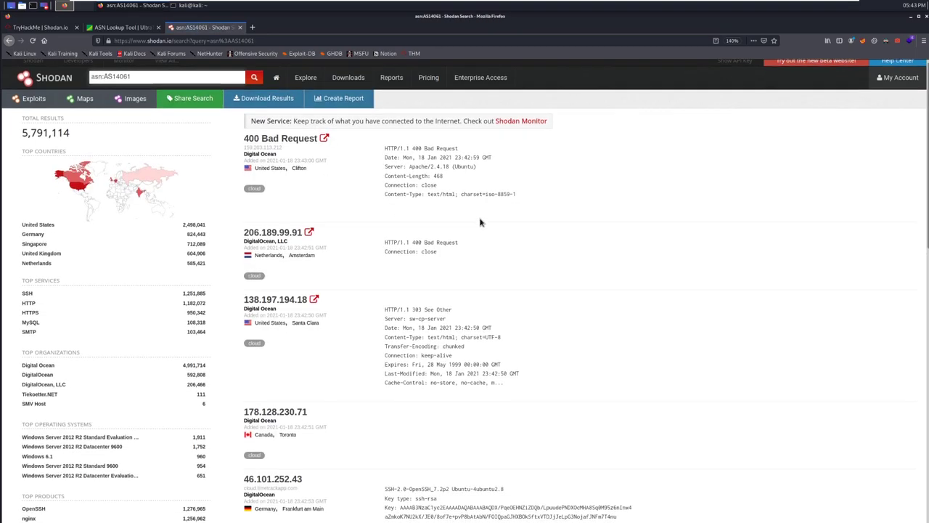
pyautogui.scroll(-3)
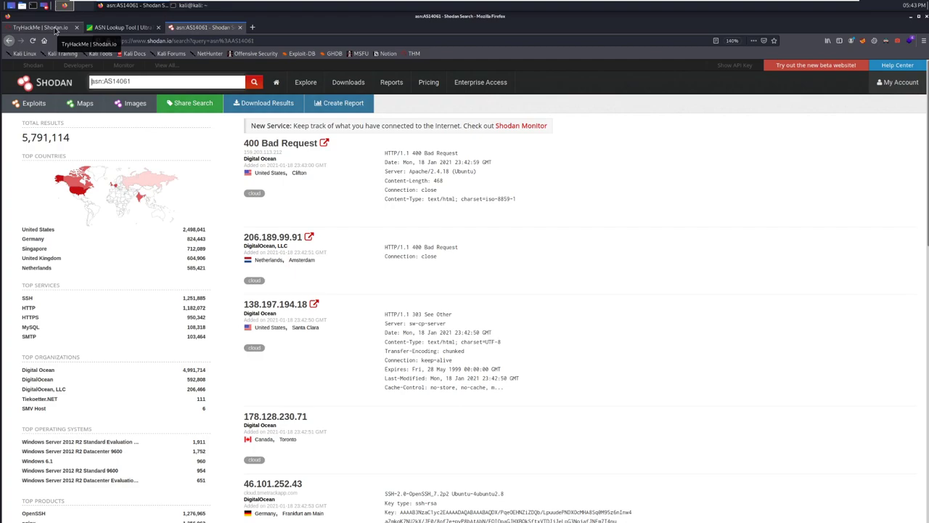
# - Return to the TryHackMe room and read down to the Moxa Nport example banner
pyautogui.click(40, 26)
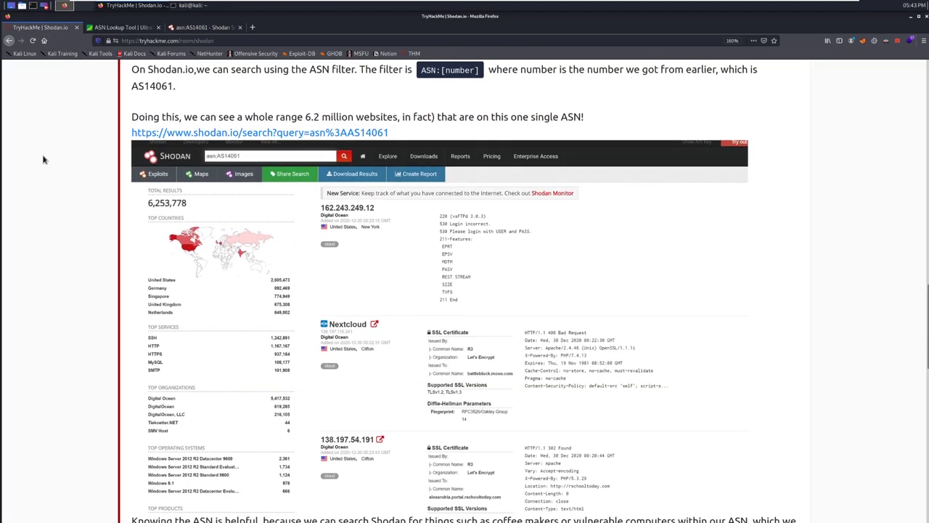
pyautogui.scroll(-3)
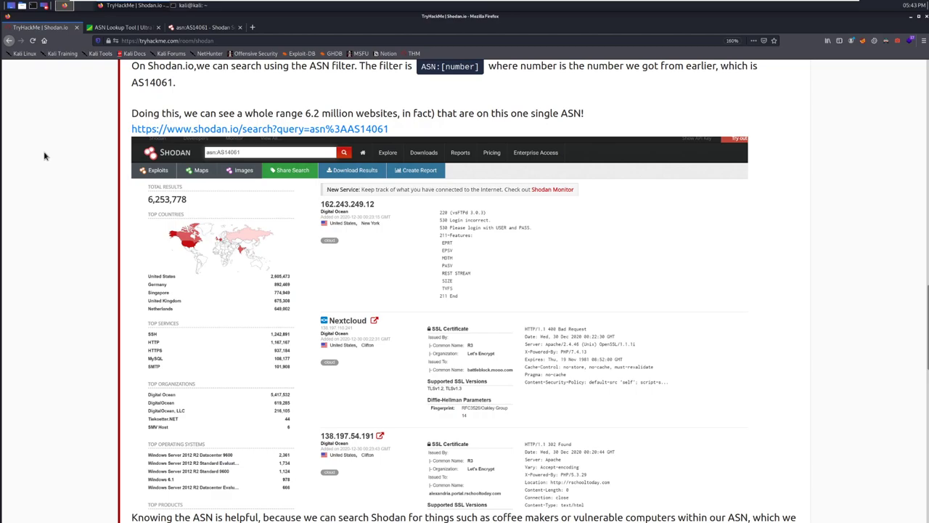
pyautogui.moveTo(116, 107)
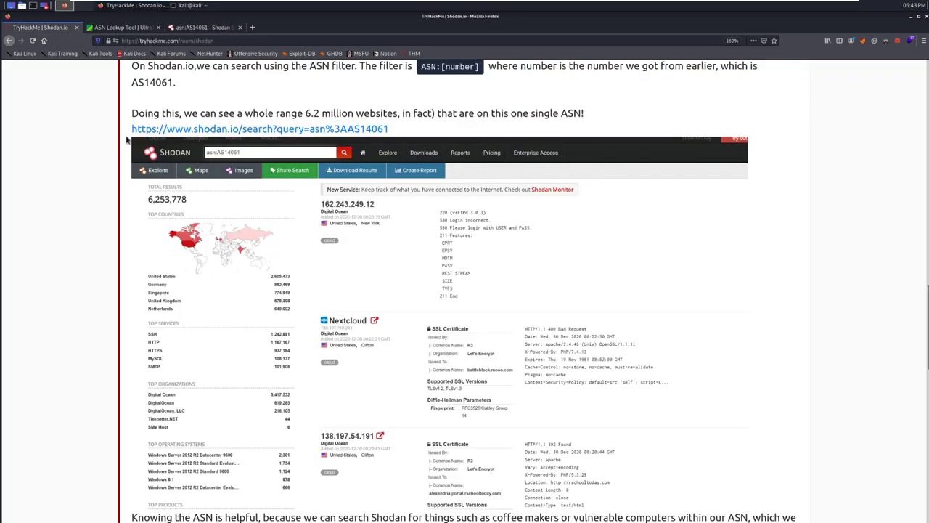
pyautogui.scroll(-3)
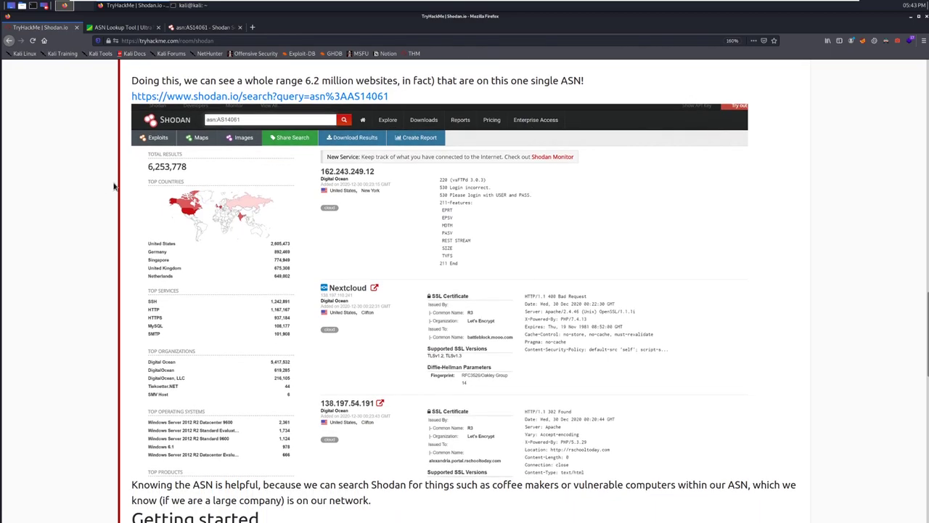
pyautogui.scroll(-3)
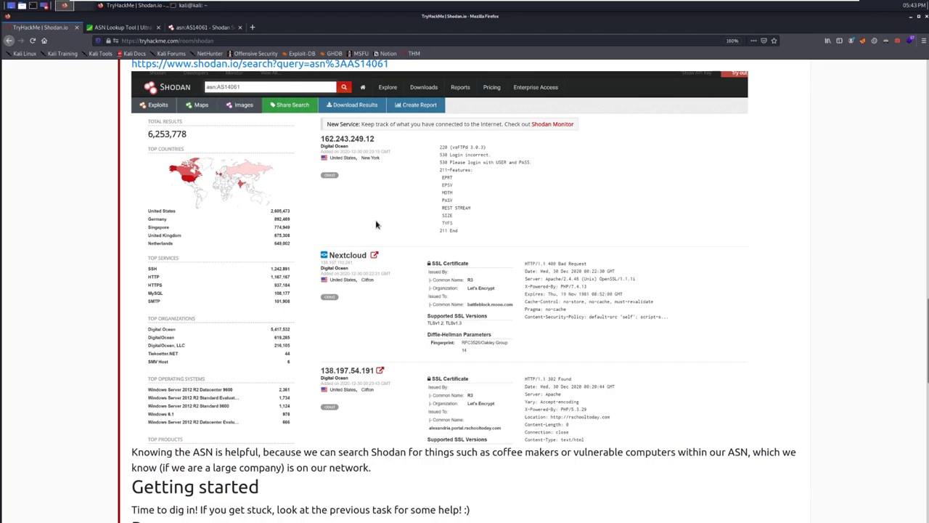
pyautogui.scroll(-3)
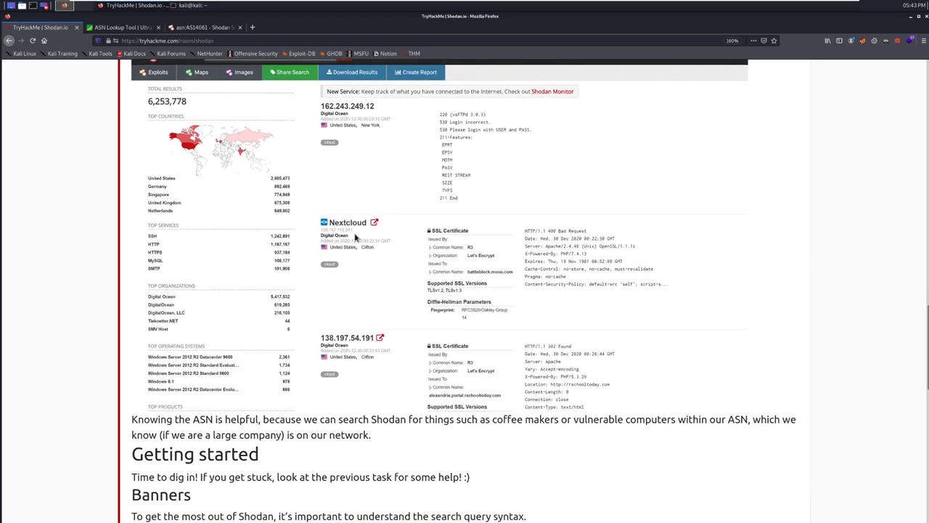
pyautogui.moveTo(354, 201)
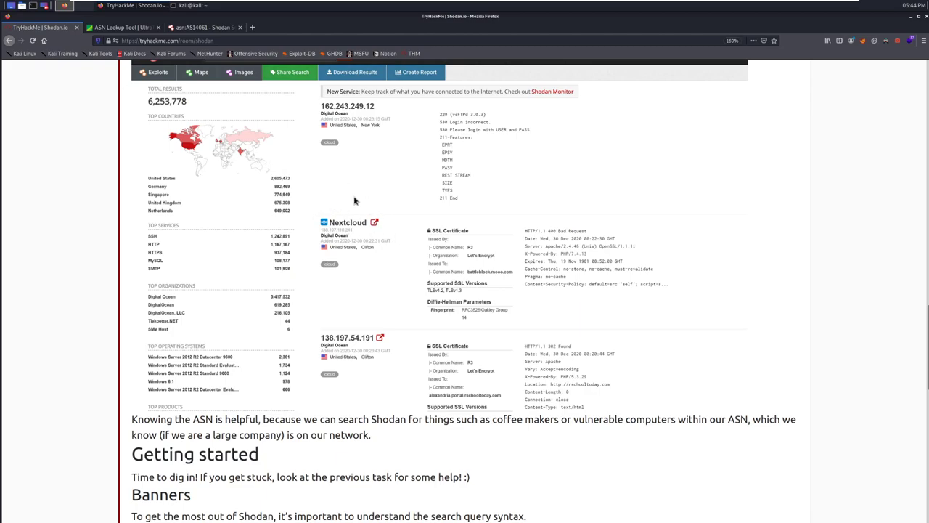
pyautogui.scroll(-3)
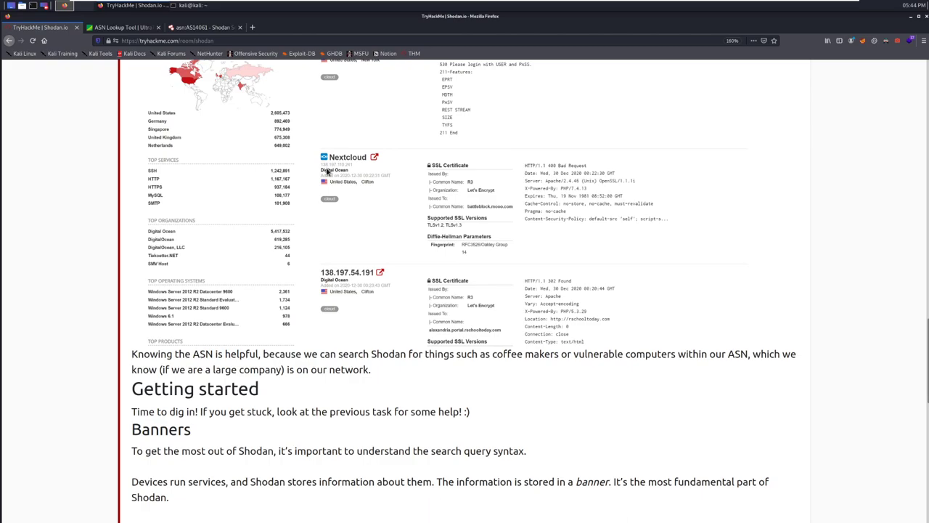
pyautogui.moveTo(341, 142)
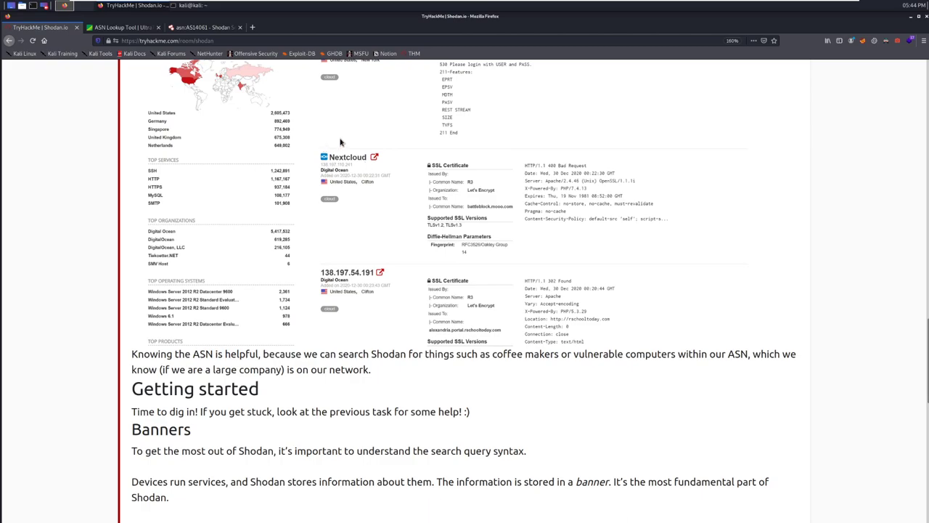
pyautogui.scroll(-3)
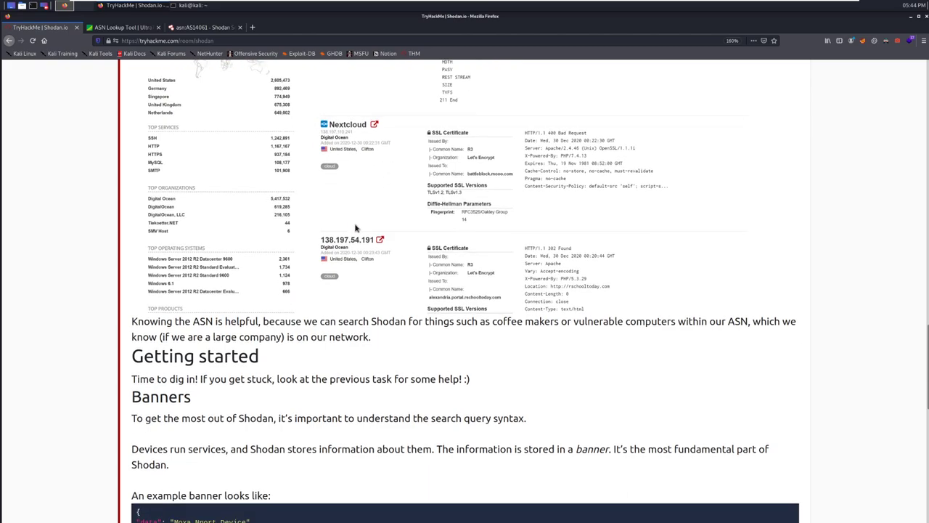
pyautogui.scroll(-3)
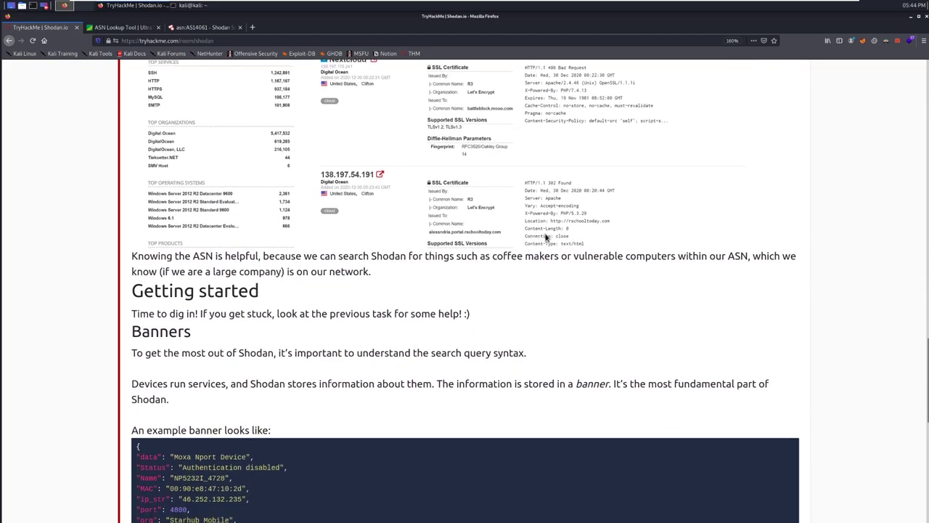
pyautogui.moveTo(672, 307)
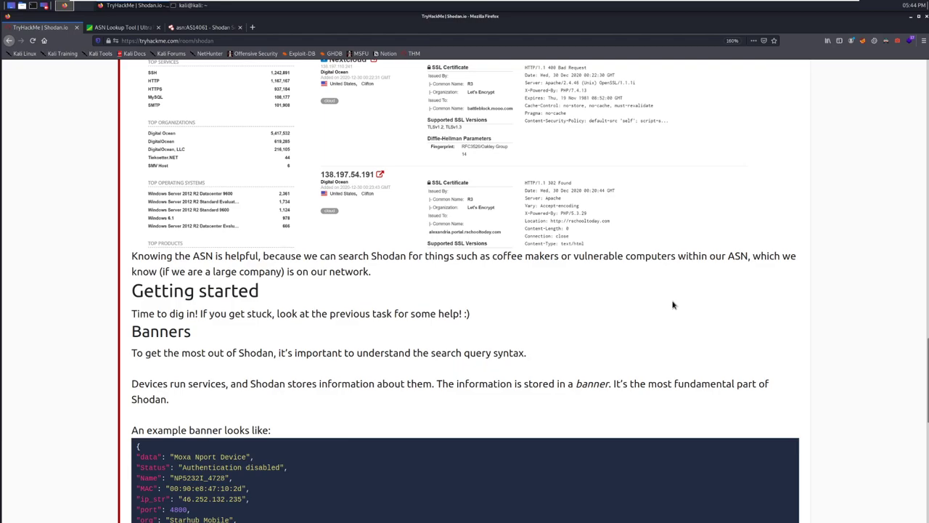
pyautogui.moveTo(655, 283)
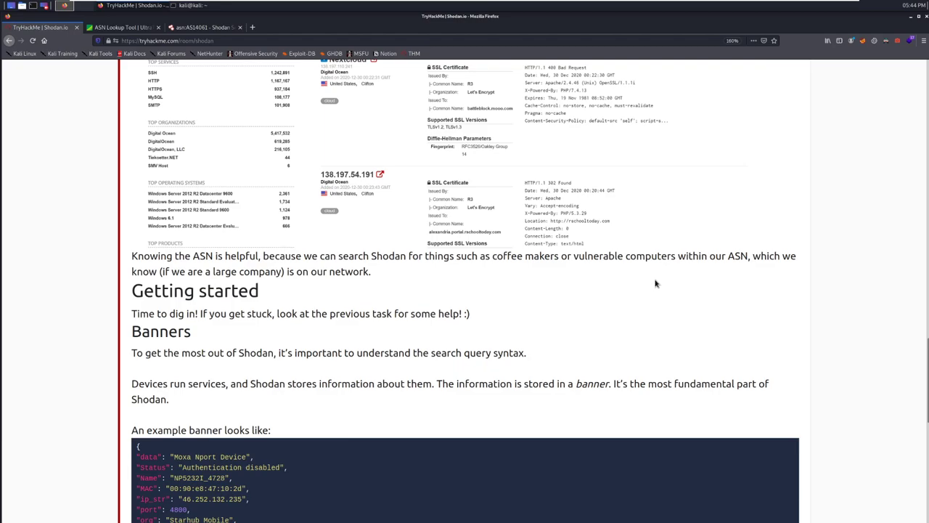
# - Scroll to the end of Task 1 and mark Introduction completed, reaching 6% progress
pyautogui.scroll(-3)
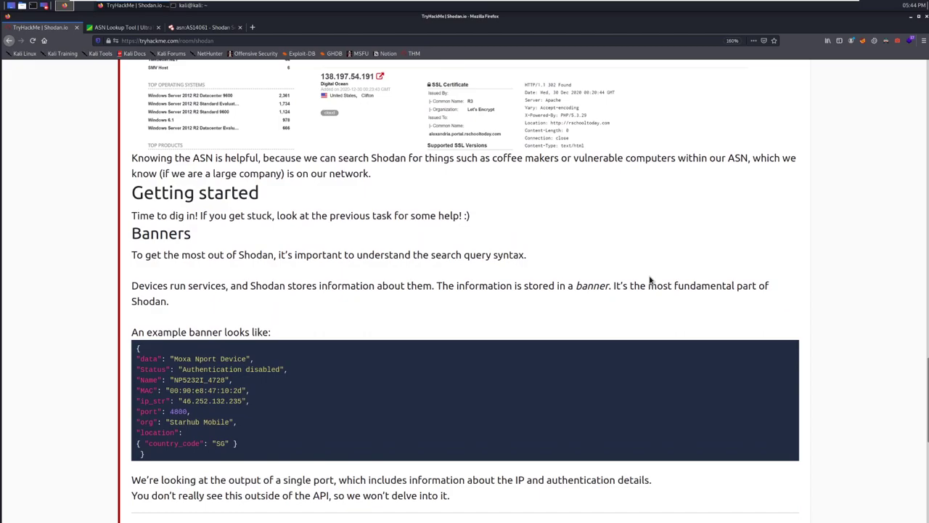
pyautogui.scroll(-3)
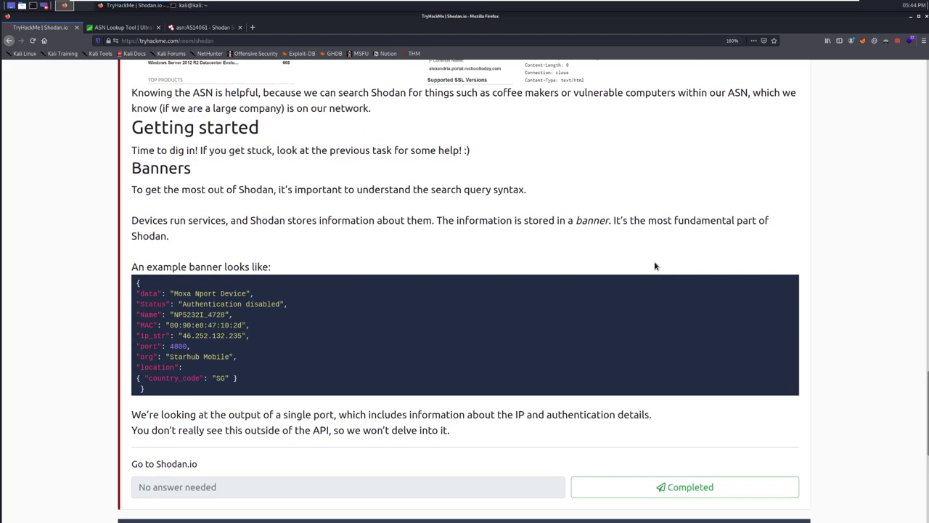
pyautogui.scroll(-3)
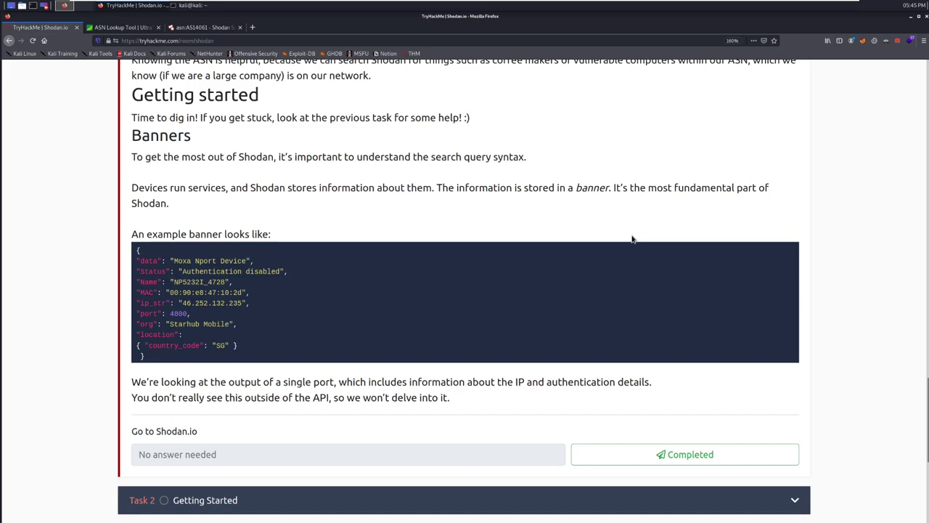
pyautogui.scroll(-3)
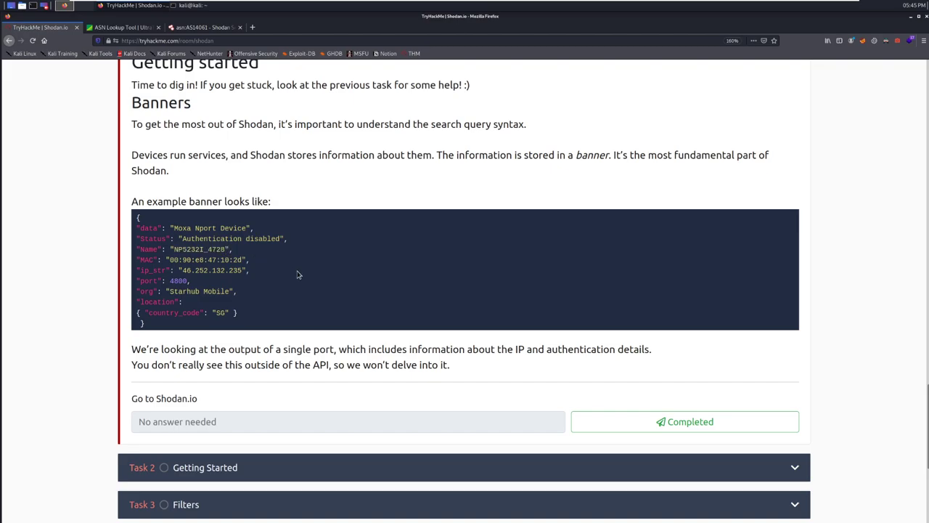
pyautogui.doubleClick(199, 291)
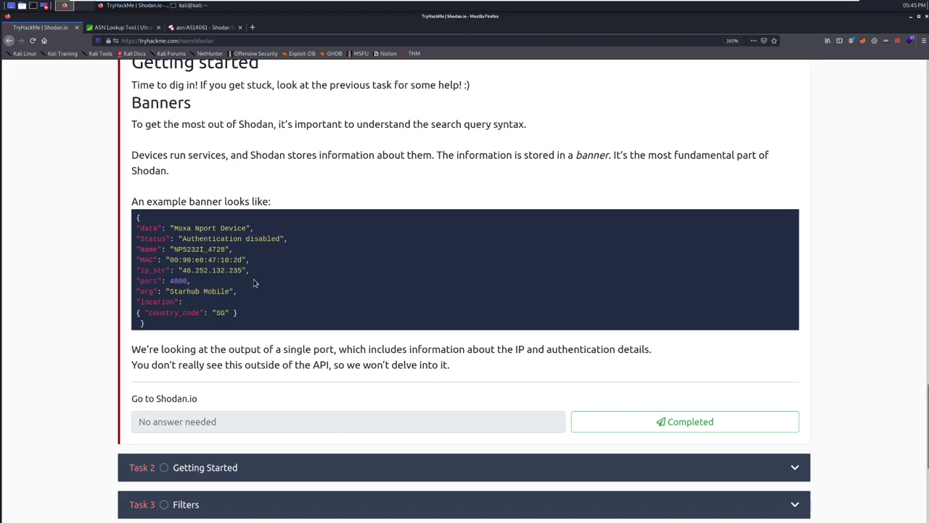
pyautogui.moveTo(264, 293)
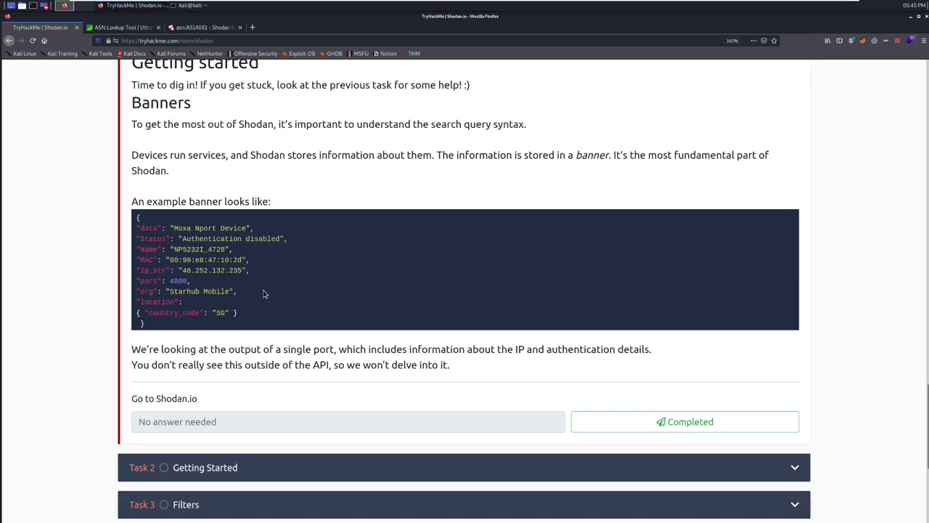
pyautogui.moveTo(265, 275)
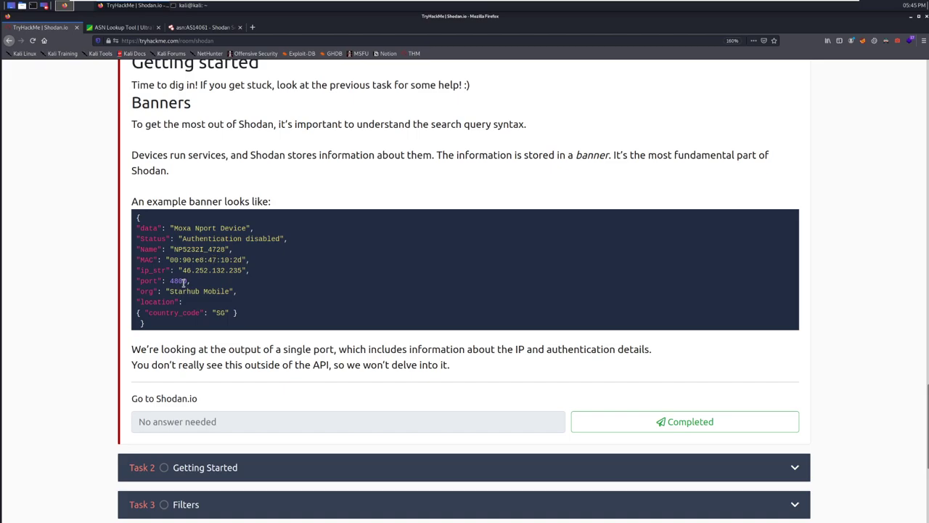
pyautogui.moveTo(212, 312)
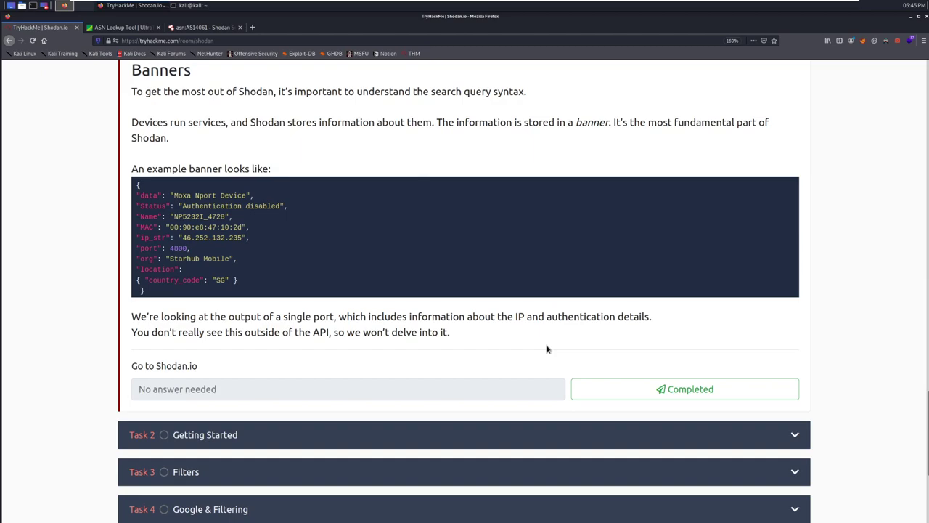
pyautogui.moveTo(227, 228)
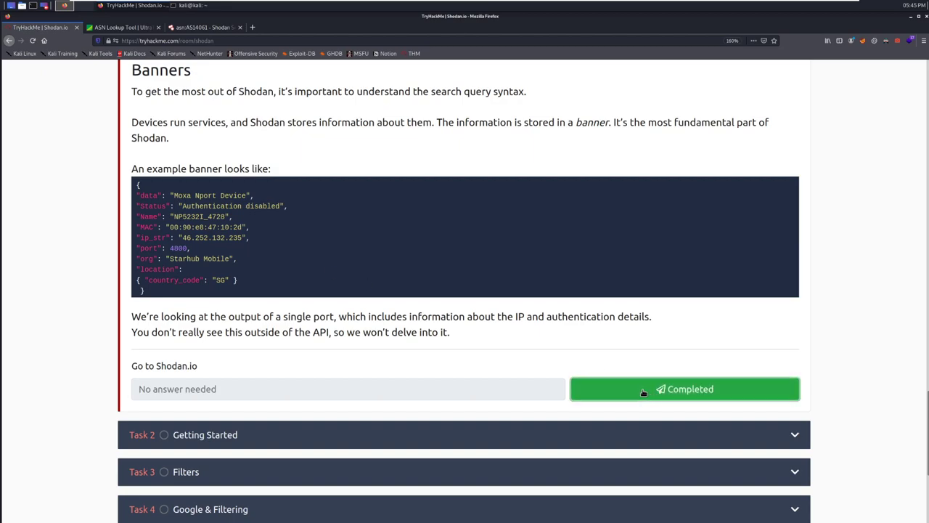
pyautogui.click(684, 388)
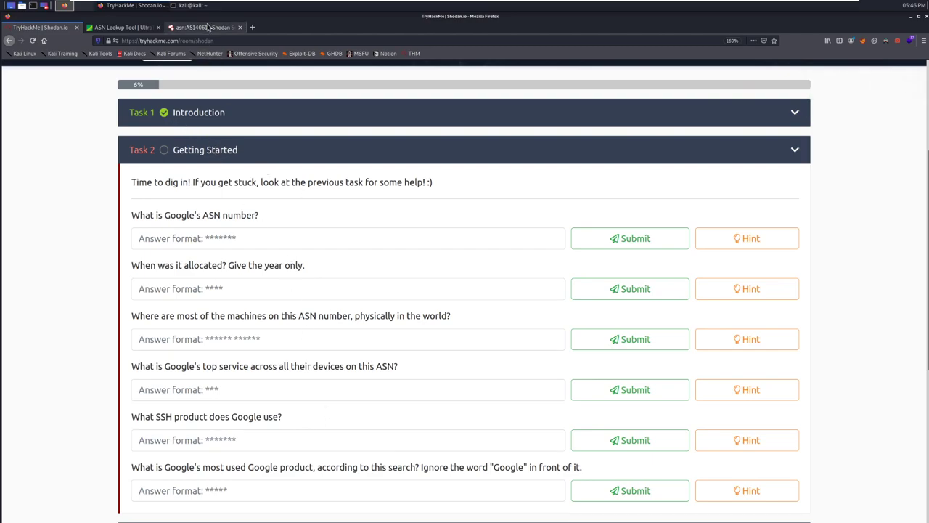
# - Switch to the Shodan tab listing 1,069,396 google.com results
pyautogui.click(203, 27)
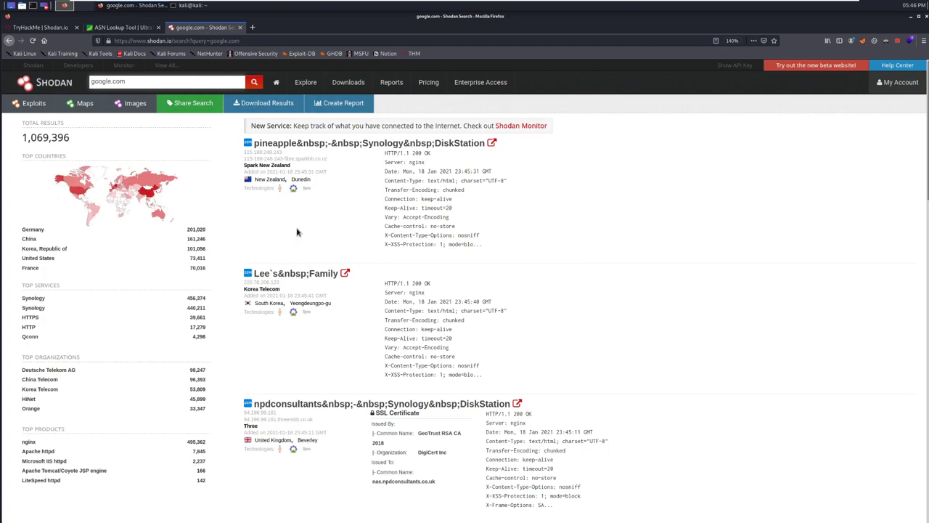
pyautogui.moveTo(304, 232)
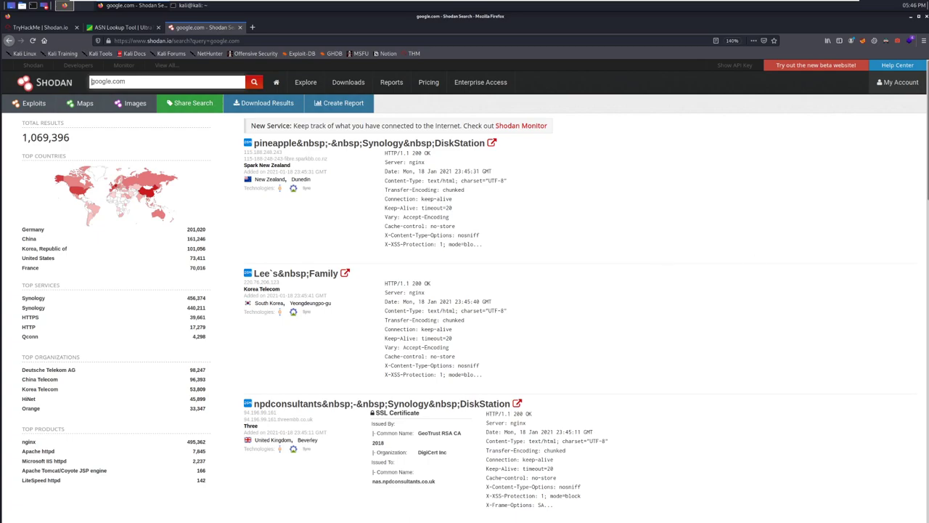
# - Run an UltraTools ASN lookup for Google and scroll its AS number list
pyautogui.click(119, 27)
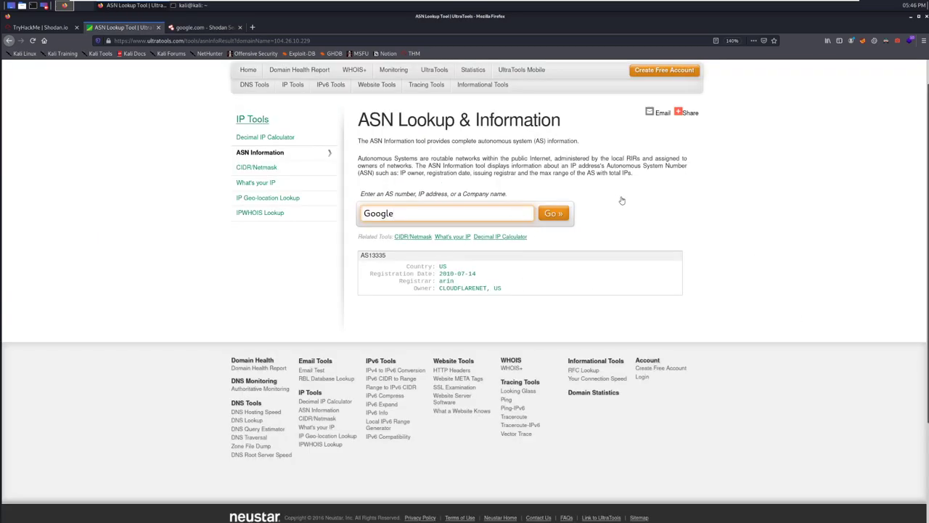
pyautogui.moveTo(563, 196)
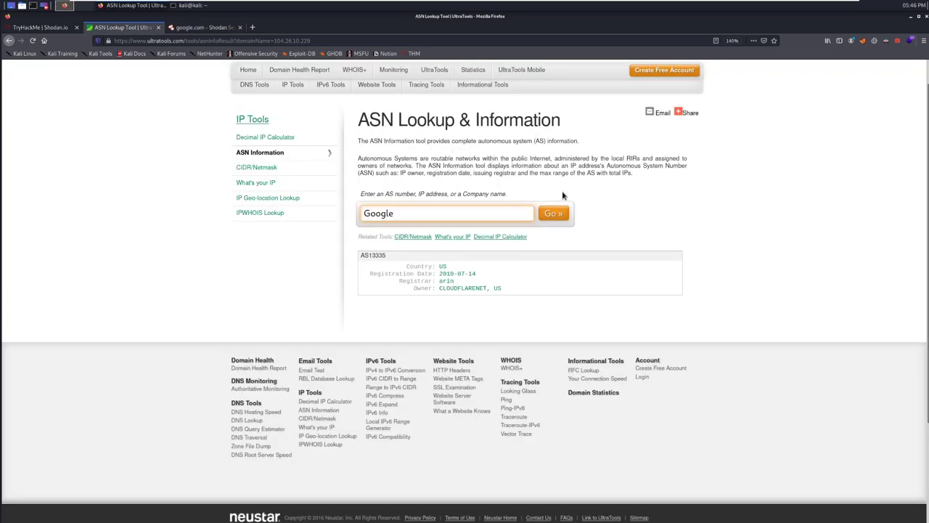
pyautogui.doubleClick(475, 194)
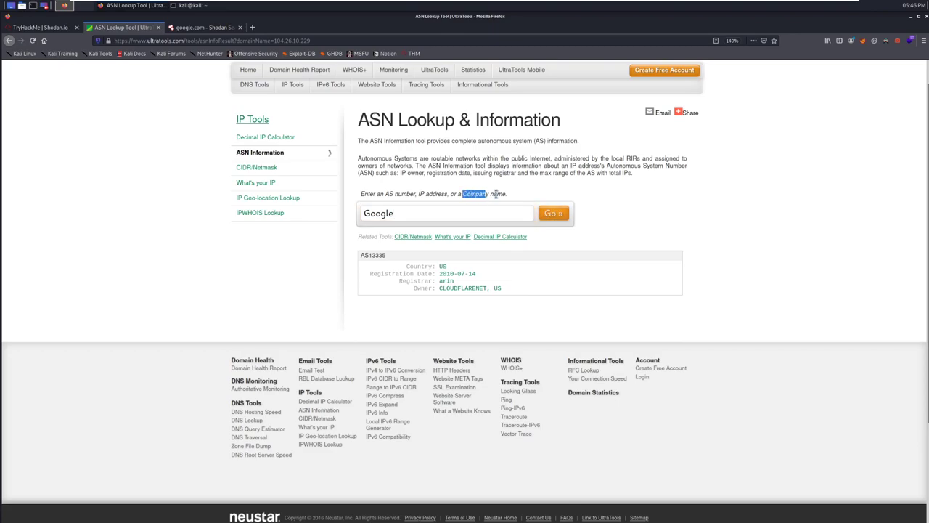
pyautogui.click(553, 213)
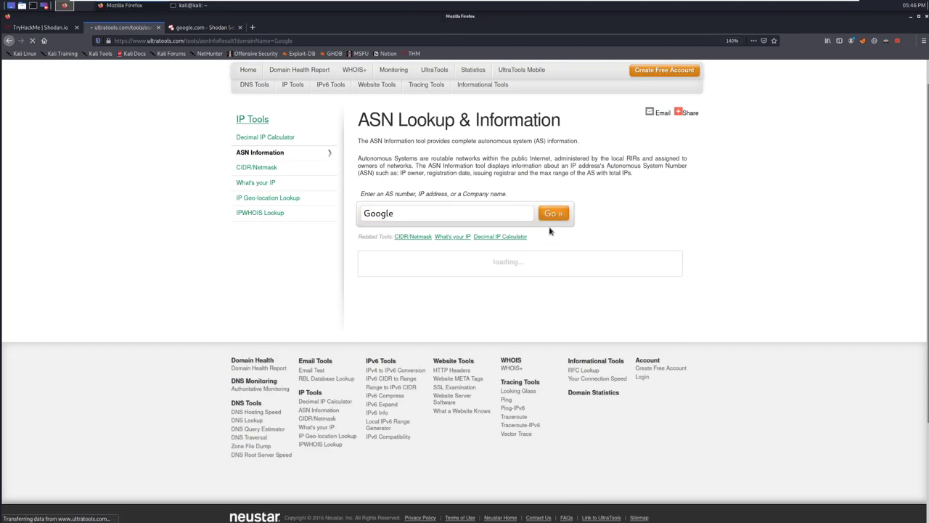
pyautogui.click(553, 213)
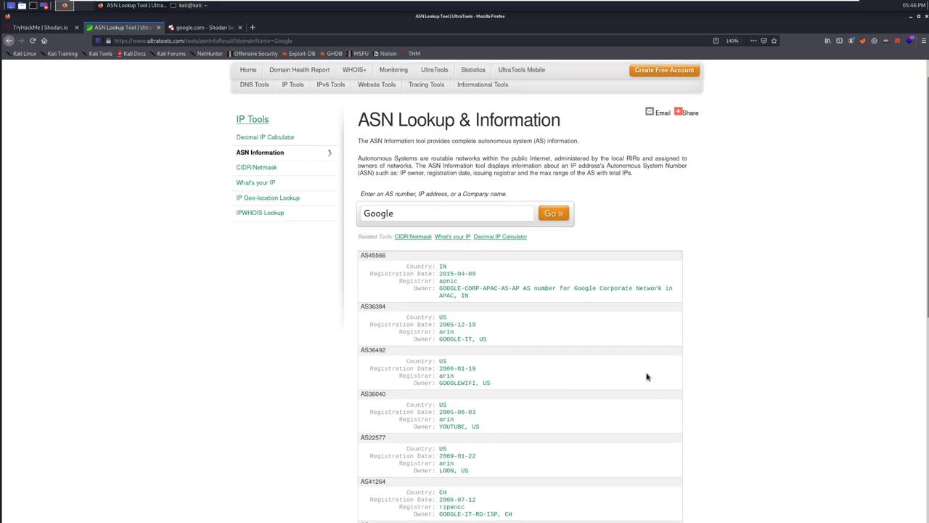
pyautogui.scroll(-3)
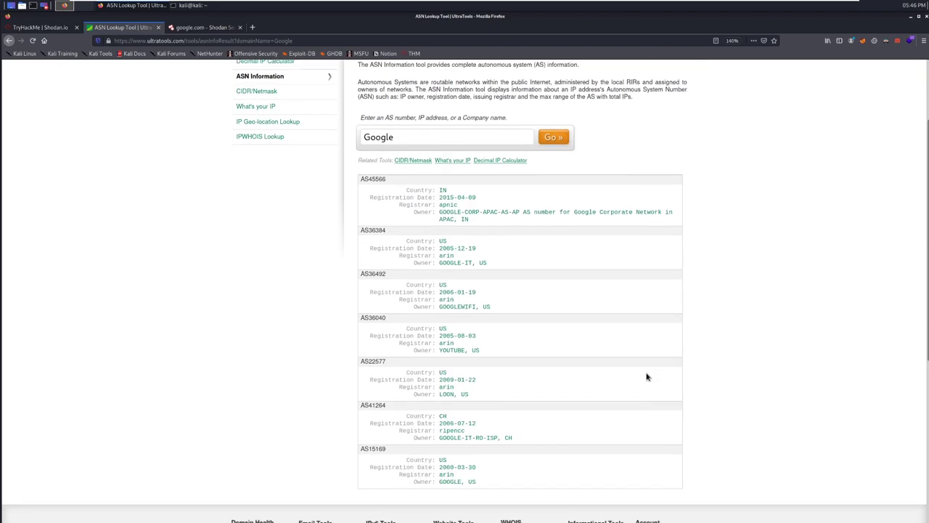
pyautogui.scroll(-3)
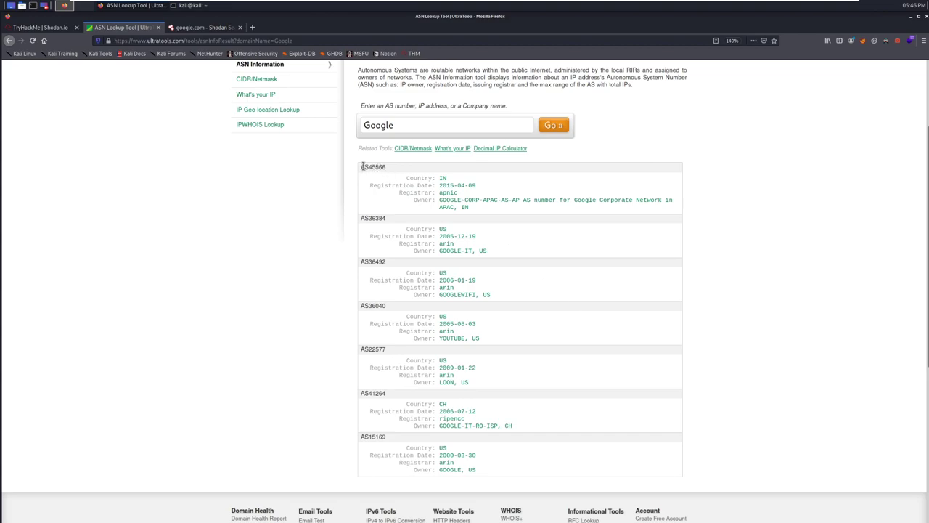
# - Submit AS45566 as Google's ASN in TryHackMe, which is rejected
pyautogui.doubleClick(373, 167)
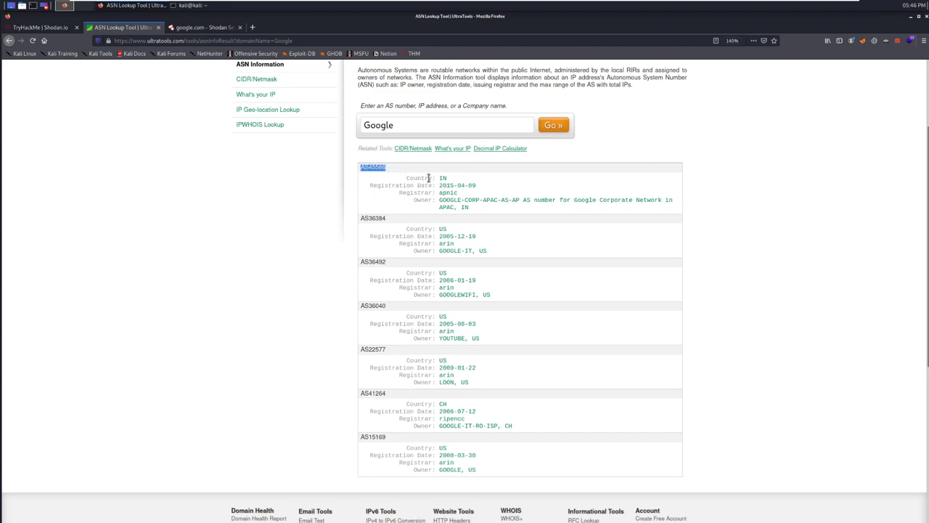
pyautogui.click(40, 27)
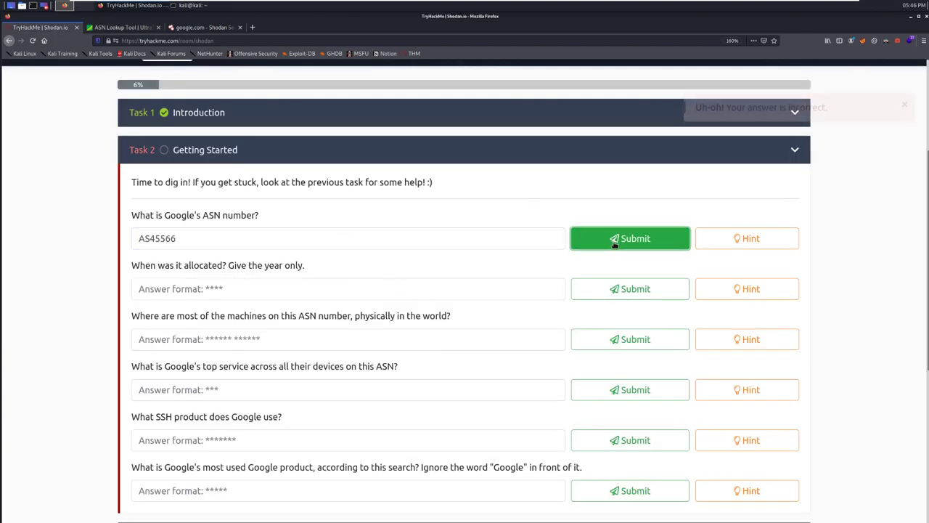
pyautogui.click(629, 238)
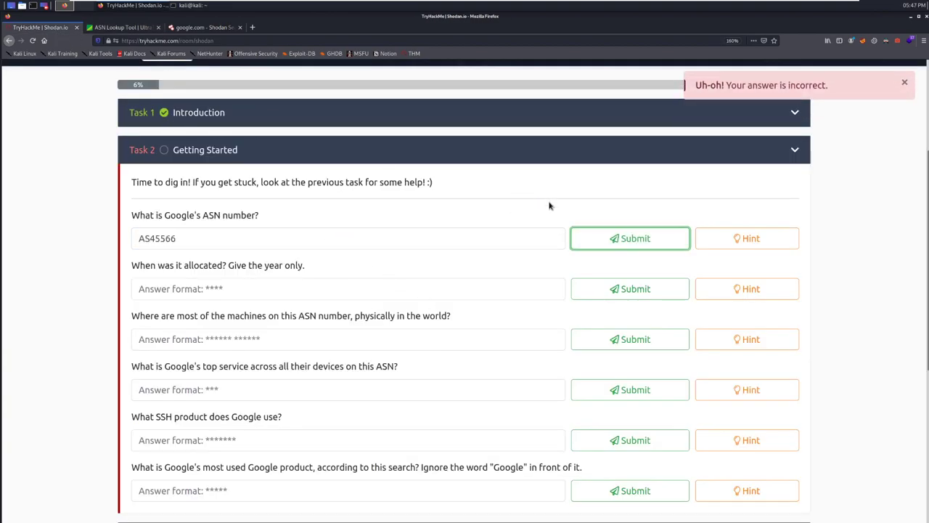
# - Return to the Google ASN results and copy AS15169, owned by GOOGLE
pyautogui.click(206, 27)
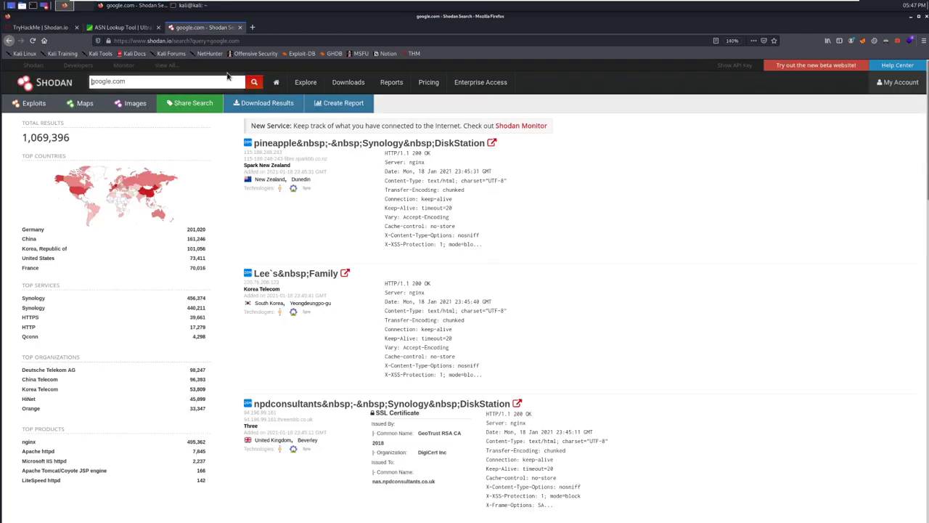
pyautogui.click(120, 27)
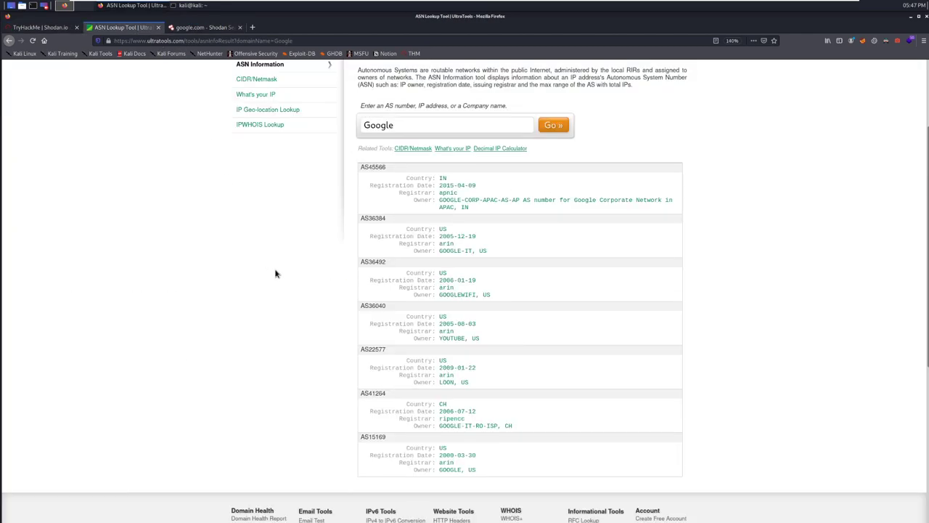
pyautogui.moveTo(389, 441)
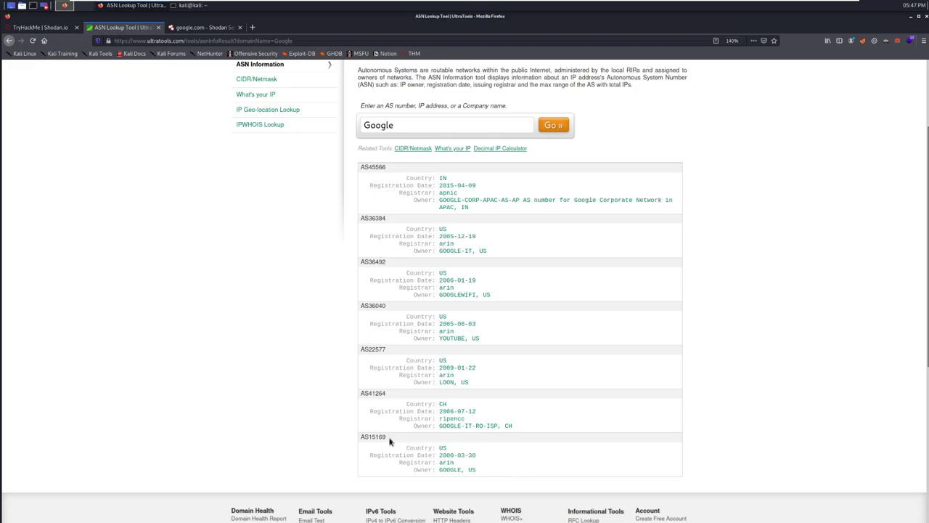
pyautogui.doubleClick(372, 437)
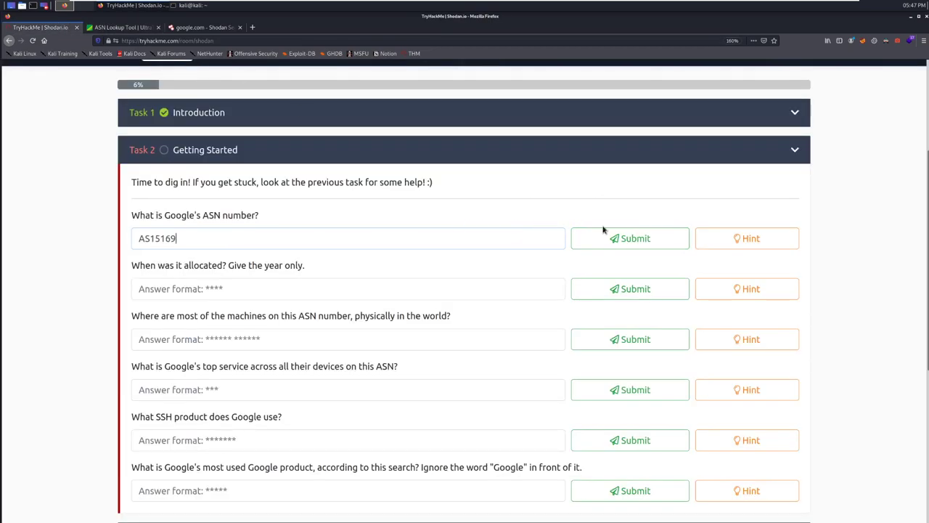
# - Submit AS15169, 2000 and United States as Google's ASN, allocation year and location
pyautogui.click(629, 238)
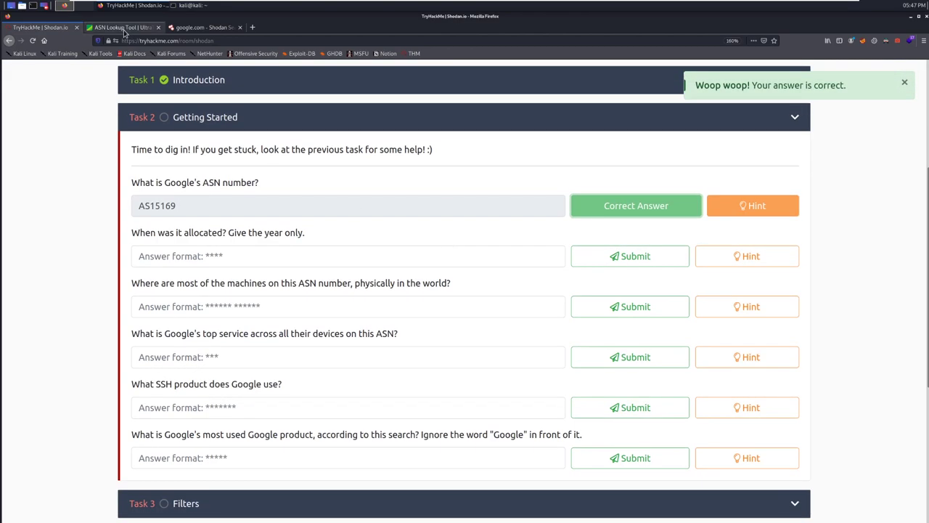
pyautogui.click(122, 28)
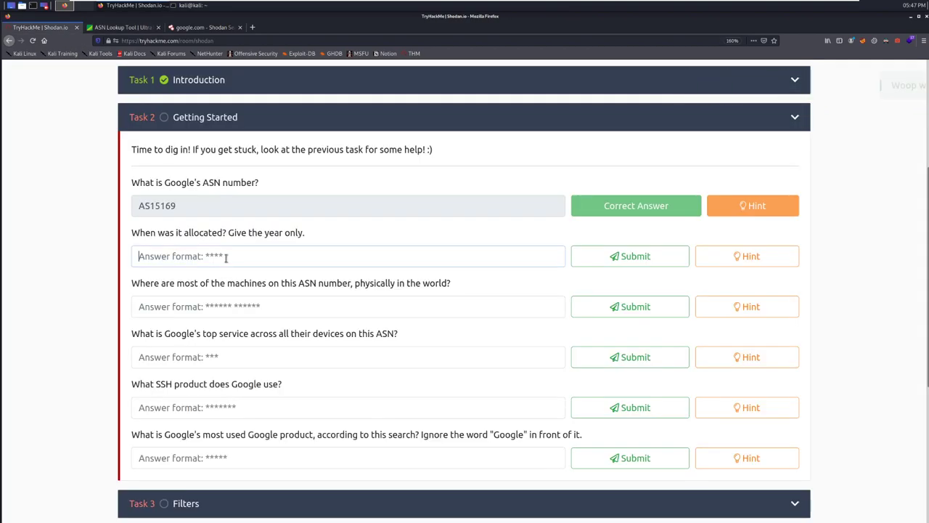
pyautogui.write('2000')
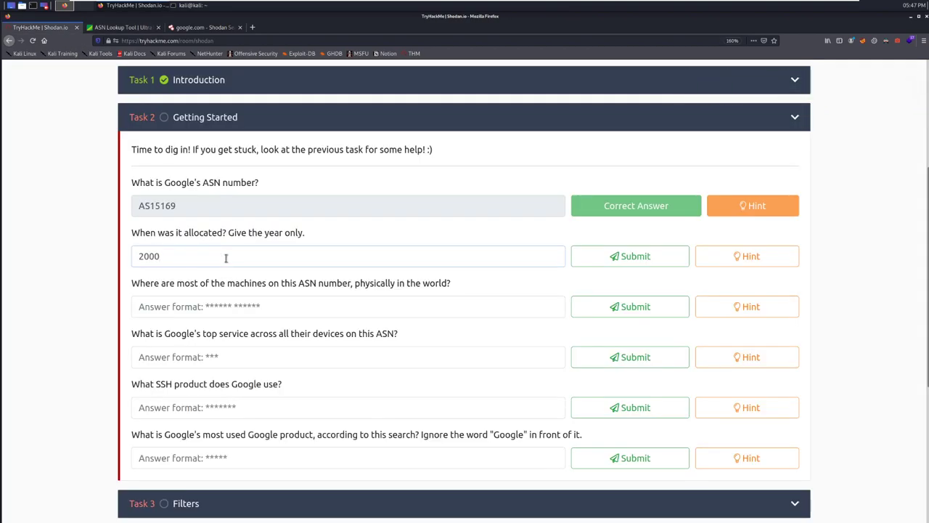
pyautogui.click(629, 256)
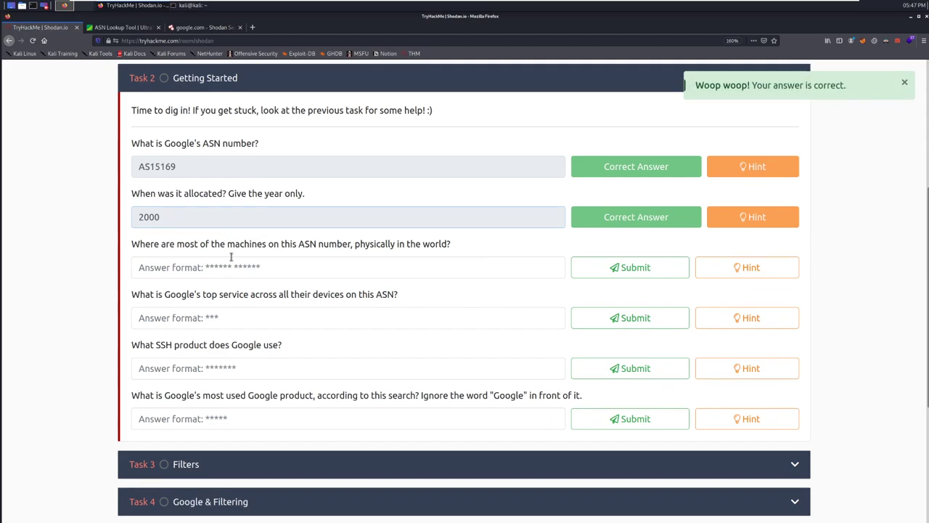
pyautogui.scroll(-3)
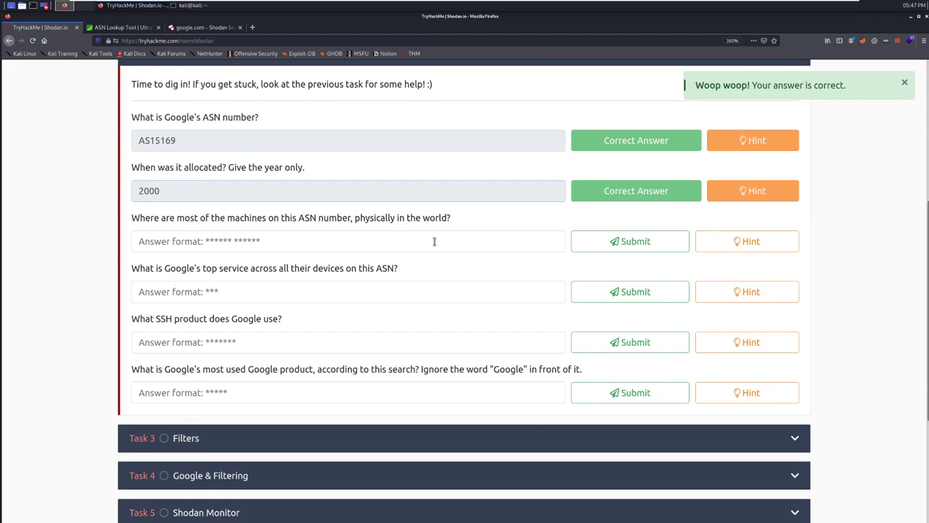
pyautogui.moveTo(311, 150)
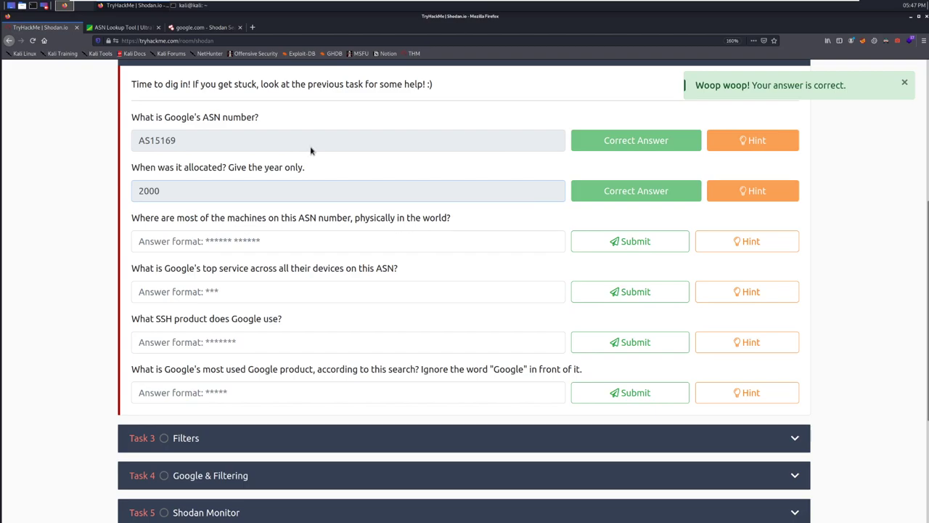
pyautogui.write('United States')
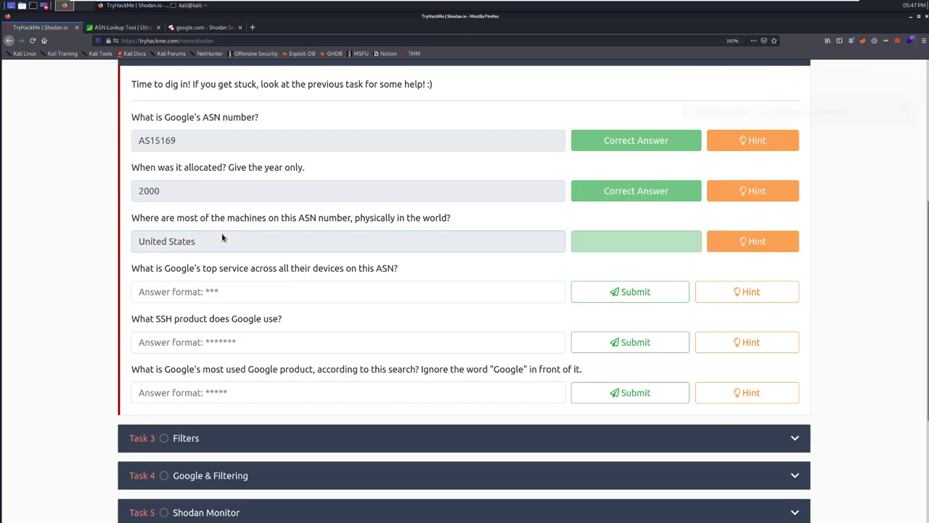
pyautogui.click(635, 241)
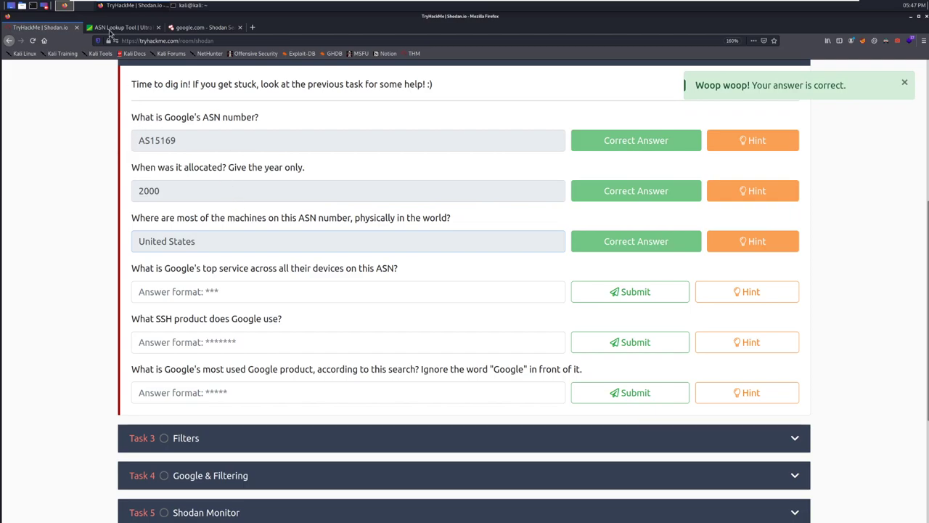
# - Recheck the ASN results, then begin answering Google's top service question
pyautogui.click(123, 27)
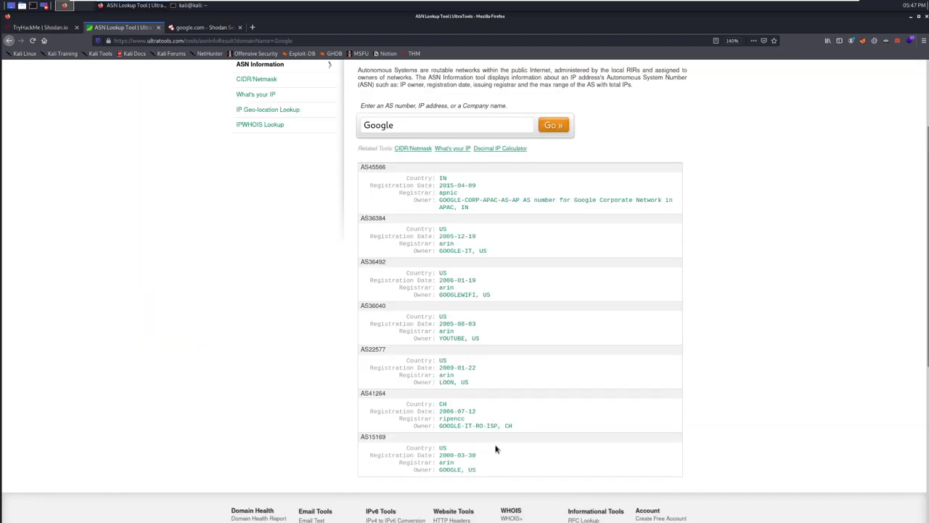
pyautogui.scroll(-3)
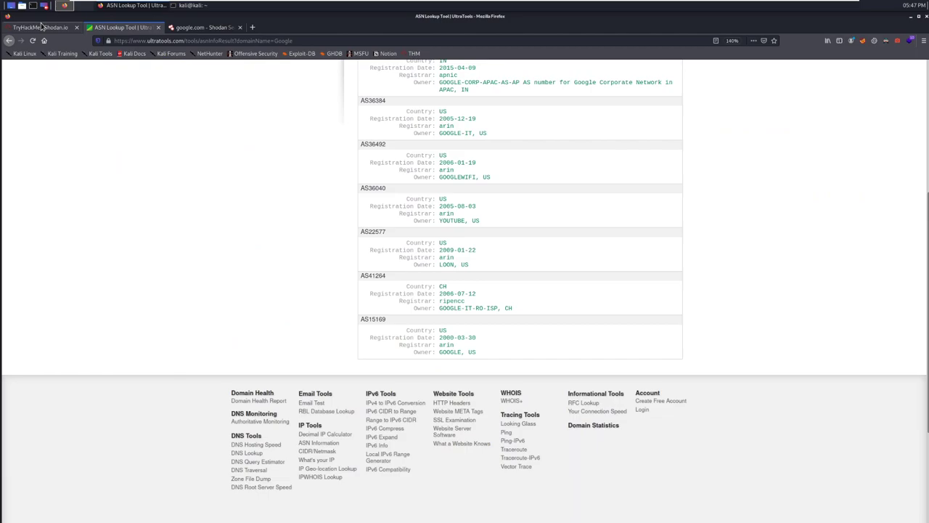
pyautogui.click(40, 27)
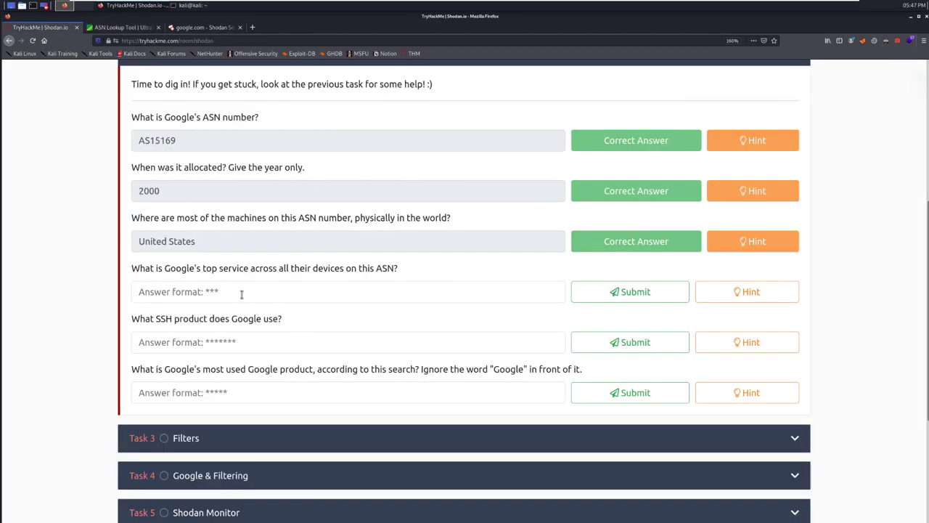
pyautogui.click(348, 291)
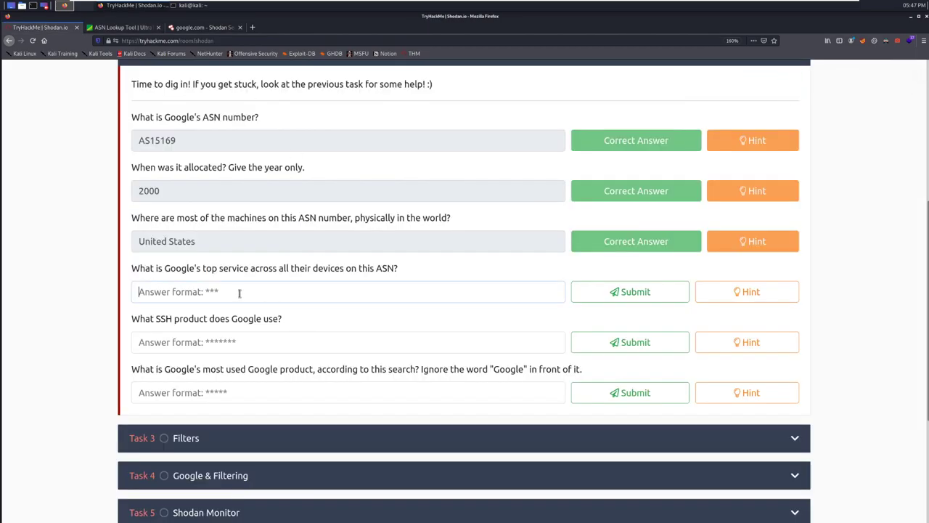
pyautogui.write('w')
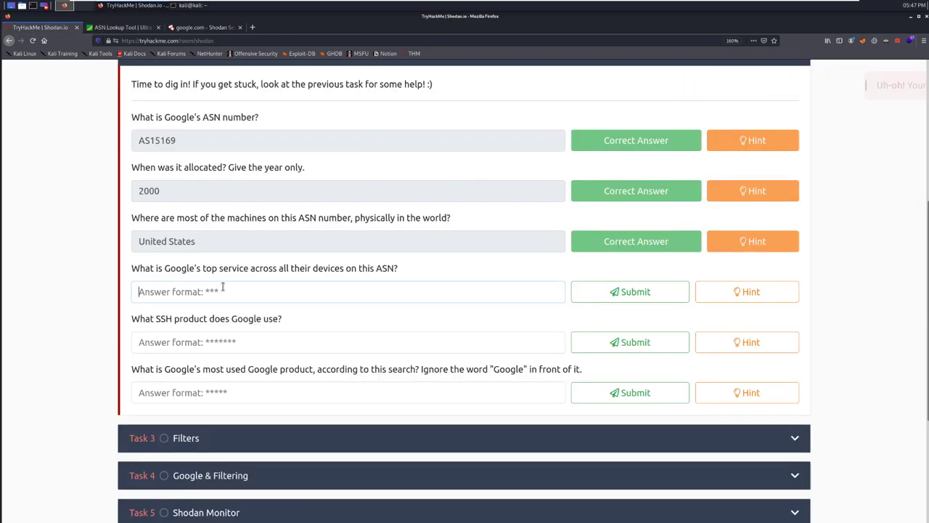
# - Read the Top Services for the asn:AS15169 search on Shodan and answer ssh
pyautogui.click(122, 27)
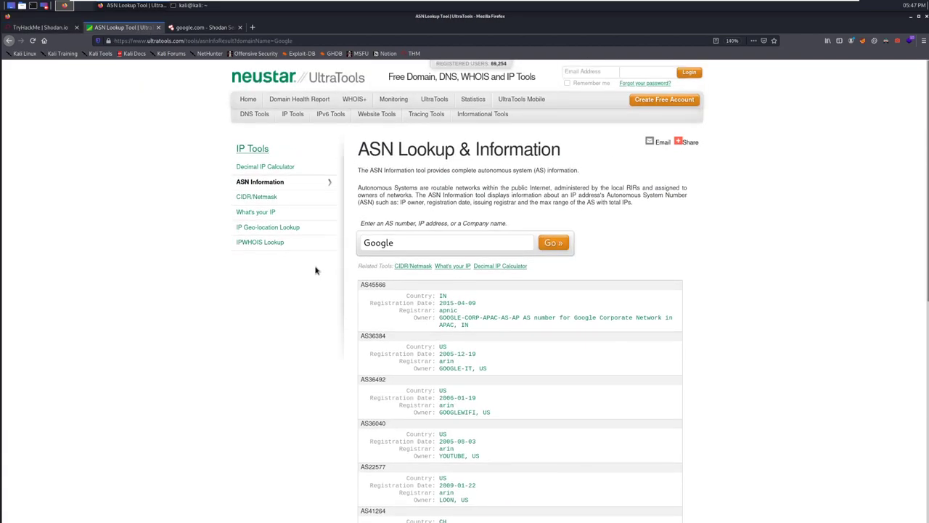
pyautogui.scroll(-3)
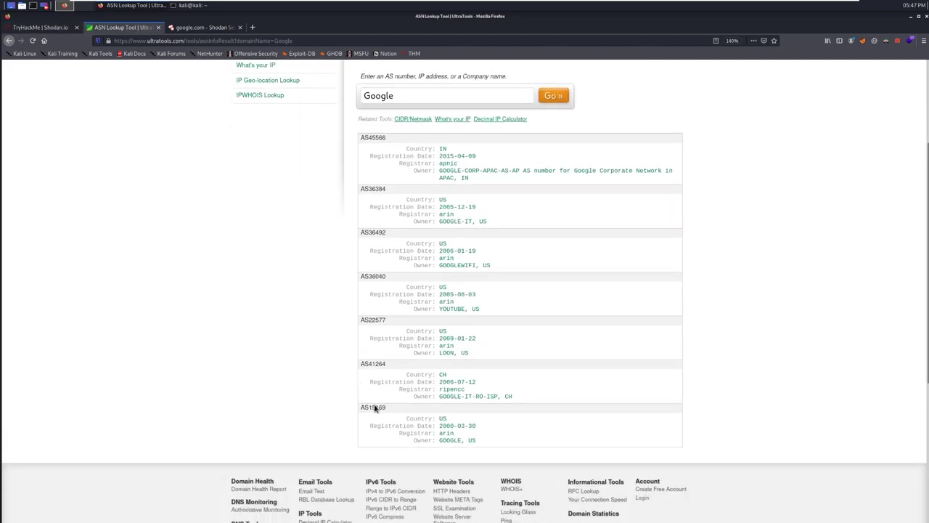
pyautogui.click(203, 27)
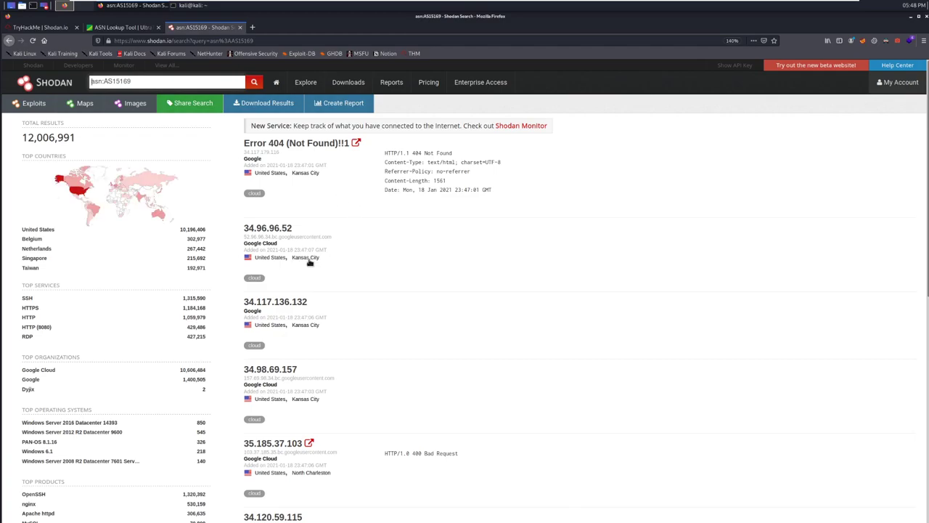
pyautogui.scroll(-3)
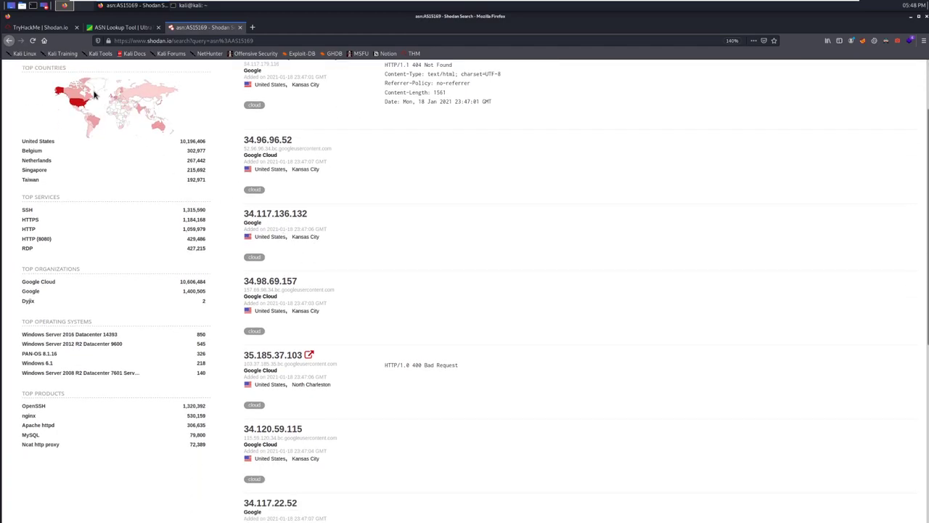
pyautogui.click(40, 26)
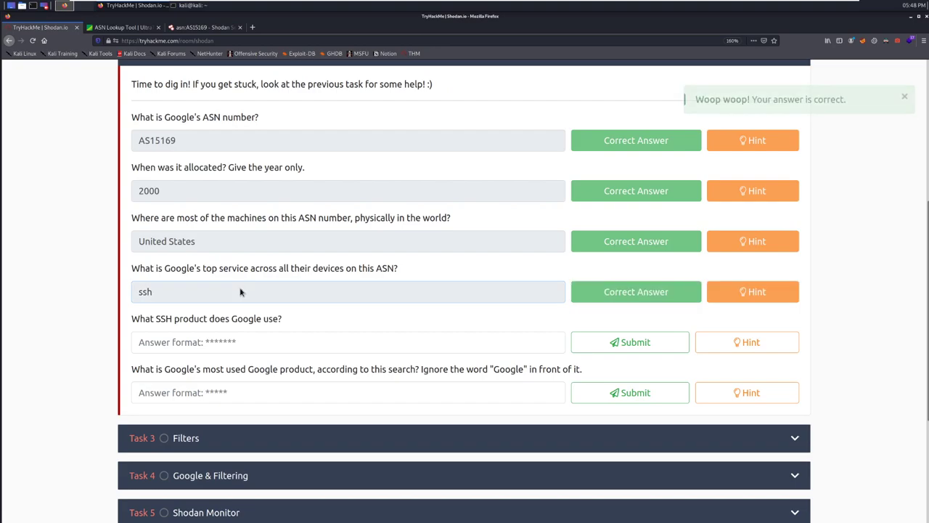
pyautogui.click(205, 27)
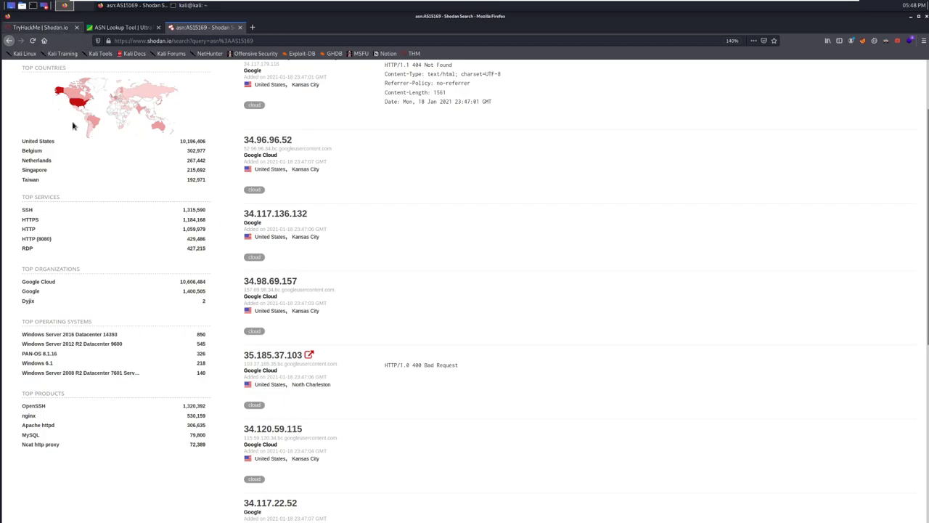
pyautogui.click(40, 26)
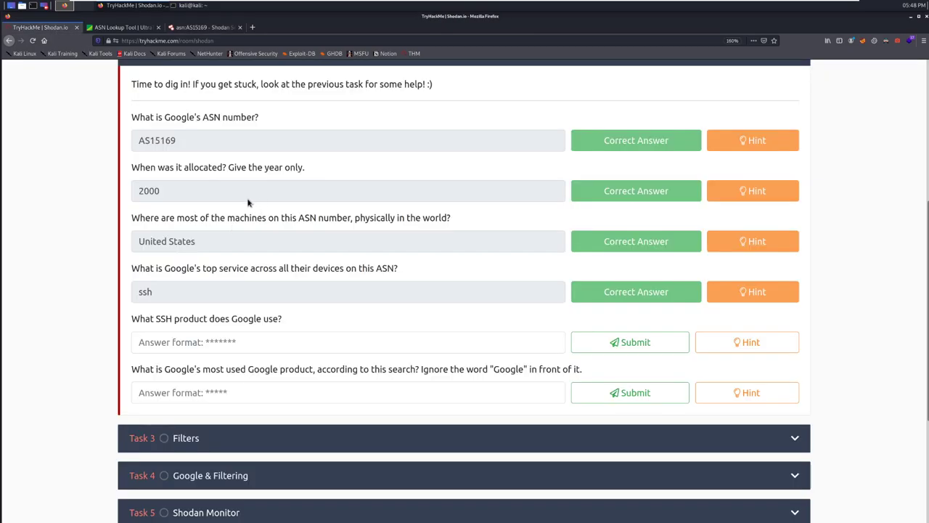
# - Copy OpenSSH from a Shodan port 22 banner and submit it as Google's SSH product
pyautogui.click(203, 26)
pyautogui.write('asn:AS15169 port:"22"')
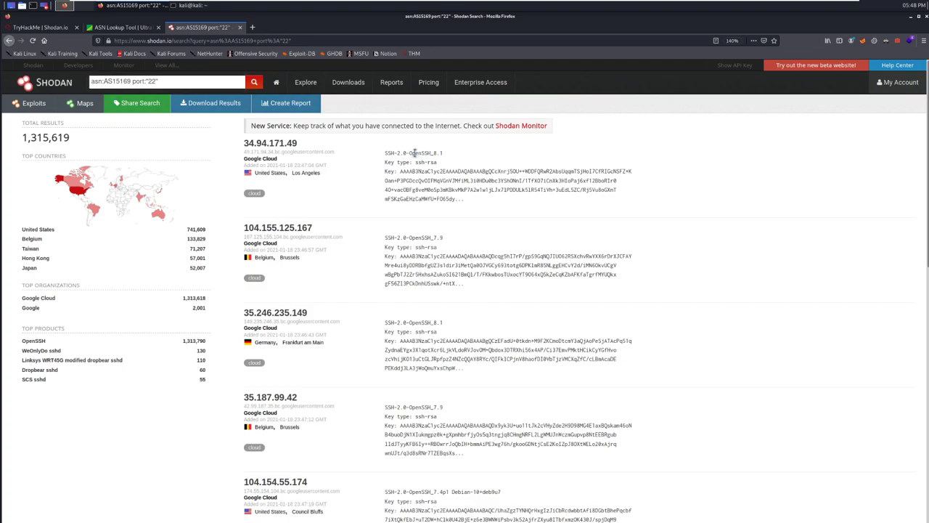
pyautogui.doubleClick(420, 153)
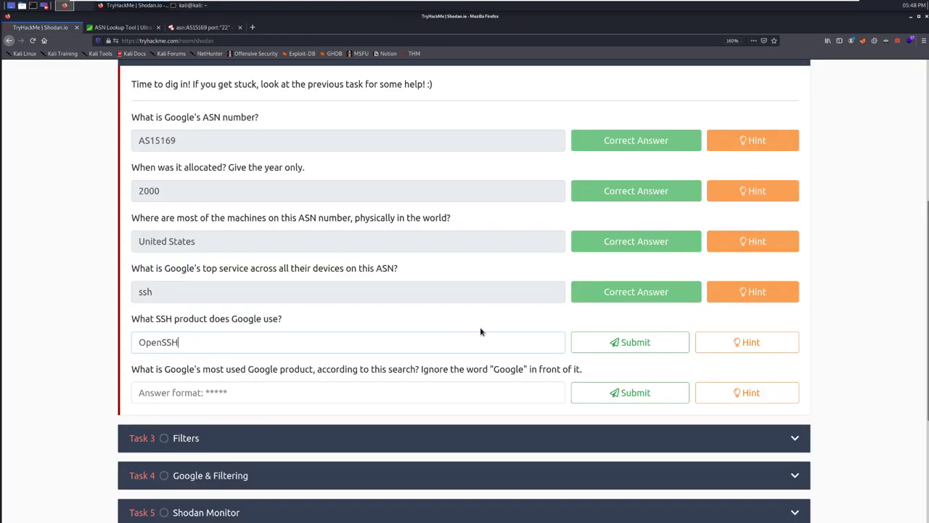
pyautogui.click(630, 342)
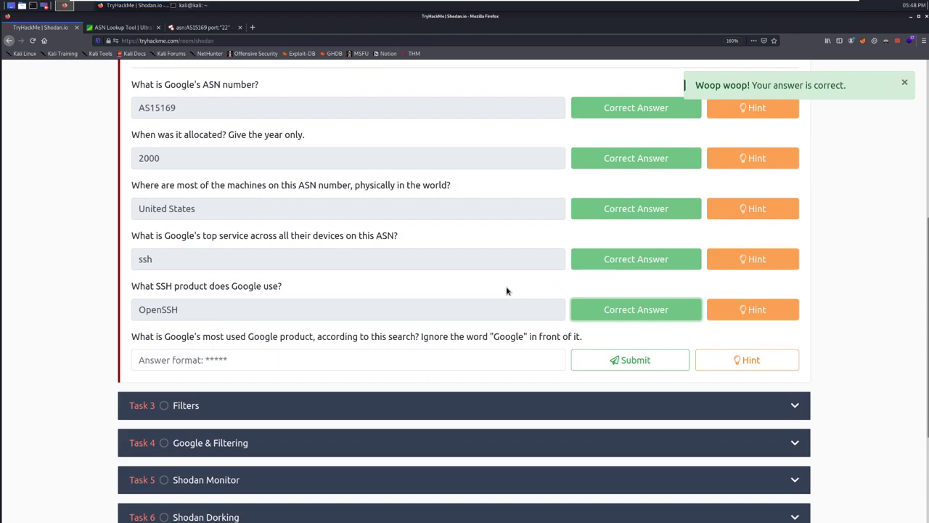
pyautogui.moveTo(519, 286)
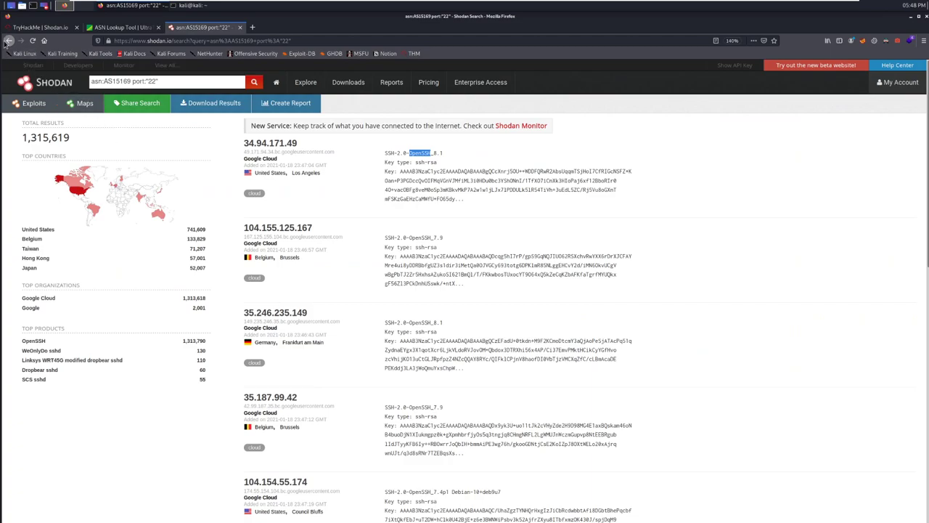
pyautogui.moveTo(8, 41)
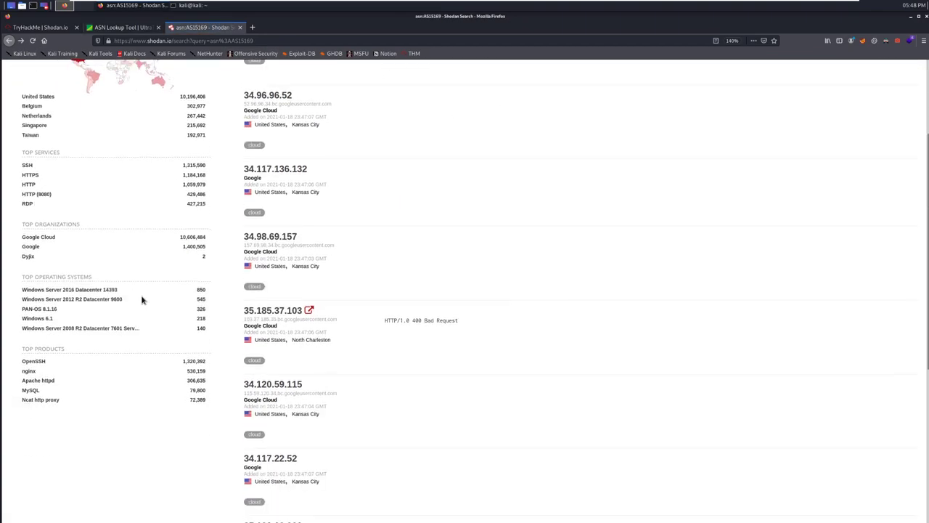
pyautogui.moveTo(104, 354)
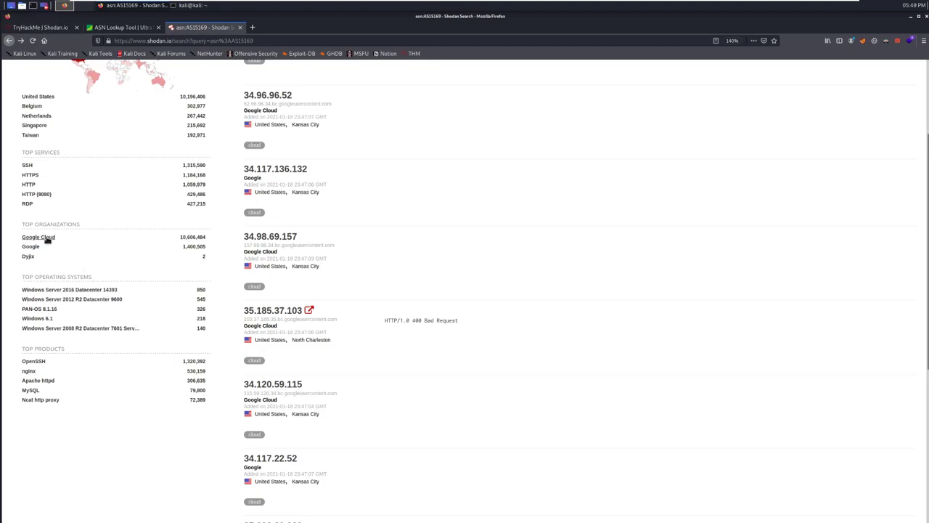
# - Submit Cloud as Google's most used product, from AS15169's top organizations
pyautogui.click(40, 27)
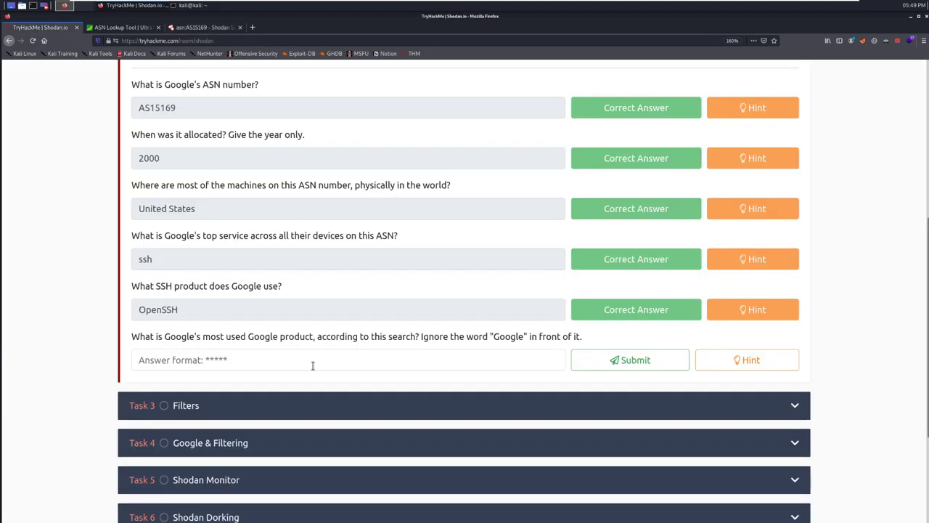
pyautogui.write('Cloud')
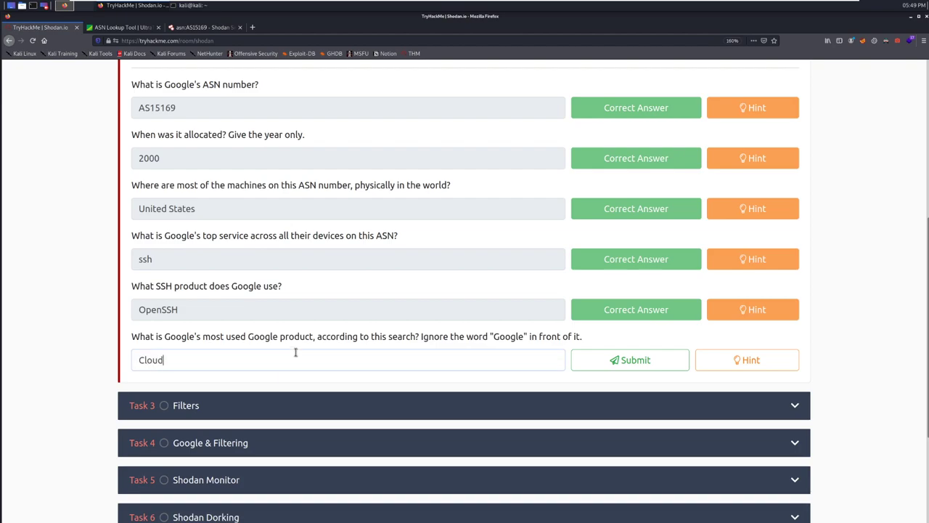
pyautogui.click(629, 359)
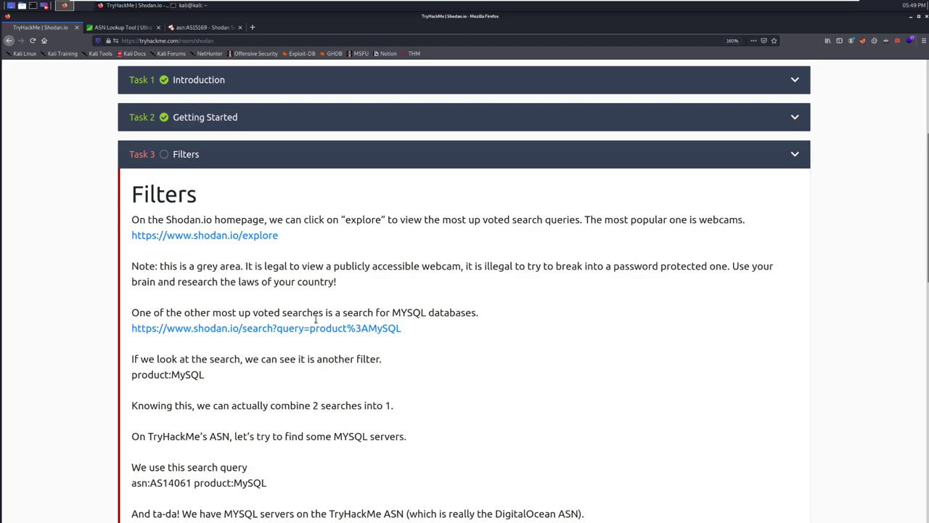
pyautogui.moveTo(318, 304)
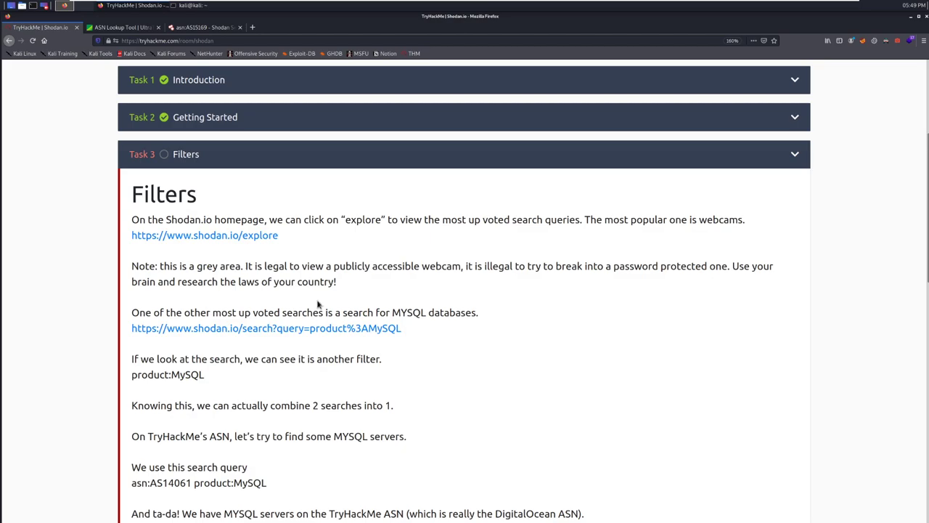
# - Expand Task 3 Filters and read down to the vuln:ms17-010 example
pyautogui.doubleClick(720, 219)
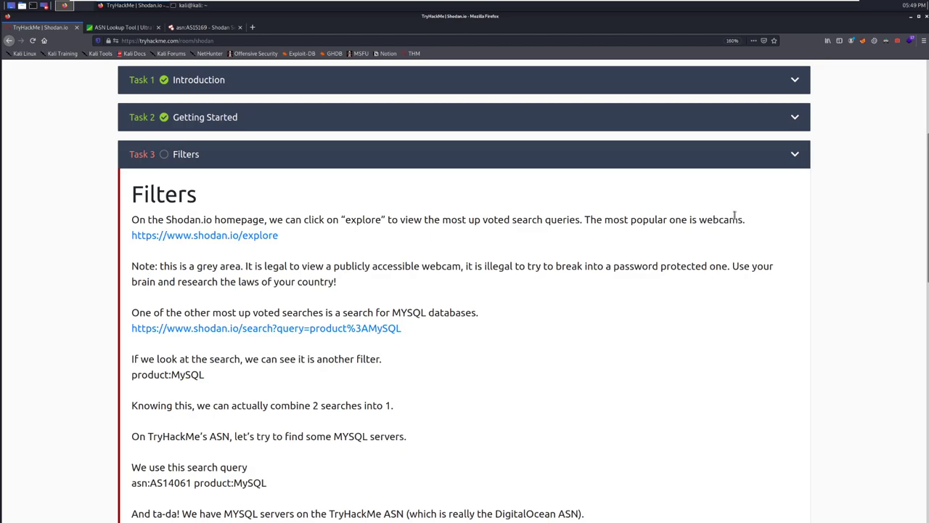
pyautogui.moveTo(735, 215)
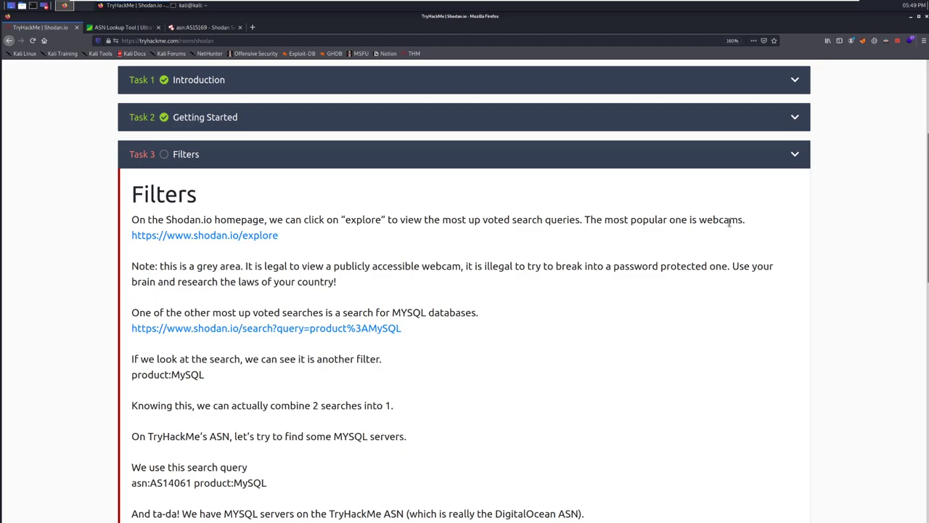
pyautogui.moveTo(717, 211)
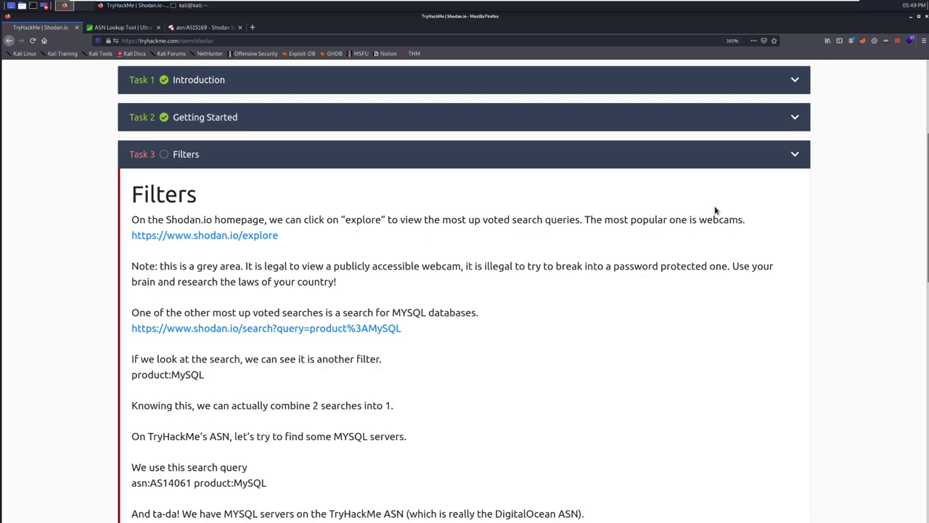
pyautogui.moveTo(708, 208)
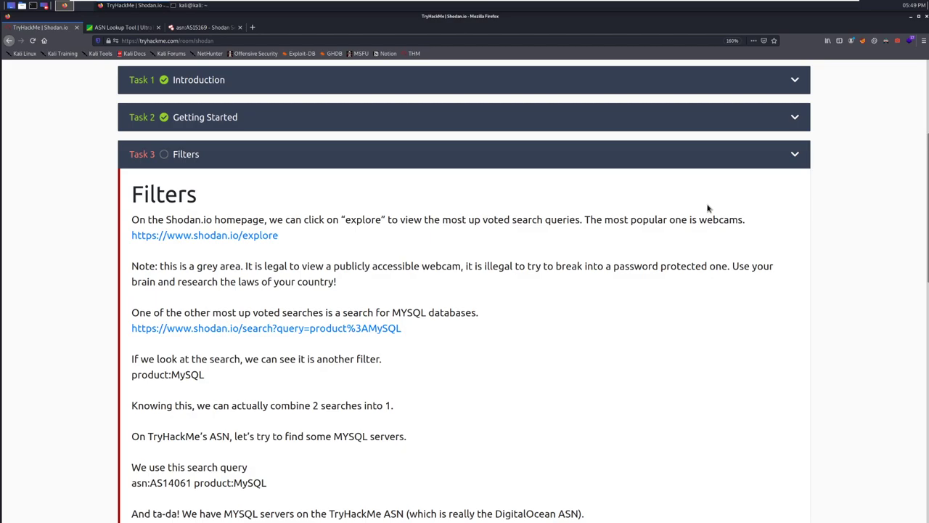
pyautogui.moveTo(717, 234)
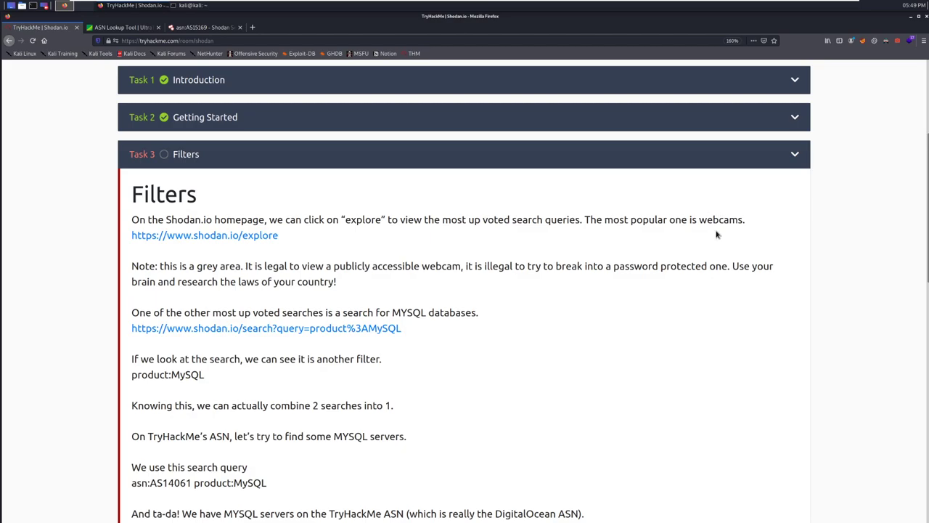
pyautogui.scroll(-3)
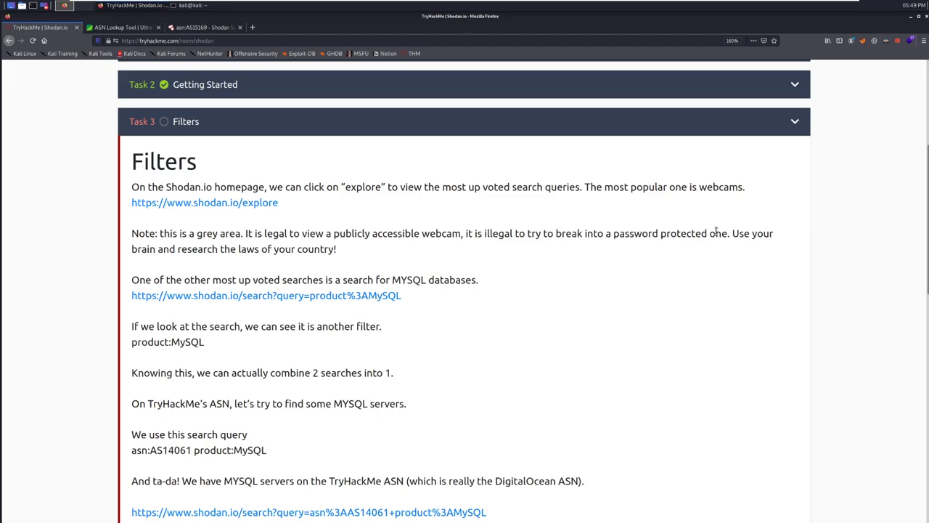
pyautogui.moveTo(716, 265)
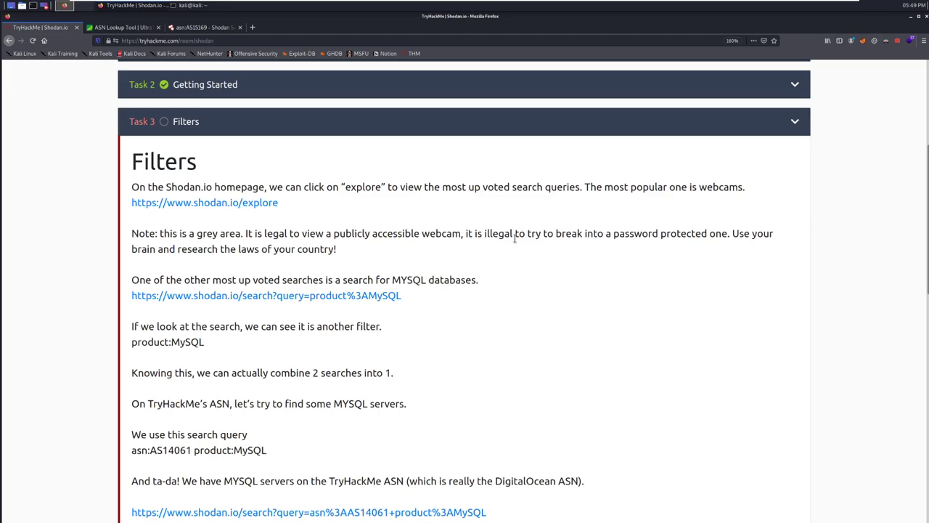
pyautogui.scroll(-3)
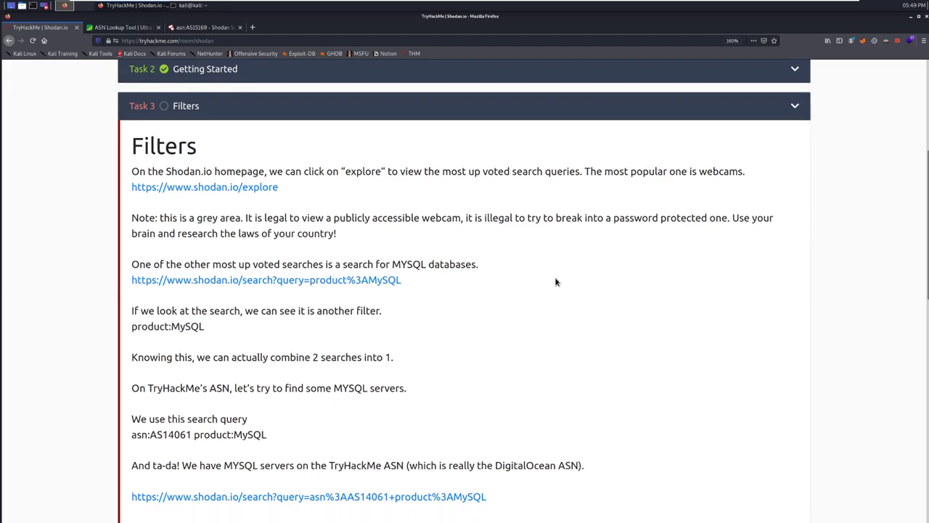
pyautogui.scroll(-3)
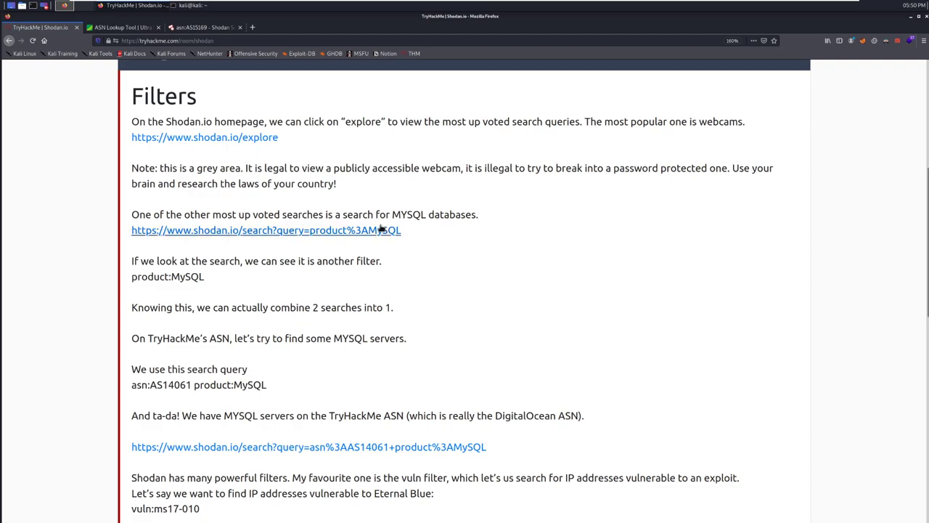
# - Open the product:MySQL example search showing 3,942,739 results, led by the US and China
pyautogui.click(266, 231)
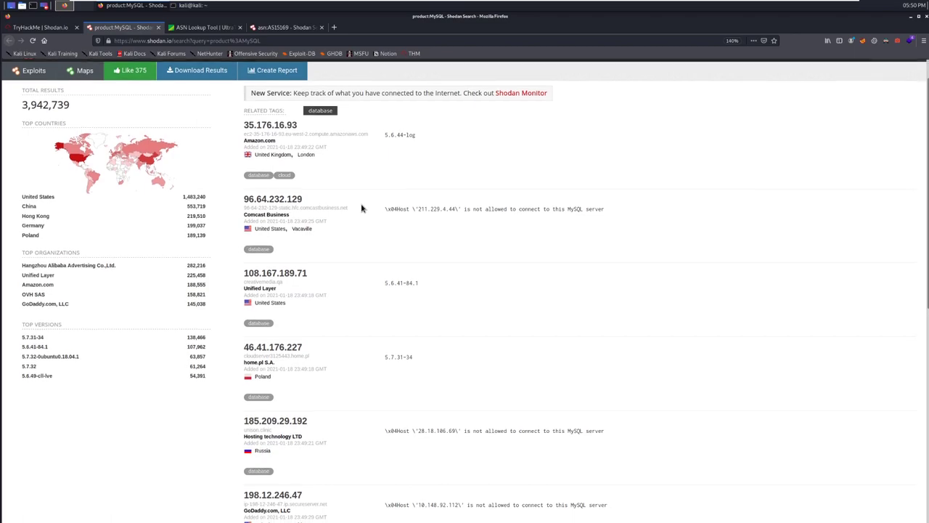
pyautogui.scroll(-3)
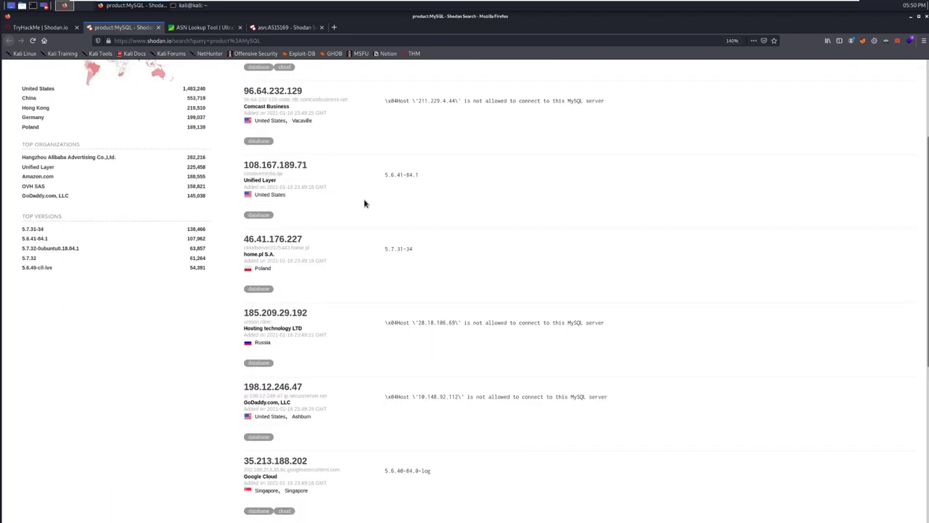
pyautogui.scroll(3)
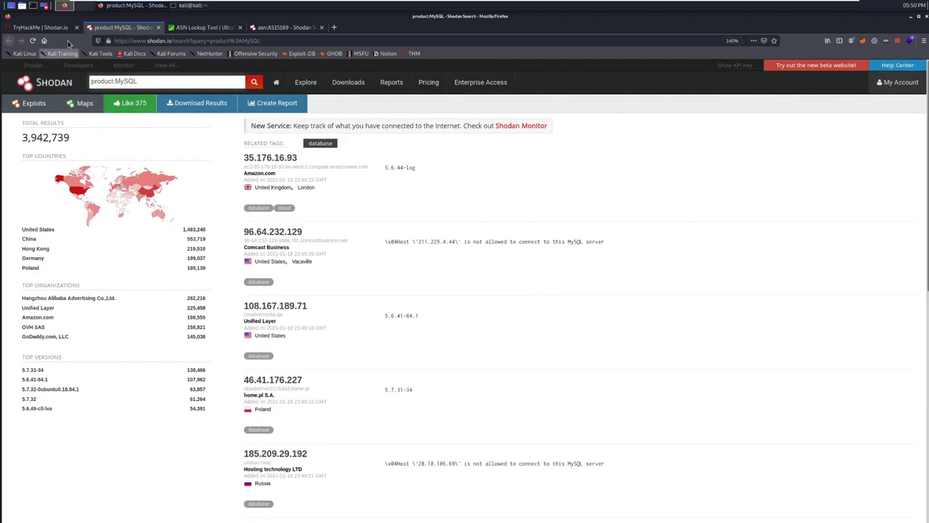
pyautogui.click(40, 27)
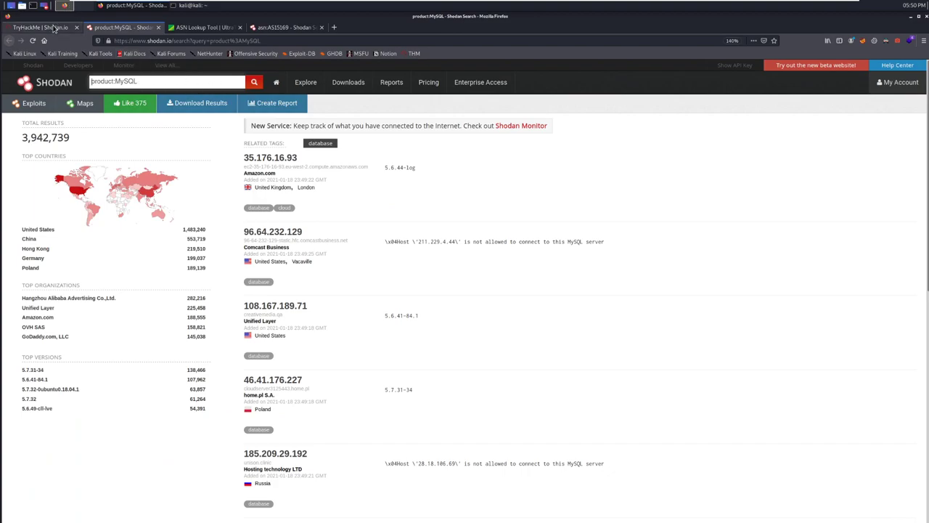
# - Return to Task 3 to copy the query asn:AS14061 product:MySQL
pyautogui.click(40, 27)
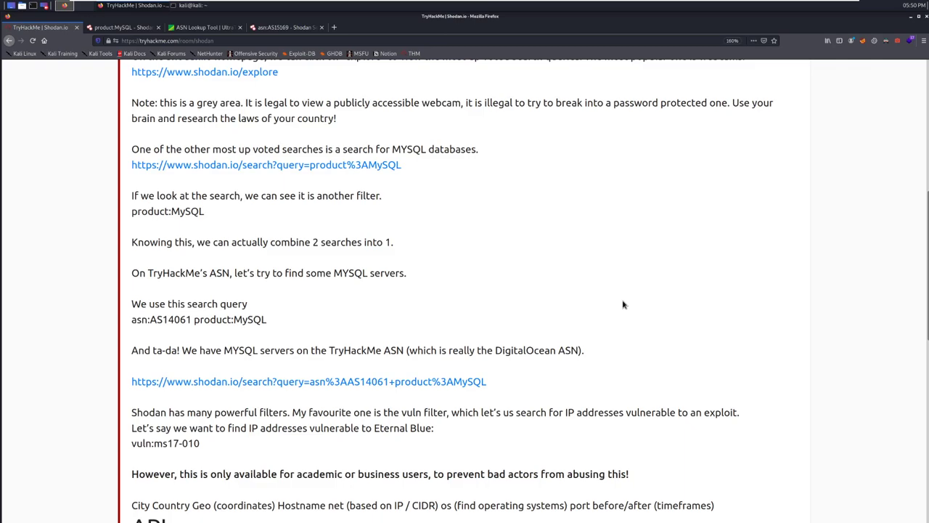
pyautogui.moveTo(617, 309)
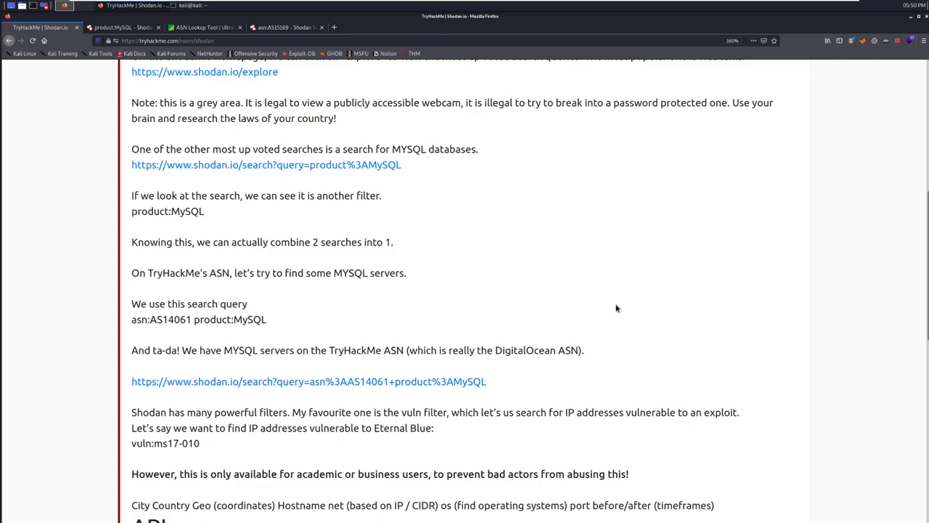
pyautogui.moveTo(597, 304)
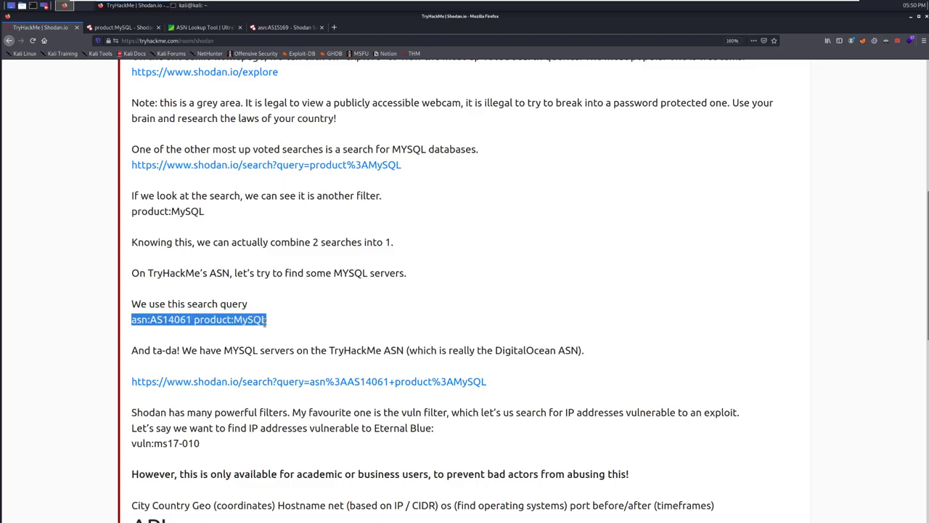
# - Search Shodan for asn:AS14061 product:MySQL, returning 87,127 DigitalOcean MySQL servers
pyautogui.click(123, 27)
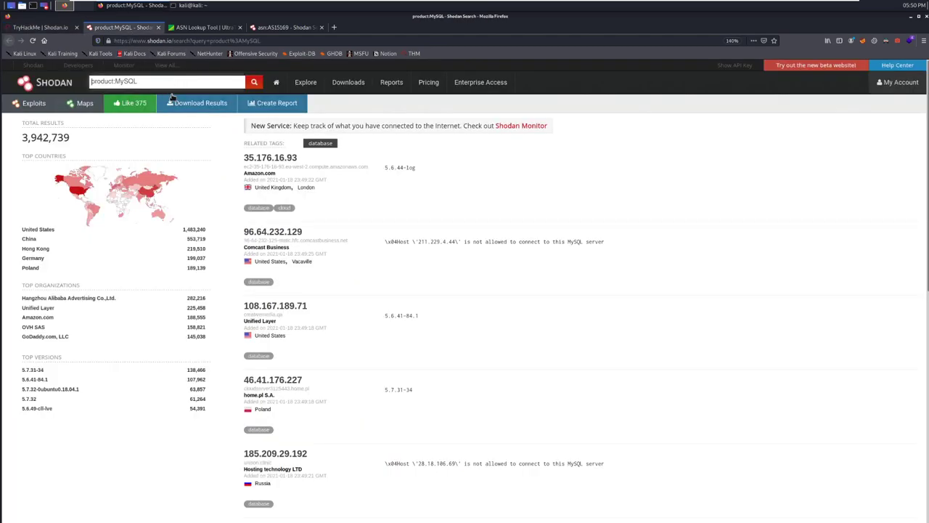
pyautogui.write('asn:AS14061 product:MySQL')
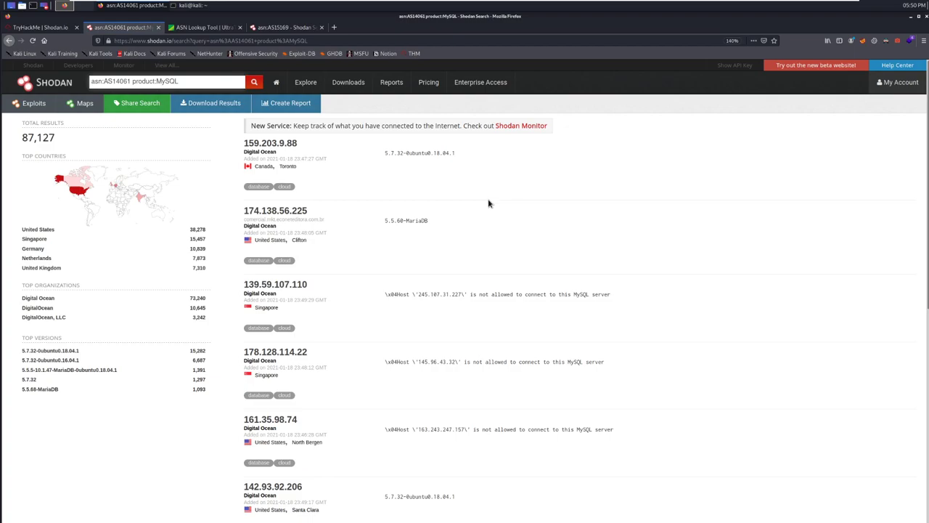
pyautogui.scroll(-3)
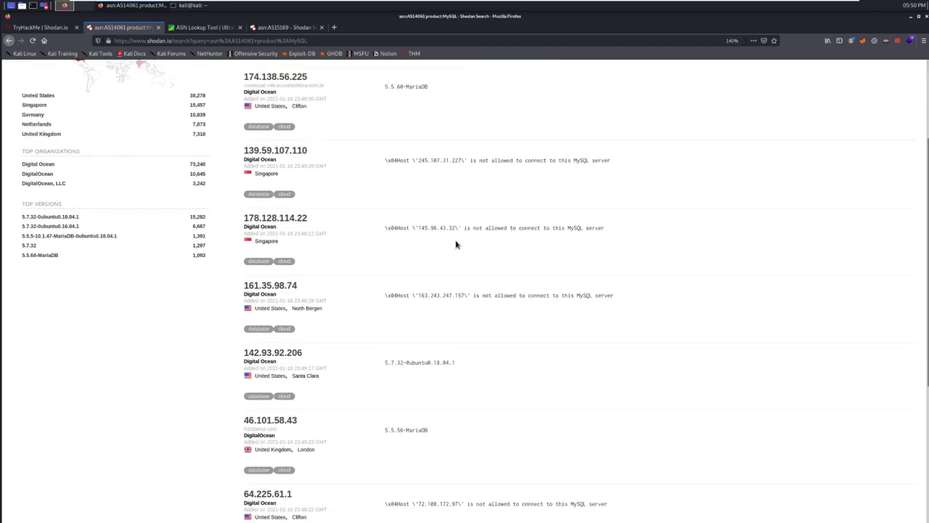
pyautogui.click(40, 27)
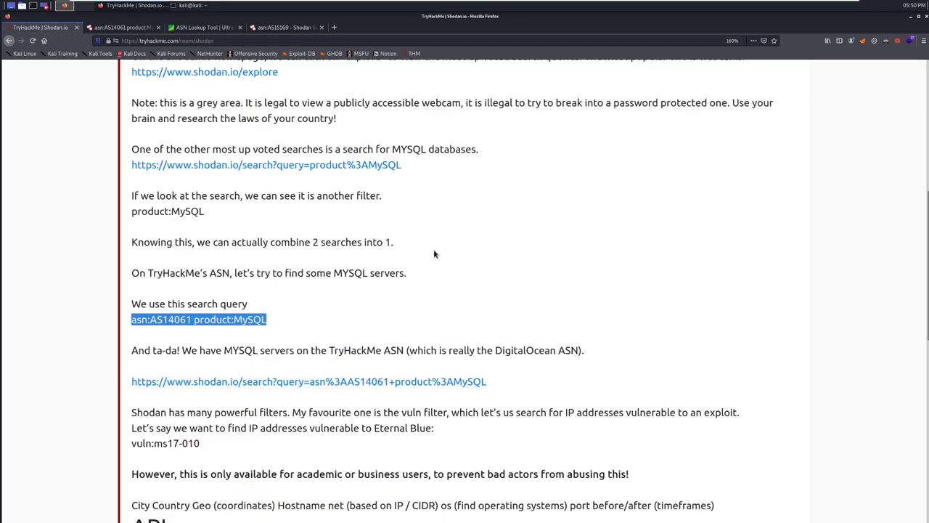
pyautogui.scroll(-3)
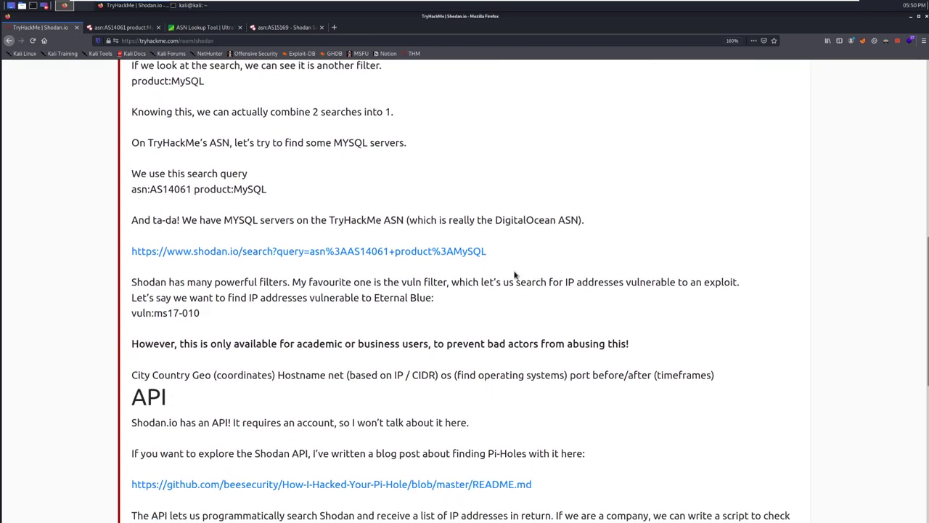
pyautogui.scroll(-3)
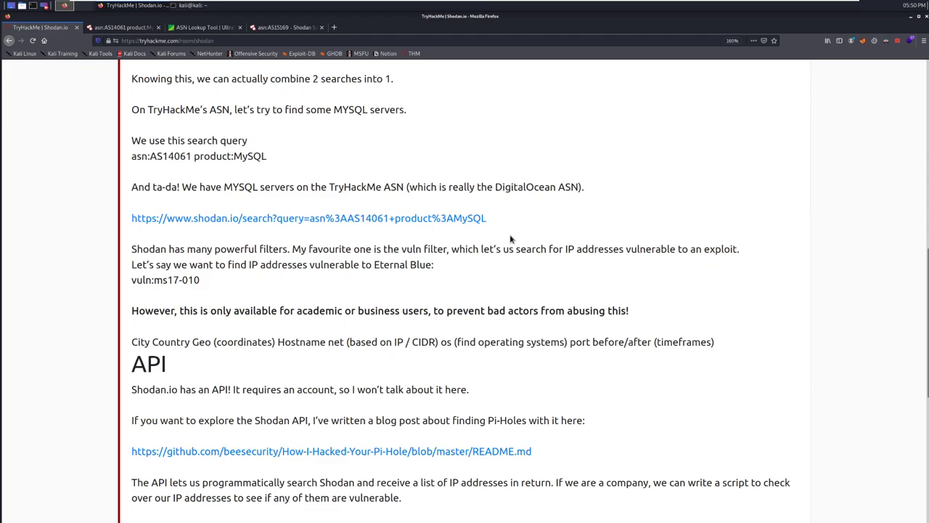
pyautogui.moveTo(528, 281)
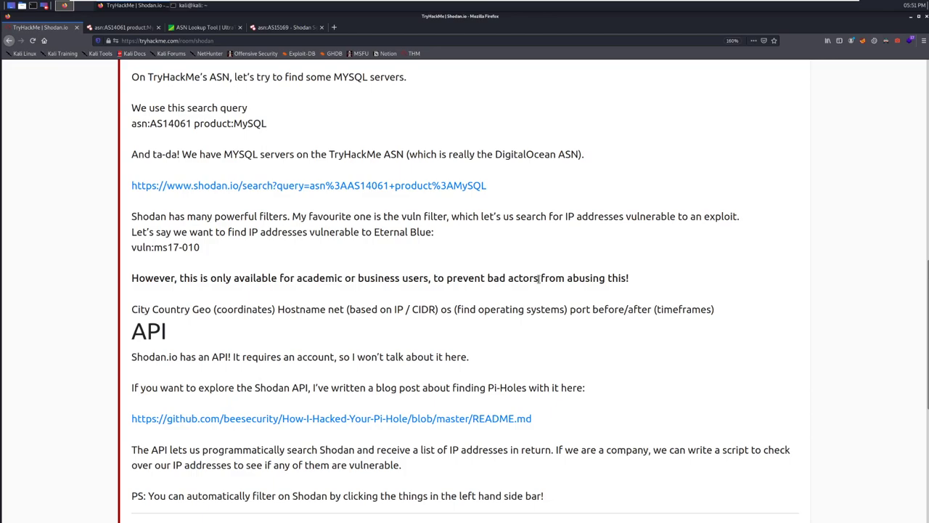
pyautogui.moveTo(258, 229)
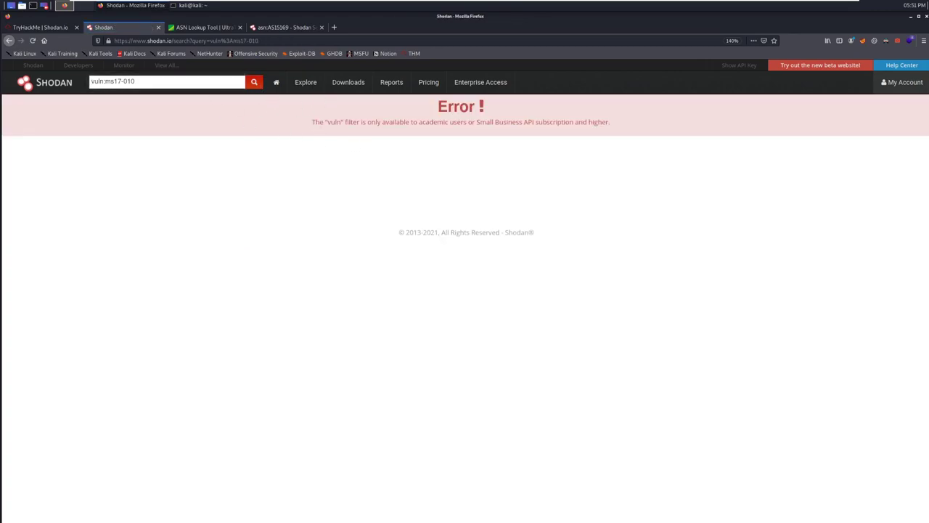
pyautogui.moveTo(390, 127)
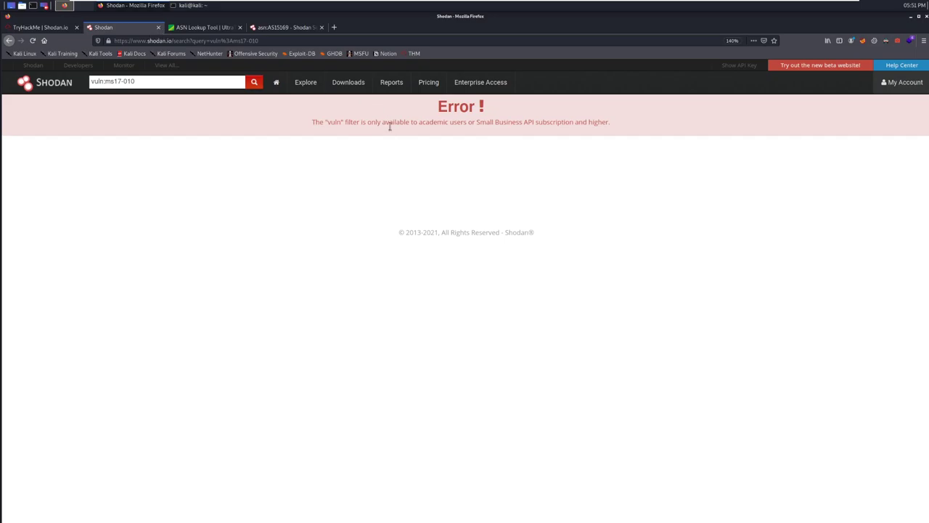
pyautogui.moveTo(99, 53)
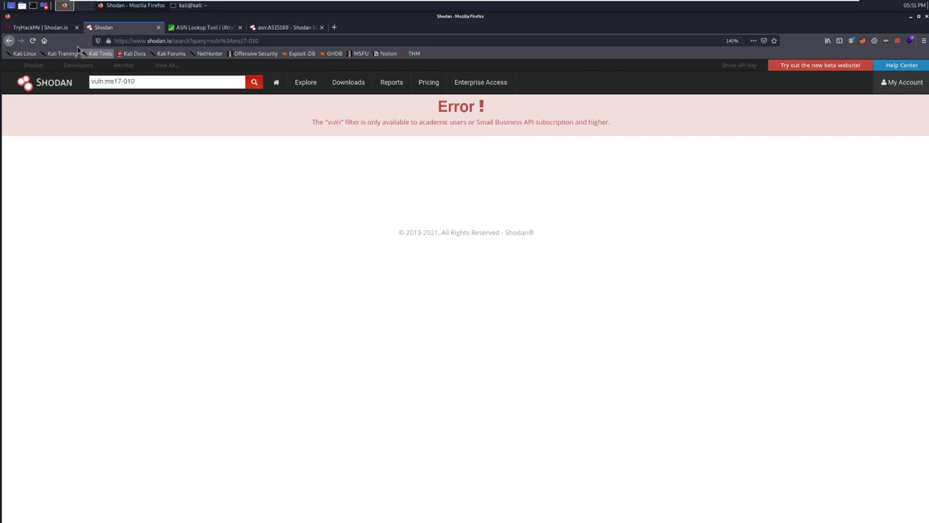
# - Check the vuln:ms17-010 query in the room text against Shodan's subscriber-only error
pyautogui.click(40, 26)
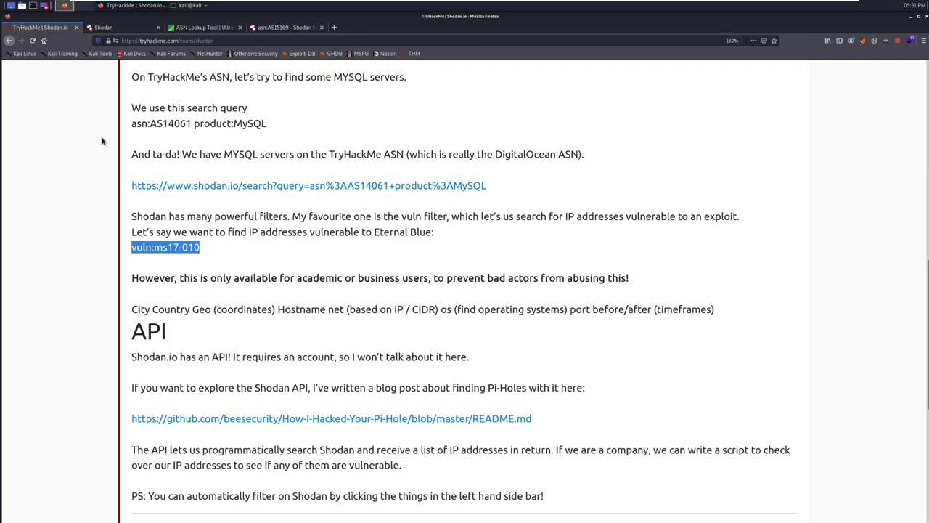
pyautogui.scroll(-3)
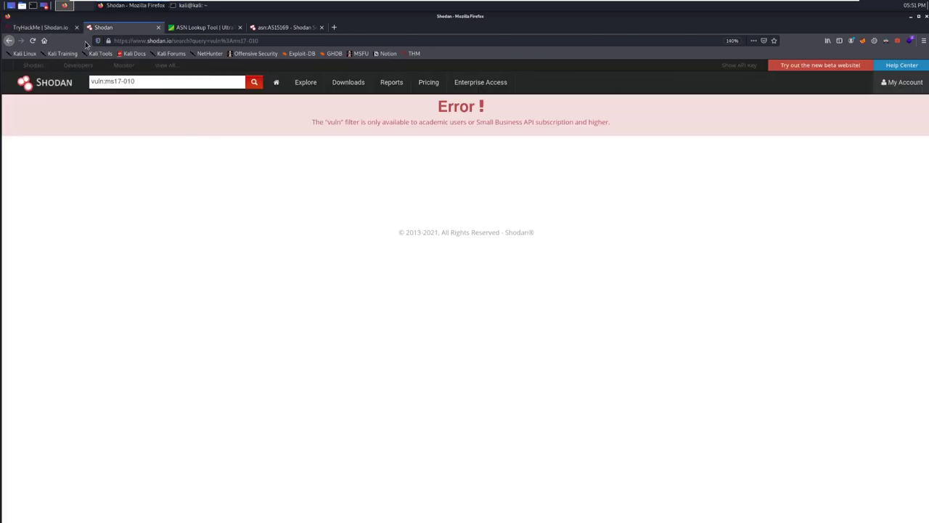
# - Scroll to the API section and open the Pi-Hole blog post in a new tab
pyautogui.click(40, 27)
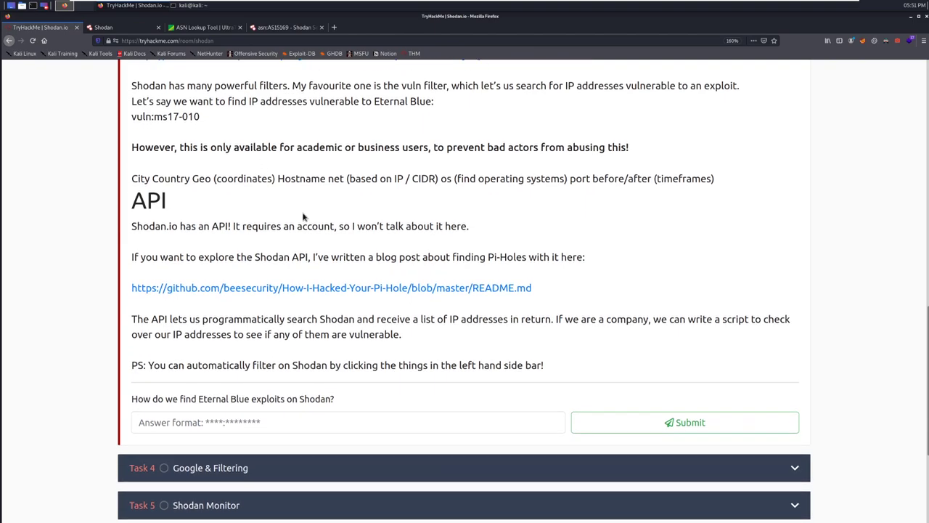
pyautogui.moveTo(242, 153)
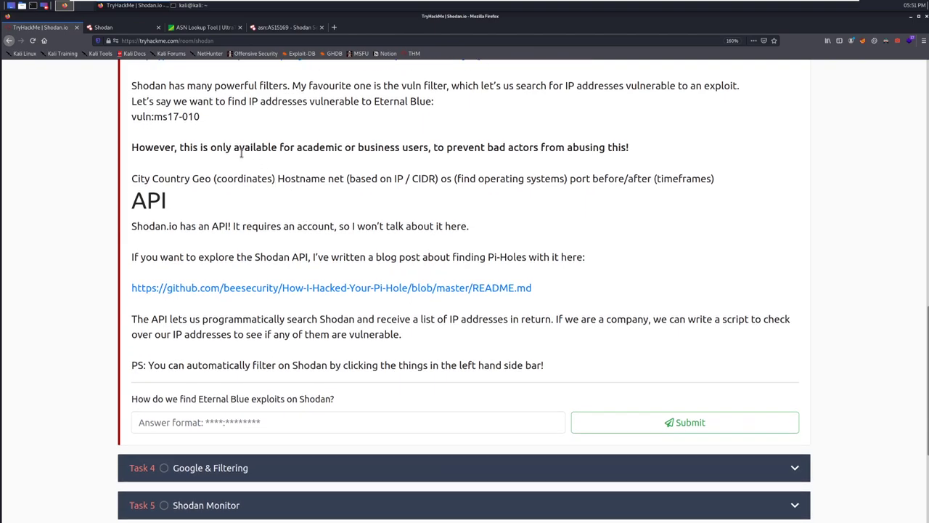
pyautogui.moveTo(436, 161)
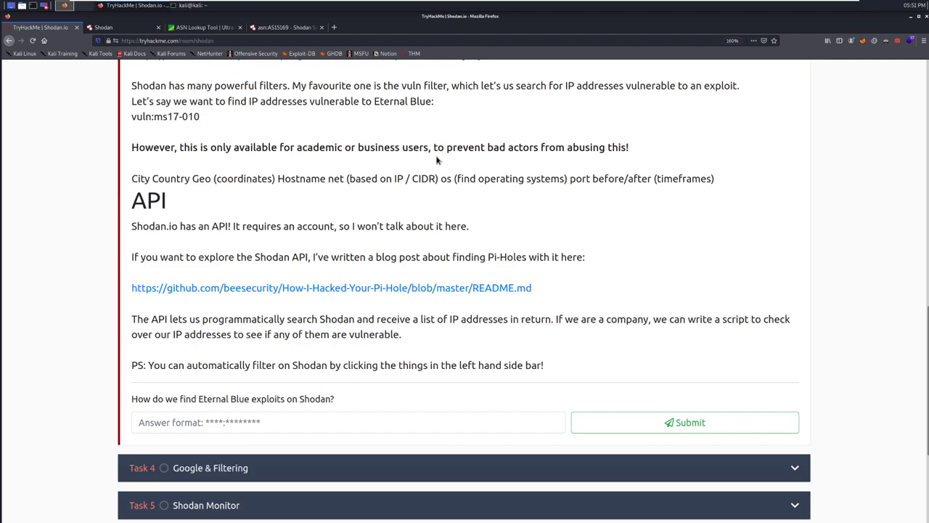
pyautogui.scroll(-3)
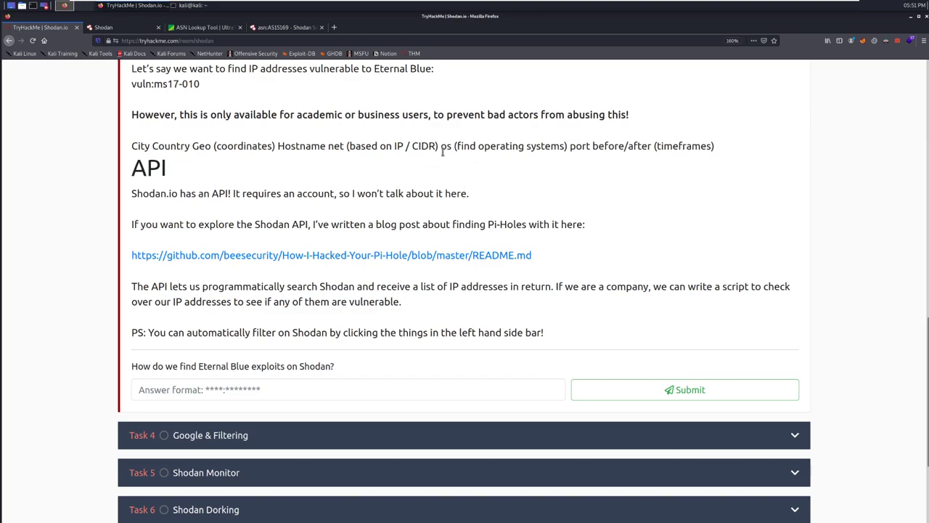
pyautogui.moveTo(661, 148)
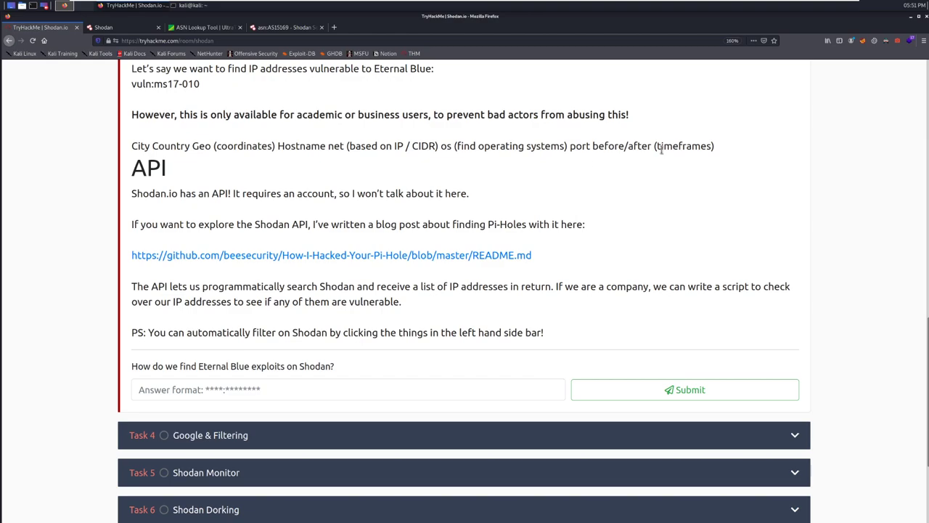
pyautogui.moveTo(234, 140)
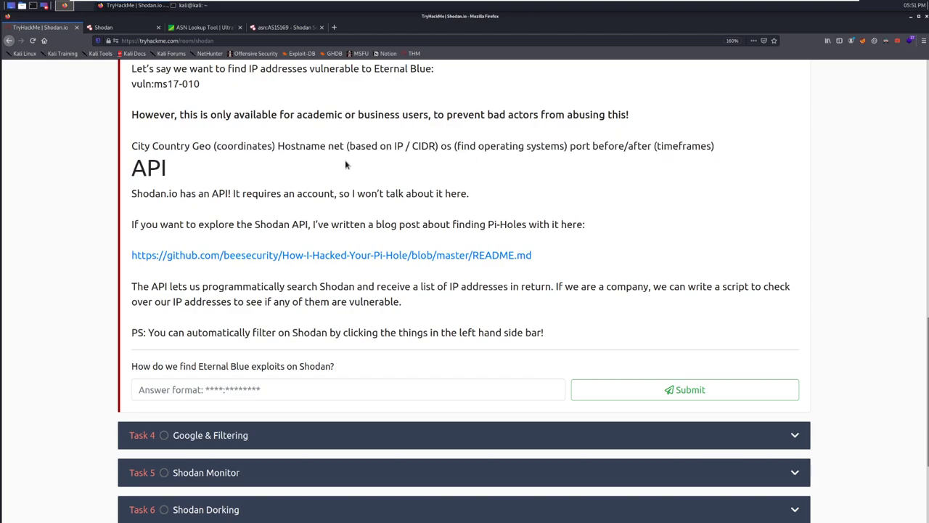
pyautogui.scroll(-3)
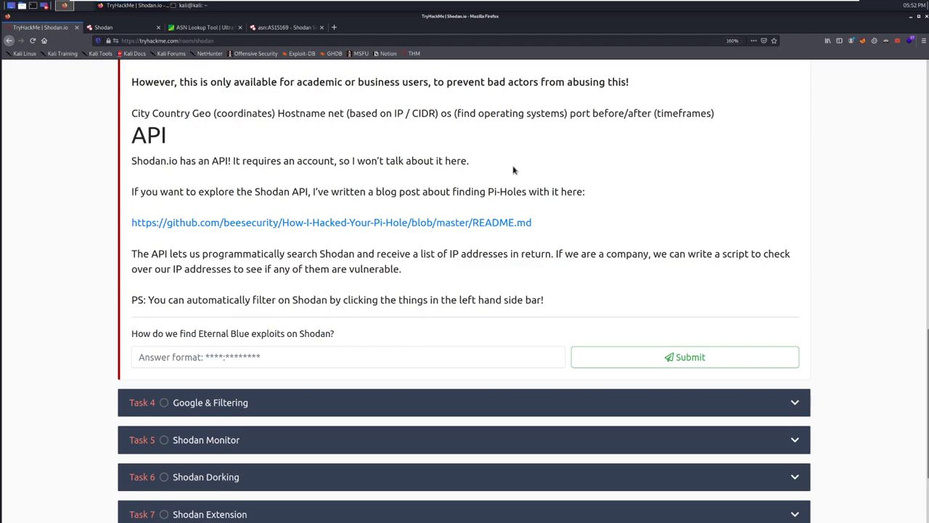
pyautogui.click(331, 222)
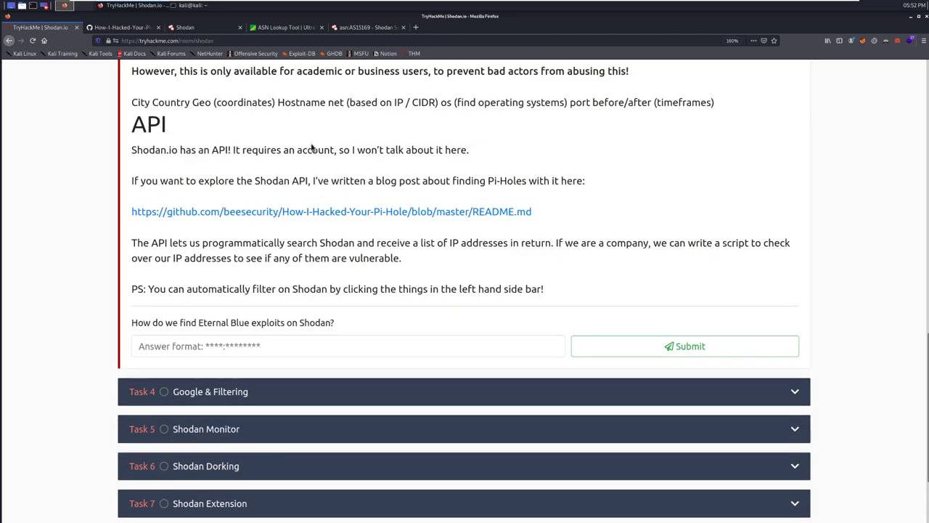
# - Read the How-I-Hacked-Your-Pi-Hole README's Passwordless Pi-Holes section and Shodan API script
pyautogui.click(331, 211)
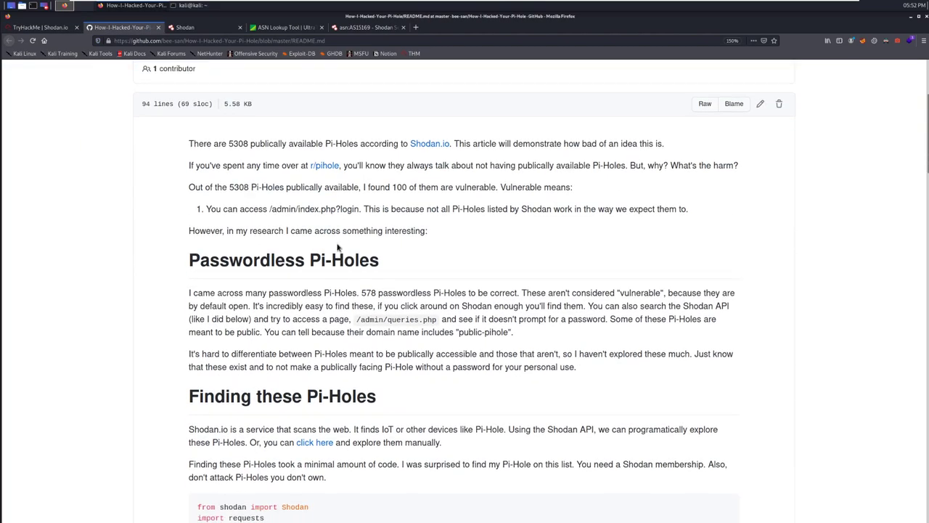
pyautogui.scroll(-3)
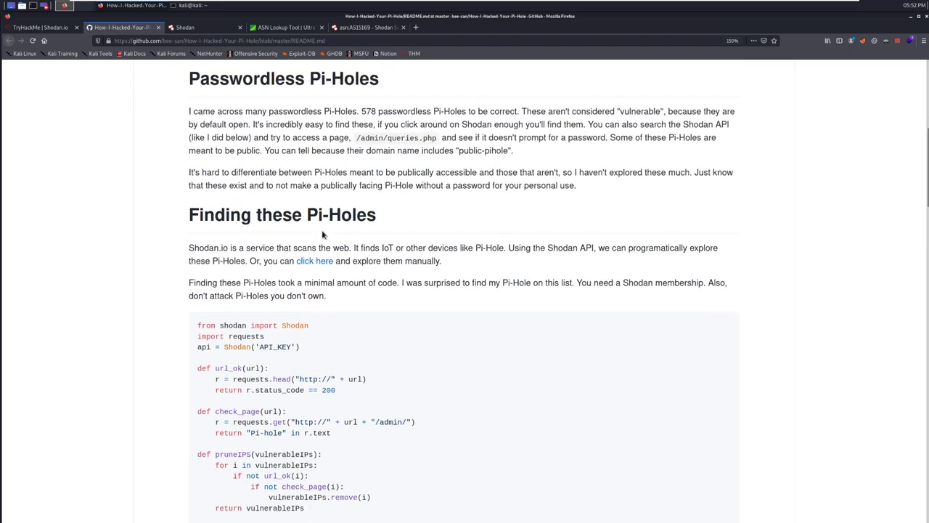
# - Submit vuln:ms17-010 as the Eternal Blue answer in the Filters task
pyautogui.click(39, 27)
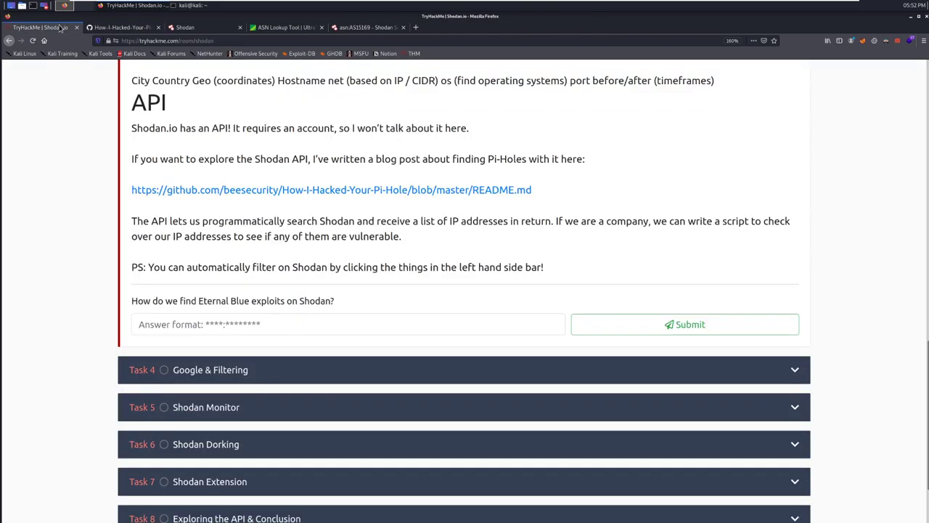
pyautogui.moveTo(408, 217)
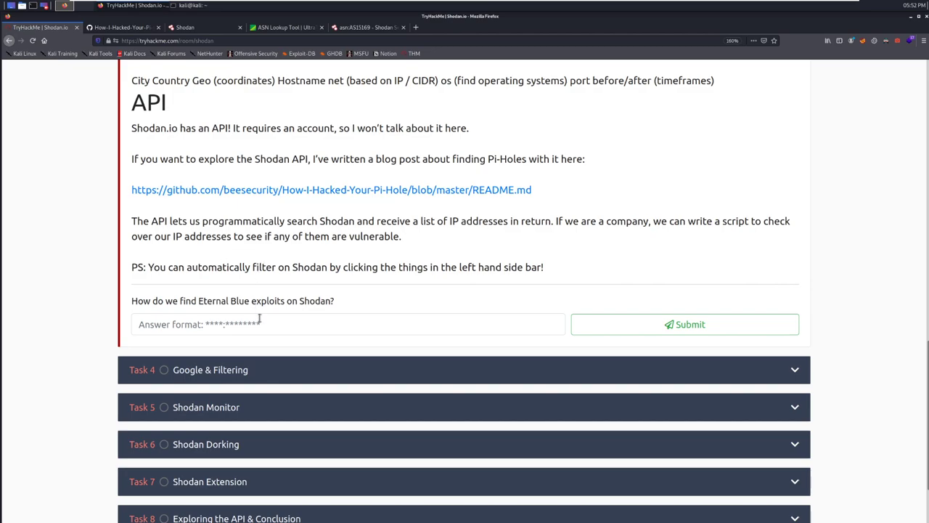
pyautogui.scroll(3)
pyautogui.write('vuln:ms17-010')
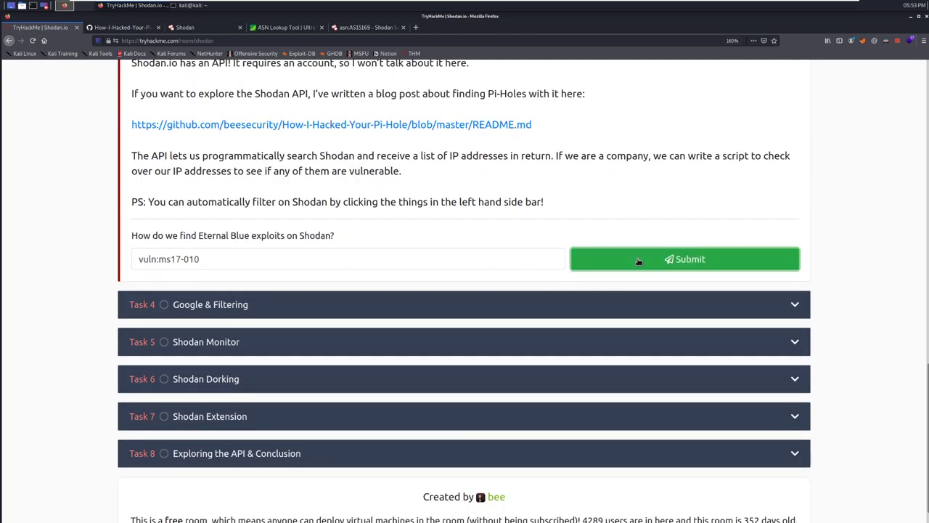
pyautogui.click(684, 259)
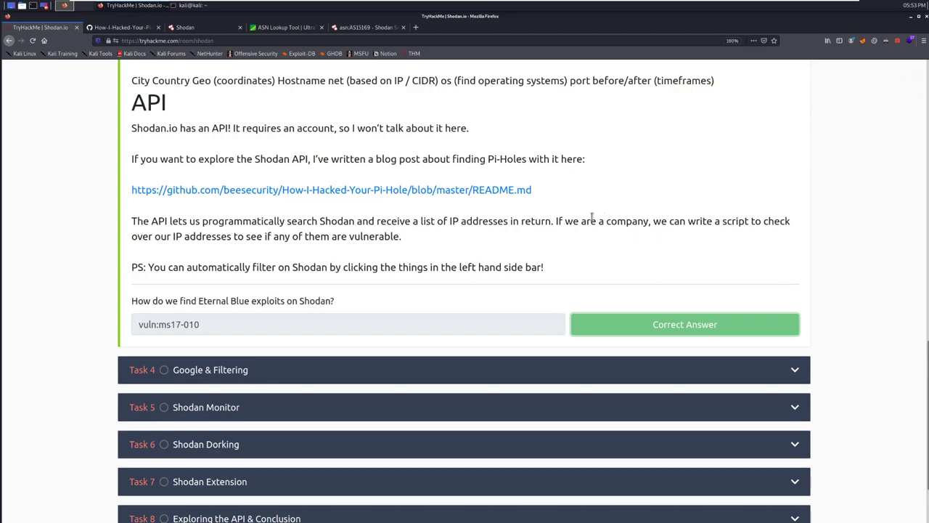
pyautogui.moveTo(586, 221)
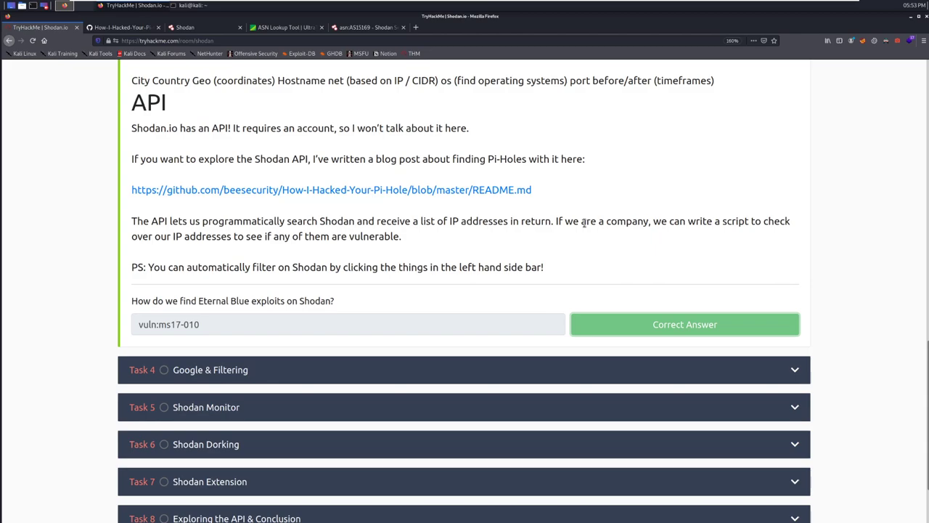
pyautogui.moveTo(505, 308)
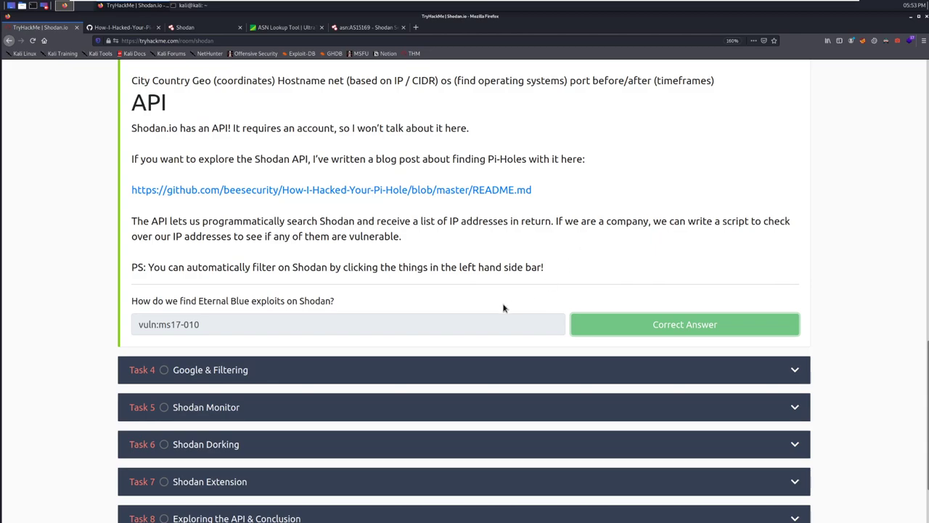
pyautogui.moveTo(256, 371)
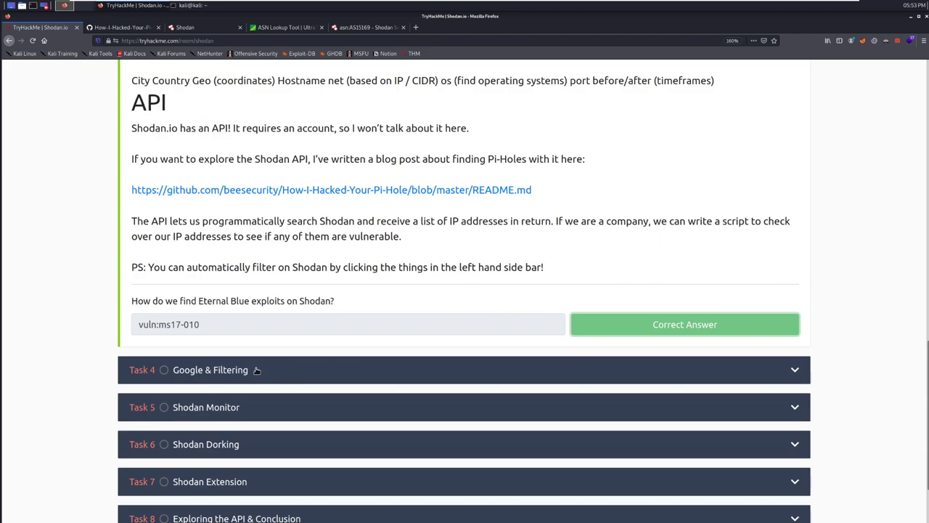
pyautogui.moveTo(263, 370)
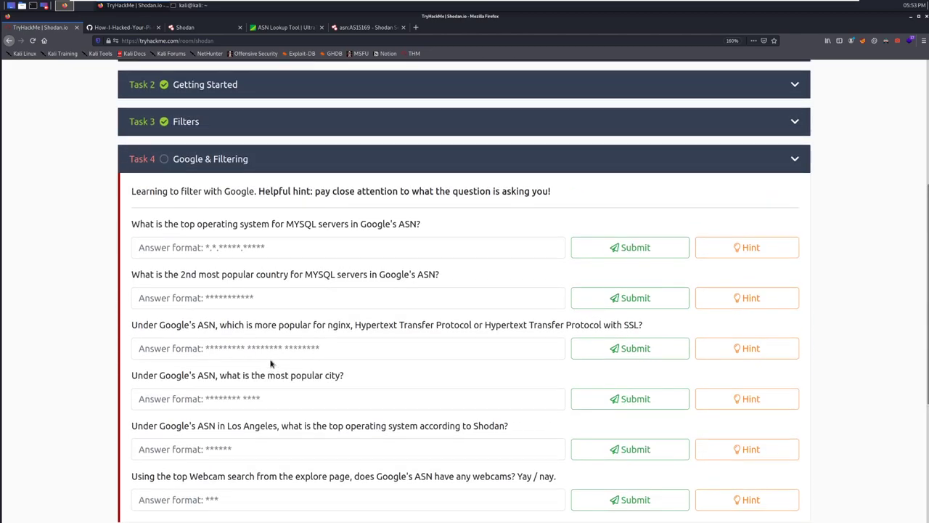
# - Scroll down to Task 4 Google & Filtering's questions
pyautogui.scroll(-3)
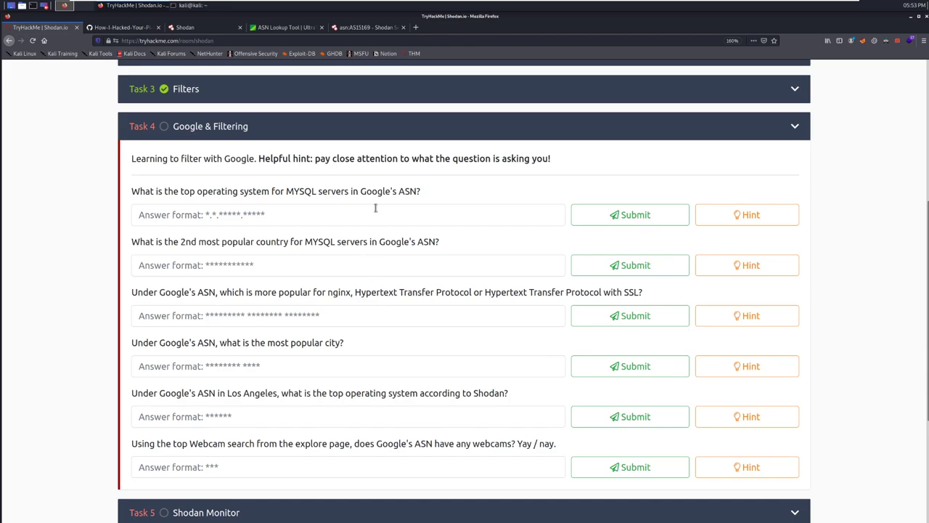
pyautogui.moveTo(357, 191)
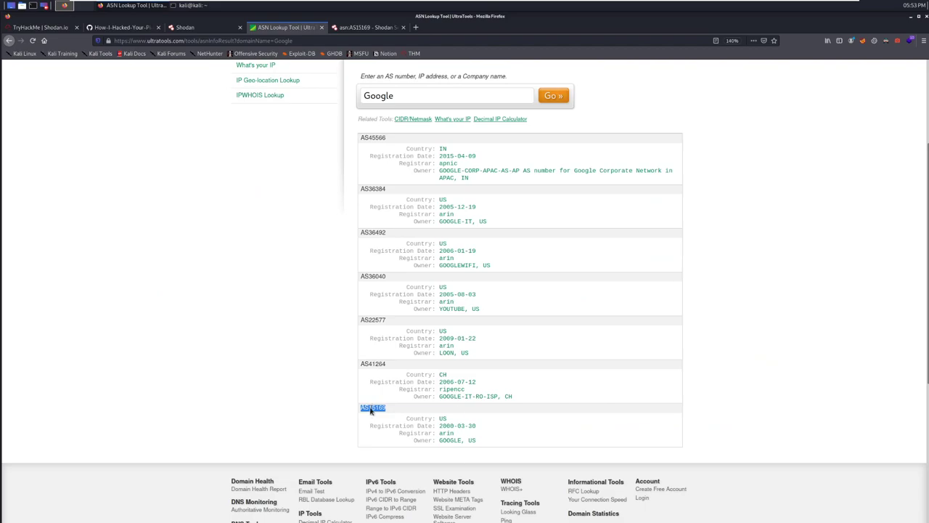
# - Search Shodan for asn:AS15169 product:MySQL and filter to version 5.6.40-84.0-log
pyautogui.click(185, 27)
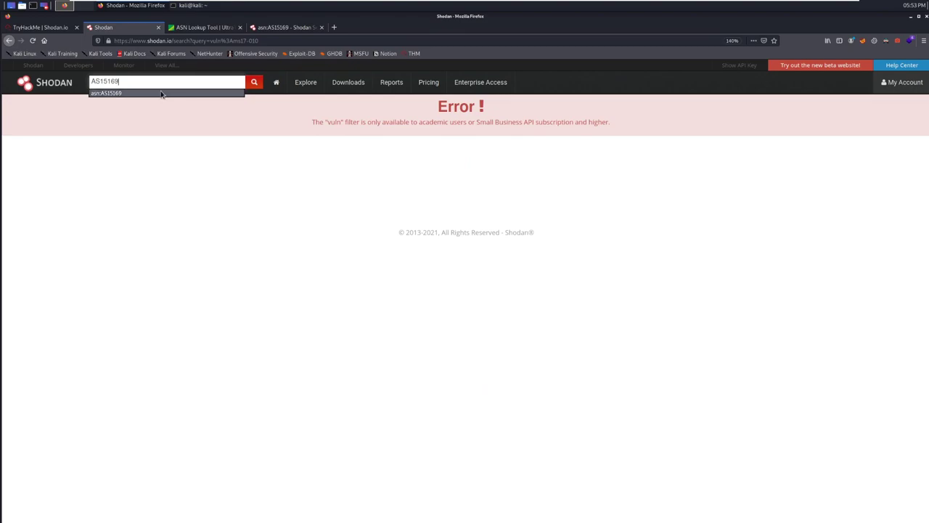
pyautogui.write('asn:AS15169 product"')
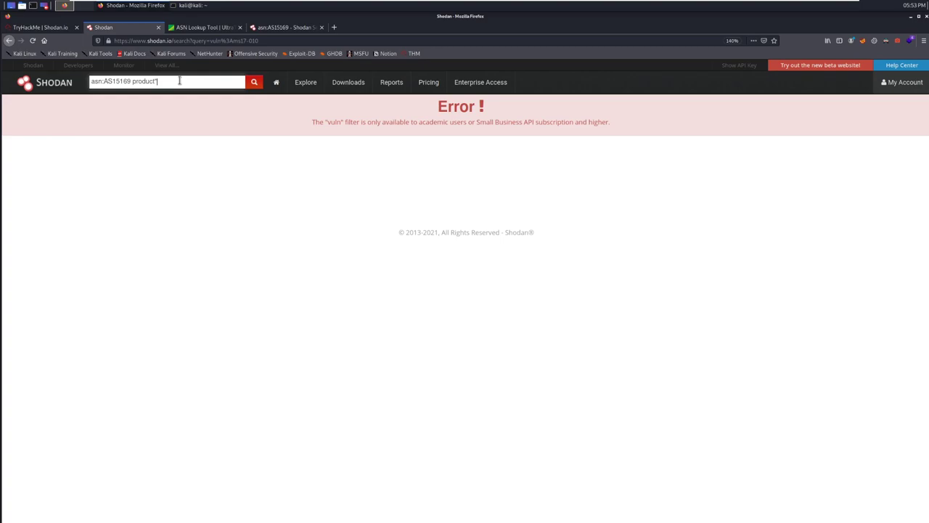
pyautogui.write('My')
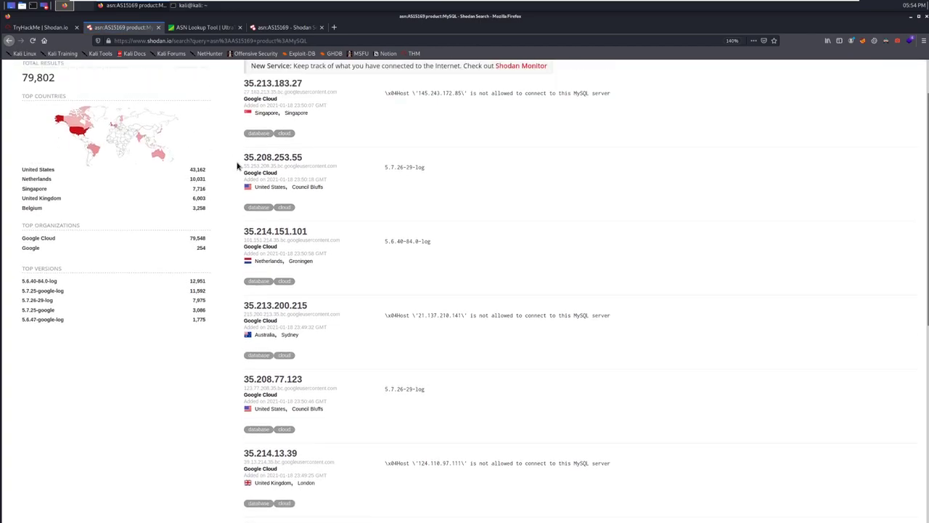
pyautogui.click(40, 27)
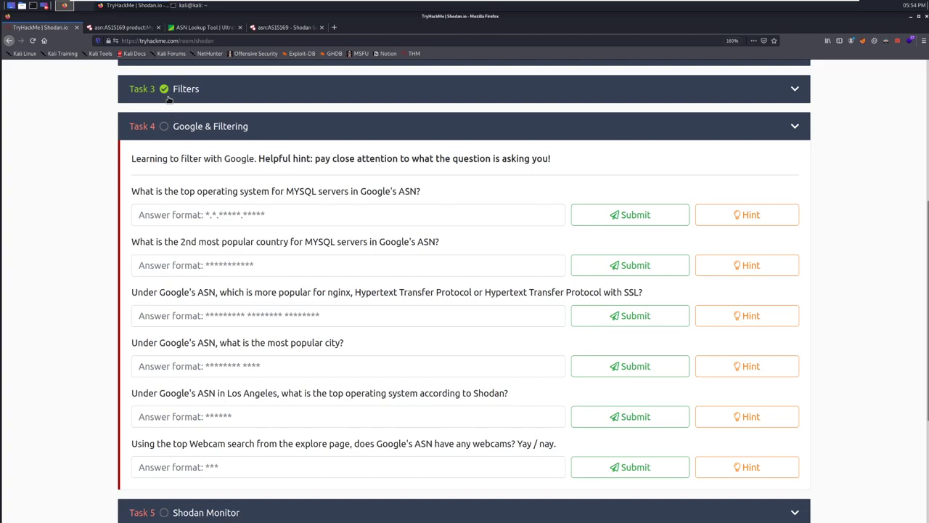
pyautogui.click(123, 26)
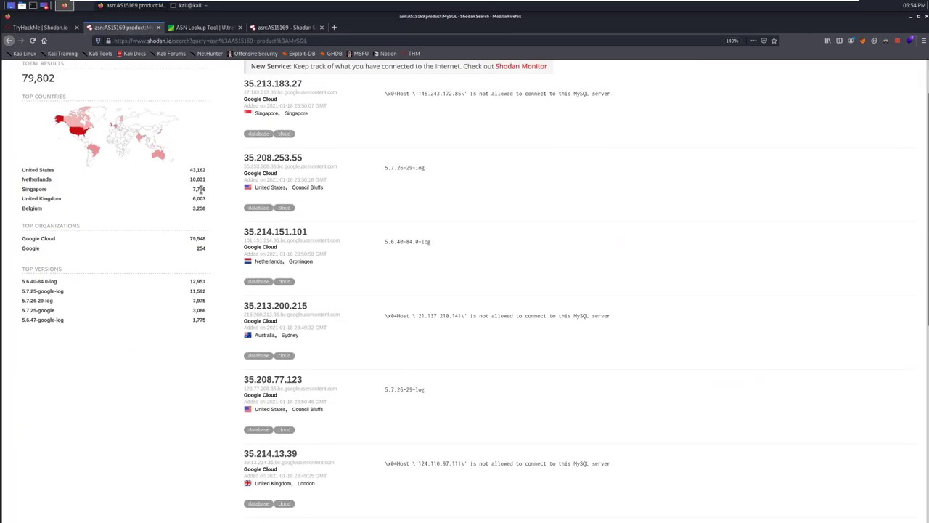
pyautogui.scroll(-3)
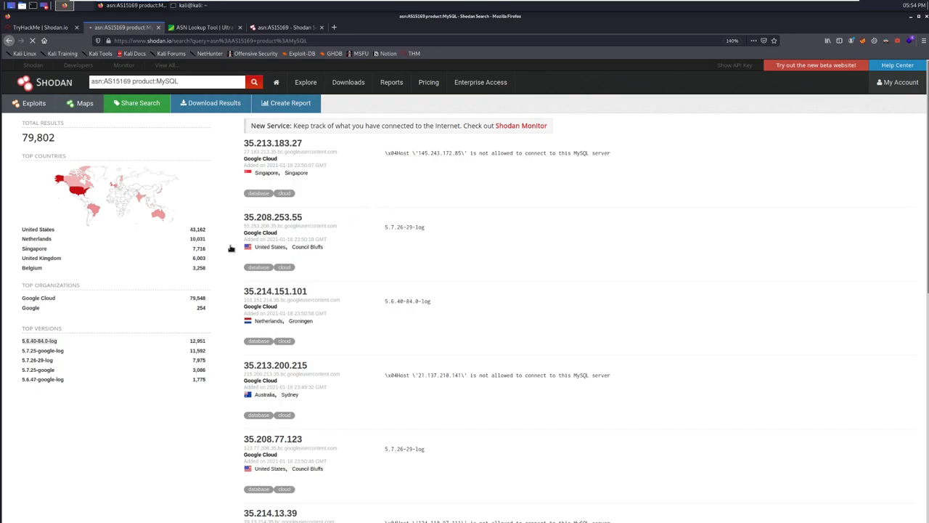
pyautogui.moveTo(39, 341)
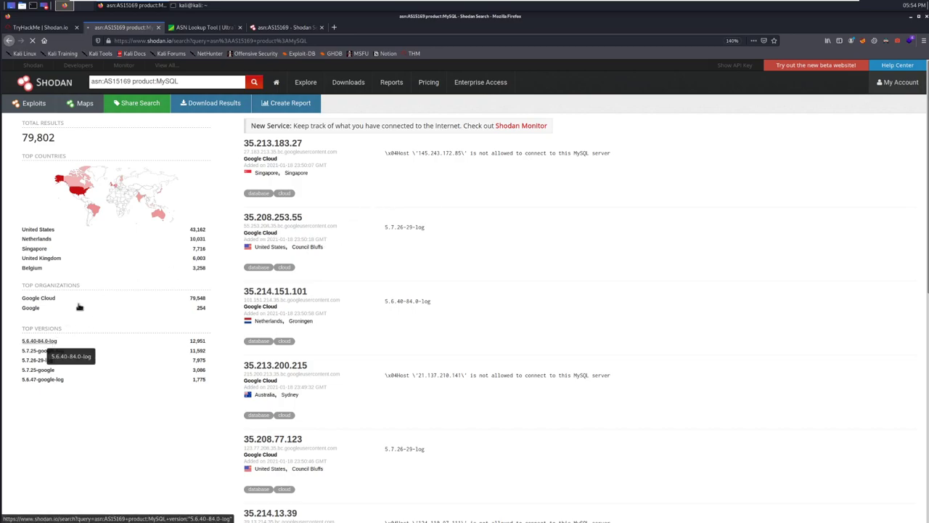
pyautogui.click(39, 340)
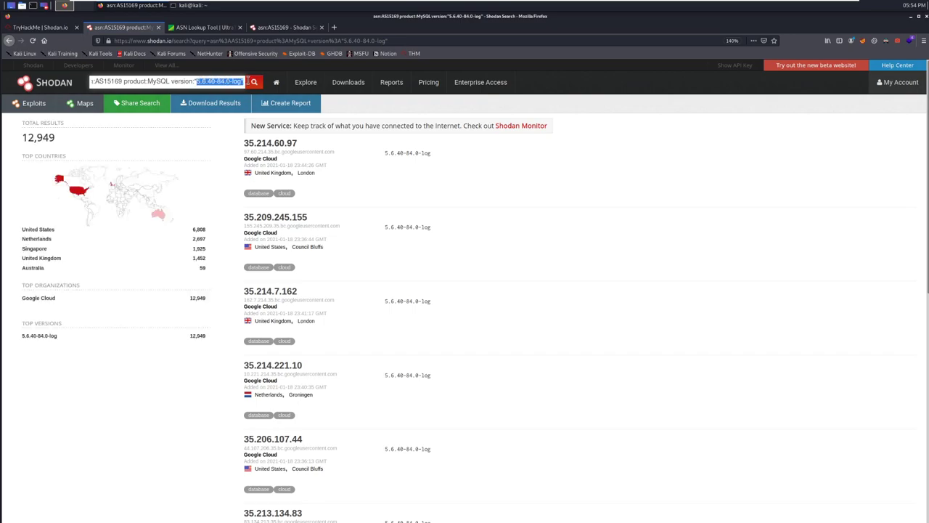
pyautogui.click(37, 27)
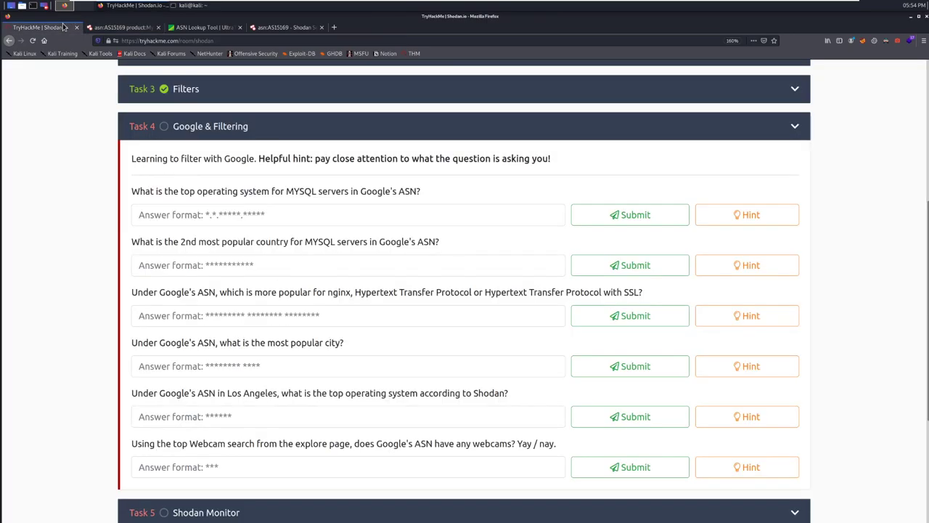
# - Submit 5.6.40-84.0-log and Netherlands as Task 4's first two answers
pyautogui.write('5.6.40-84.0-log')
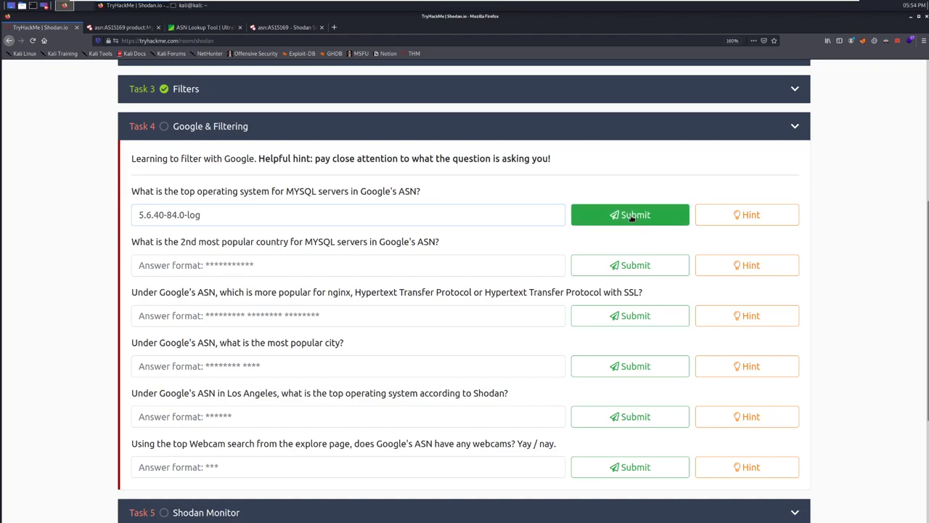
pyautogui.click(630, 215)
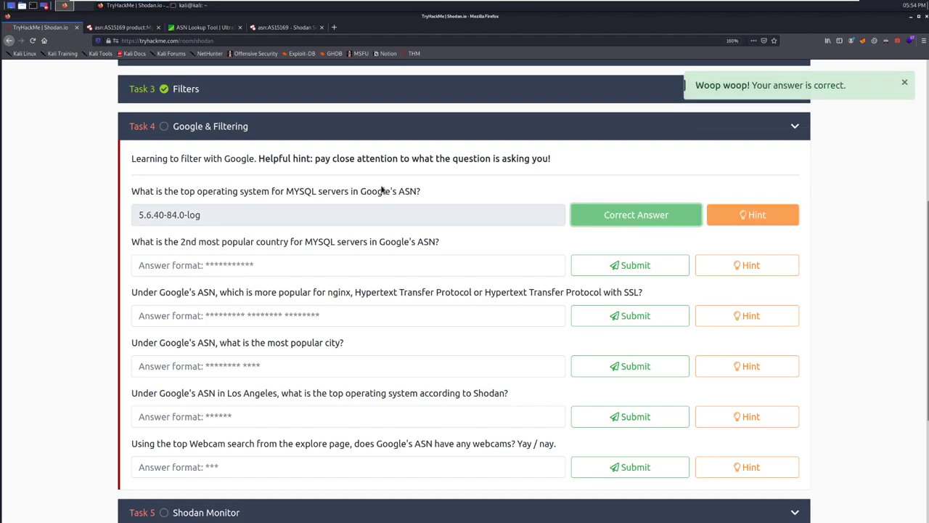
pyautogui.moveTo(370, 187)
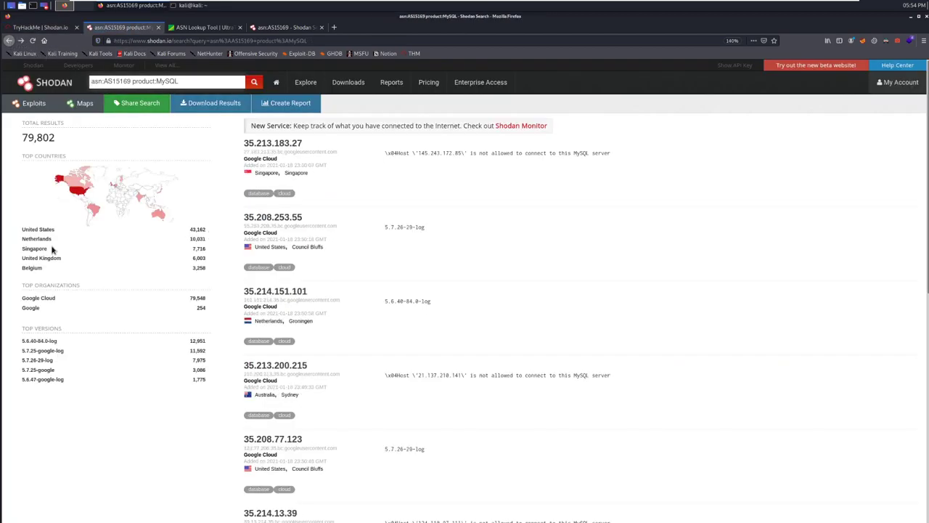
pyautogui.click(41, 27)
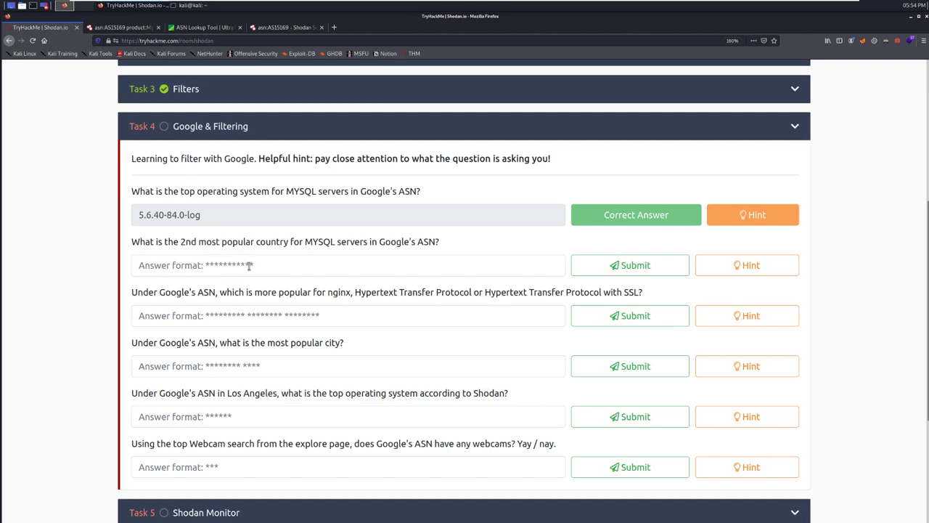
pyautogui.write('Net')
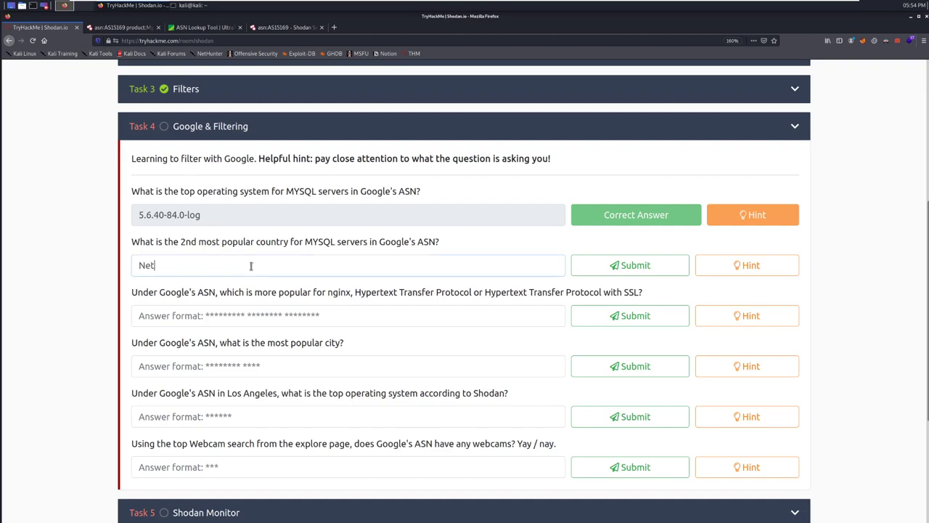
pyautogui.write('herlands')
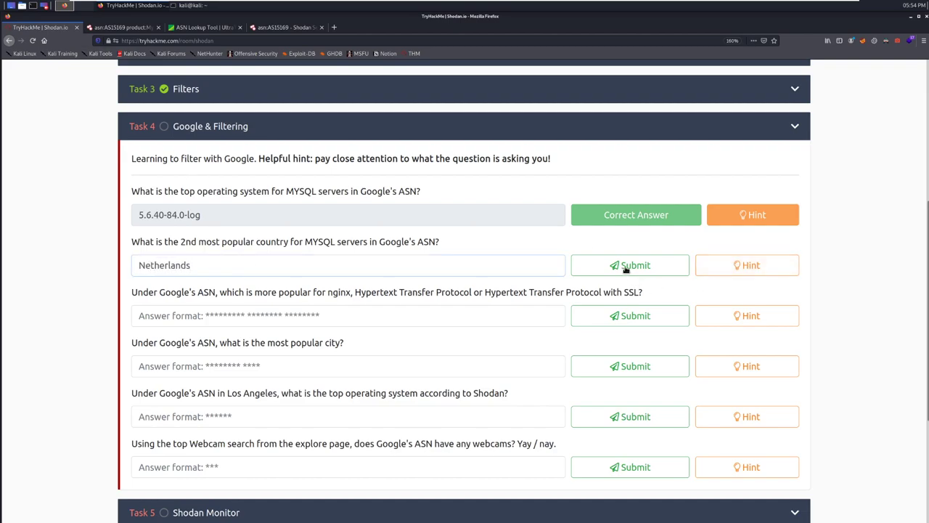
pyautogui.click(630, 265)
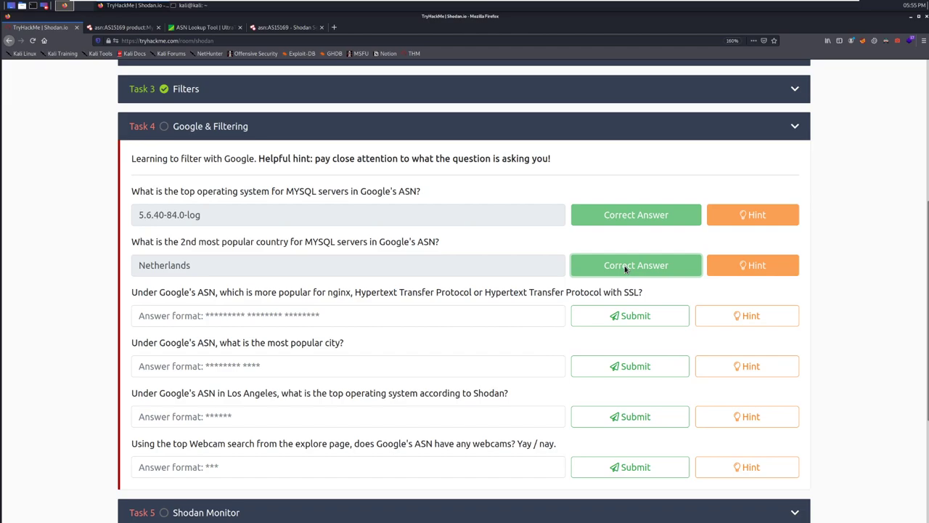
# - Scroll to the protocol question and select the word nginx
pyautogui.scroll(-3)
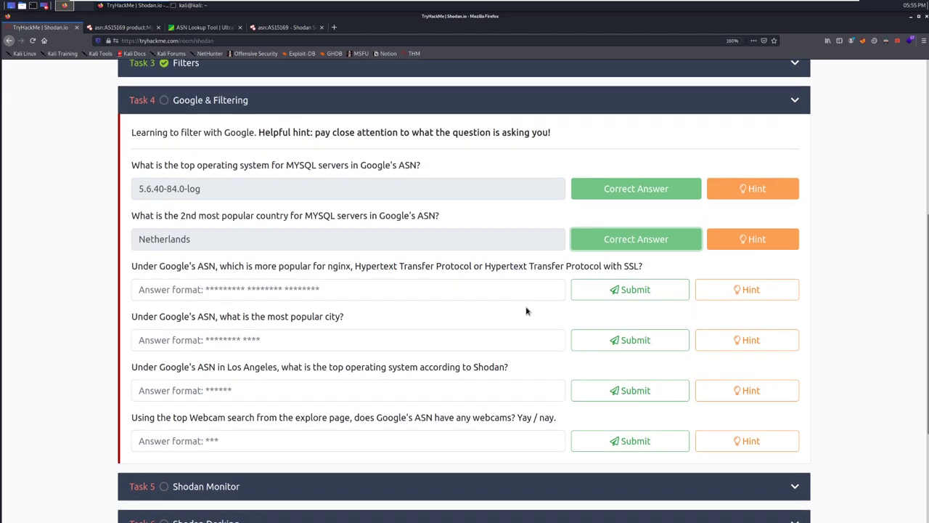
pyautogui.scroll(-3)
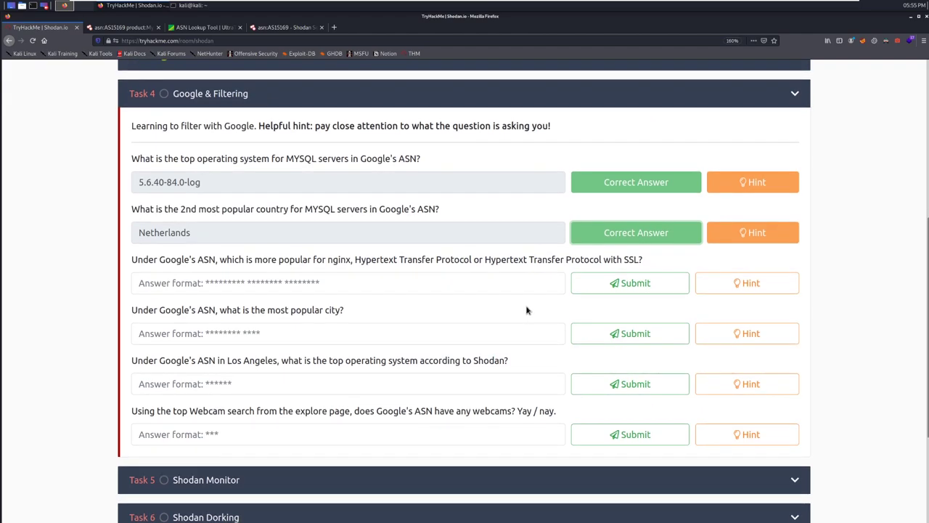
pyautogui.moveTo(351, 272)
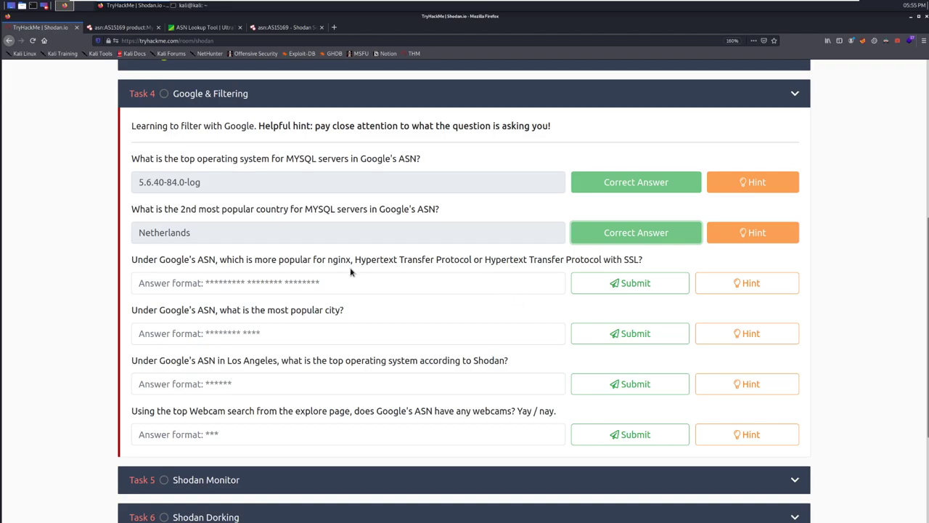
pyautogui.moveTo(394, 262)
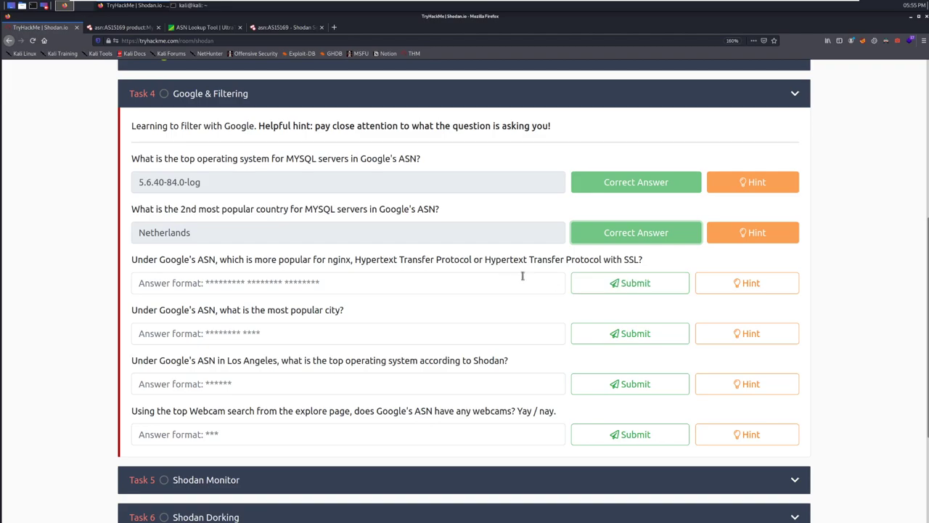
pyautogui.moveTo(330, 260)
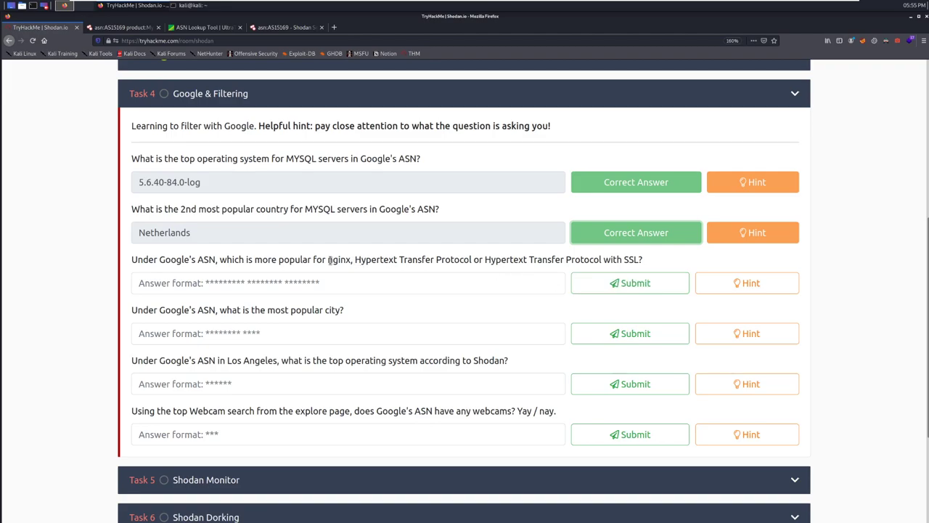
pyautogui.doubleClick(338, 259)
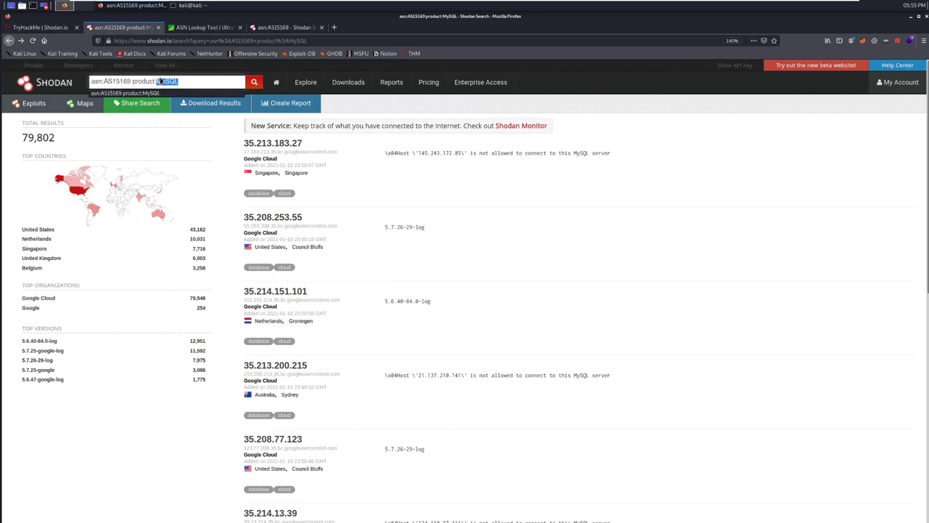
# - Search Shodan for asn:AS15169 product:nginx to compare HTTP and HTTPS services
pyautogui.write('nginx')
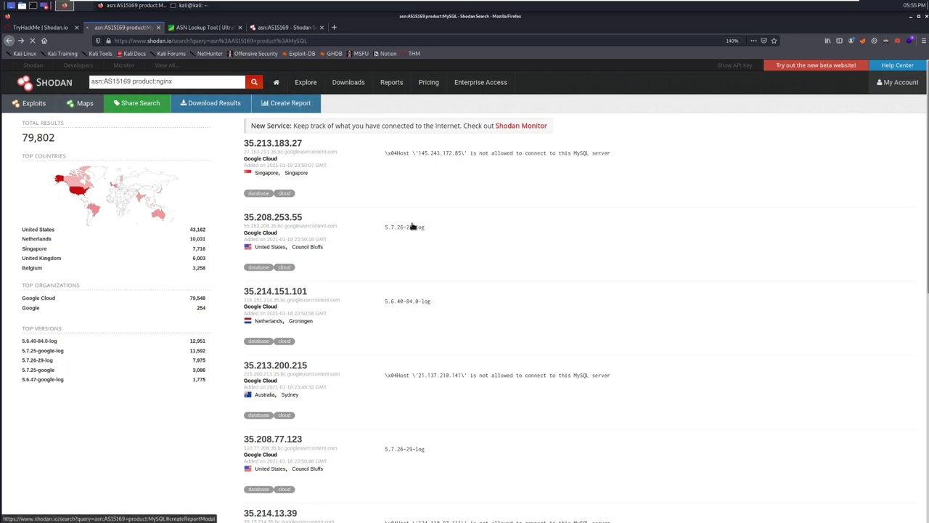
pyautogui.click(254, 81)
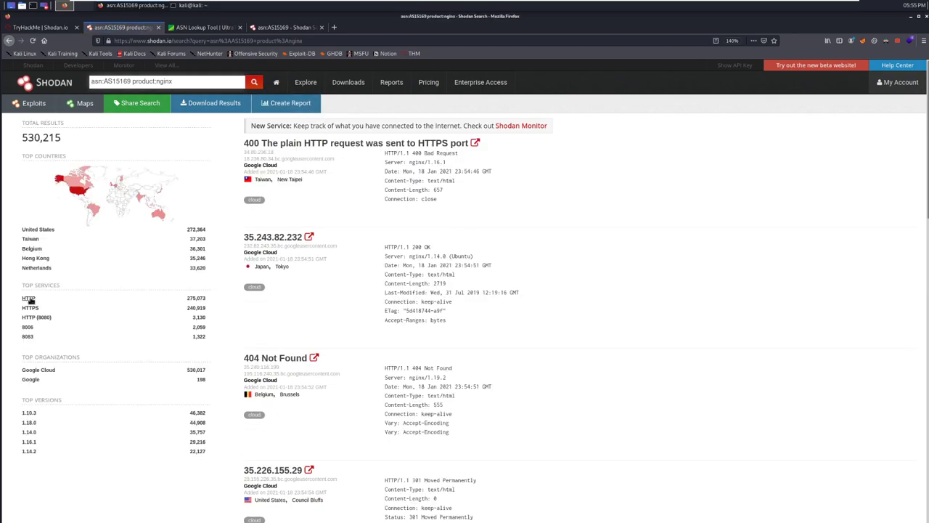
pyautogui.click(40, 27)
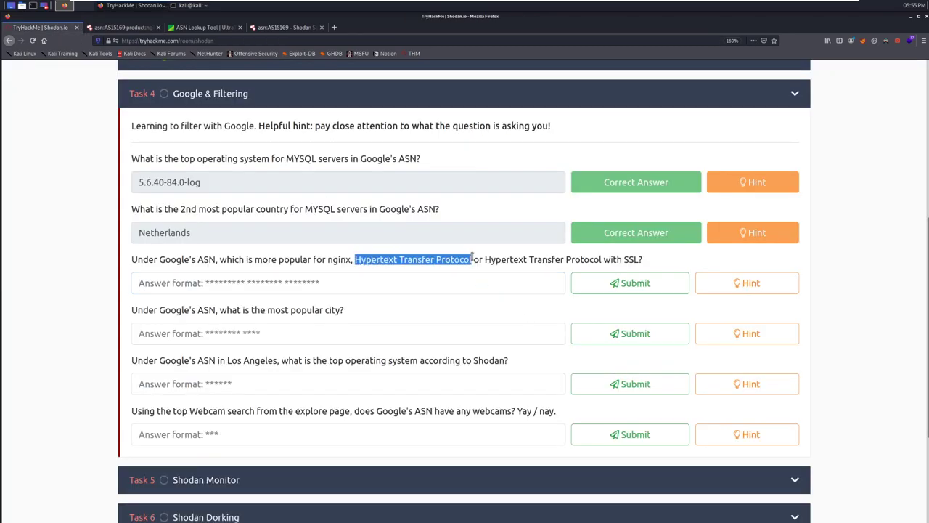
# - Submit Hypertext Transfer Protocol as the nginx question's answer
pyautogui.write('Hypertext Transfer Protocol')
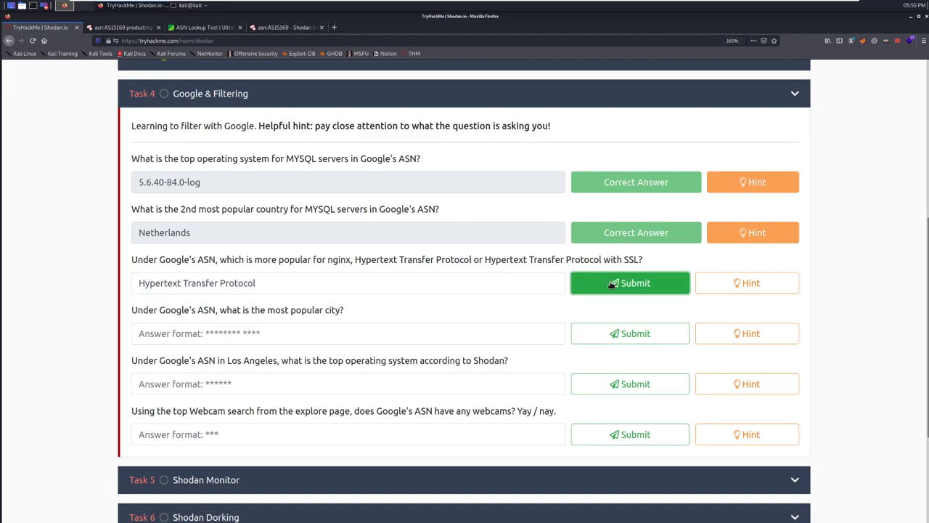
pyautogui.click(629, 283)
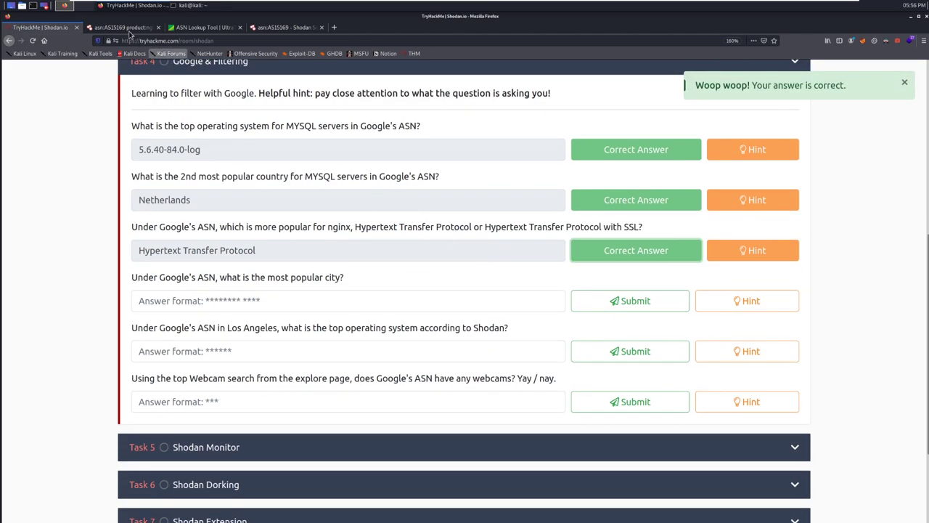
pyautogui.click(124, 27)
pyautogui.write('asn:AS15169 country:"US"')
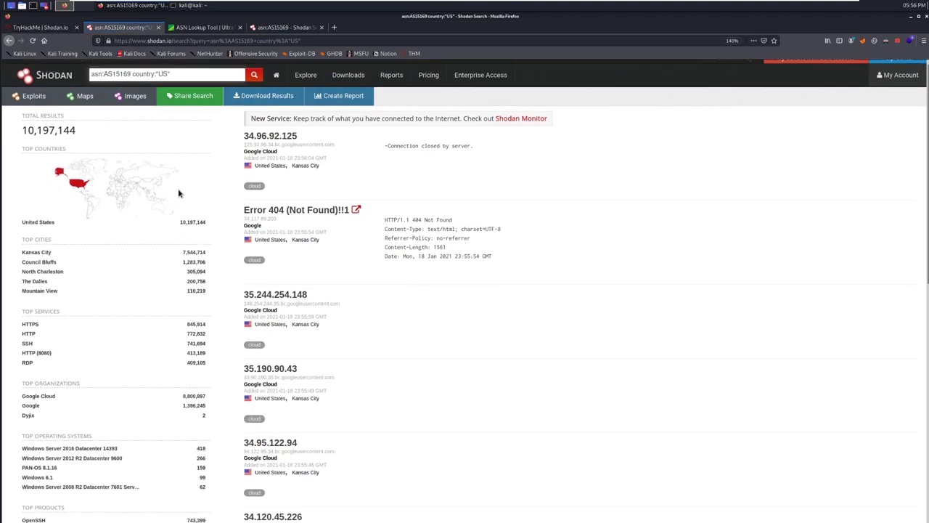
# - Try Kansas City as Google's most popular city and recheck Shodan's top cities
pyautogui.click(39, 27)
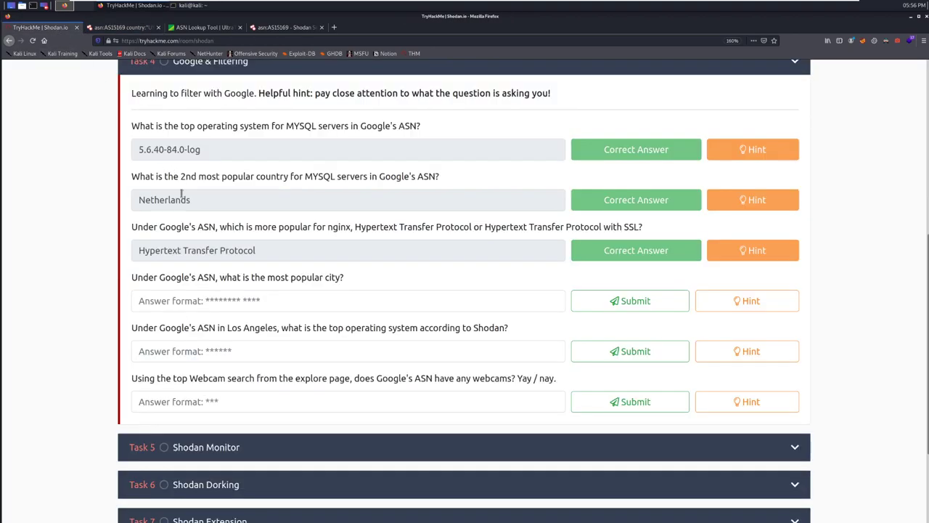
pyautogui.write('Kansas City')
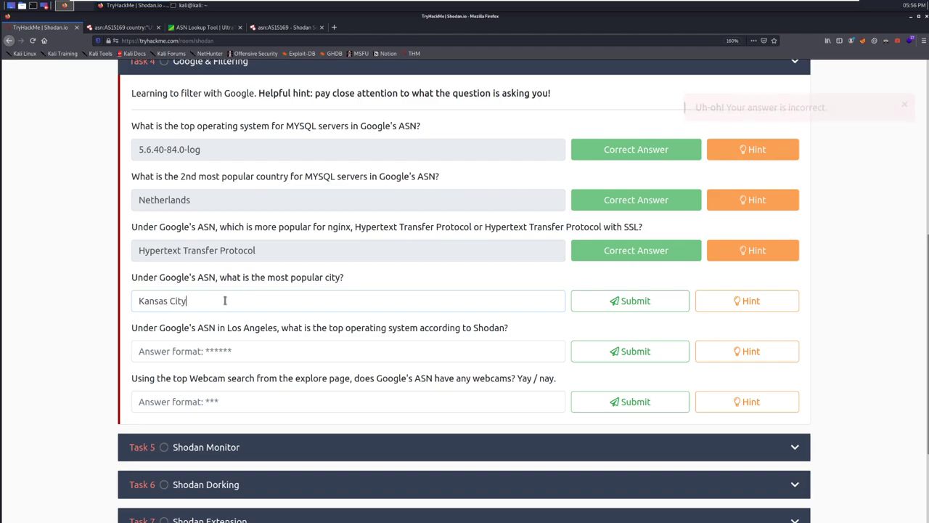
pyautogui.click(123, 27)
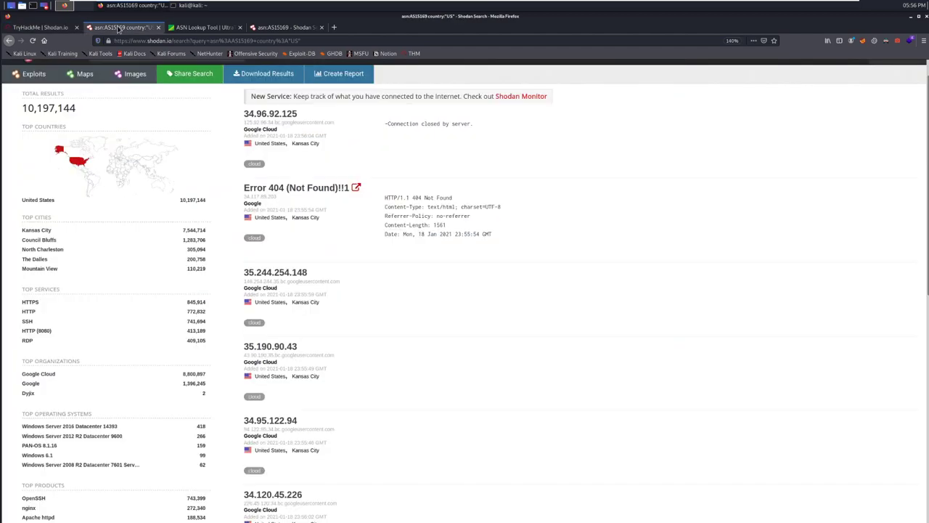
pyautogui.click(40, 27)
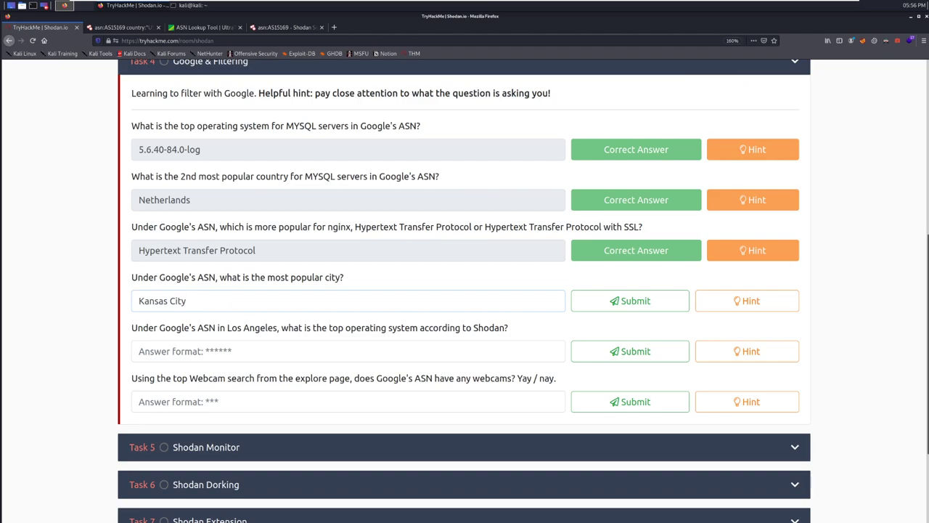
pyautogui.click(630, 301)
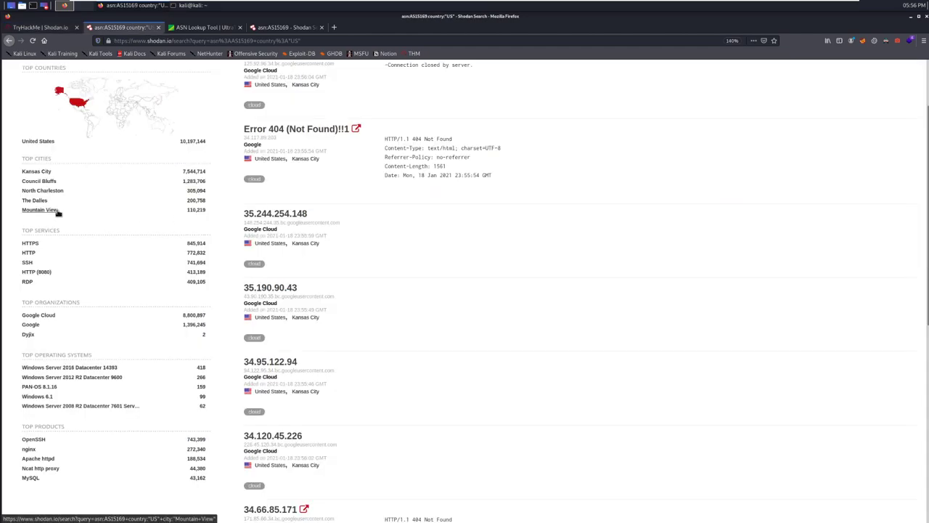
pyautogui.moveTo(54, 170)
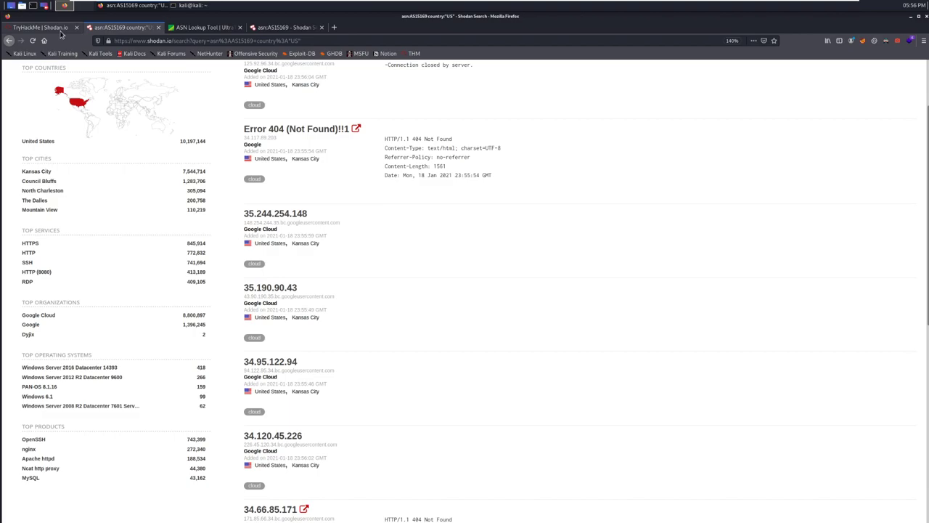
pyautogui.moveTo(39, 181)
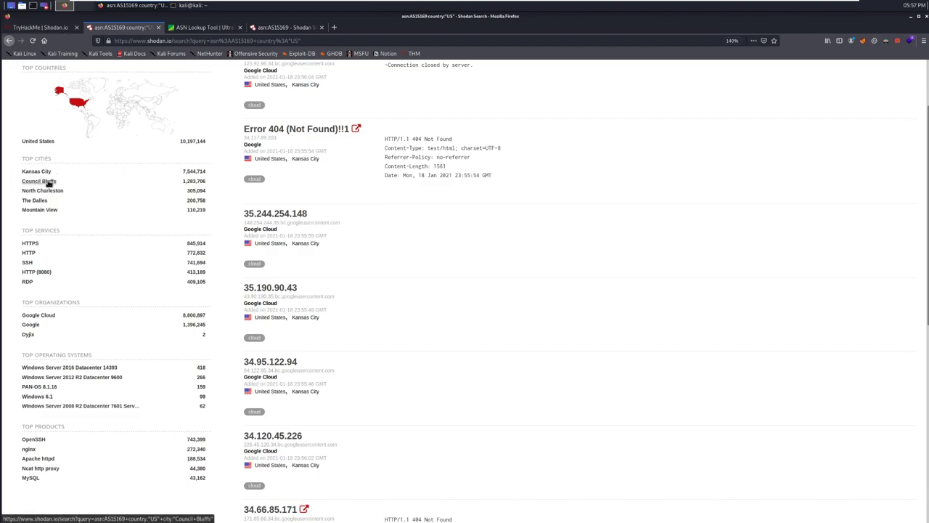
pyautogui.moveTo(38, 181)
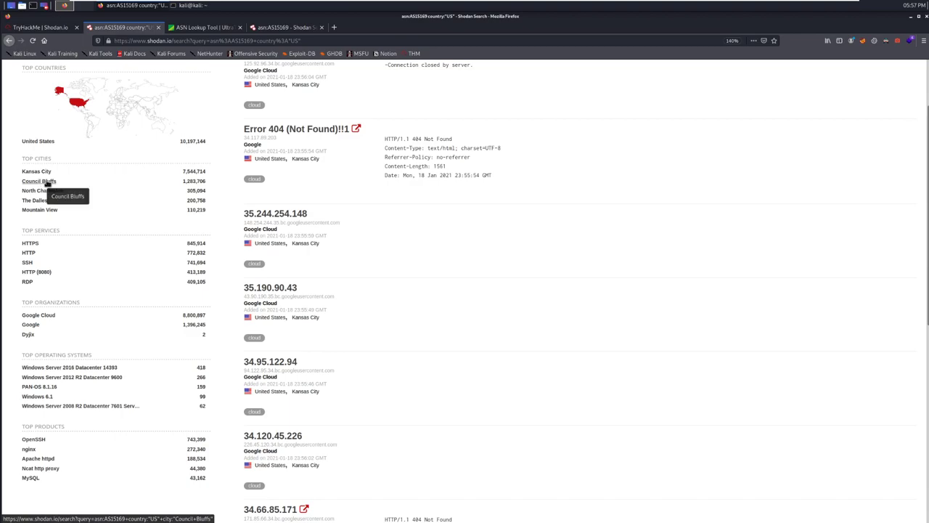
pyautogui.moveTo(73, 182)
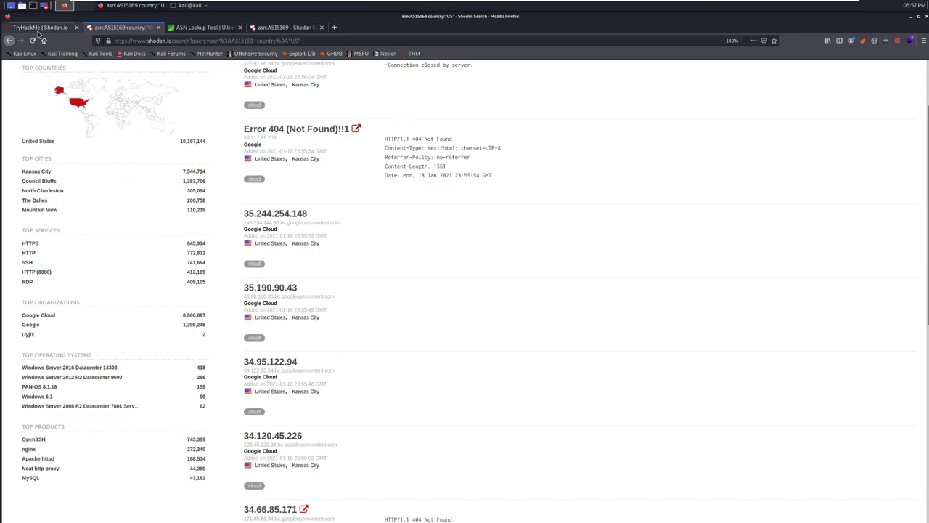
# - Return to the room to submit Mountain View as the most popular city
pyautogui.click(40, 28)
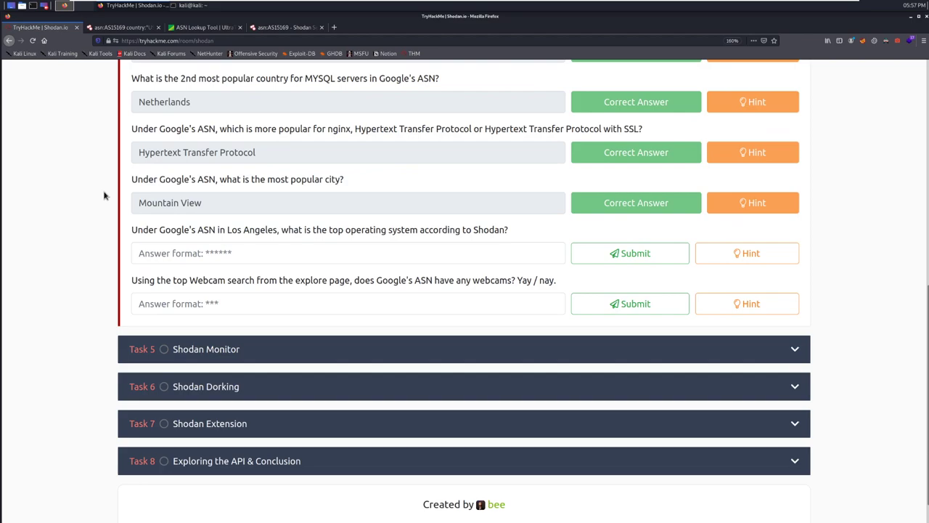
pyautogui.moveTo(390, 178)
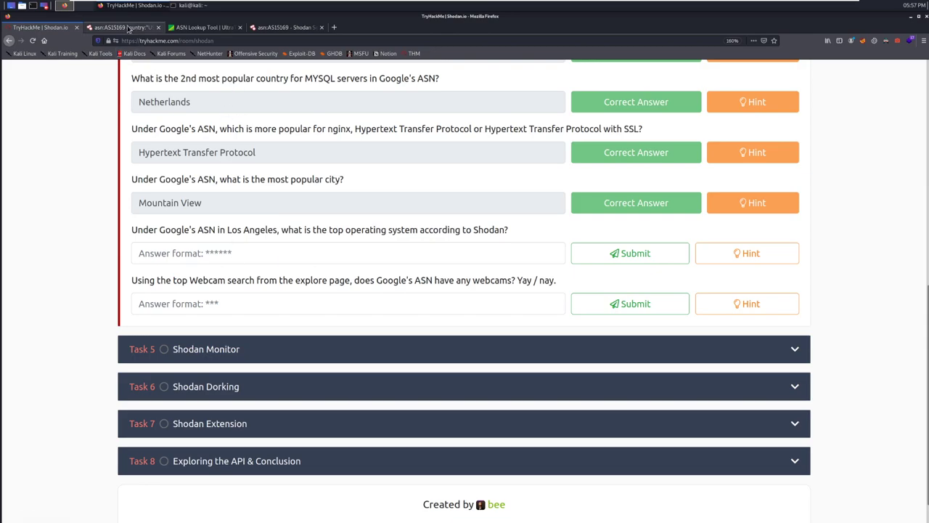
# - Narrow Google's US Shodan results to Los Angeles to find the top operating system
pyautogui.click(127, 27)
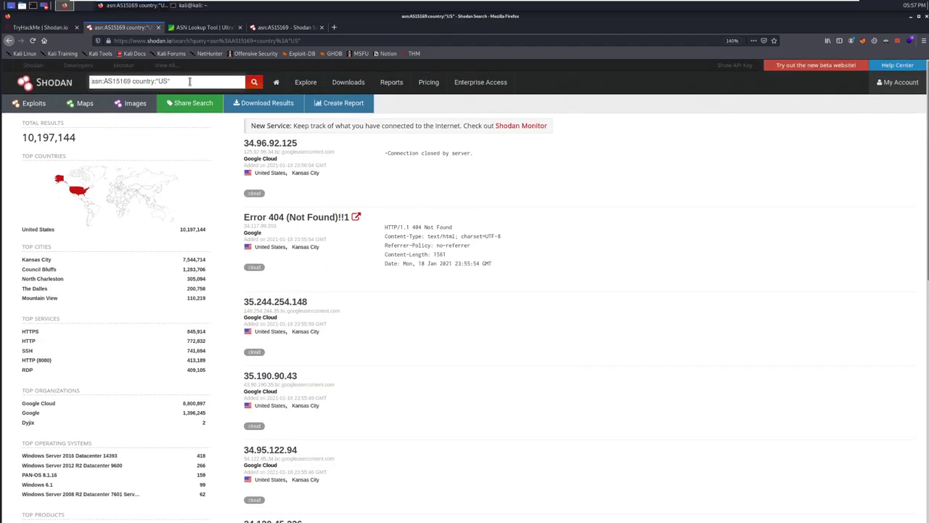
pyautogui.scroll(-3)
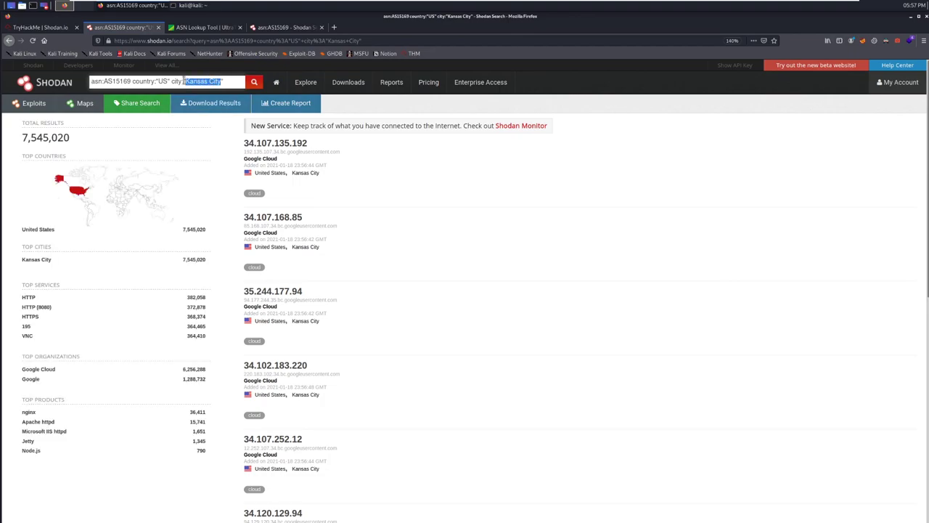
pyautogui.write('Los Angeles')
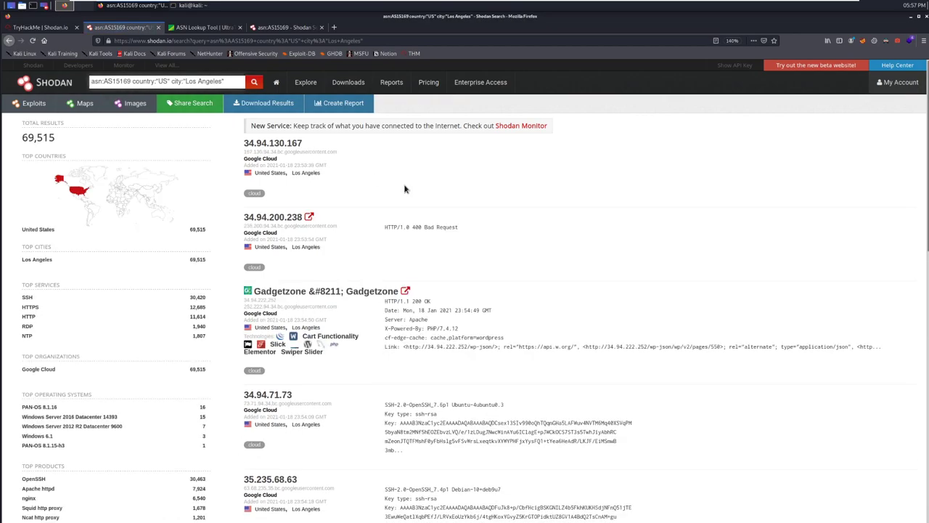
pyautogui.scroll(-3)
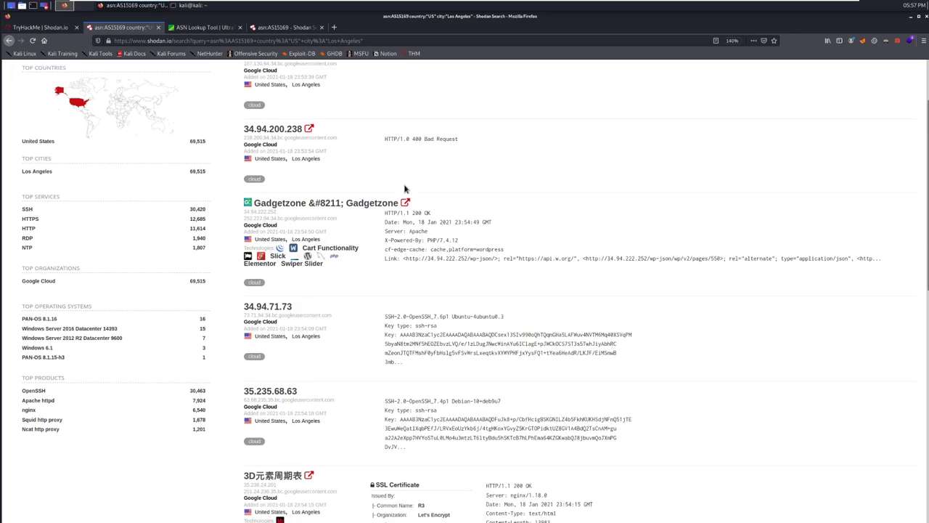
pyautogui.moveTo(270, 113)
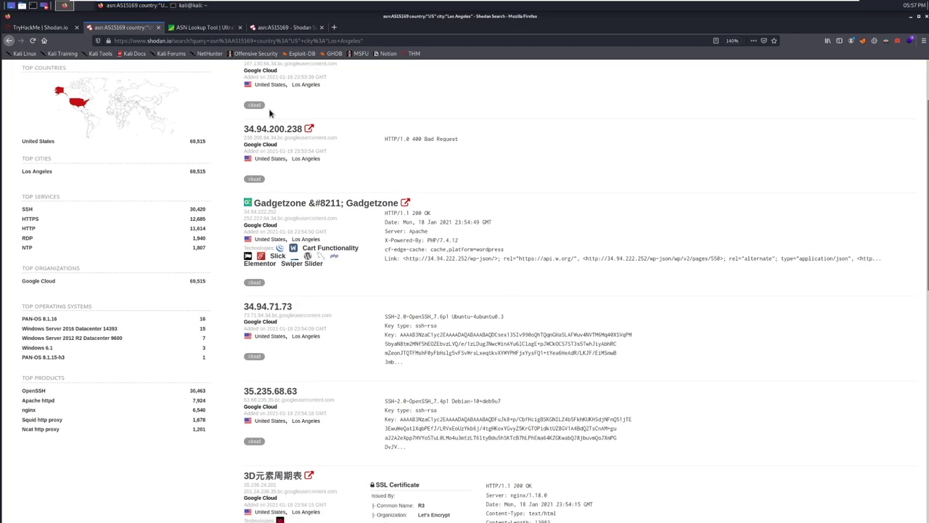
# - Enter PAN-OS as the operating system answer and look it up on Google
pyautogui.click(40, 27)
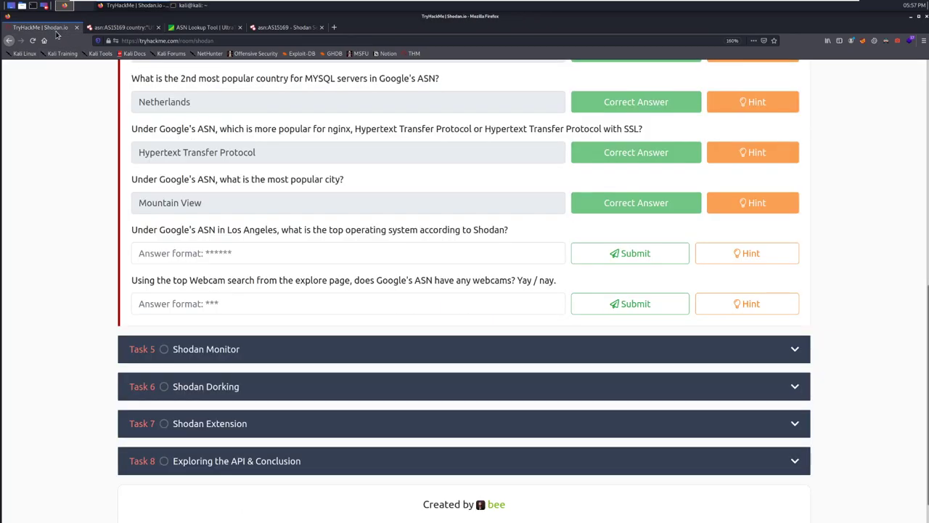
pyautogui.write('PAN')
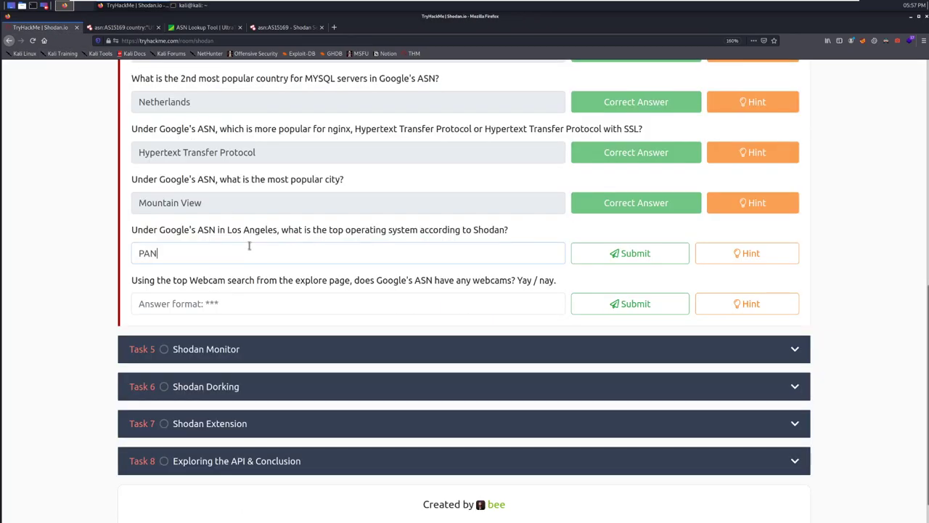
pyautogui.write('-O')
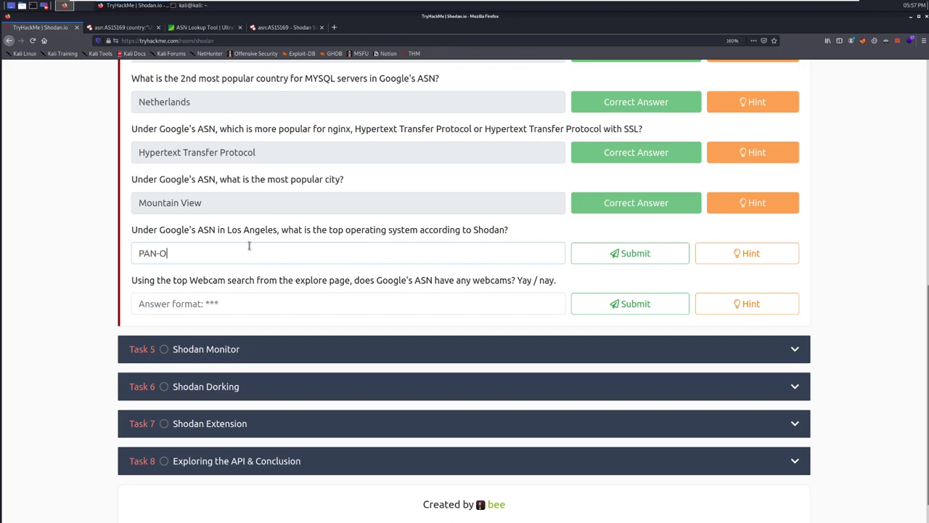
pyautogui.click(629, 253)
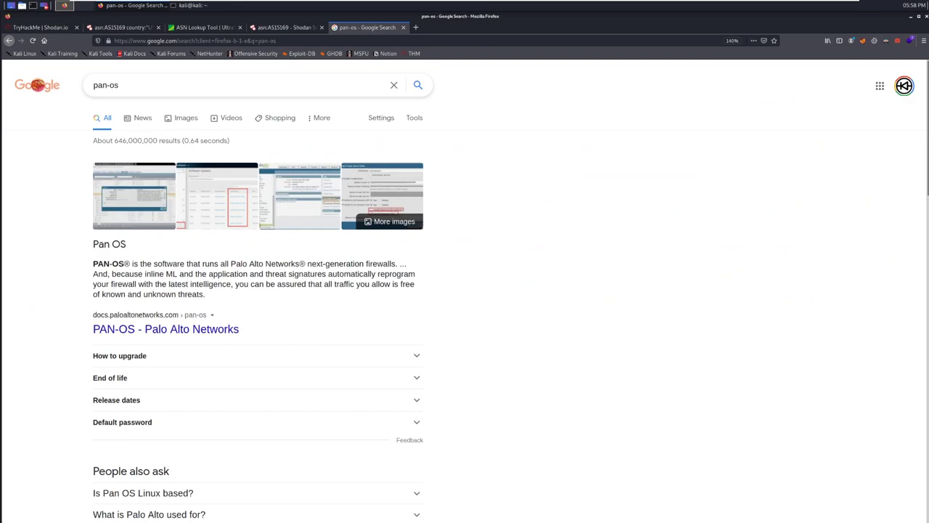
pyautogui.moveTo(453, 264)
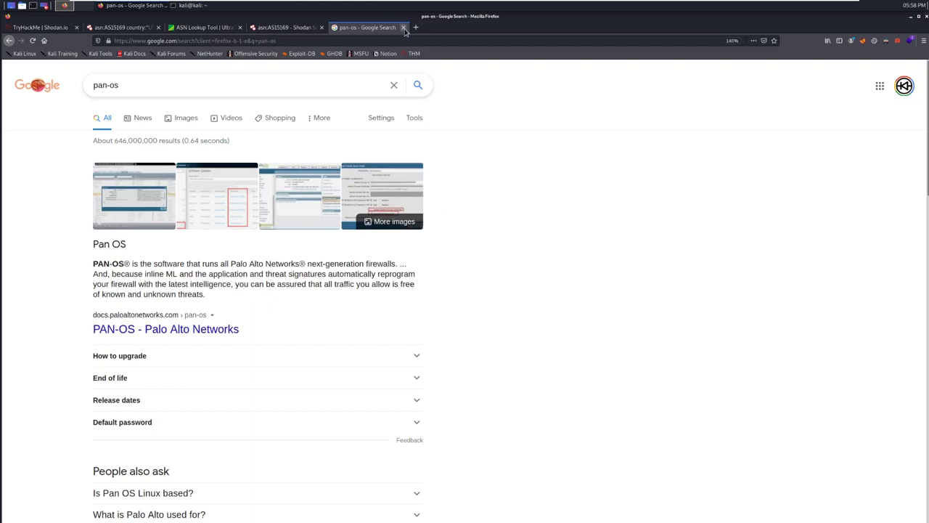
# - Close the Google search results tab for PAN-OS
pyautogui.click(40, 27)
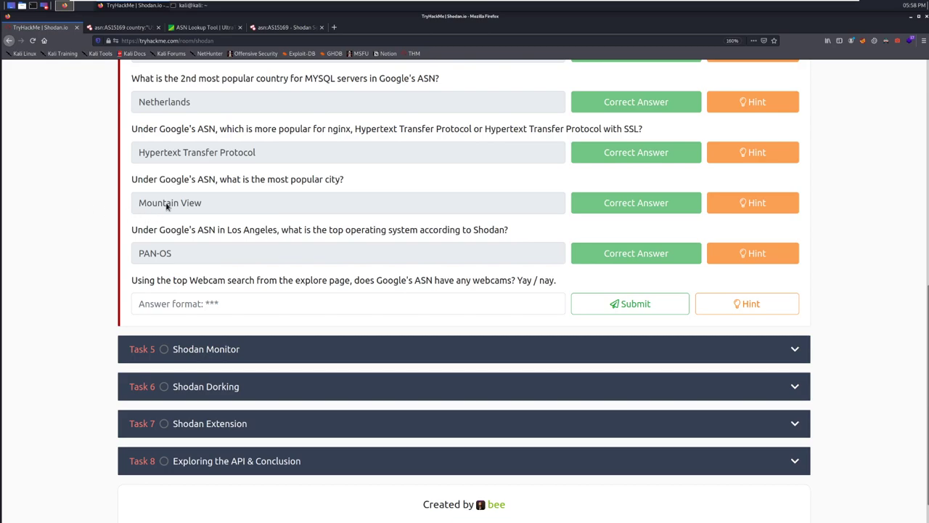
pyautogui.moveTo(230, 219)
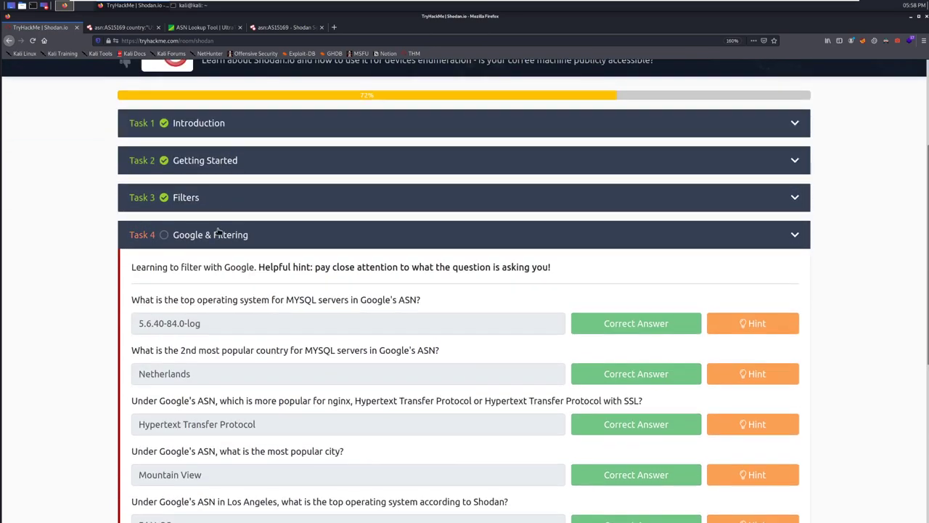
# - Submit PAN-OS as the Los Angeles OS and 'nay' for the Task 4 webcam question
pyautogui.scroll(-3)
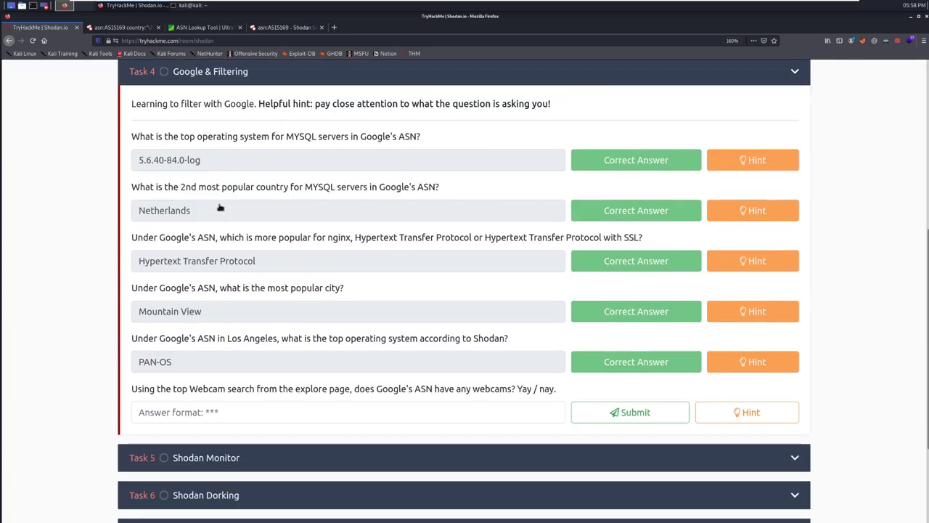
pyautogui.moveTo(426, 381)
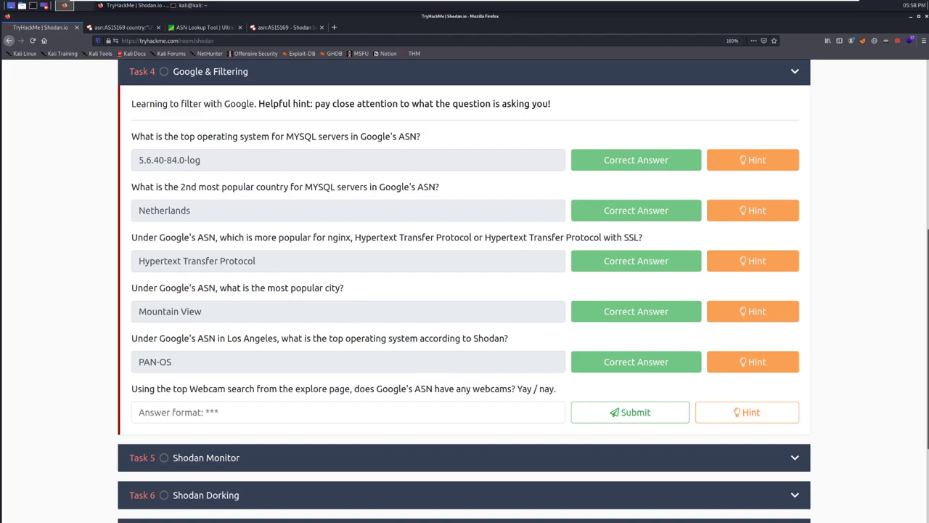
pyautogui.click(123, 27)
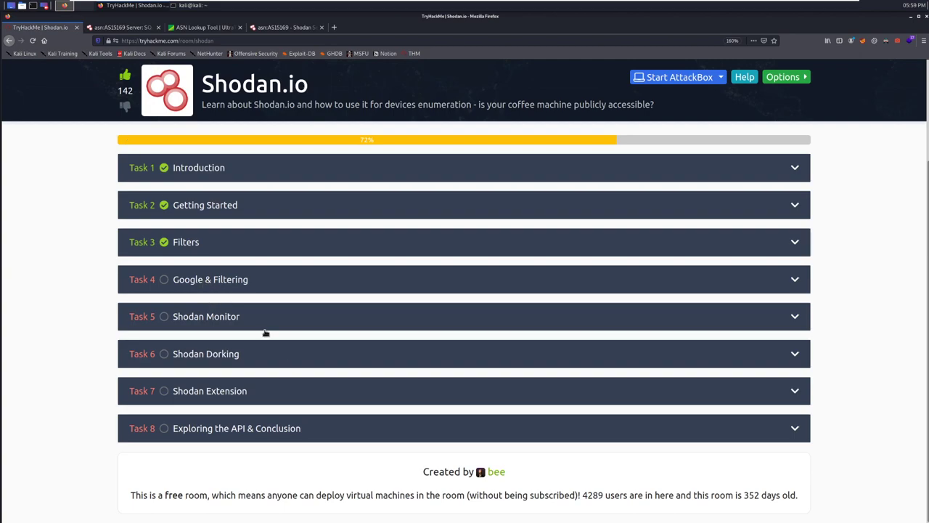
pyautogui.click(210, 279)
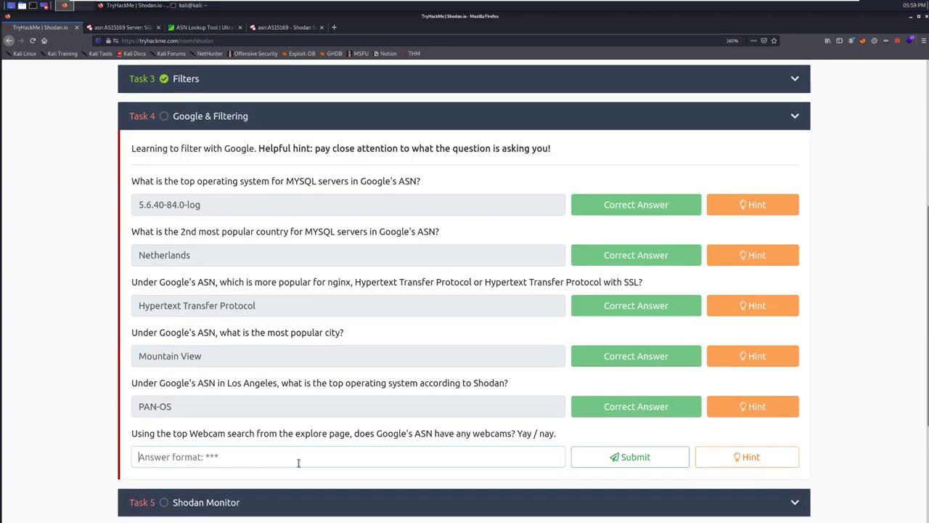
pyautogui.click(628, 457)
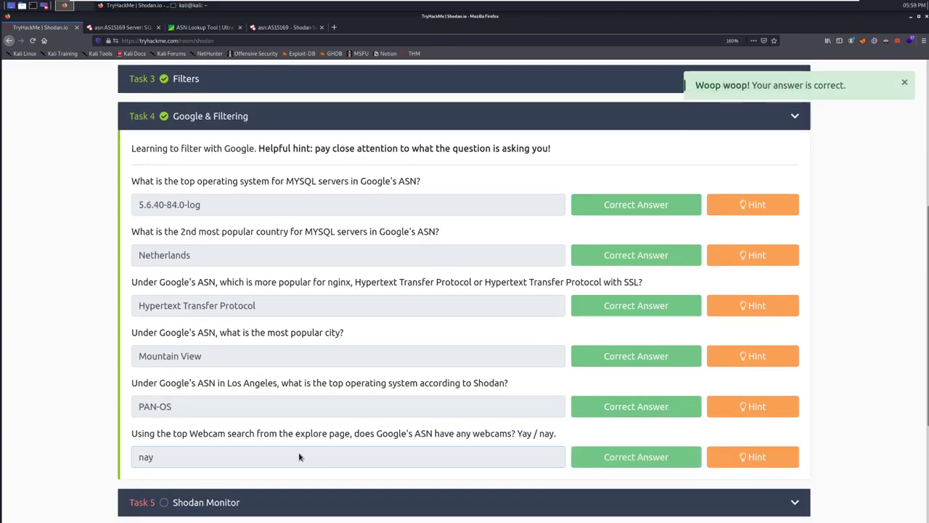
pyautogui.scroll(-3)
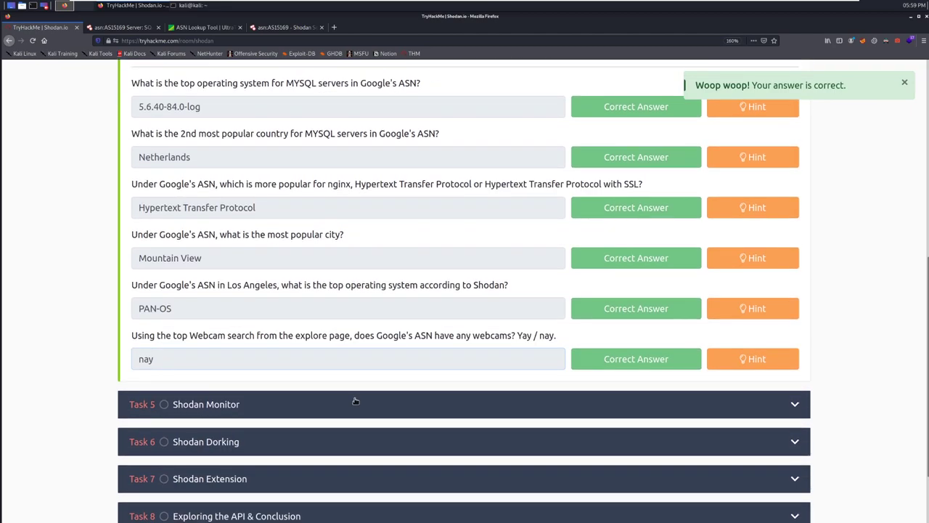
# - Open monitor.shodan.io/dashboard from Task 5 in a new tab, view it, then return to TryHackMe
pyautogui.click(206, 404)
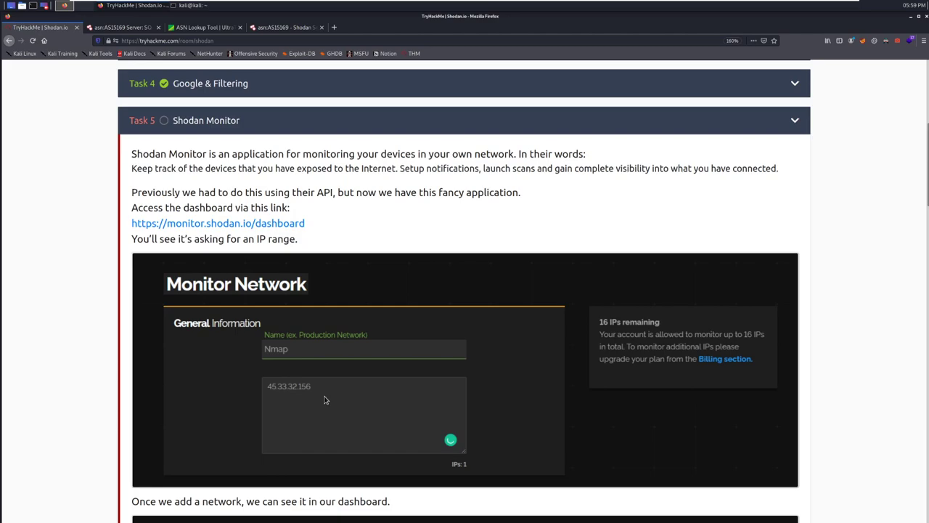
pyautogui.moveTo(376, 292)
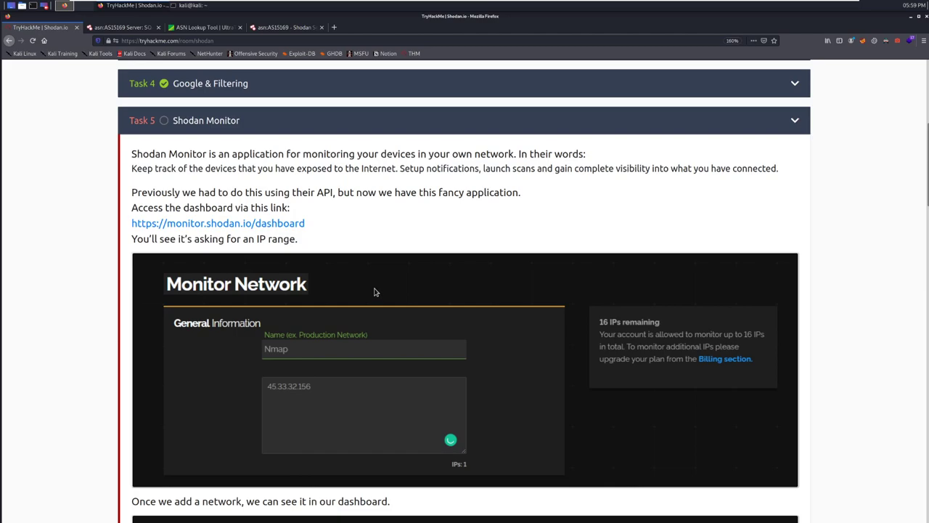
pyautogui.click(218, 222)
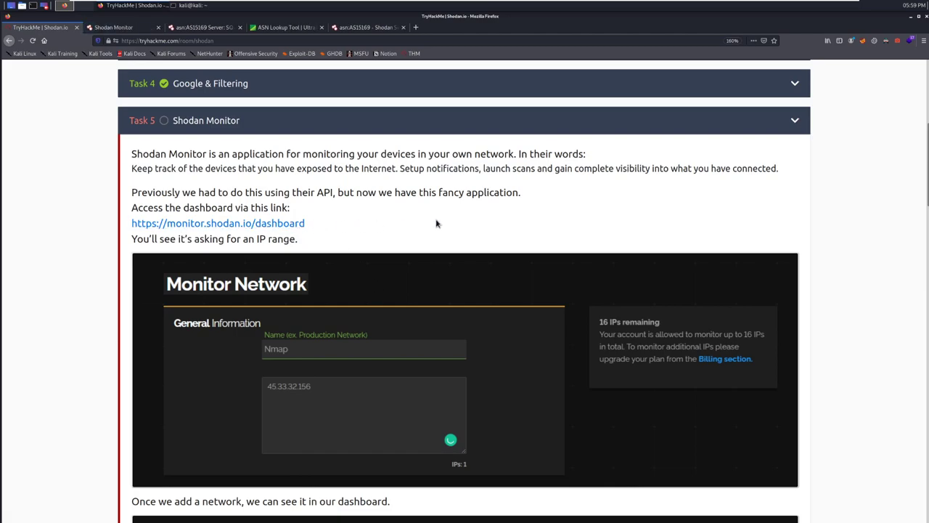
pyautogui.click(123, 27)
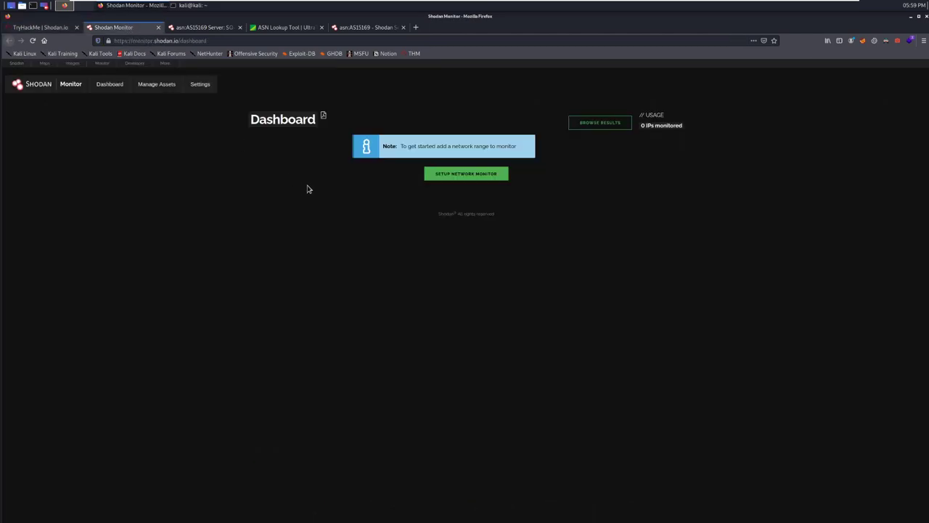
pyautogui.click(40, 27)
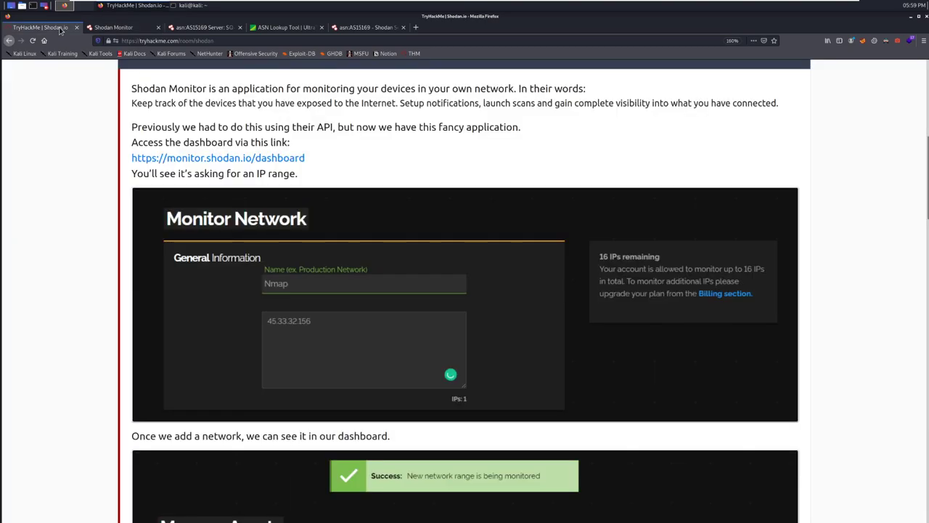
pyautogui.scroll(-3)
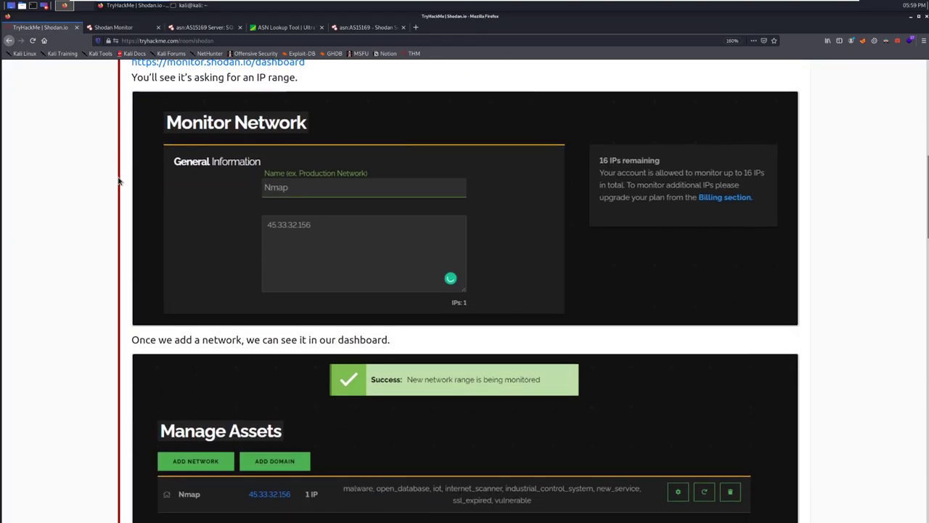
pyautogui.scroll(-3)
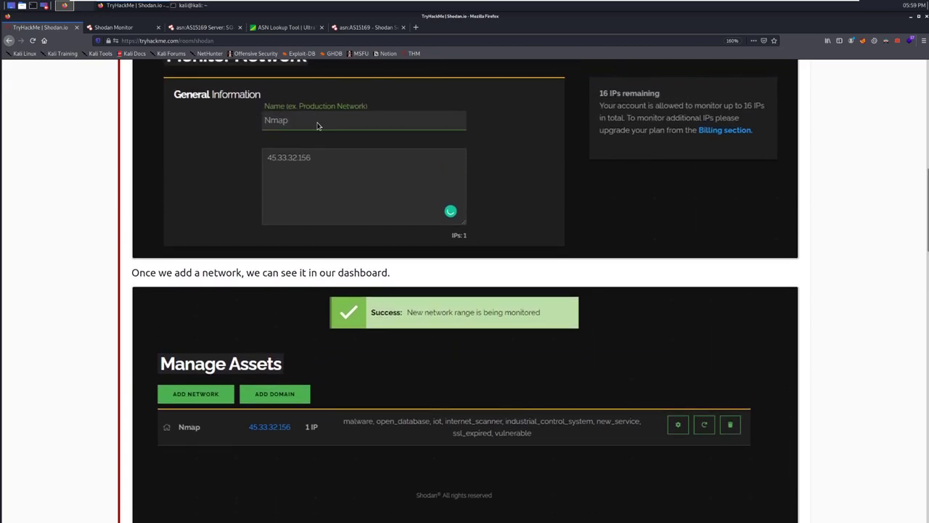
pyautogui.moveTo(329, 147)
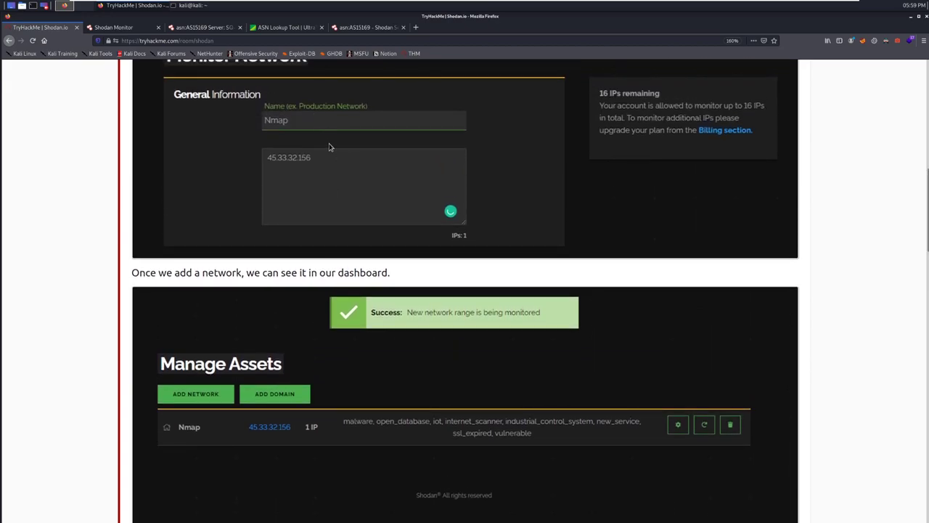
pyautogui.scroll(-3)
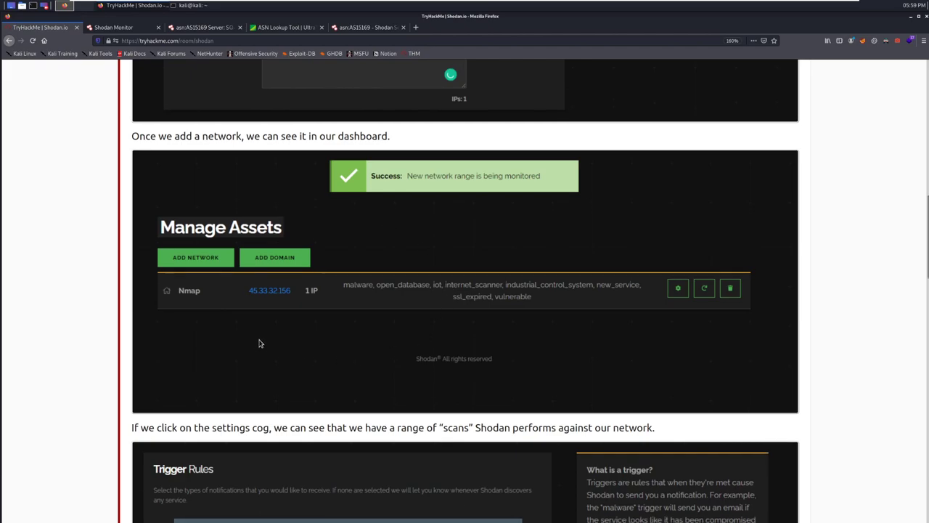
pyautogui.scroll(-3)
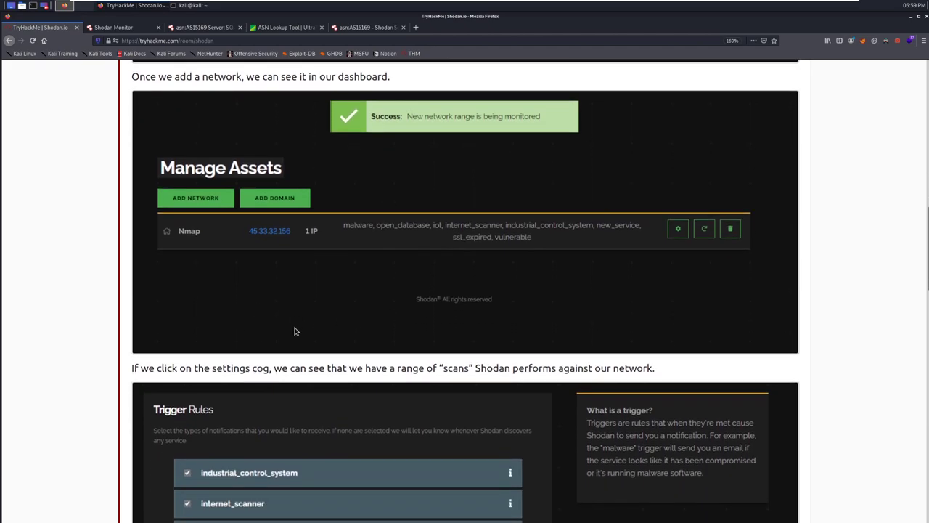
pyautogui.moveTo(745, 321)
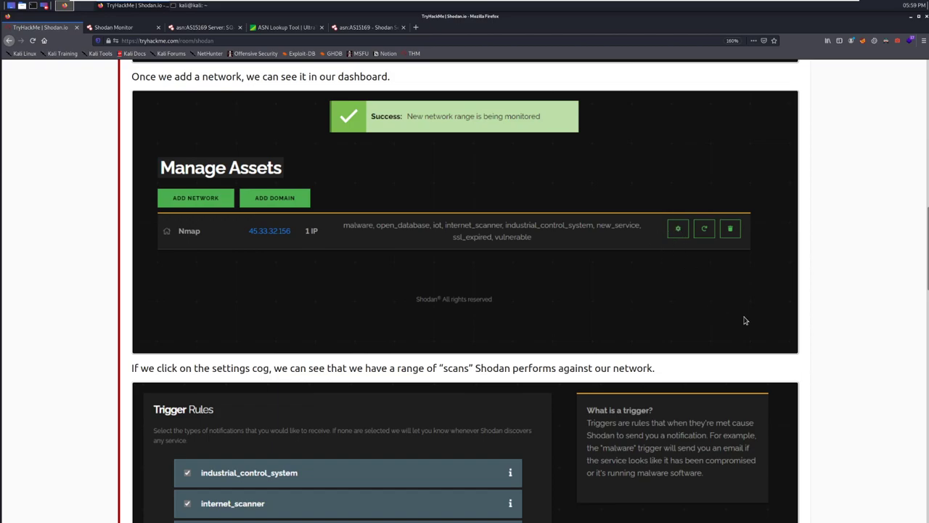
pyautogui.moveTo(748, 314)
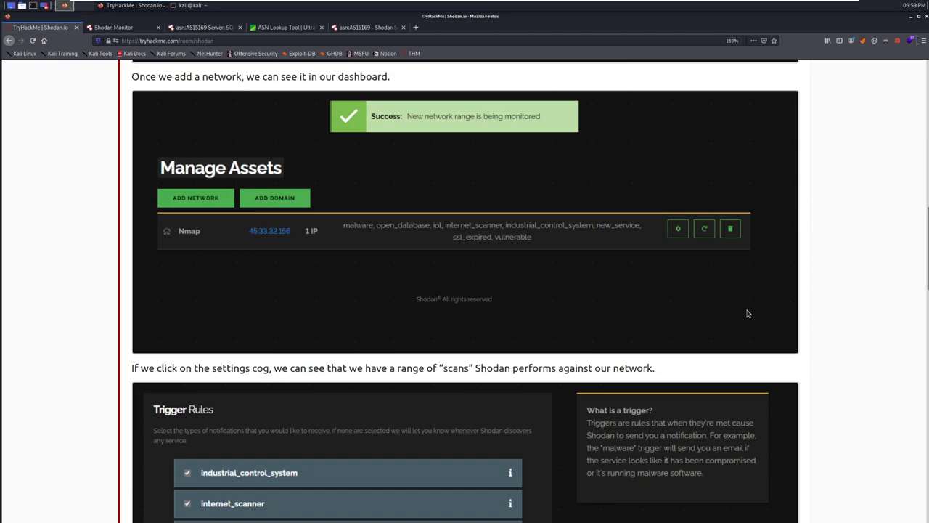
pyautogui.scroll(-3)
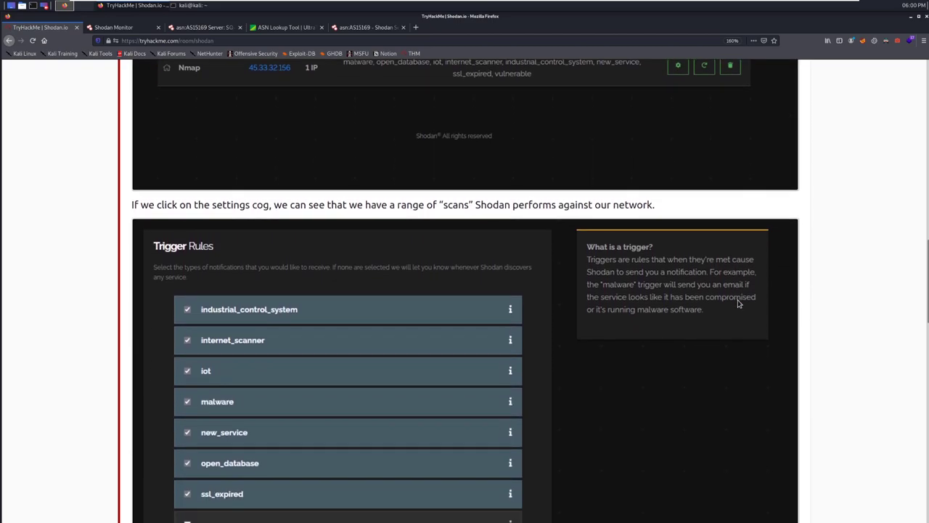
pyautogui.scroll(-3)
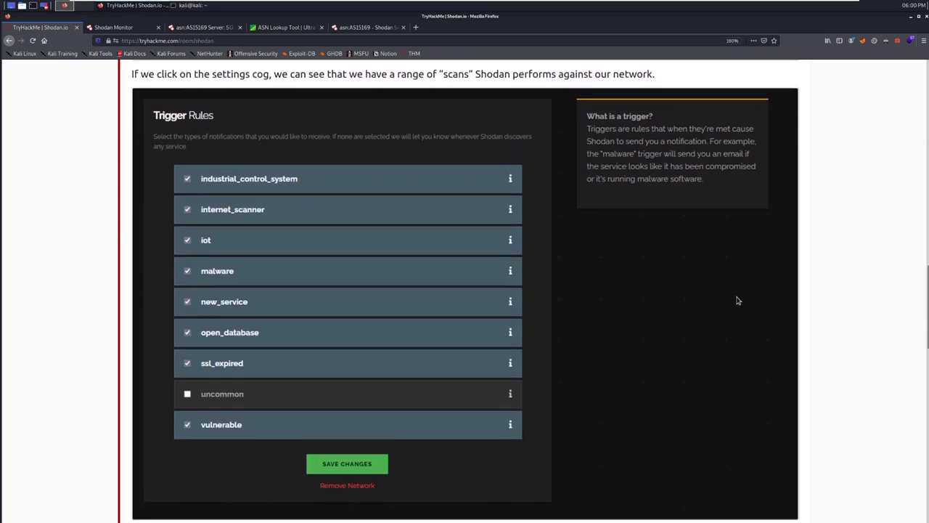
pyautogui.moveTo(320, 192)
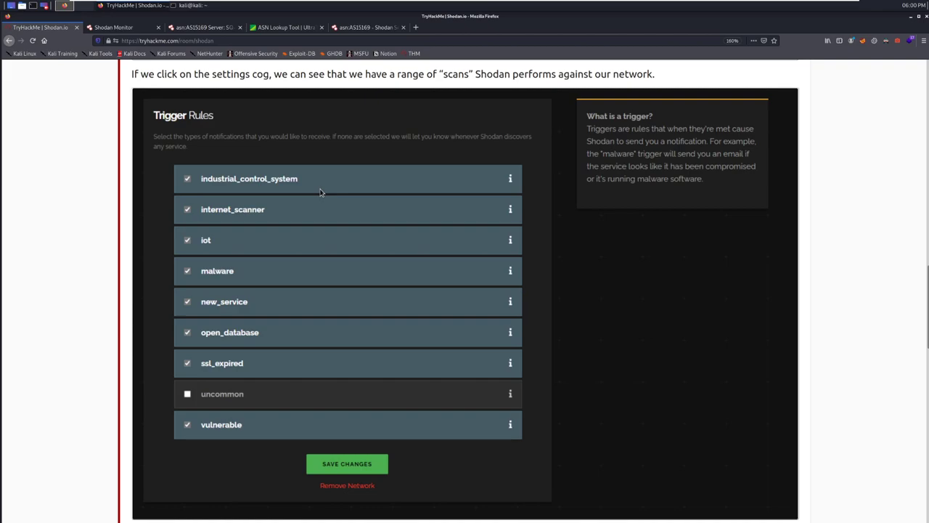
pyautogui.moveTo(264, 211)
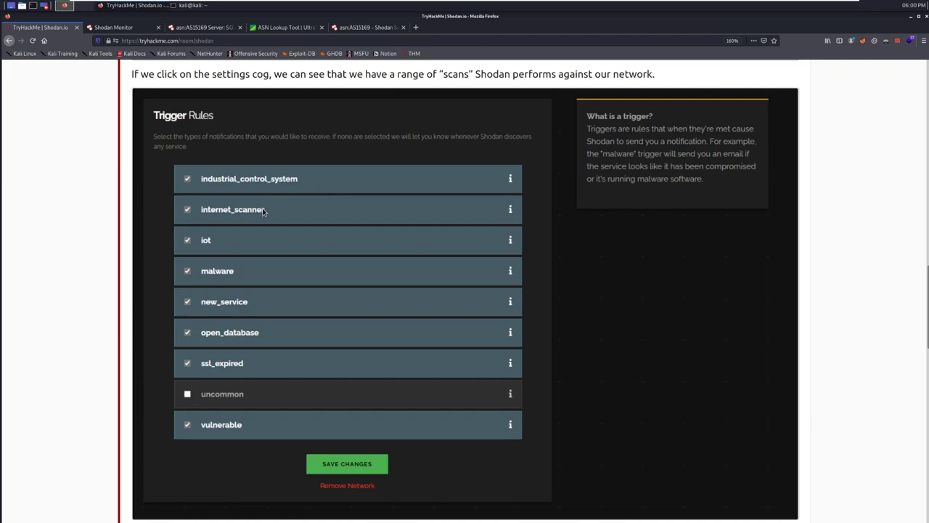
pyautogui.moveTo(254, 291)
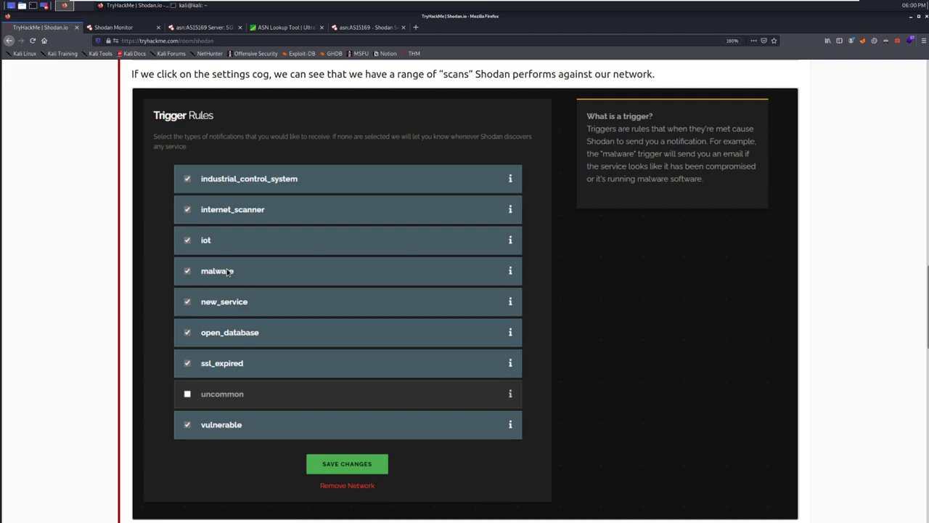
pyautogui.moveTo(282, 303)
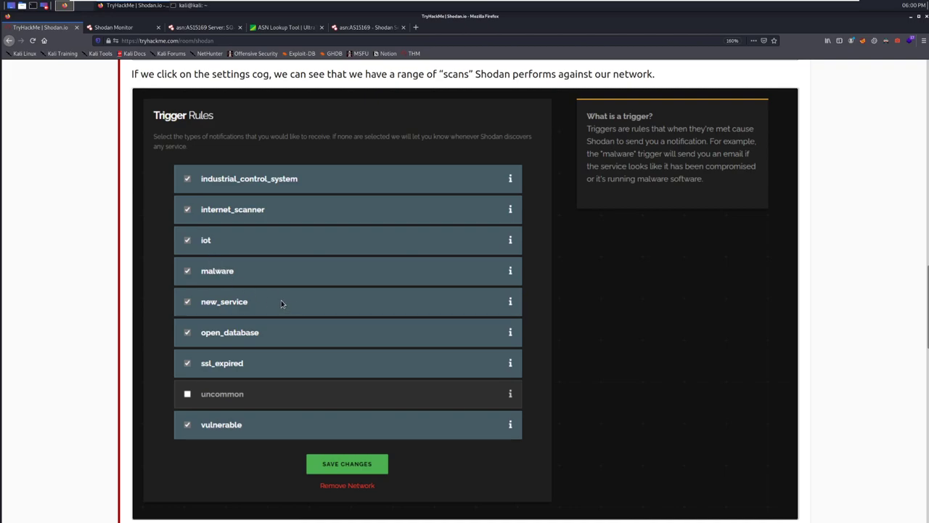
pyautogui.moveTo(271, 366)
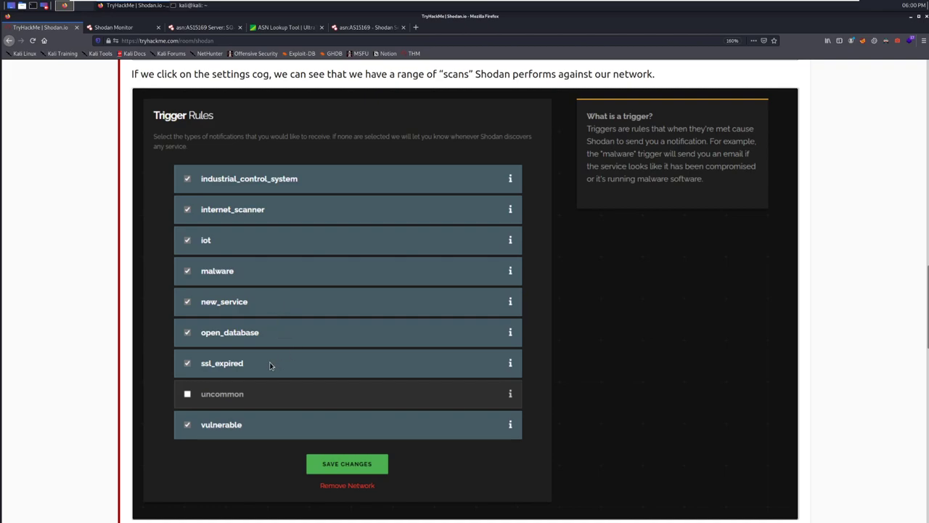
pyautogui.moveTo(241, 366)
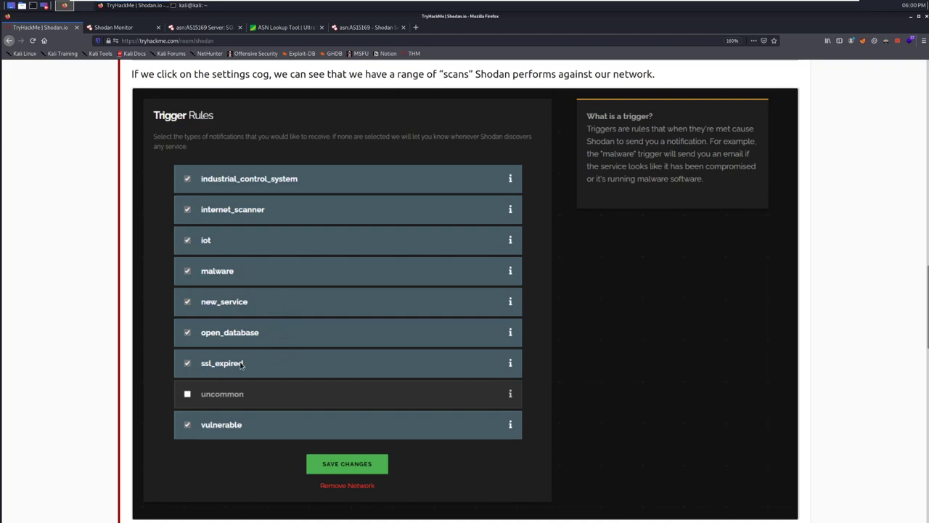
pyautogui.moveTo(281, 385)
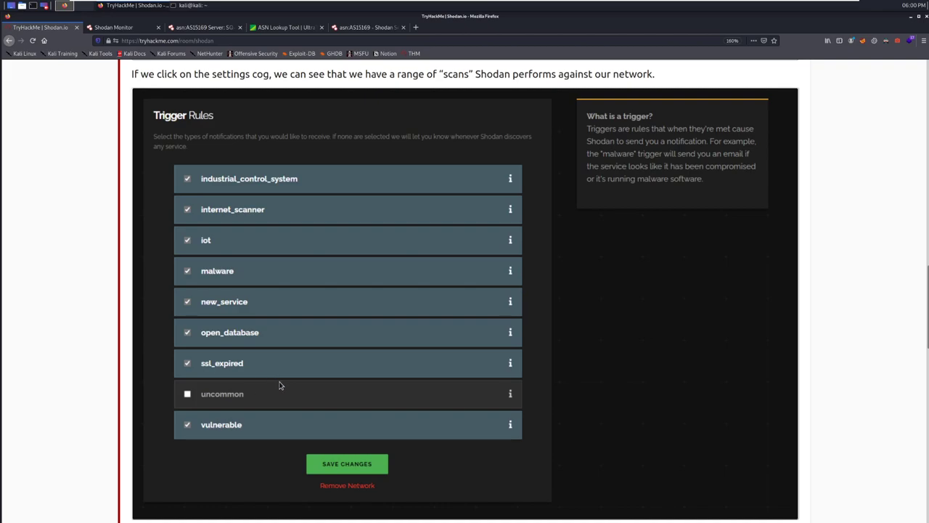
pyautogui.moveTo(265, 385)
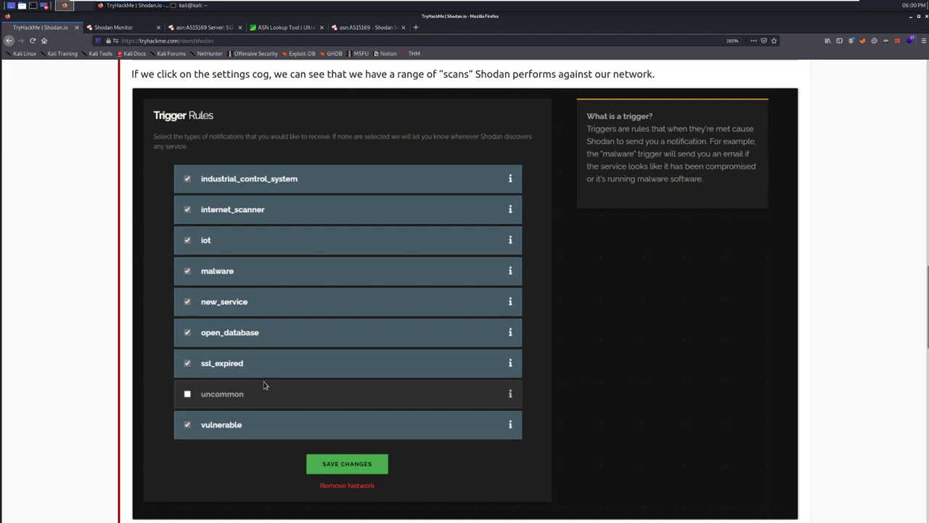
pyautogui.scroll(-3)
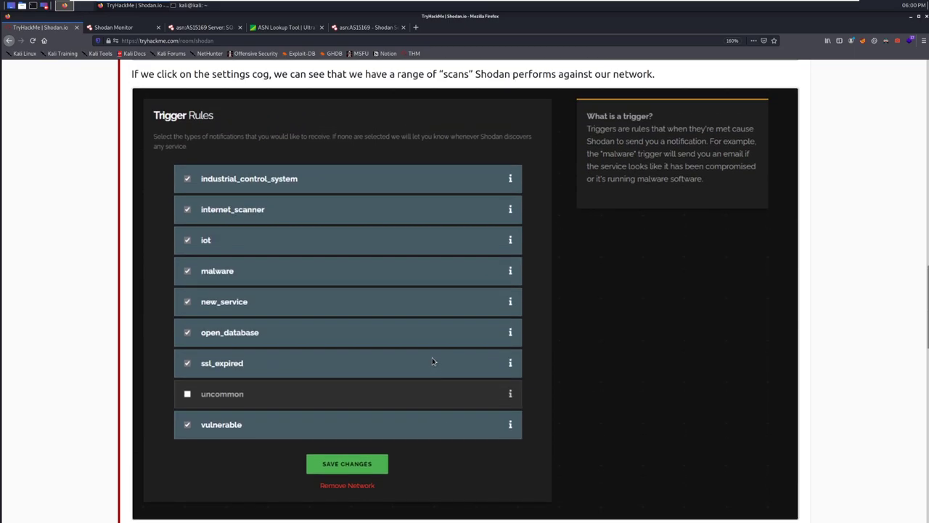
pyautogui.moveTo(641, 181)
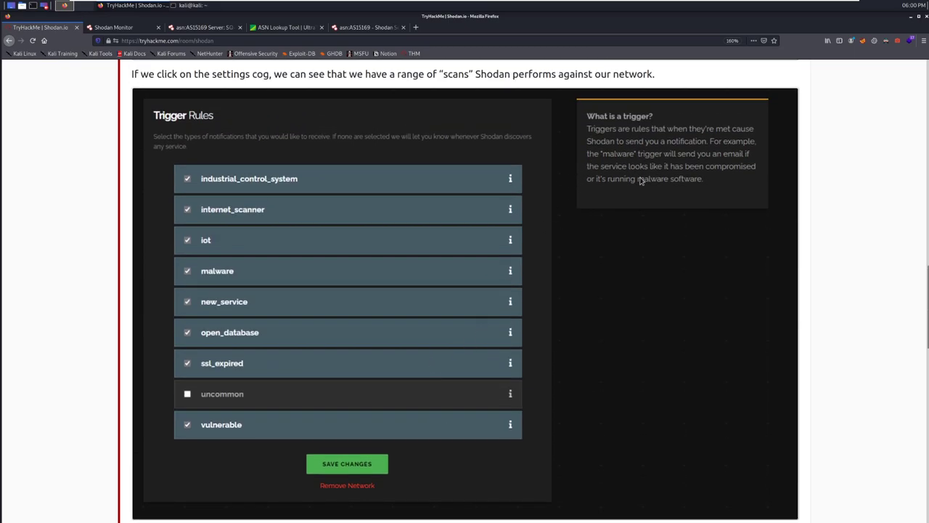
pyautogui.moveTo(835, 159)
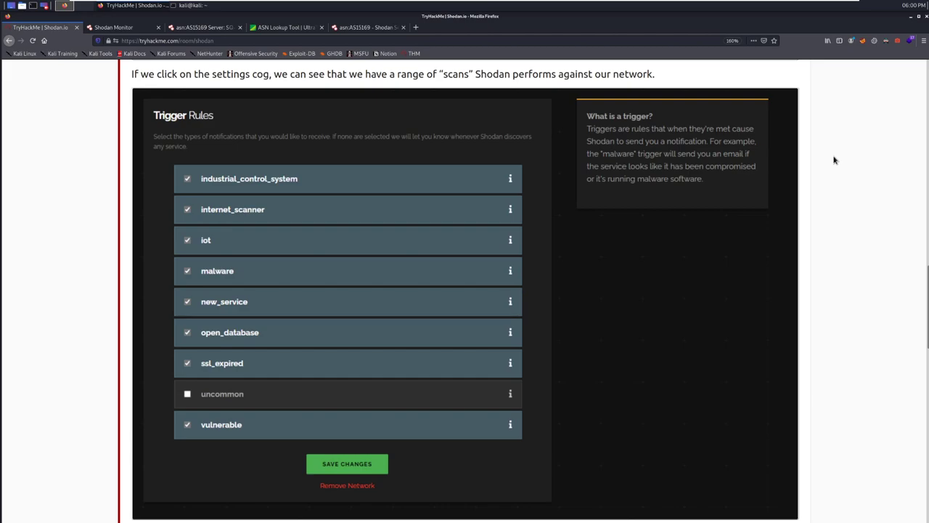
pyautogui.moveTo(798, 242)
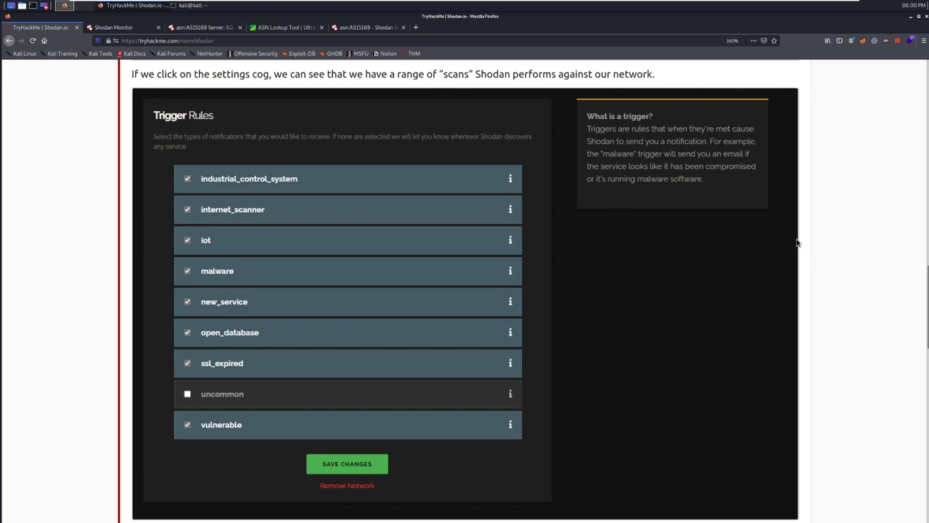
pyautogui.moveTo(703, 156)
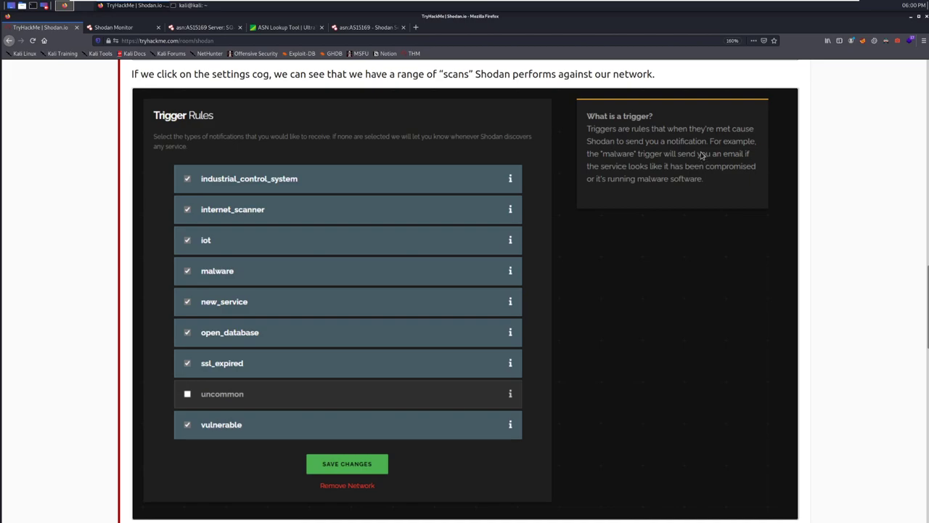
pyautogui.moveTo(676, 171)
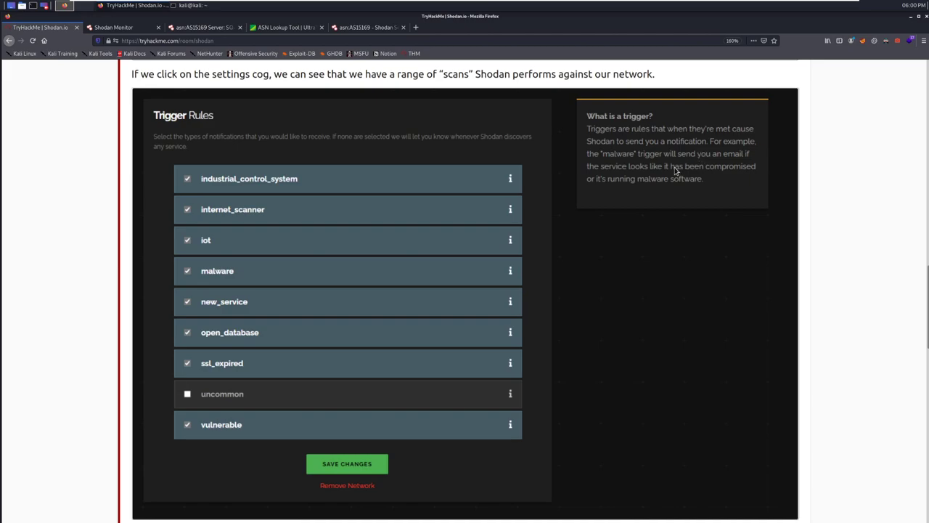
pyautogui.moveTo(754, 189)
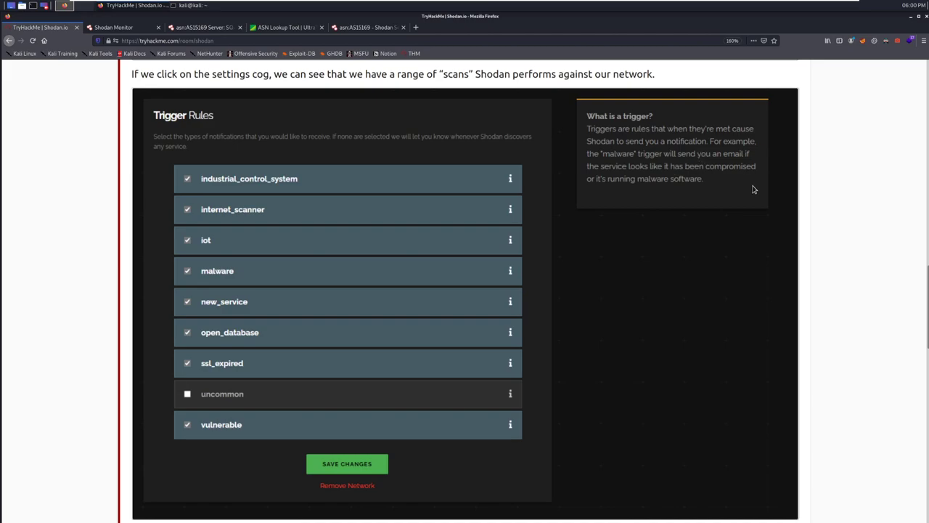
pyautogui.scroll(-3)
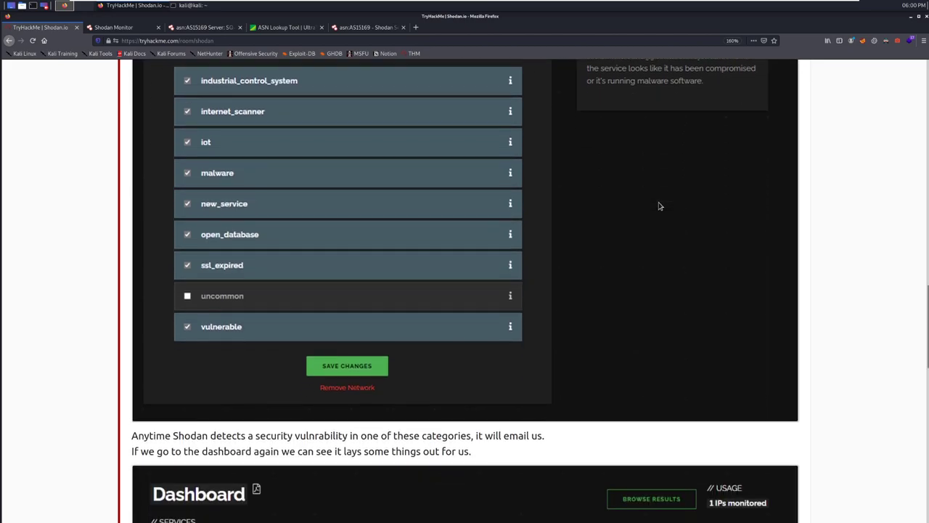
pyautogui.scroll(-3)
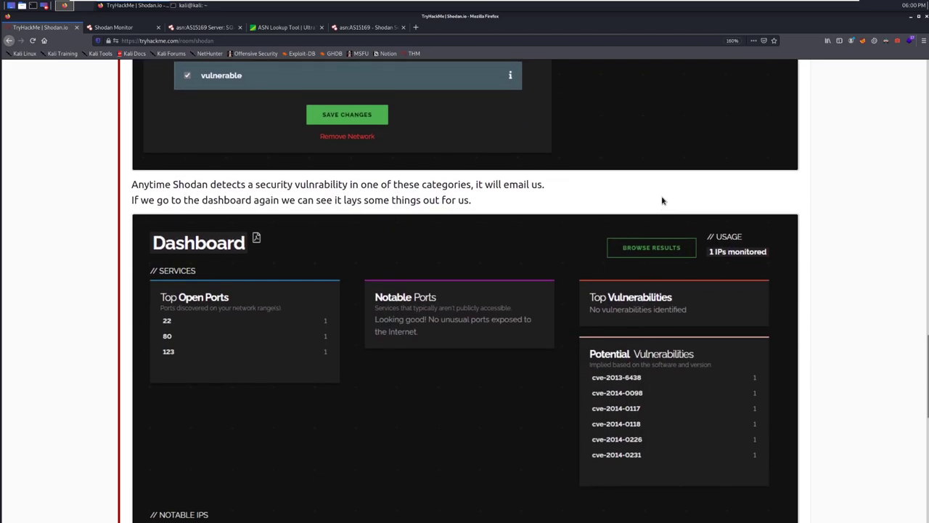
pyautogui.scroll(-3)
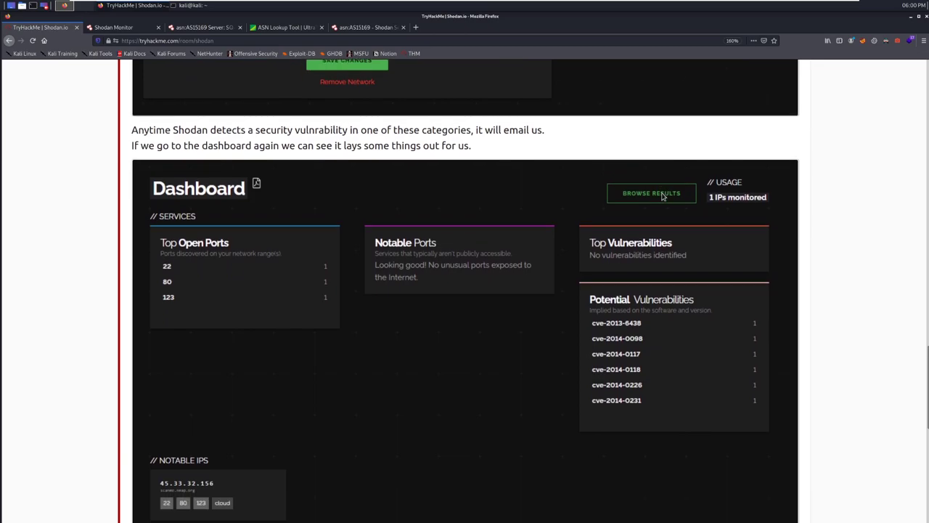
pyautogui.scroll(-3)
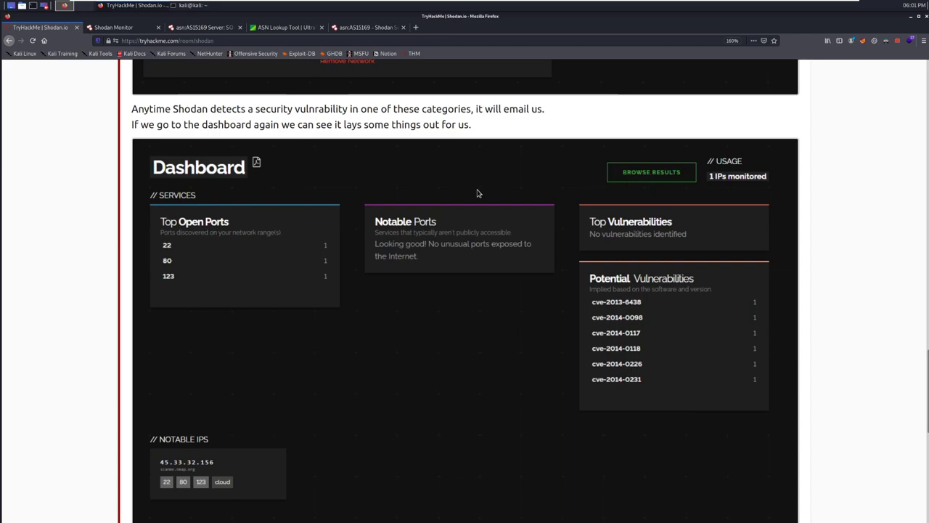
pyautogui.moveTo(490, 187)
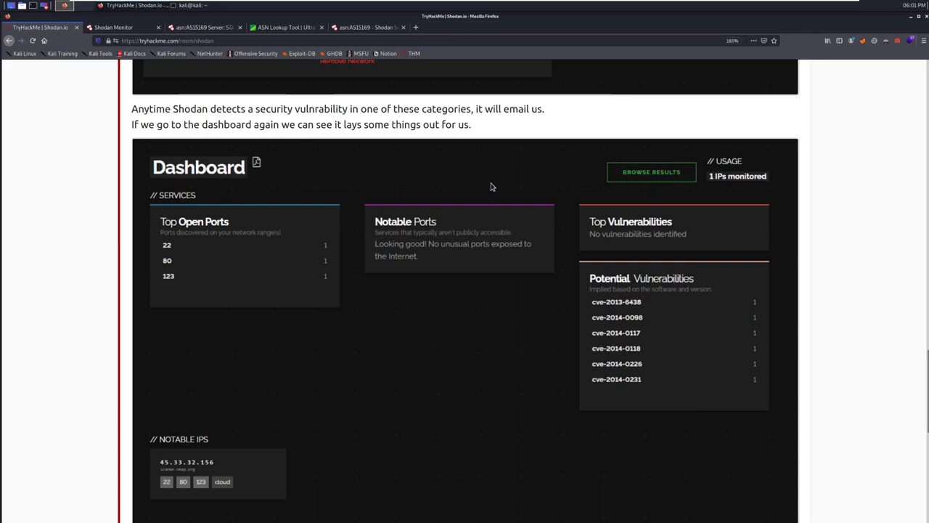
pyautogui.scroll(-3)
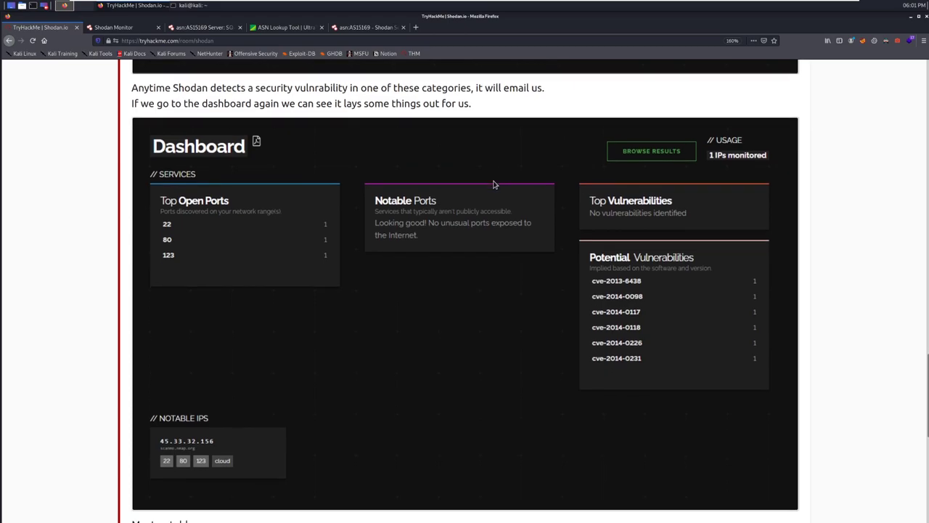
pyautogui.scroll(-3)
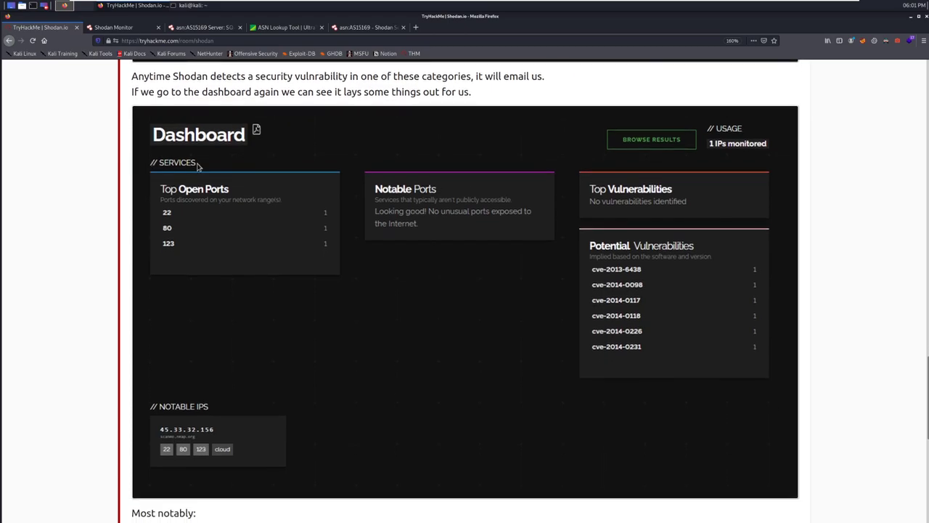
pyautogui.moveTo(407, 212)
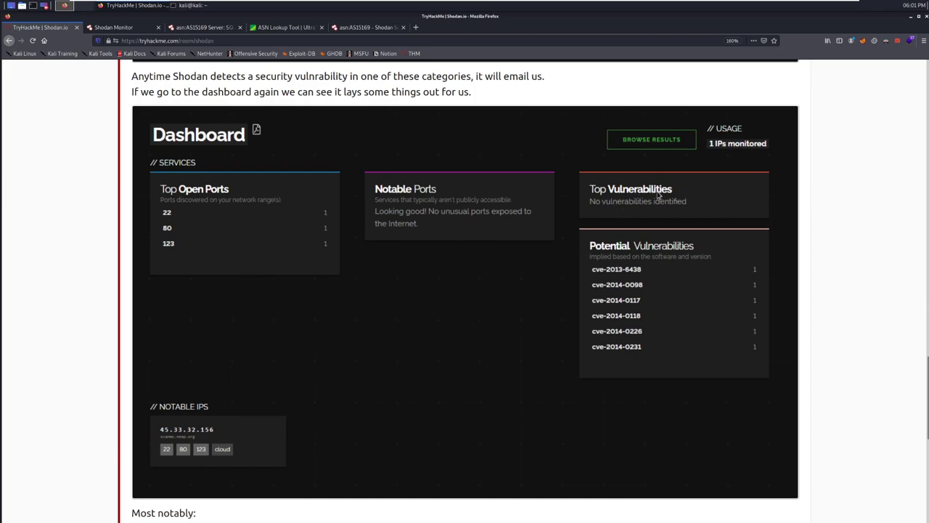
pyautogui.moveTo(771, 317)
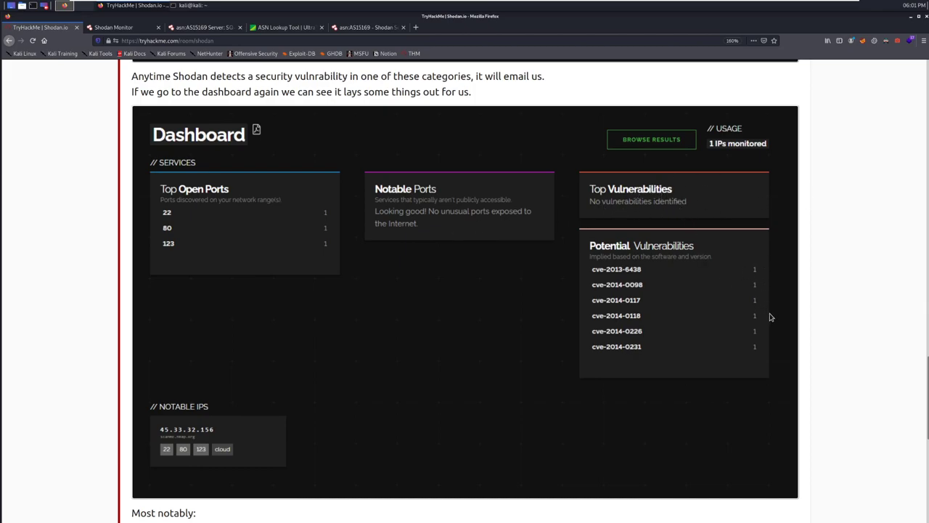
pyautogui.moveTo(675, 264)
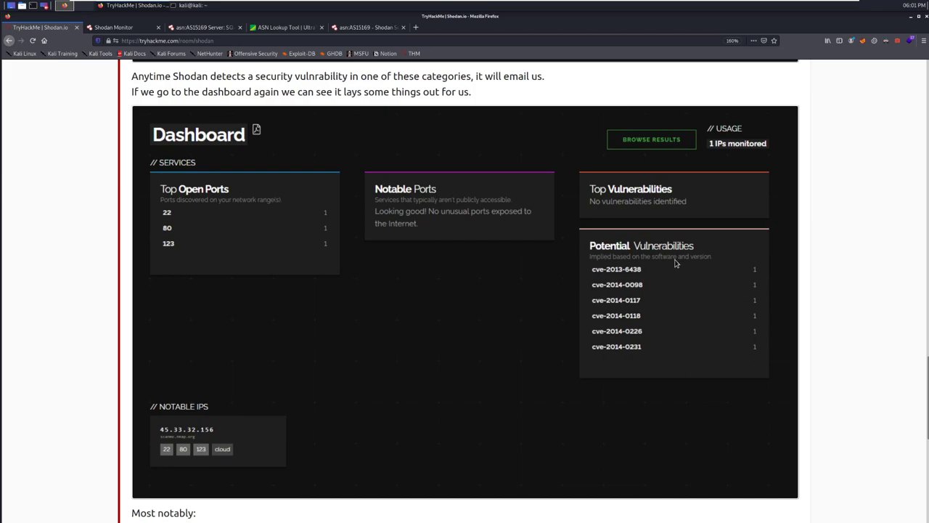
pyautogui.moveTo(638, 350)
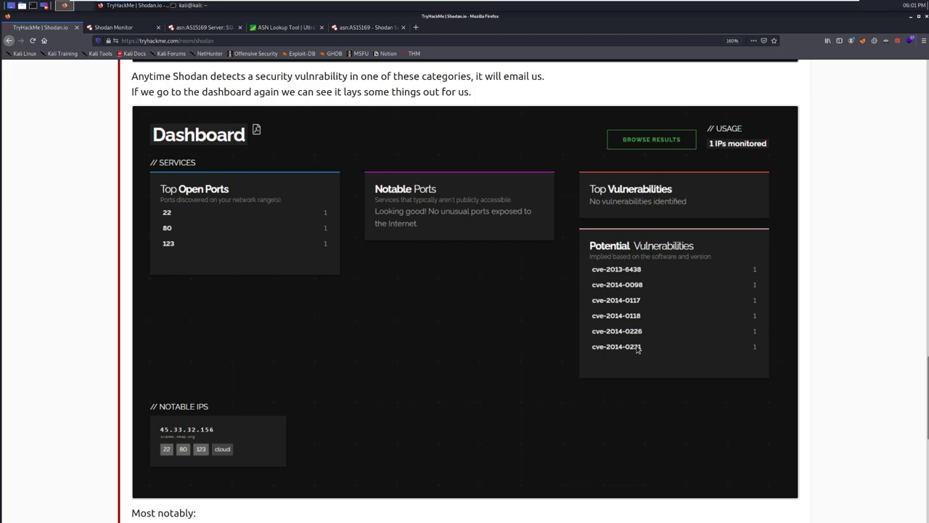
pyautogui.moveTo(325, 448)
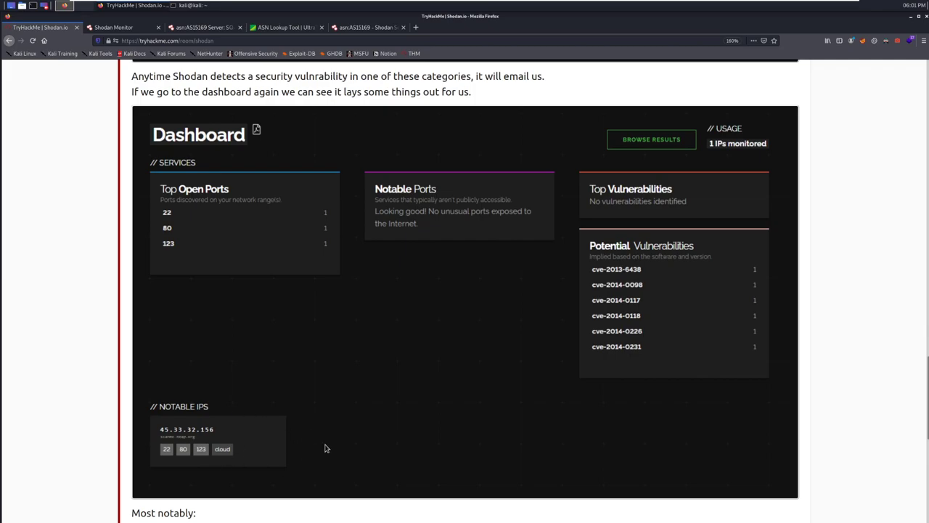
pyautogui.moveTo(315, 460)
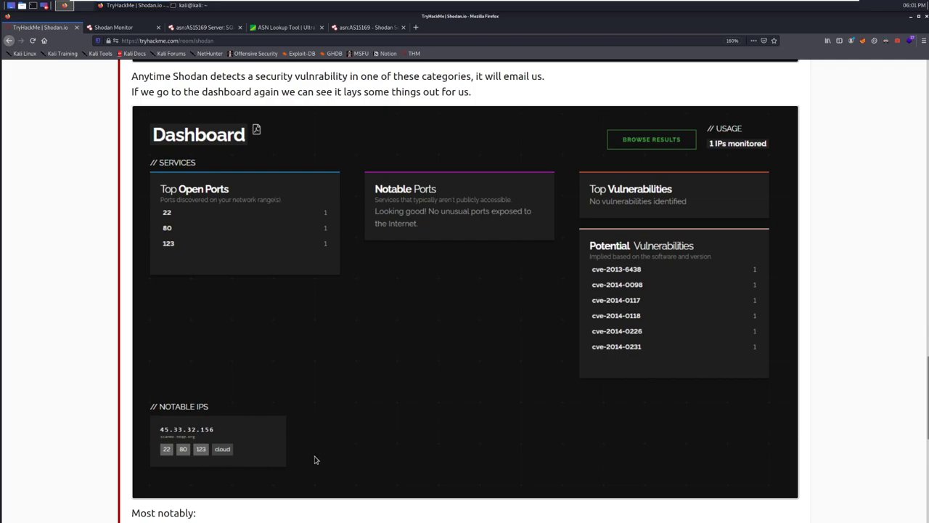
# - Scroll through the Task 5 notes to the 'What URL takes you to Shodan Monitor?' question
pyautogui.scroll(-3)
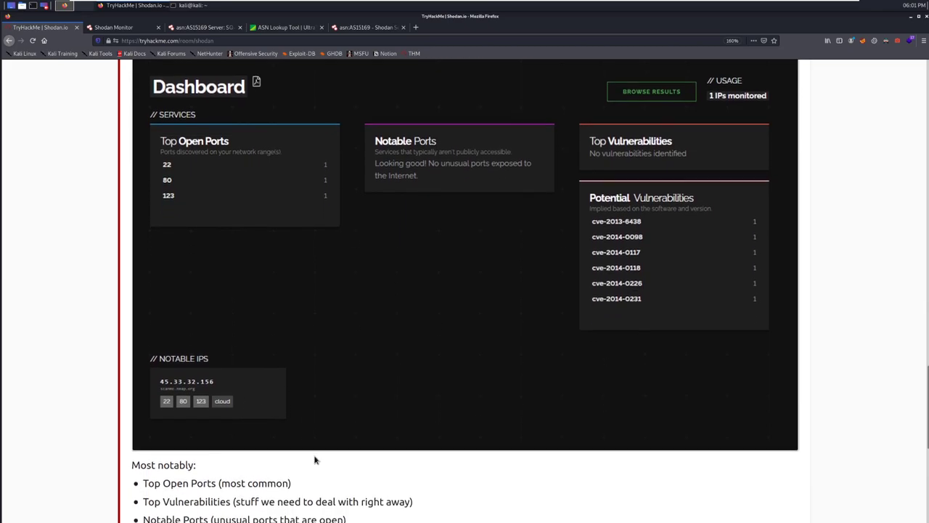
pyautogui.scroll(-3)
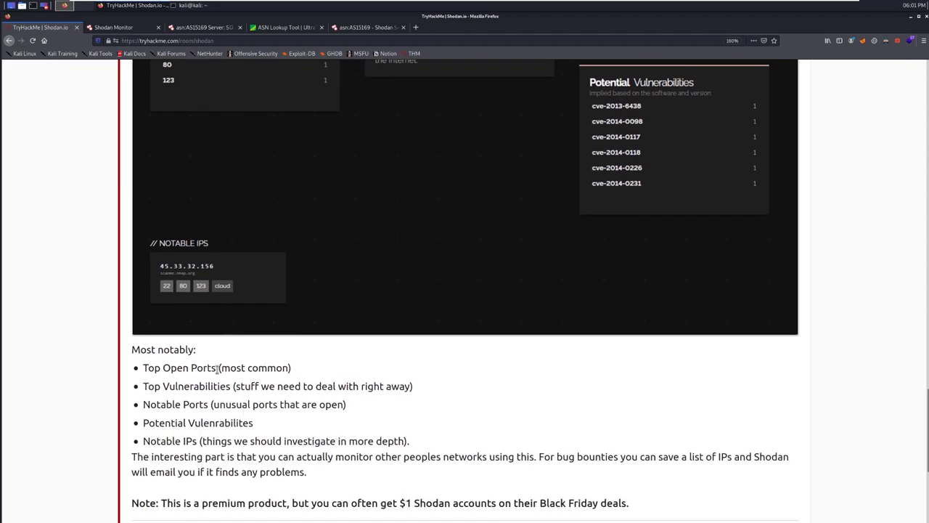
pyautogui.scroll(-3)
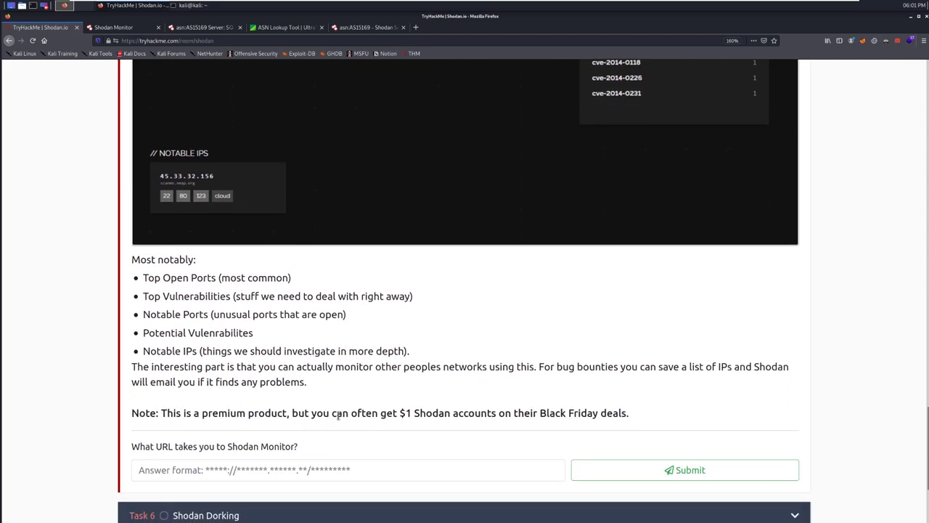
pyautogui.scroll(-3)
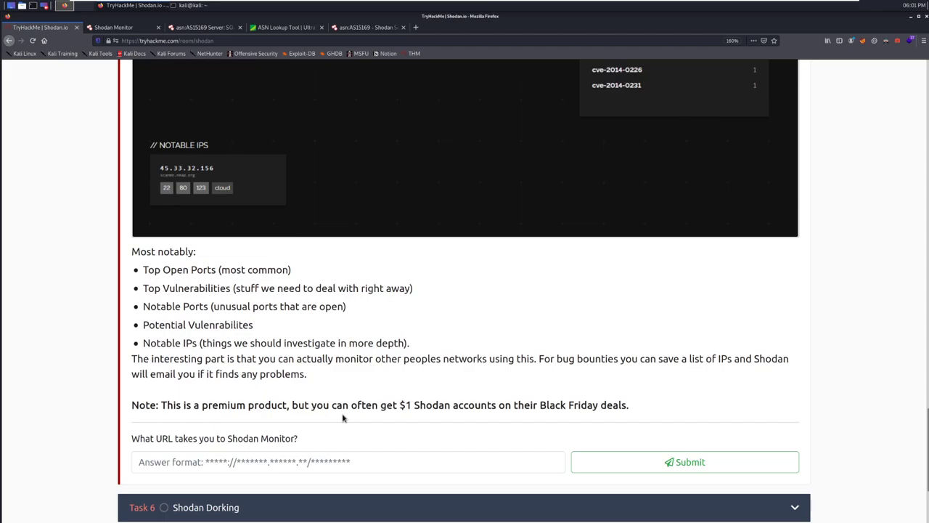
pyautogui.moveTo(458, 389)
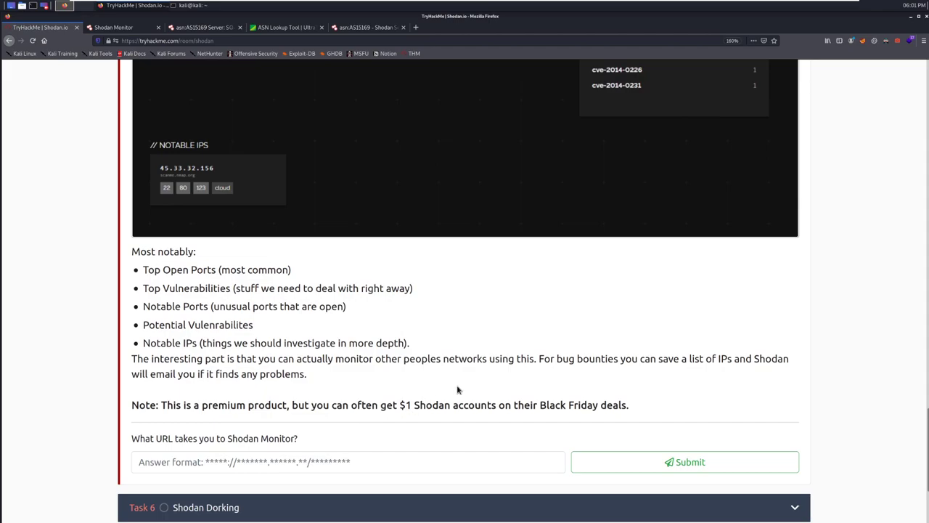
pyautogui.moveTo(471, 371)
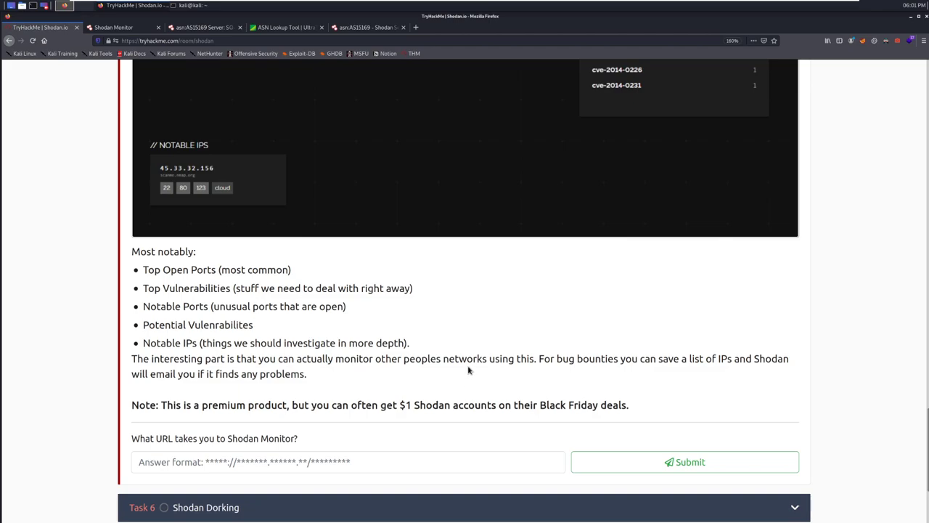
pyautogui.scroll(-3)
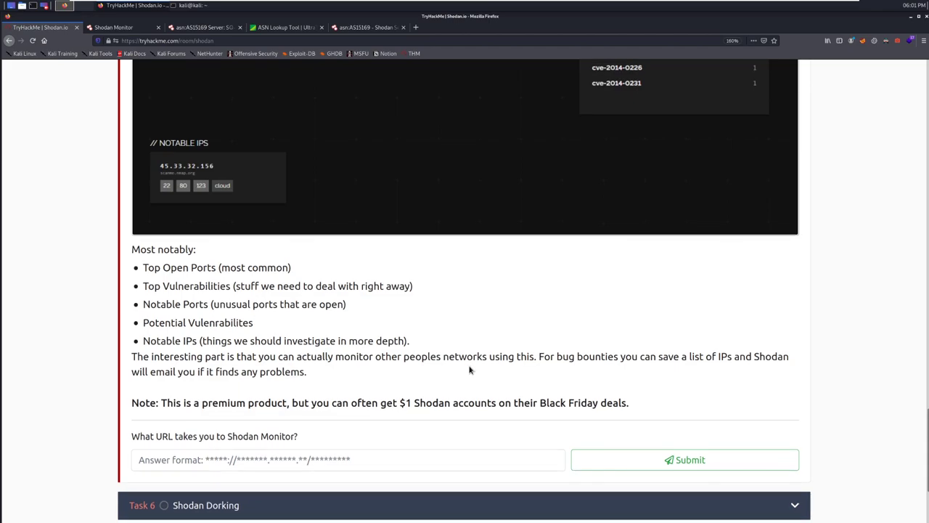
pyautogui.scroll(-3)
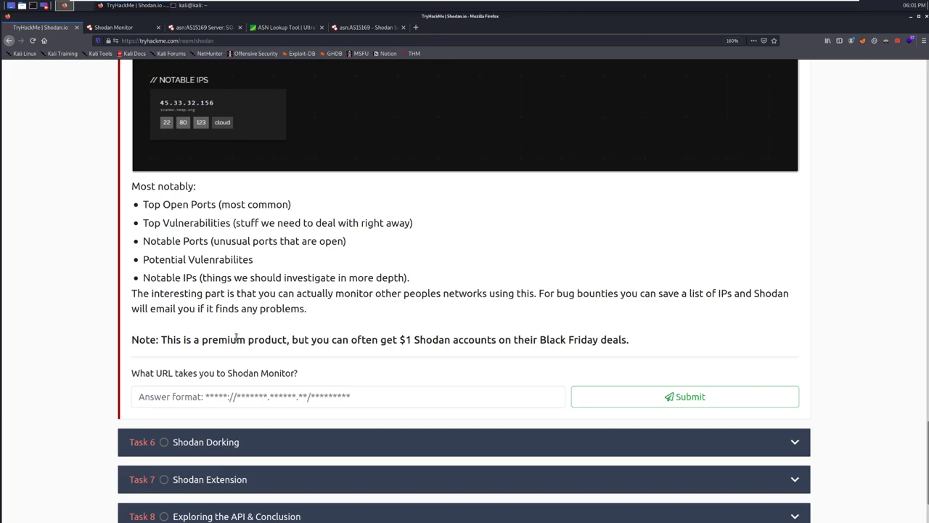
pyautogui.moveTo(239, 304)
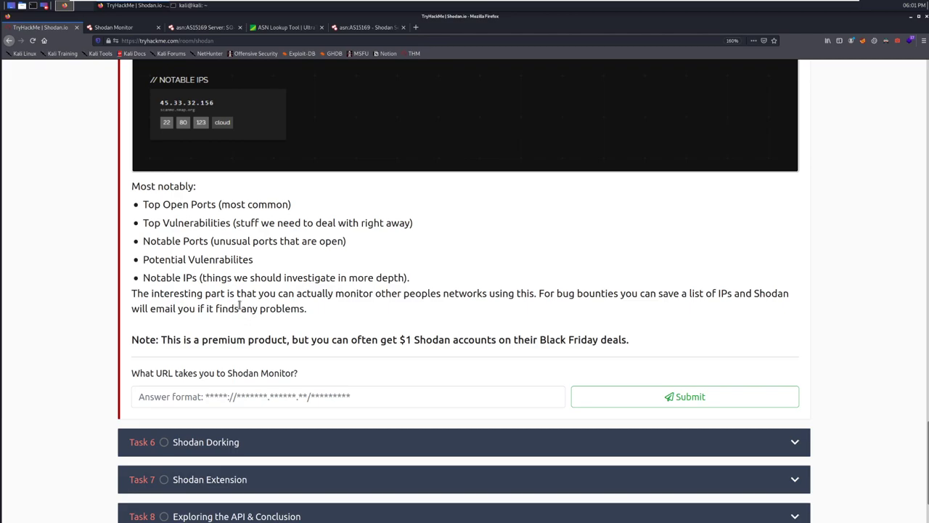
pyautogui.moveTo(381, 316)
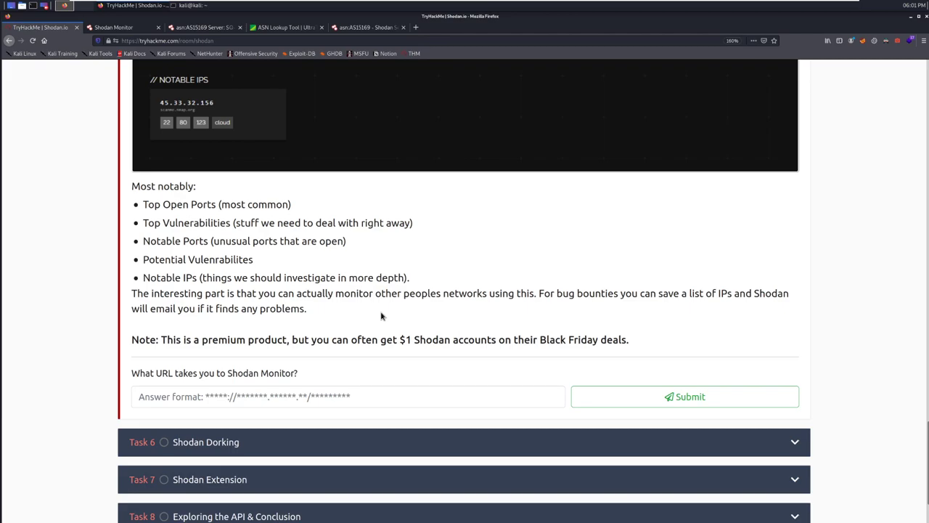
pyautogui.moveTo(451, 292)
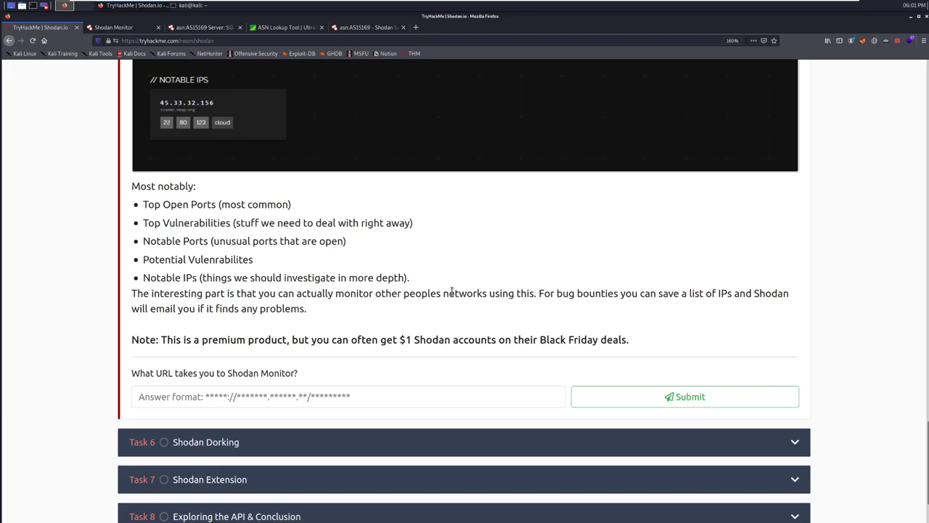
pyautogui.moveTo(292, 209)
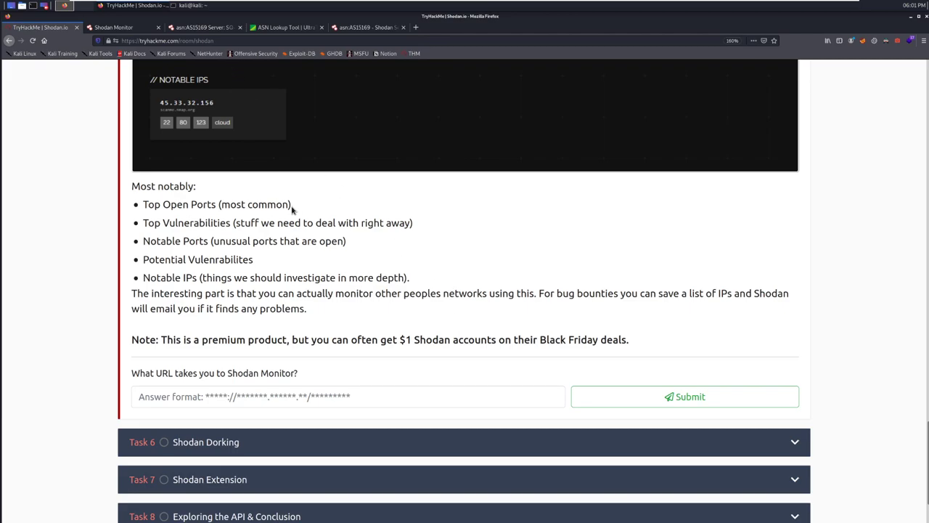
pyautogui.click(123, 26)
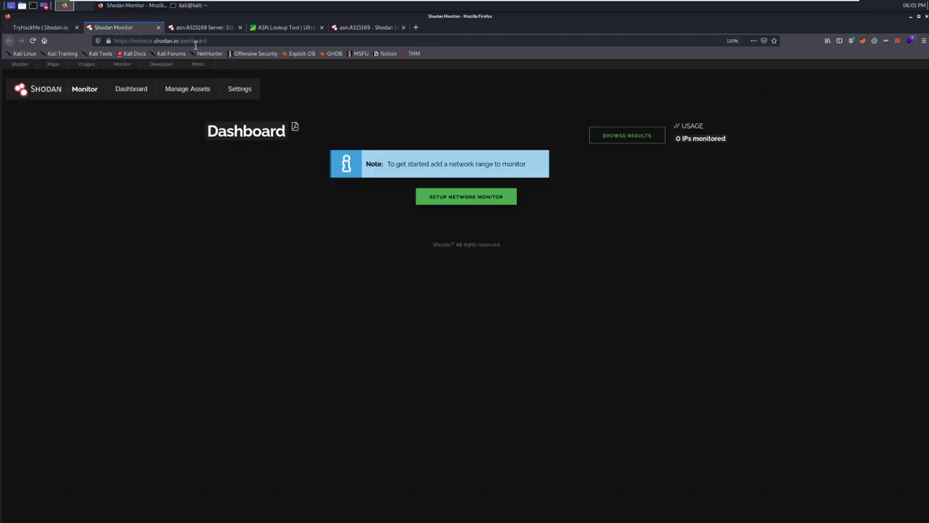
pyautogui.click(160, 40)
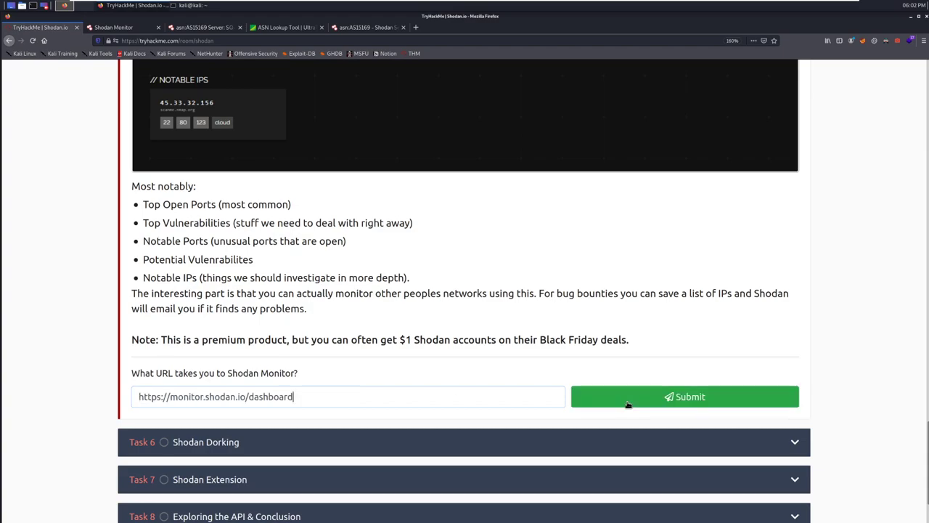
pyautogui.click(684, 397)
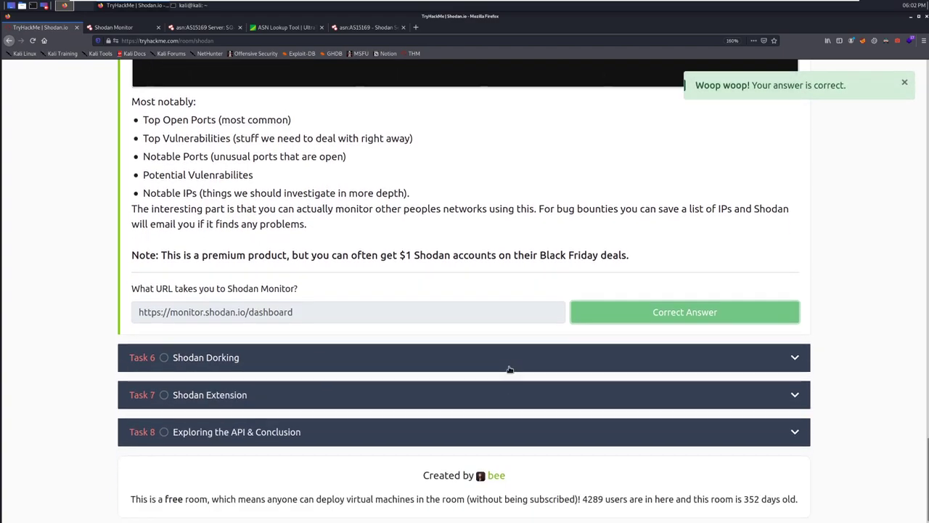
# - Scroll to Task 6's has_screenshot:true encrypted attention ransomware dork example
pyautogui.scroll(-3)
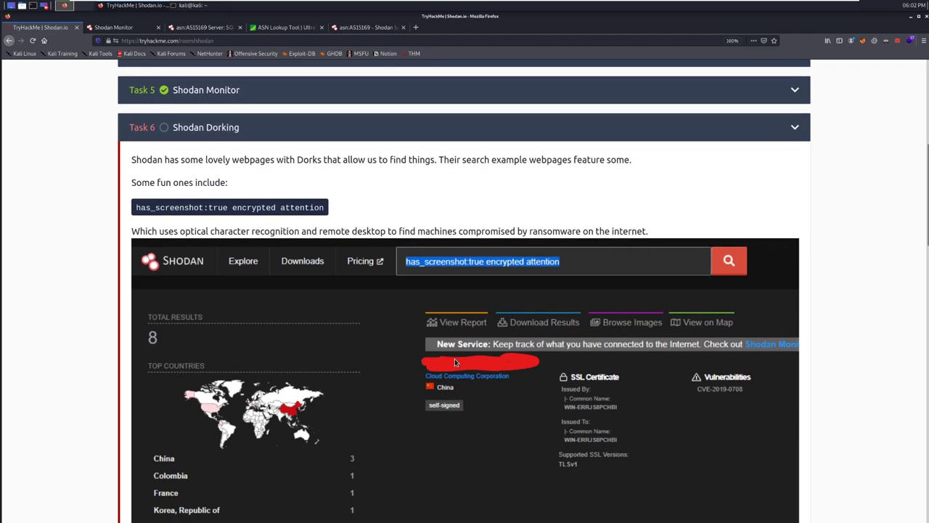
pyautogui.moveTo(452, 363)
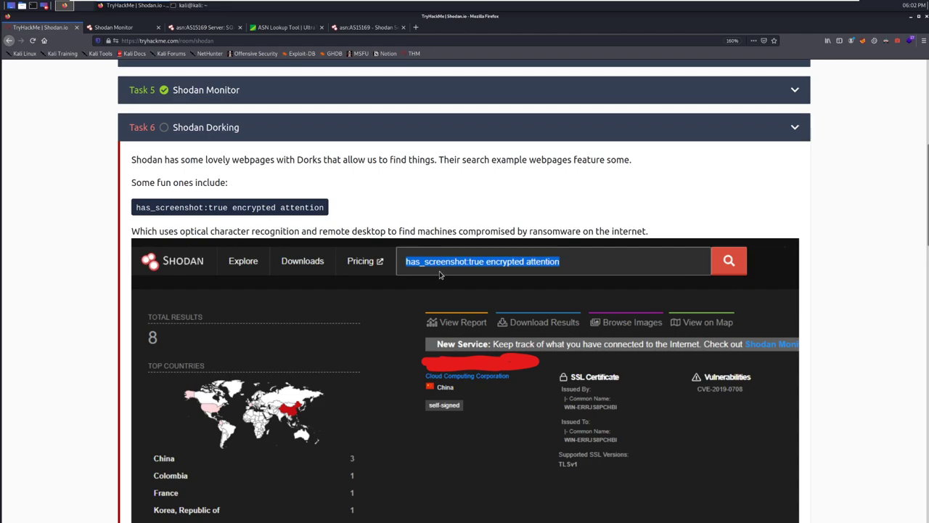
pyautogui.moveTo(715, 279)
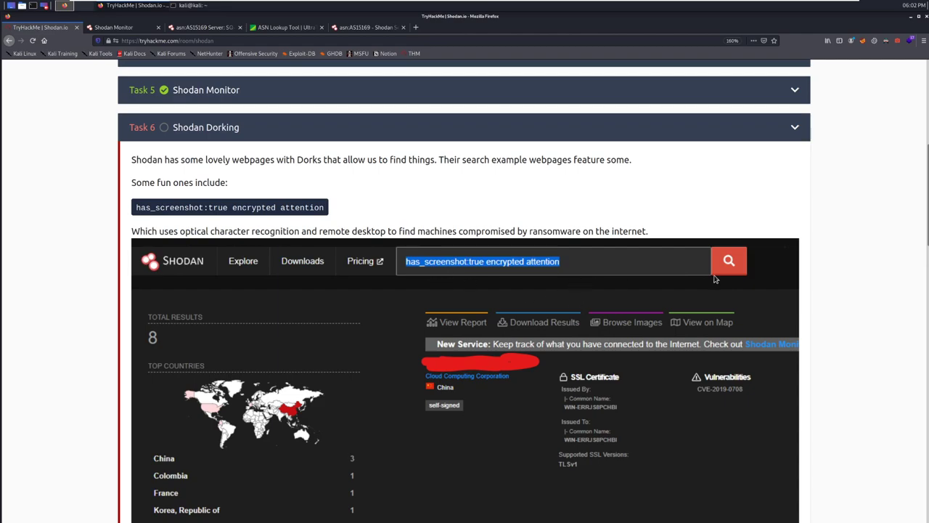
pyautogui.moveTo(861, 272)
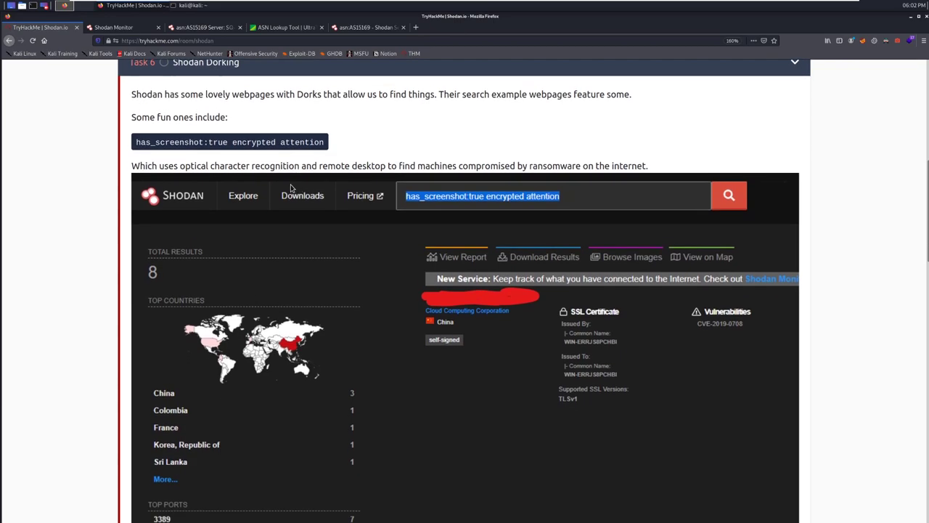
pyautogui.moveTo(389, 180)
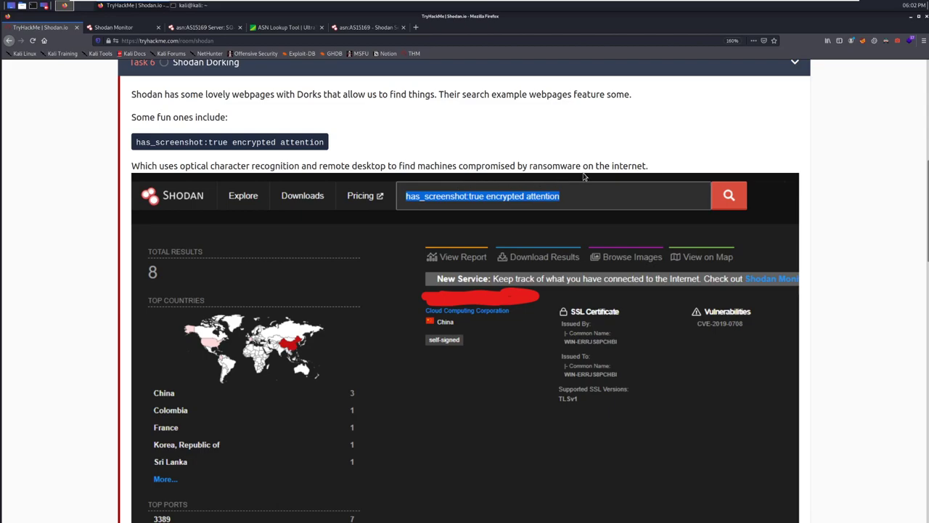
pyautogui.scroll(-3)
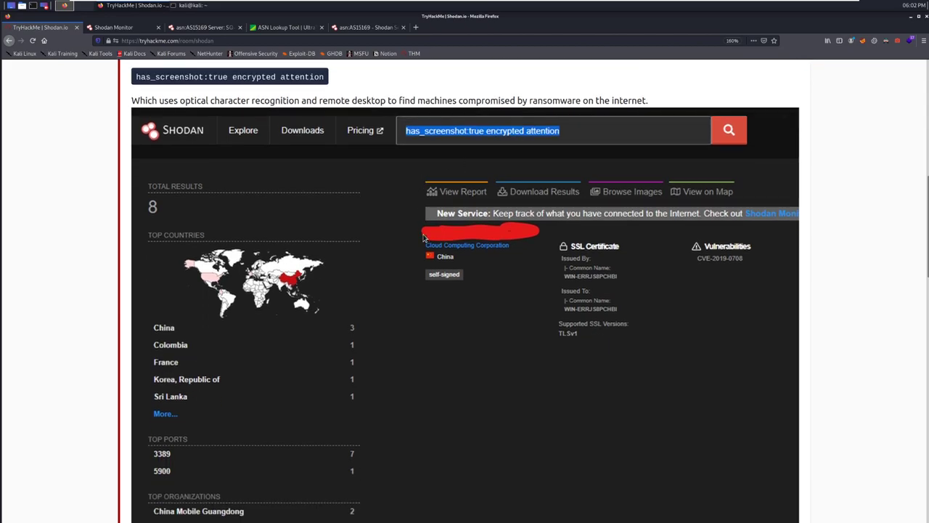
pyautogui.scroll(-3)
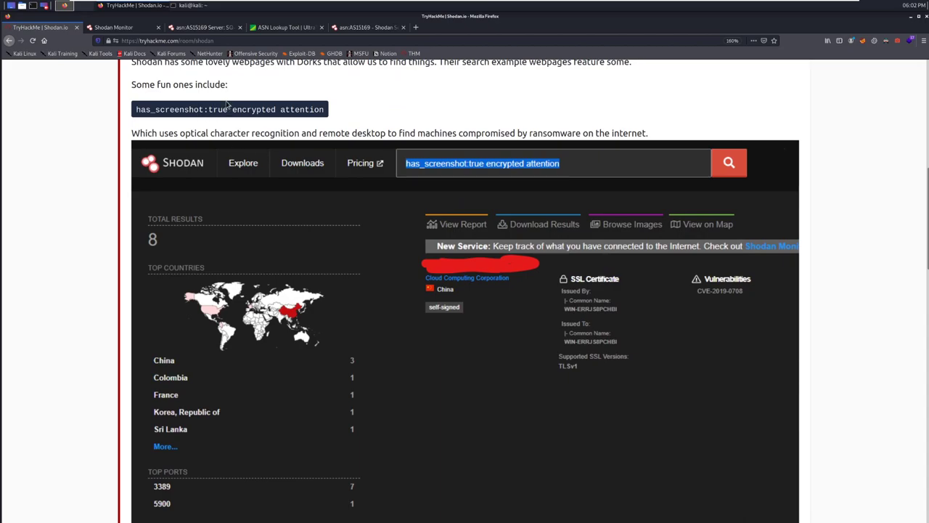
pyautogui.doubleClick(255, 109)
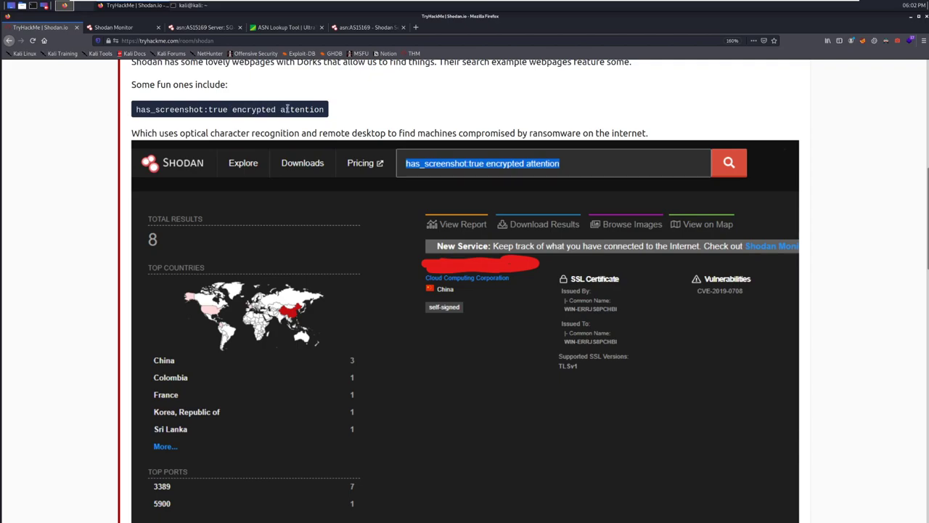
pyautogui.moveTo(247, 109)
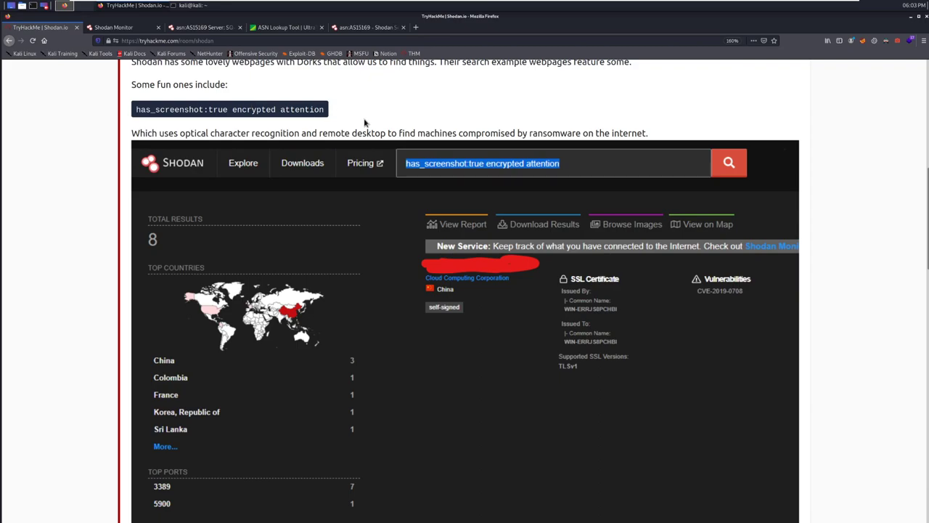
pyautogui.moveTo(394, 114)
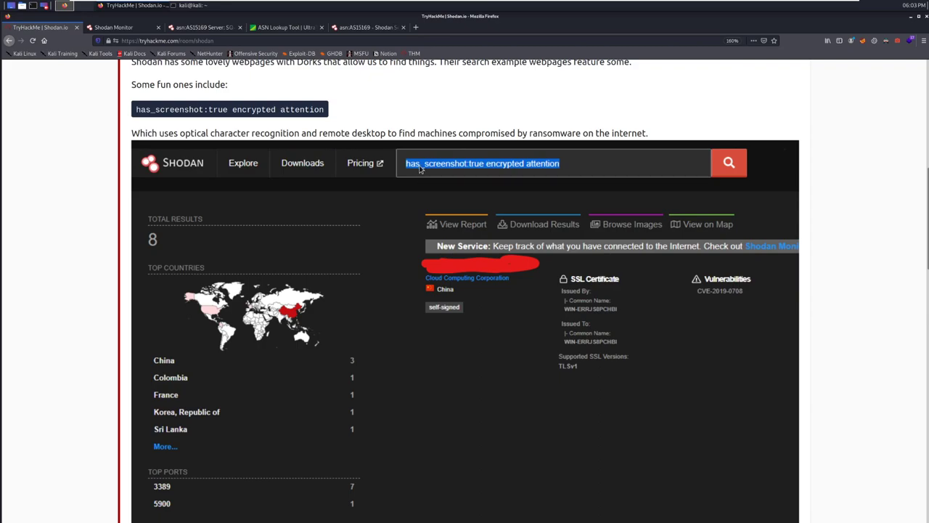
pyautogui.scroll(-3)
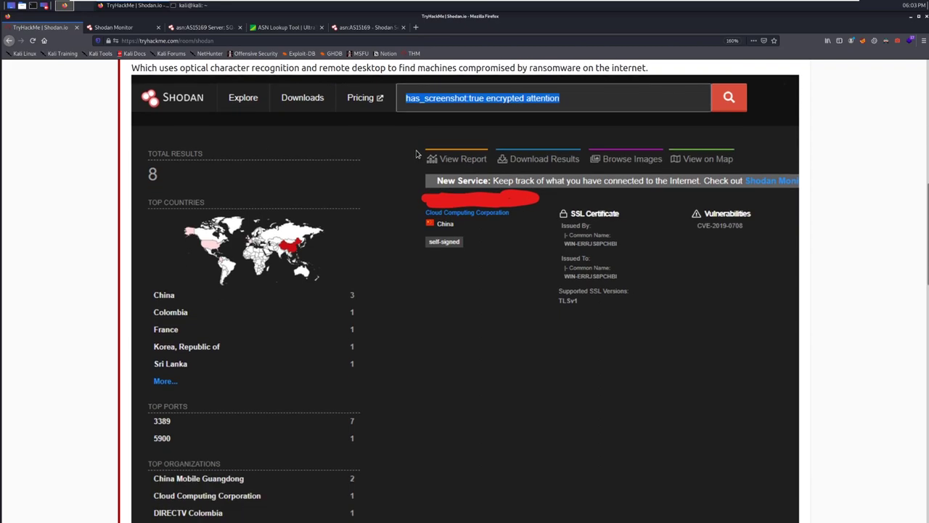
pyautogui.scroll(-3)
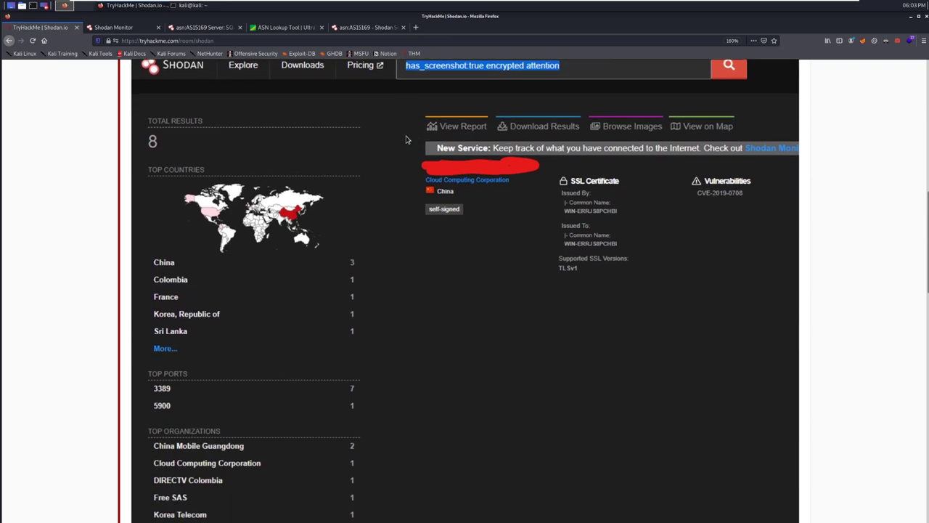
pyautogui.scroll(-3)
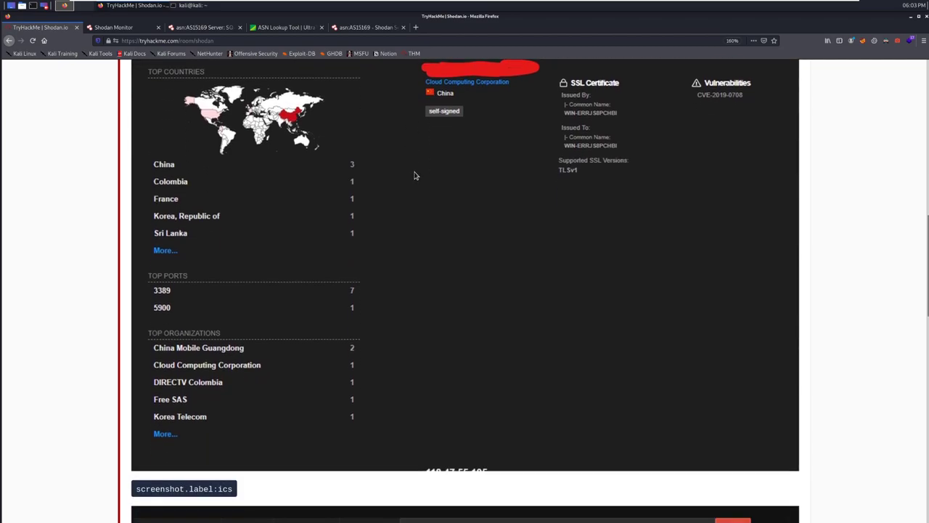
pyautogui.scroll(-3)
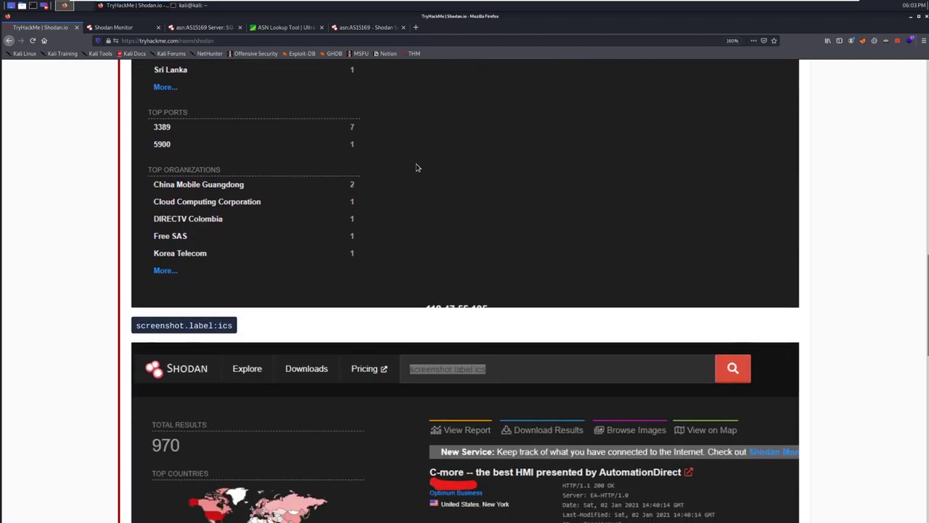
pyautogui.scroll(-3)
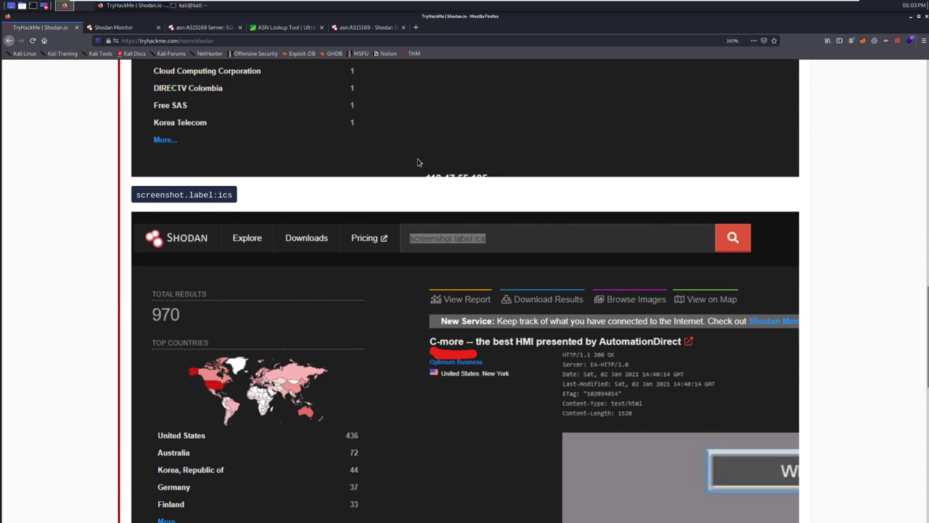
pyautogui.scroll(-3)
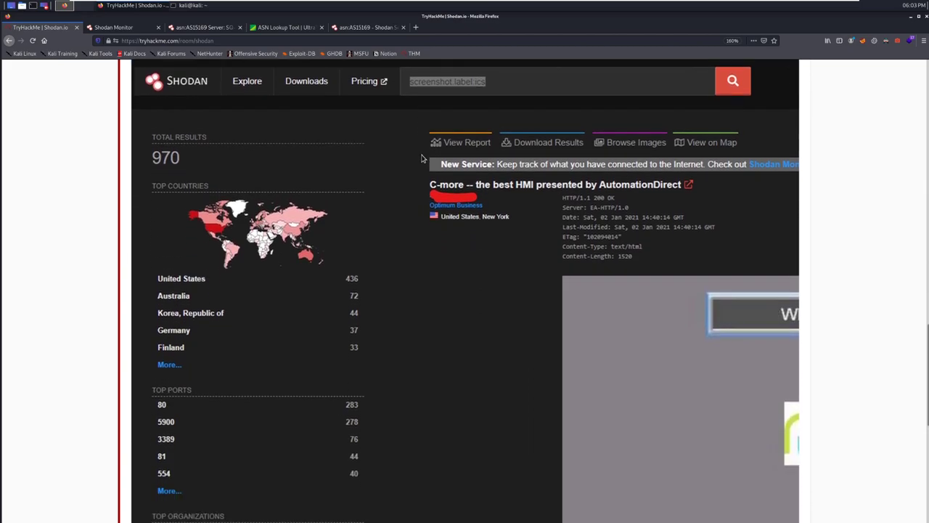
pyautogui.scroll(-3)
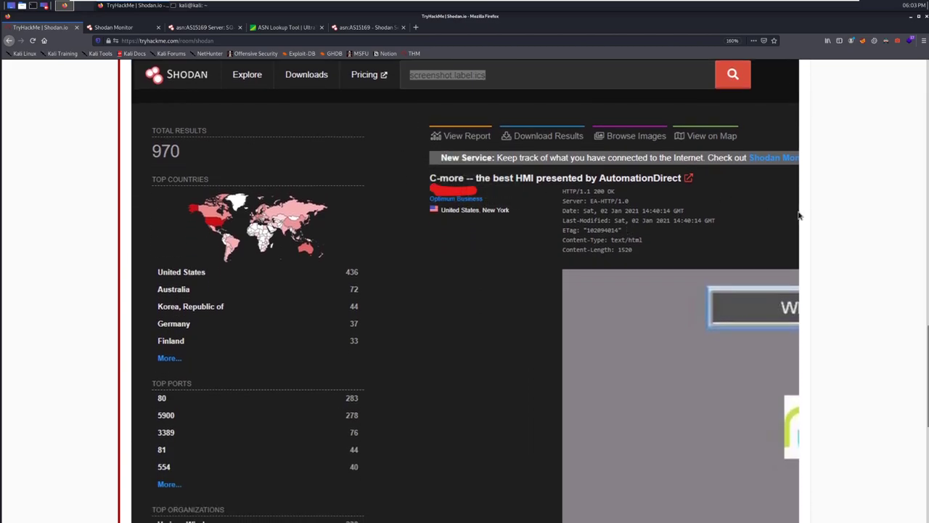
pyautogui.scroll(-3)
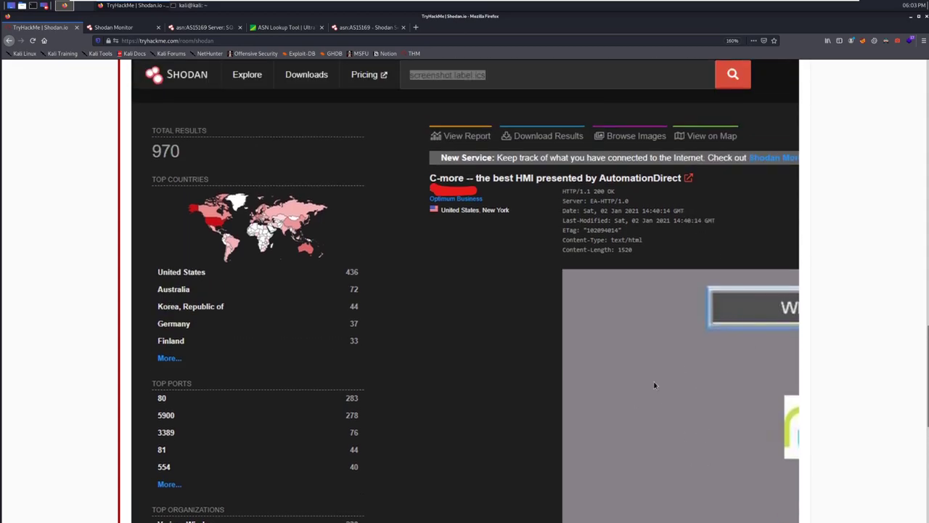
pyautogui.scroll(-3)
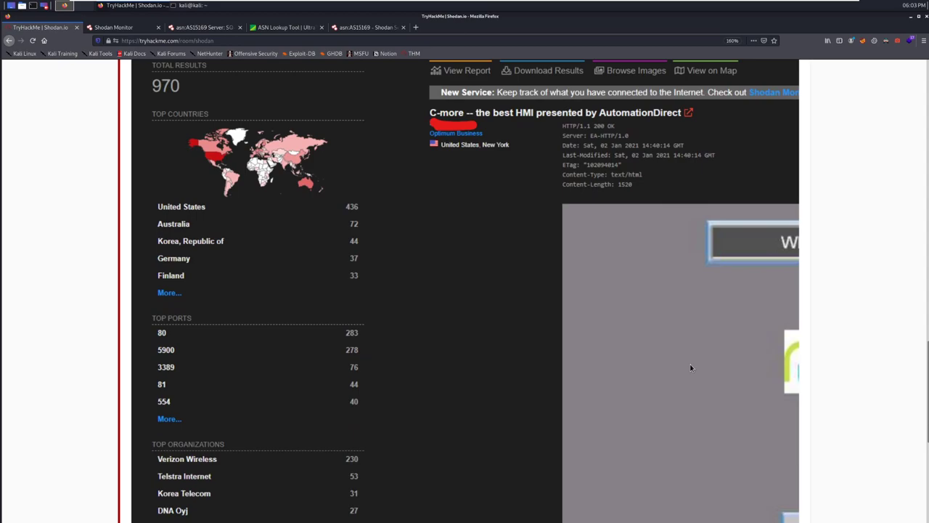
pyautogui.scroll(-3)
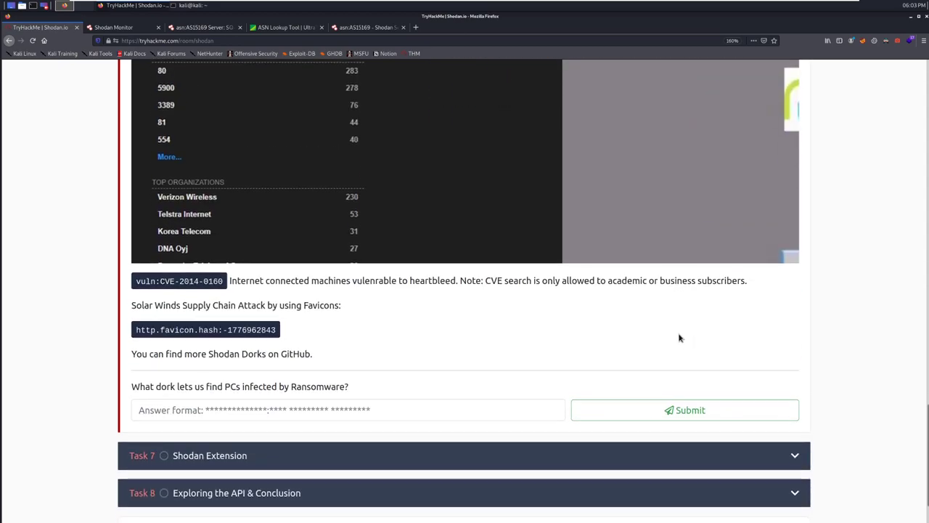
pyautogui.scroll(-3)
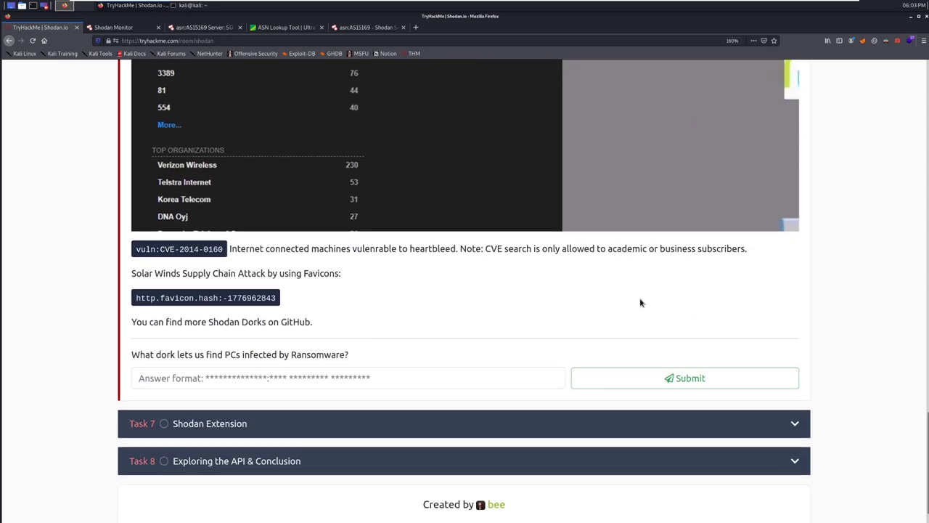
pyautogui.moveTo(618, 248)
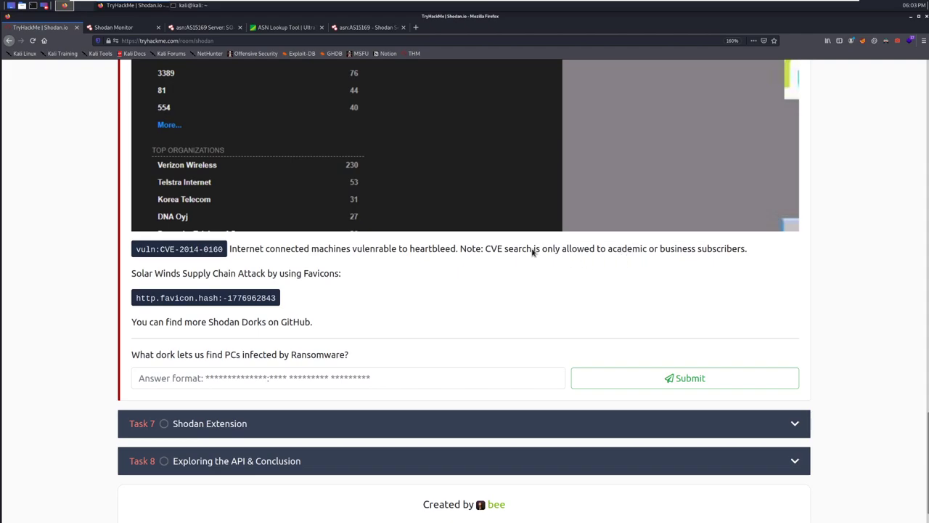
pyautogui.moveTo(488, 248)
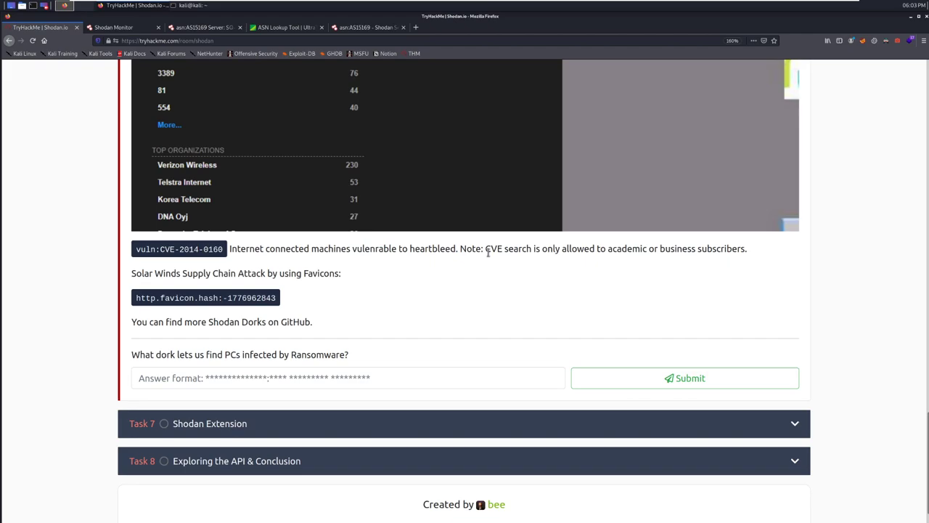
pyautogui.moveTo(714, 289)
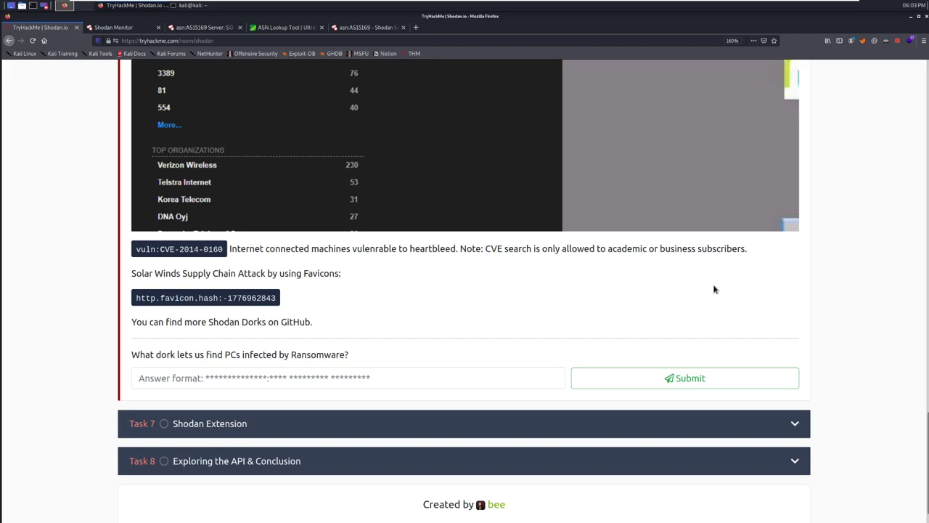
pyautogui.moveTo(265, 249)
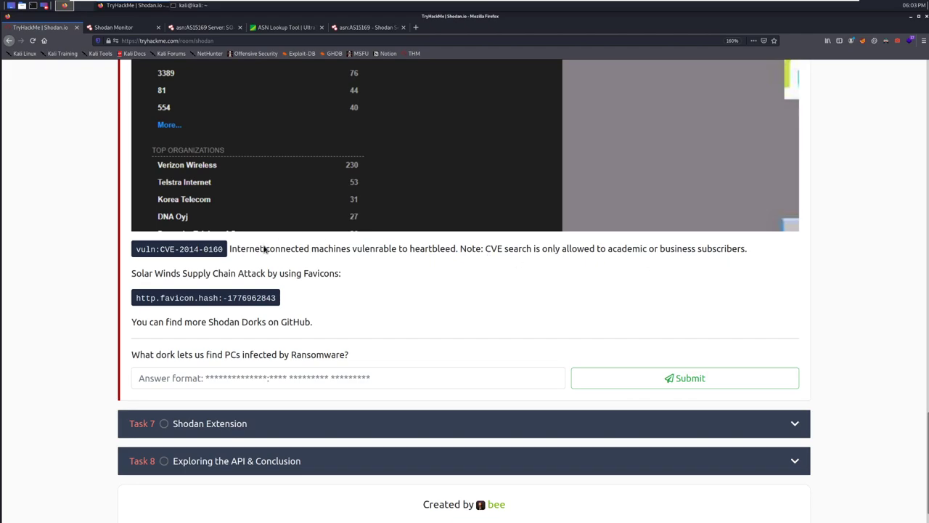
pyautogui.moveTo(439, 281)
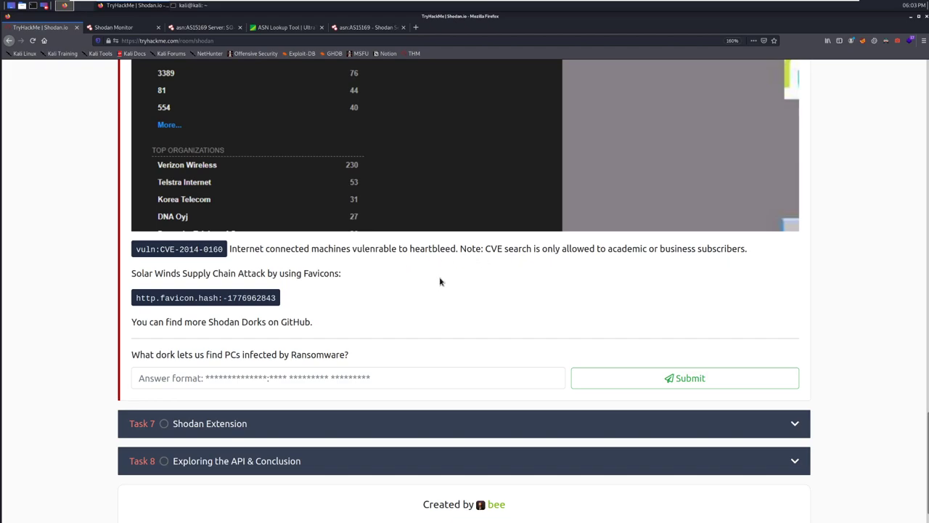
pyautogui.moveTo(174, 300)
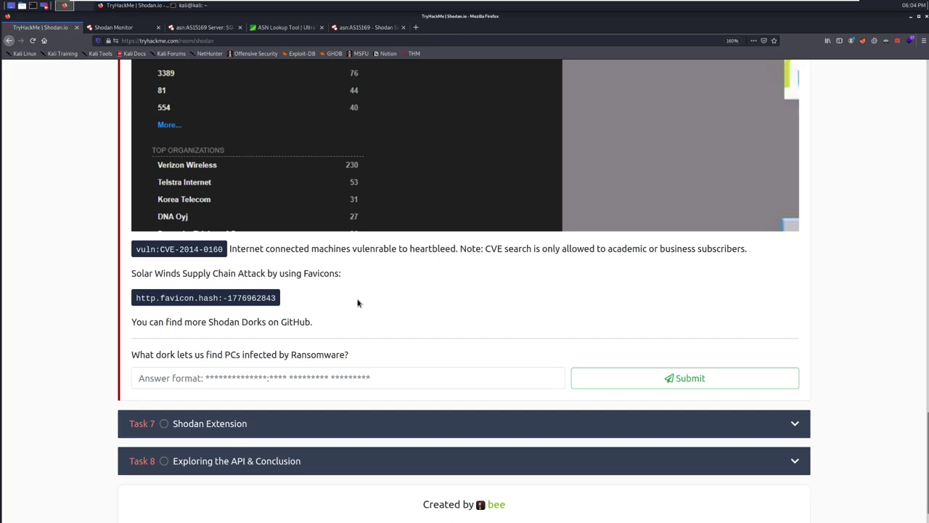
pyautogui.moveTo(391, 310)
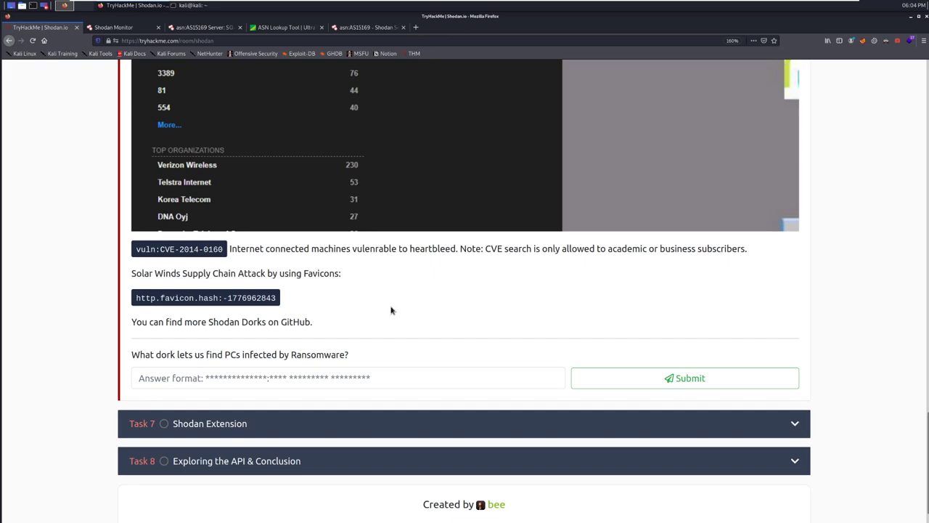
pyautogui.moveTo(385, 322)
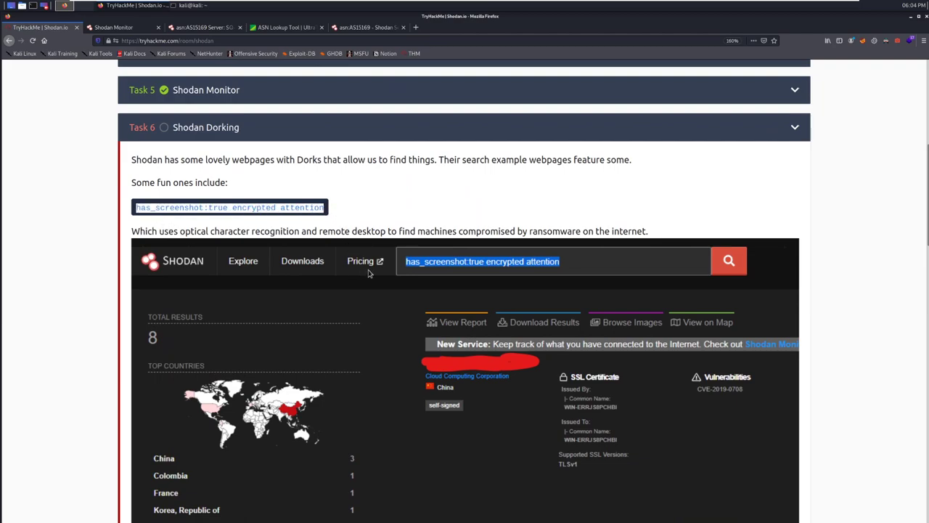
# - Submit 'has_screenshot:true encrypted attention' as the Task 6 ransomware dork answer
pyautogui.scroll(-3)
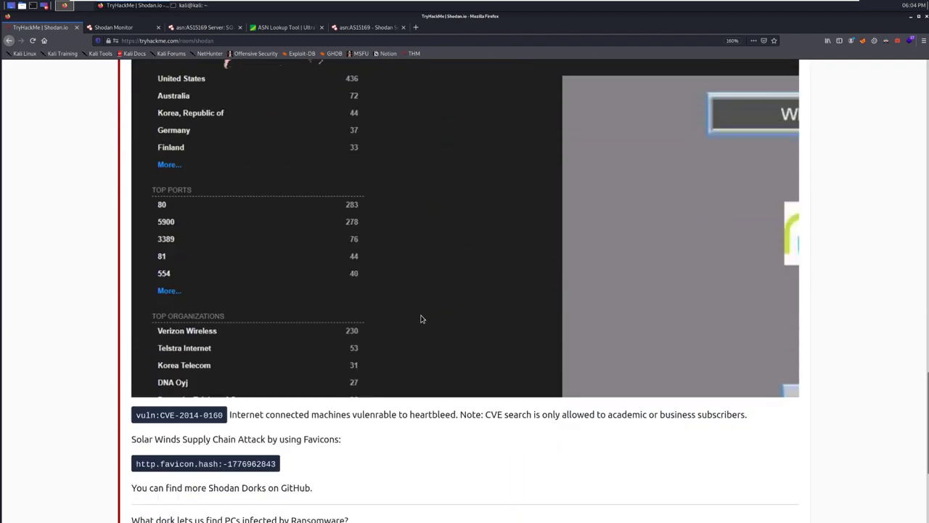
pyautogui.scroll(-3)
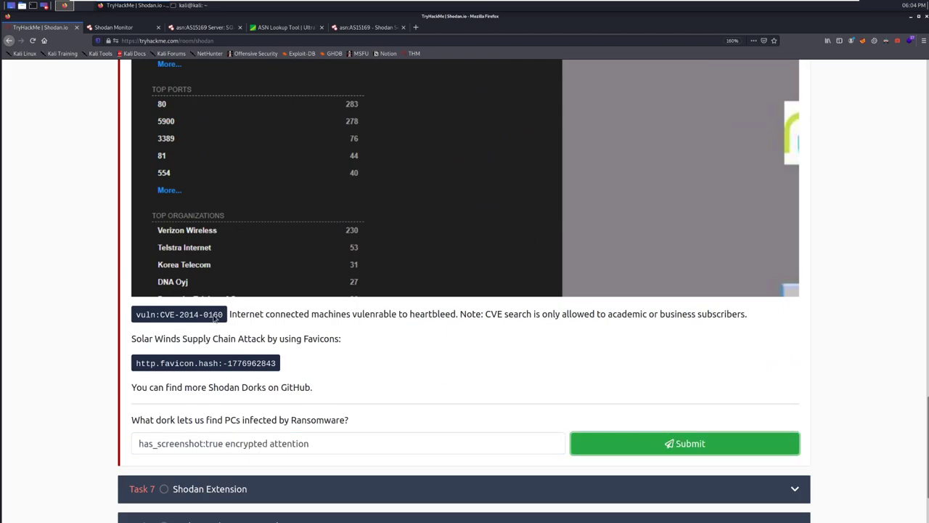
pyautogui.click(684, 443)
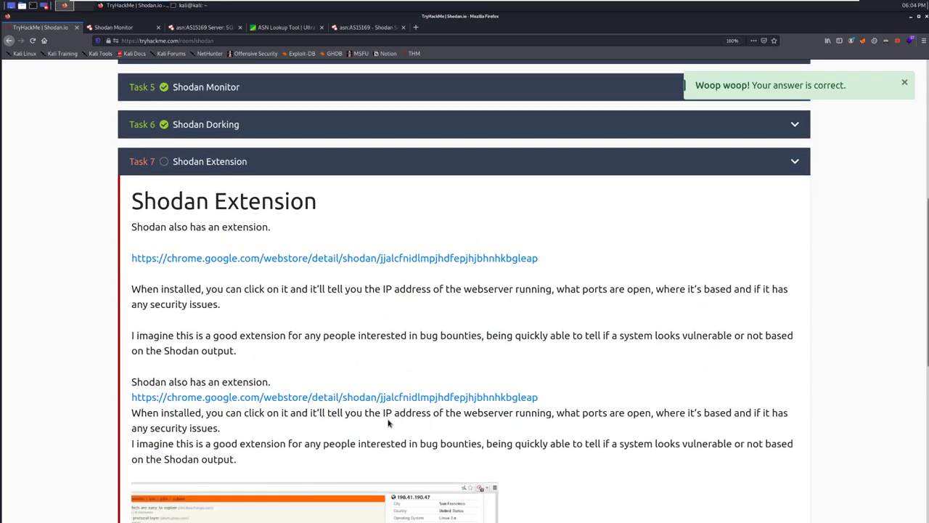
pyautogui.scroll(-3)
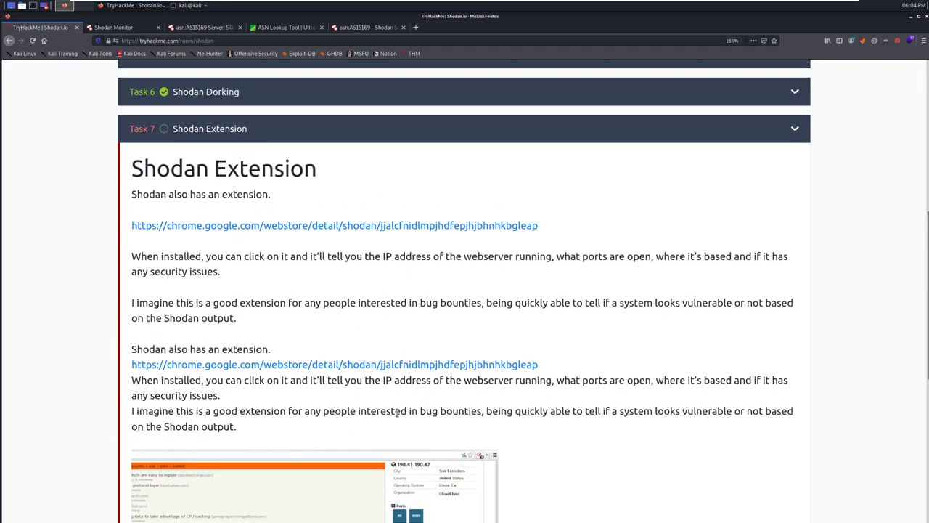
pyautogui.moveTo(458, 225)
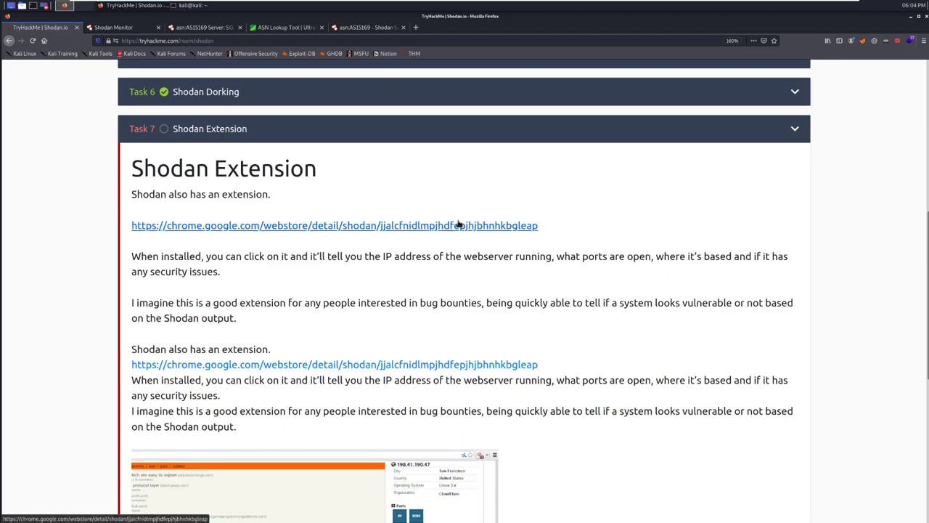
pyautogui.moveTo(446, 275)
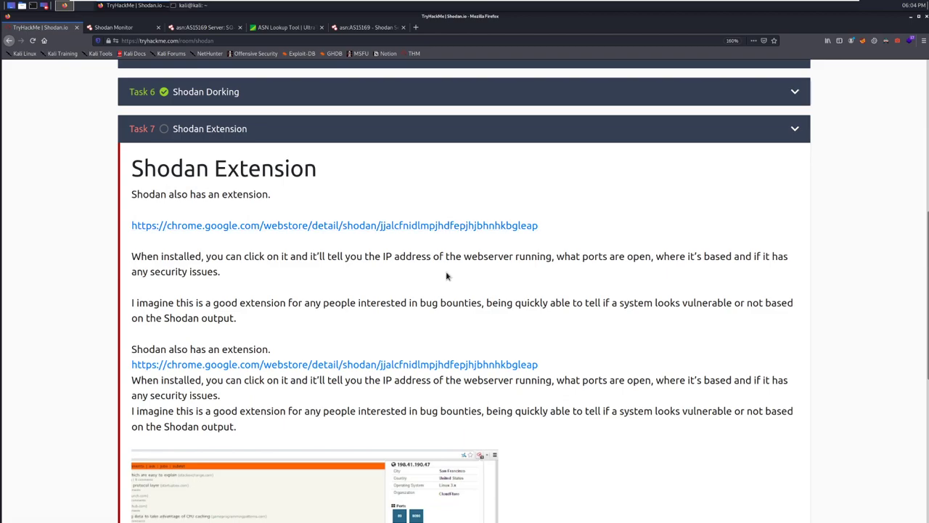
pyautogui.scroll(-3)
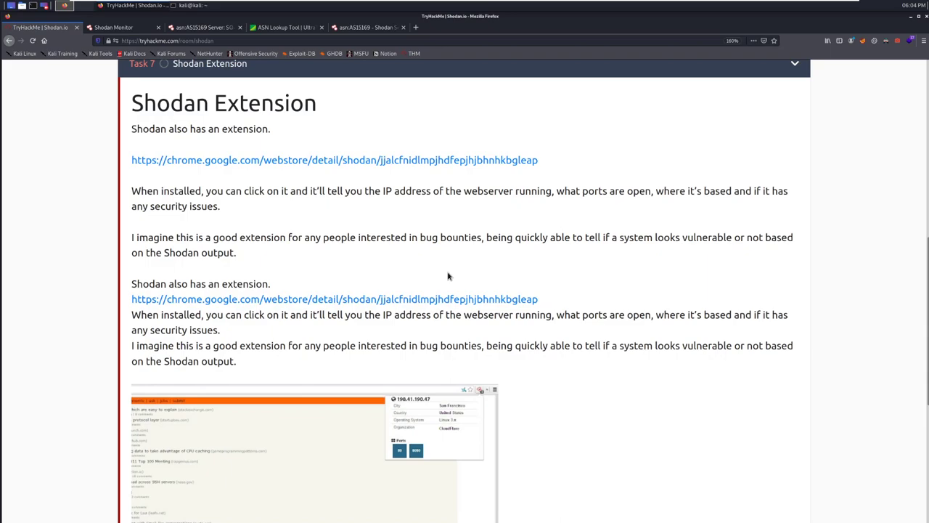
pyautogui.scroll(-3)
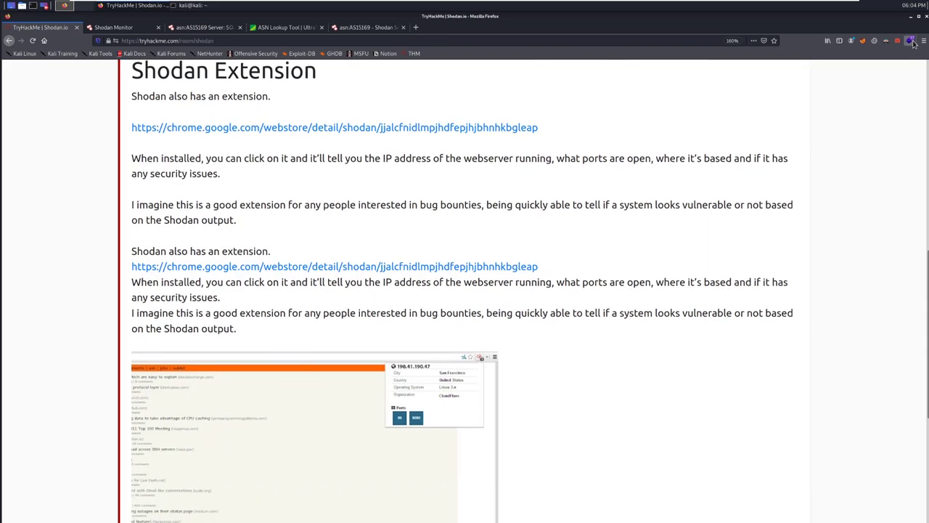
pyautogui.click(909, 41)
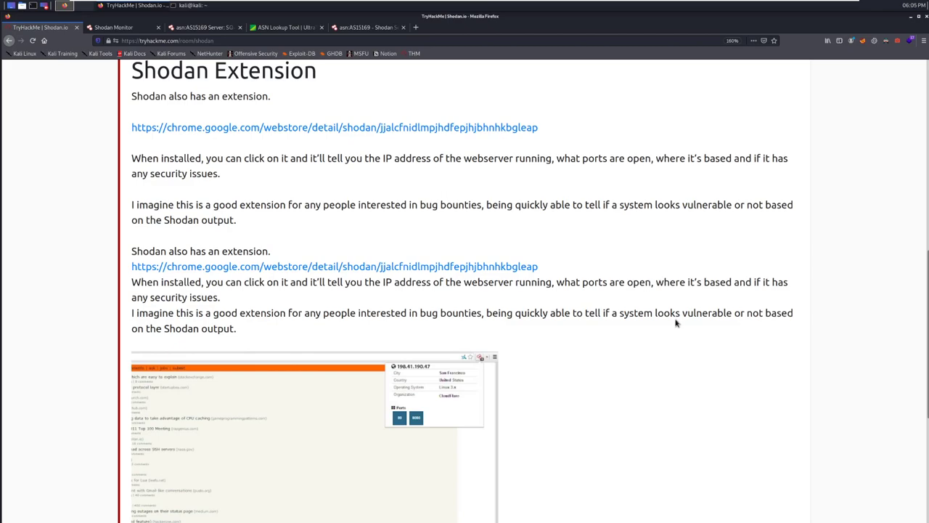
pyautogui.scroll(-3)
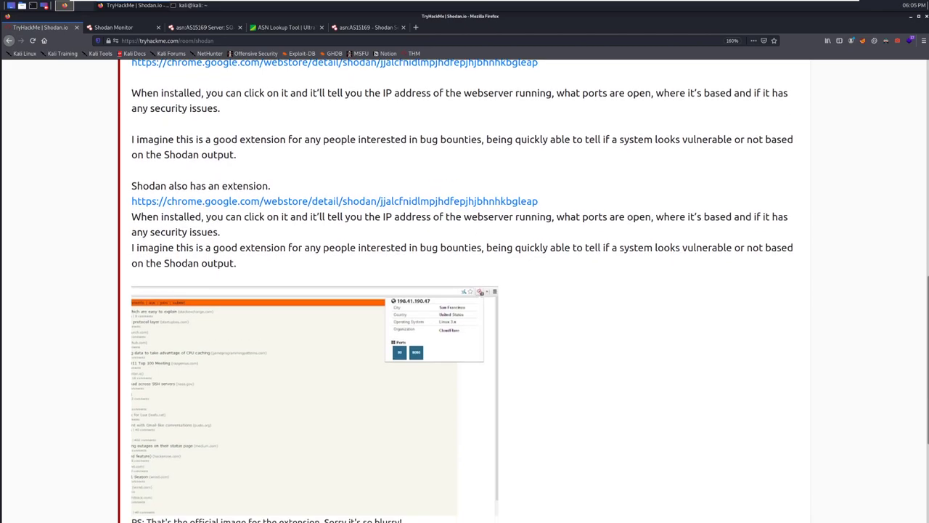
pyautogui.moveTo(416, 209)
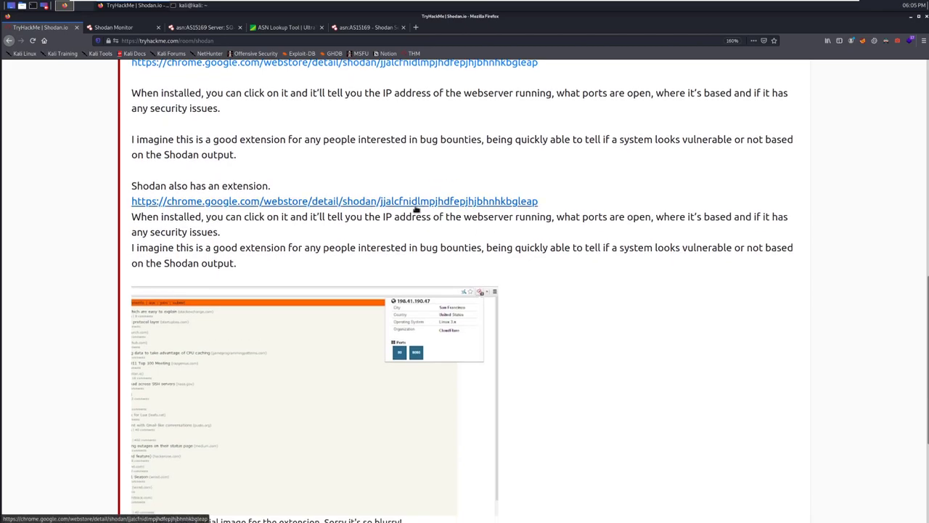
pyautogui.scroll(-3)
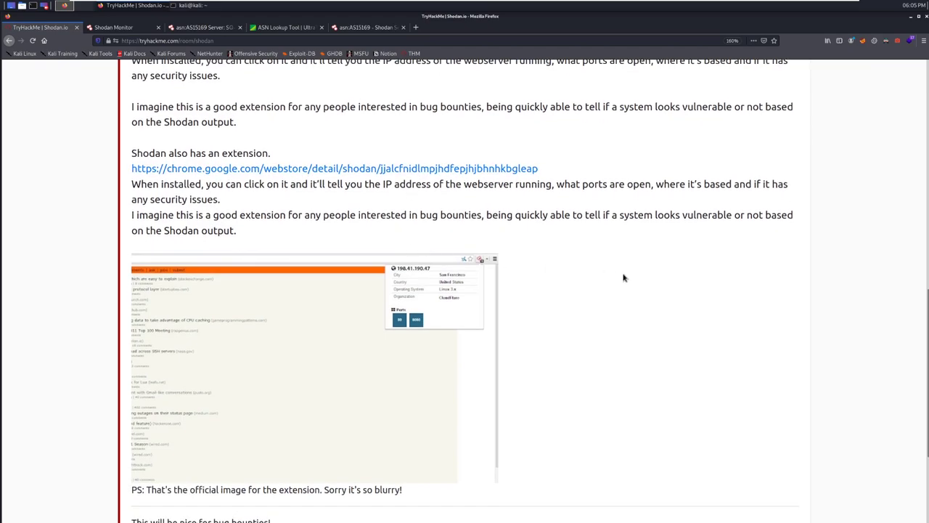
pyautogui.scroll(-3)
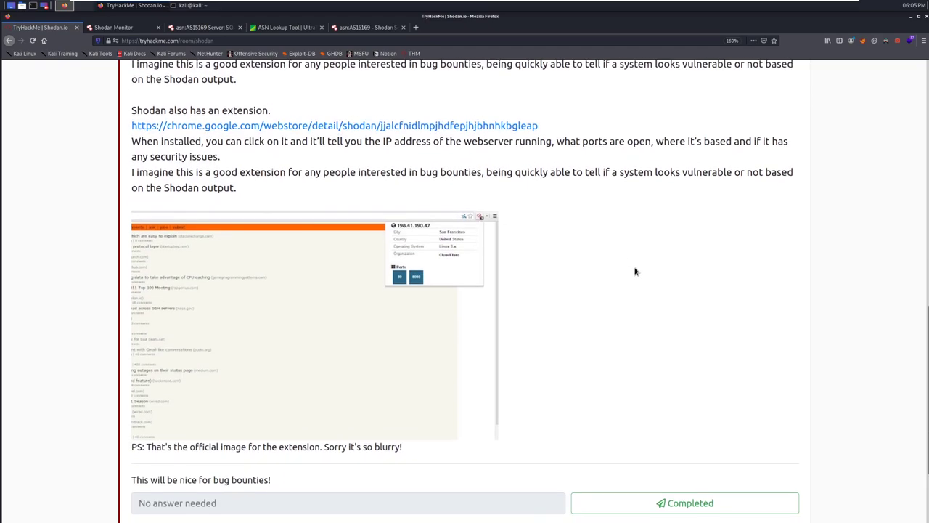
pyautogui.scroll(-3)
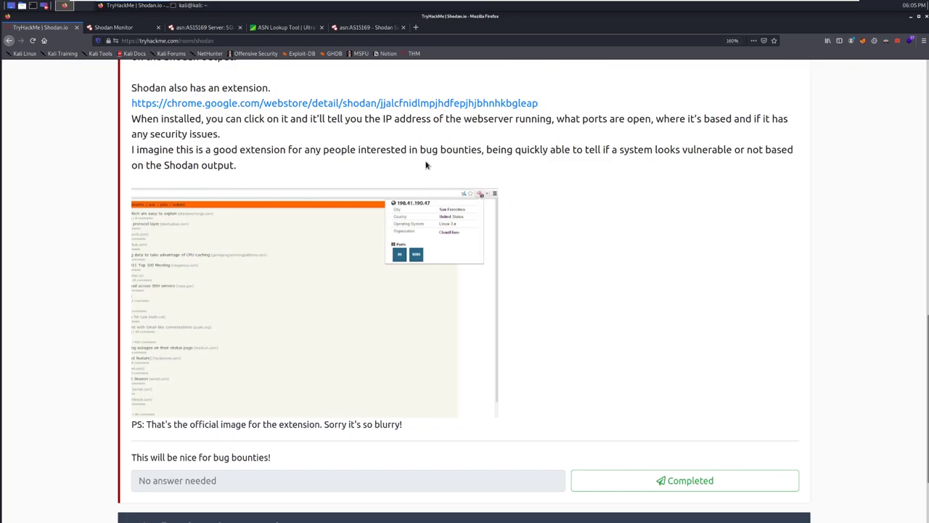
pyautogui.moveTo(601, 171)
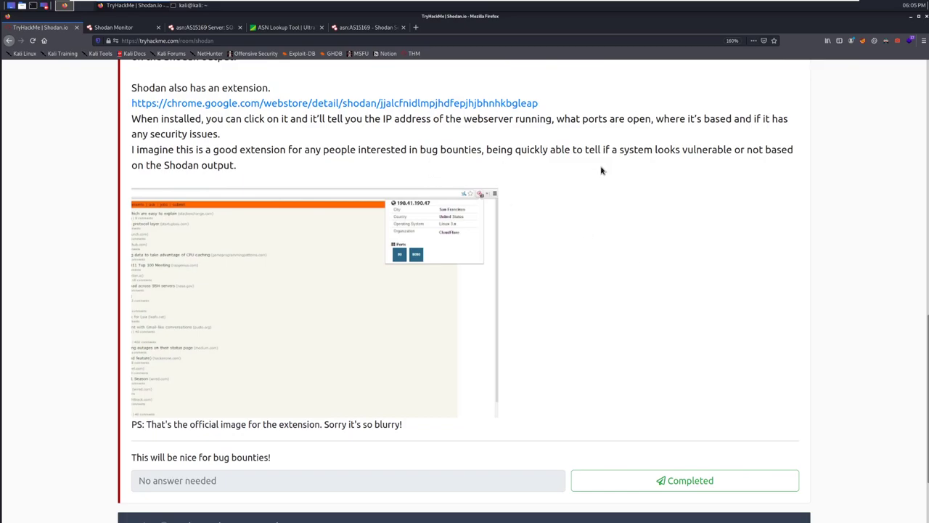
pyautogui.moveTo(702, 185)
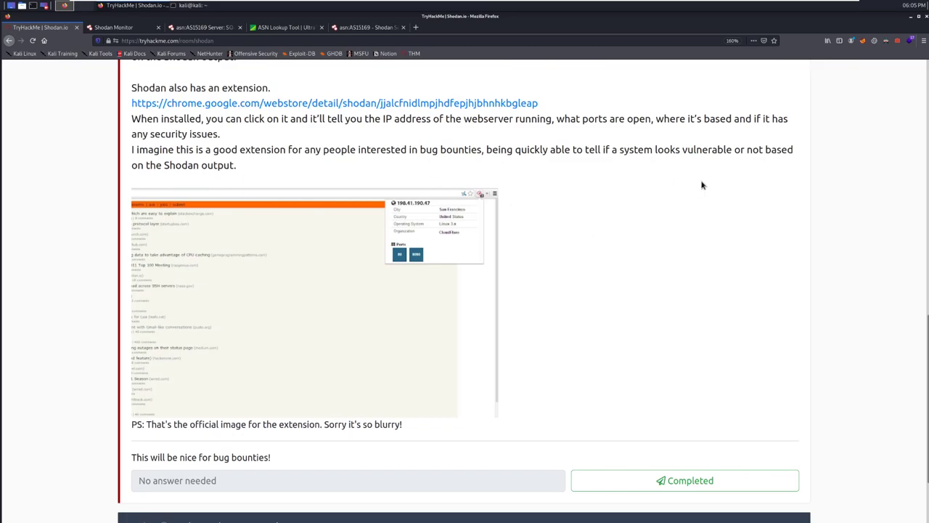
pyautogui.moveTo(755, 180)
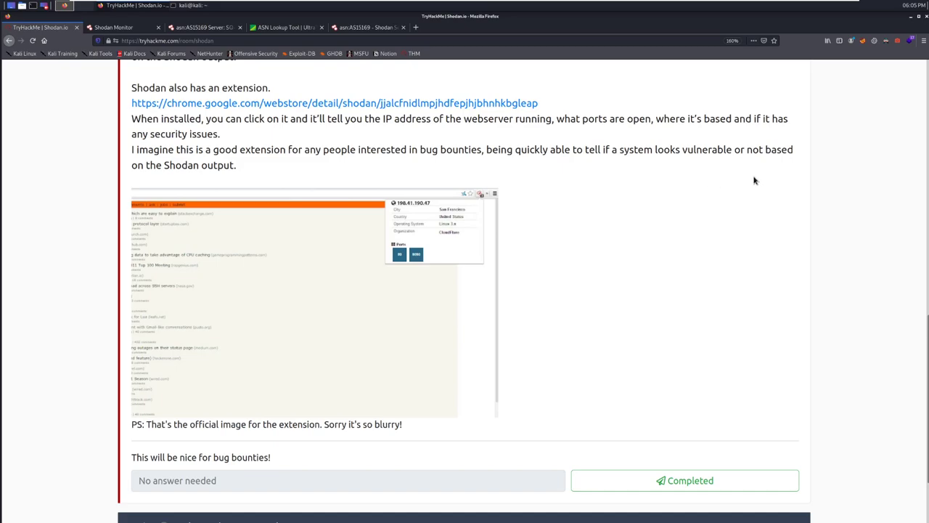
pyautogui.scroll(-3)
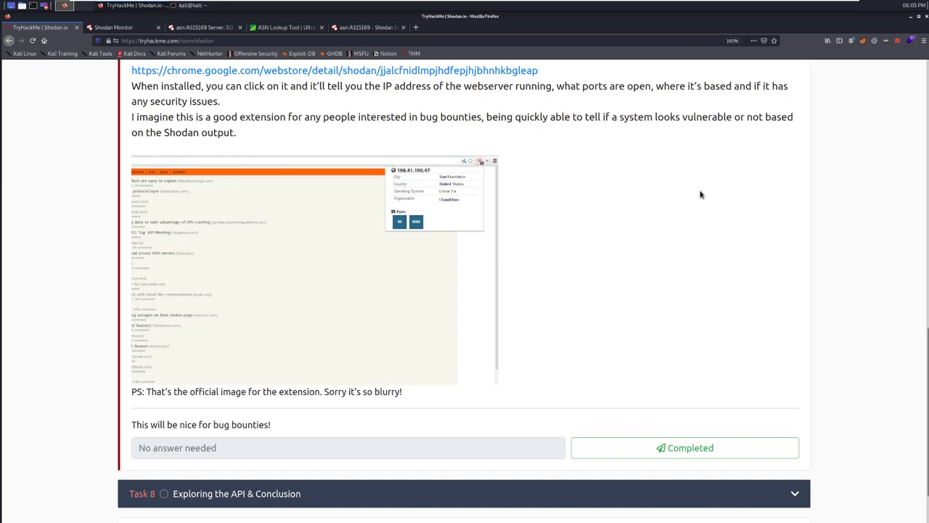
pyautogui.moveTo(600, 228)
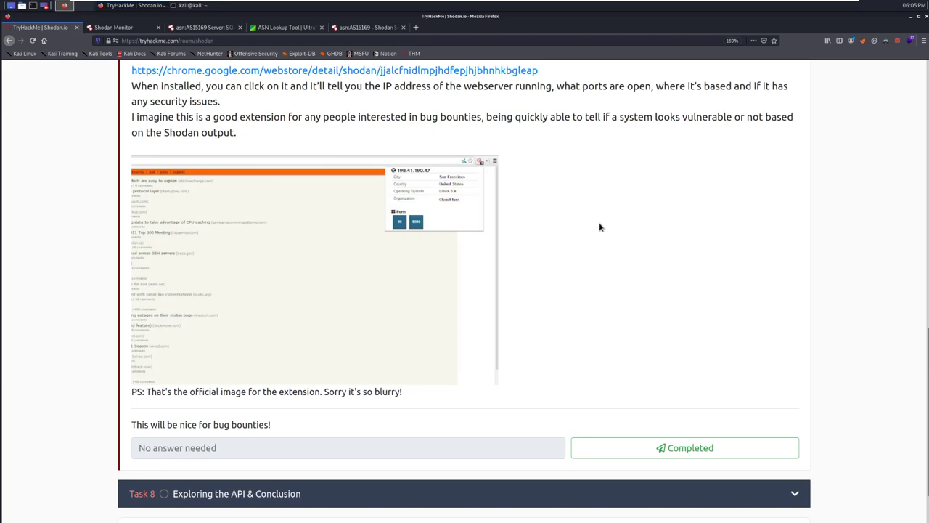
pyautogui.moveTo(459, 239)
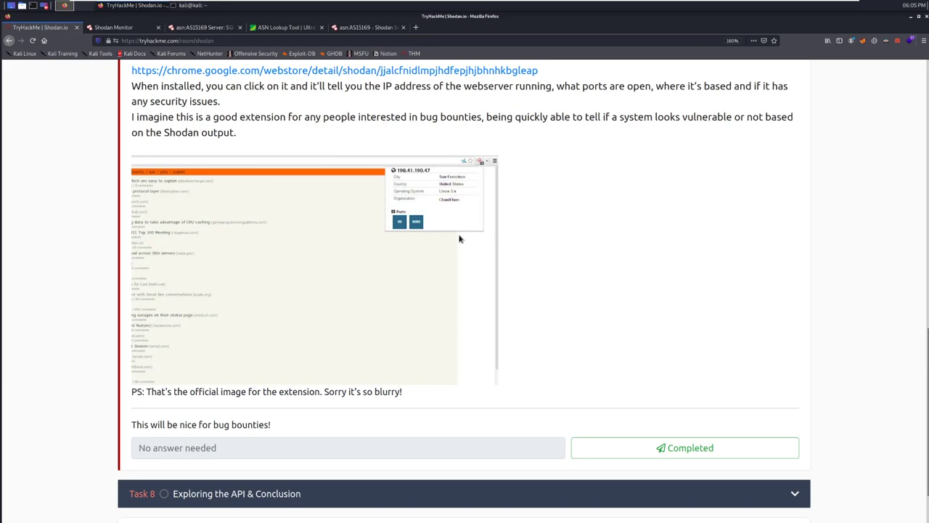
pyautogui.moveTo(465, 329)
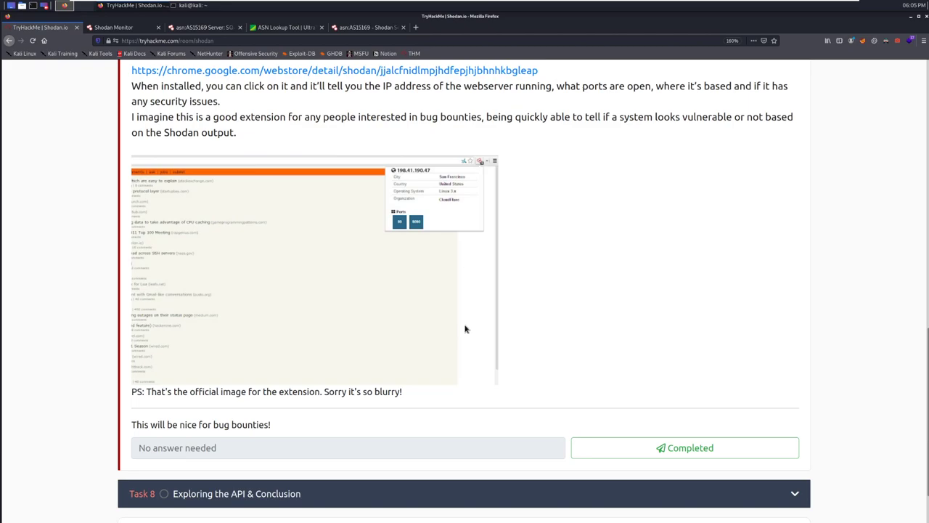
pyautogui.scroll(-3)
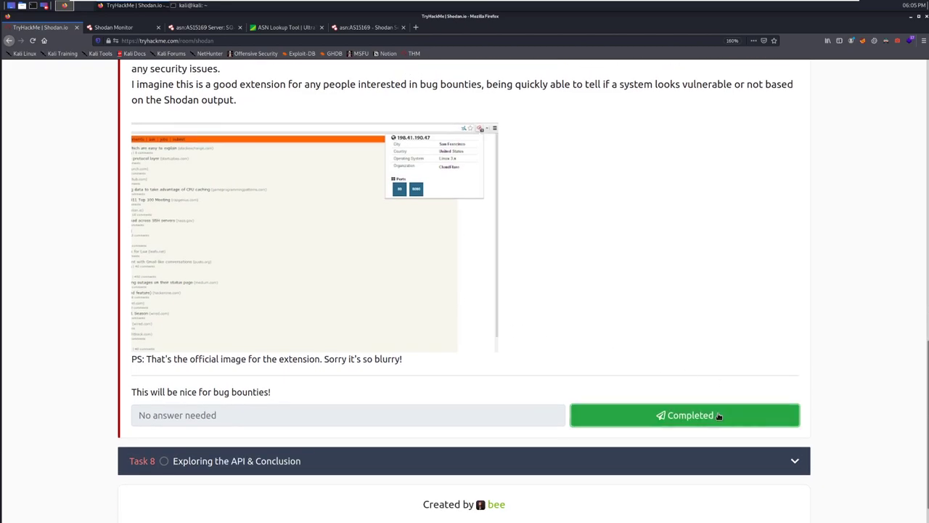
# - Mark Task 7 and Task 8 completed, then dismiss the Congratulations popup
pyautogui.click(684, 415)
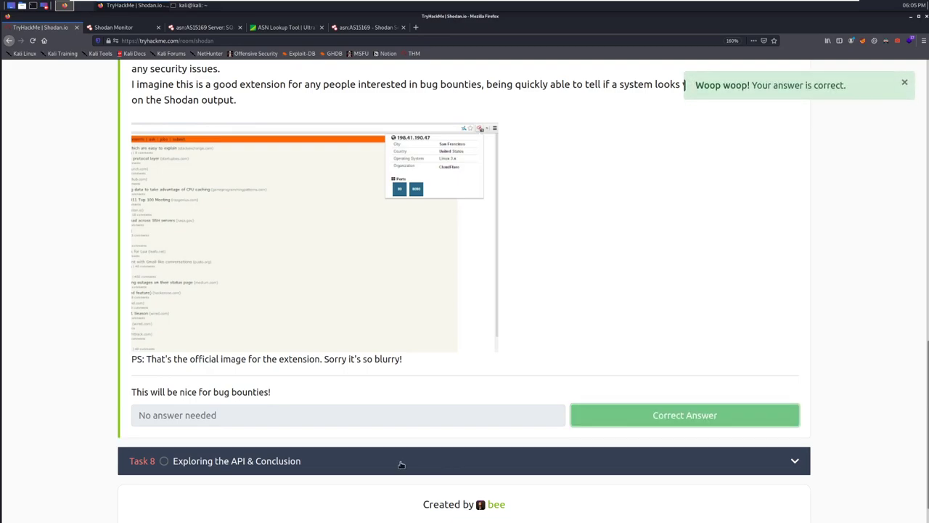
pyautogui.scroll(-3)
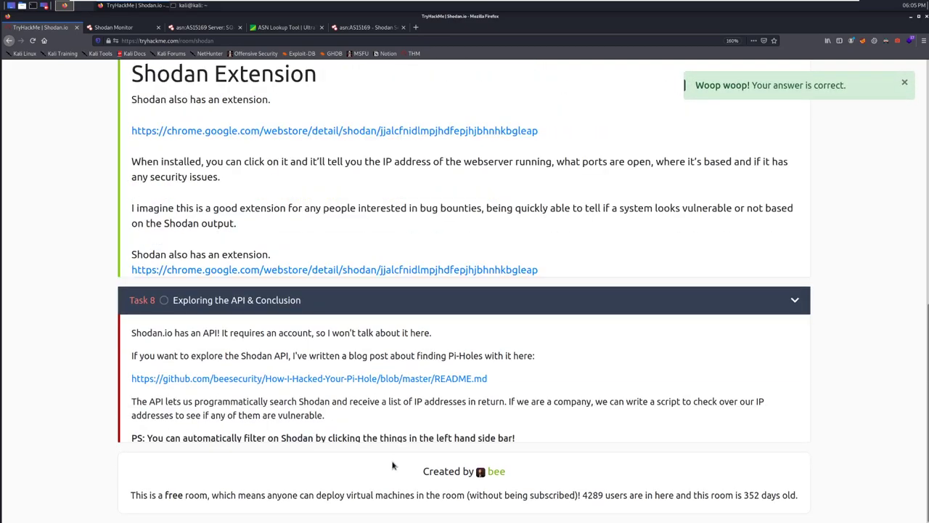
pyautogui.scroll(-3)
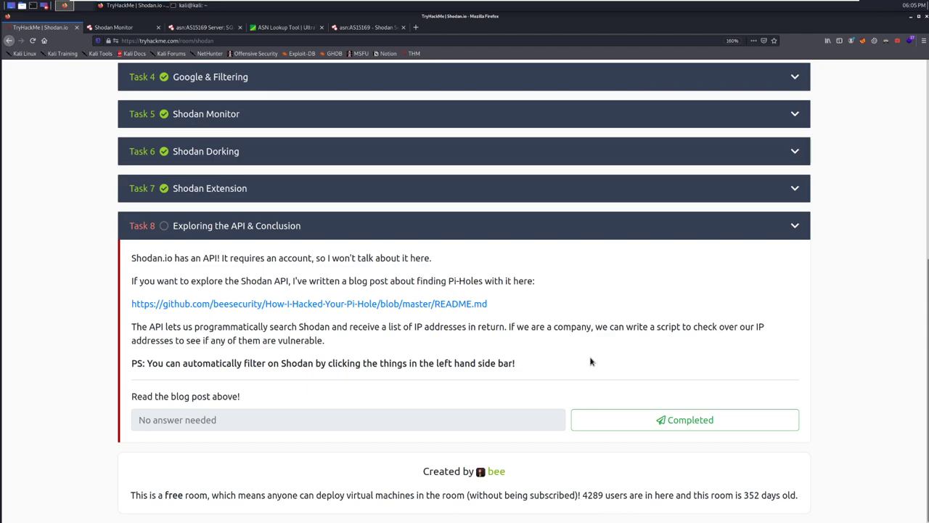
pyautogui.moveTo(296, 298)
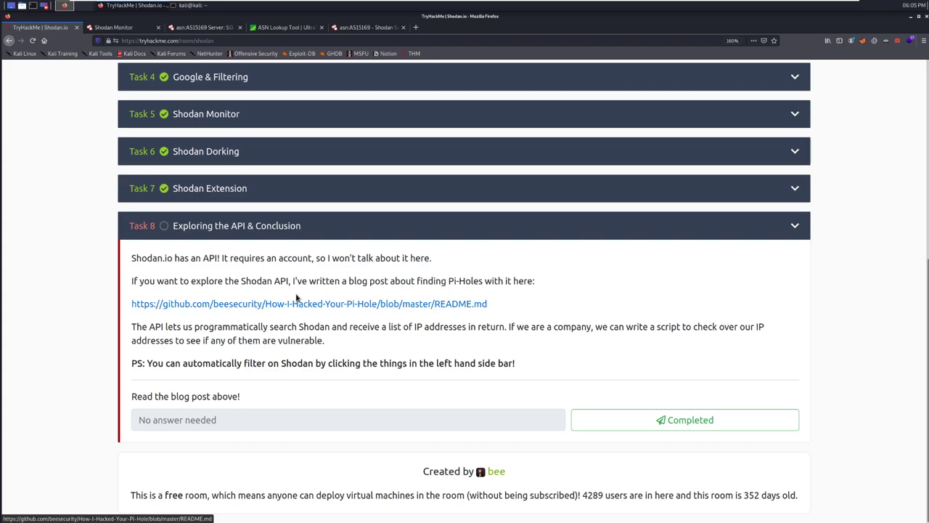
pyautogui.moveTo(290, 299)
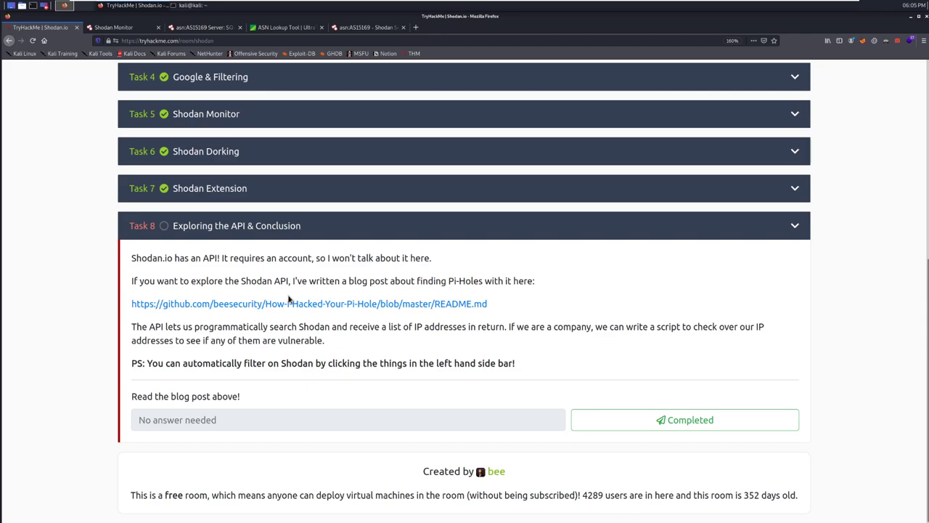
pyautogui.moveTo(374, 320)
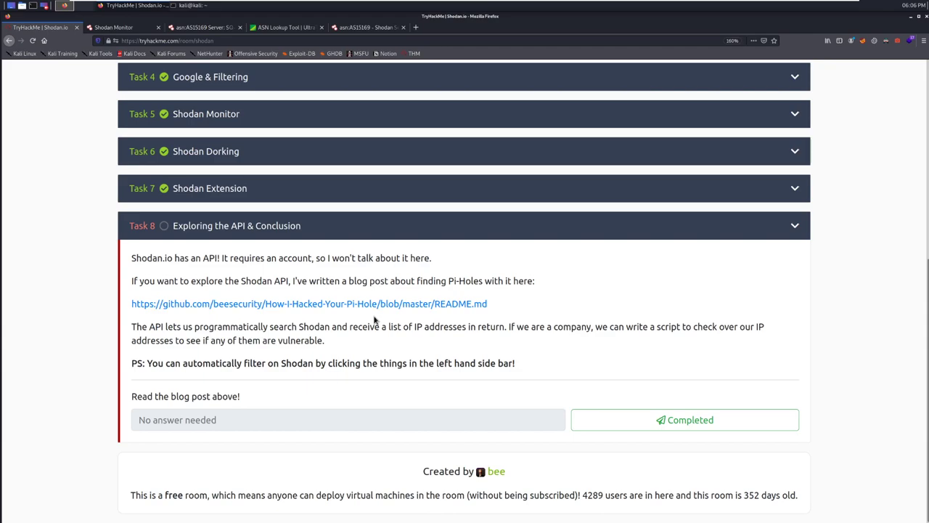
pyautogui.moveTo(378, 305)
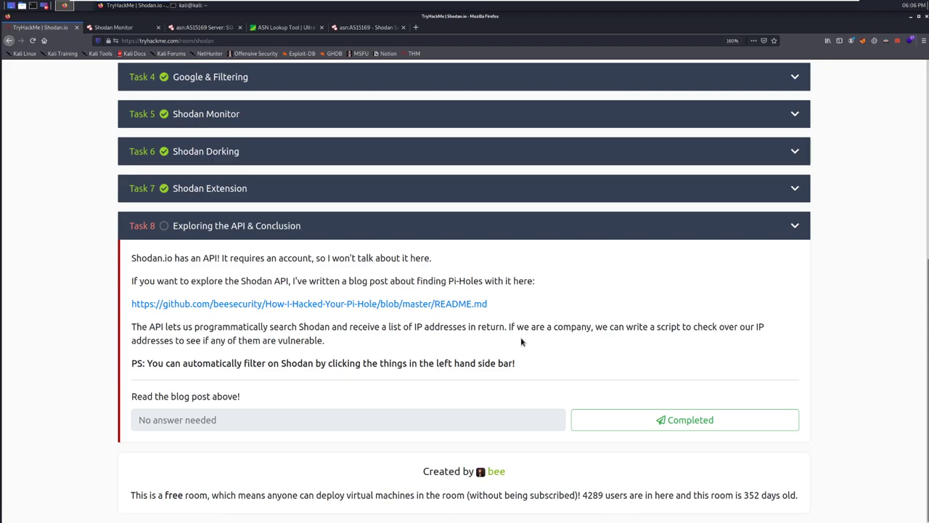
pyautogui.moveTo(541, 350)
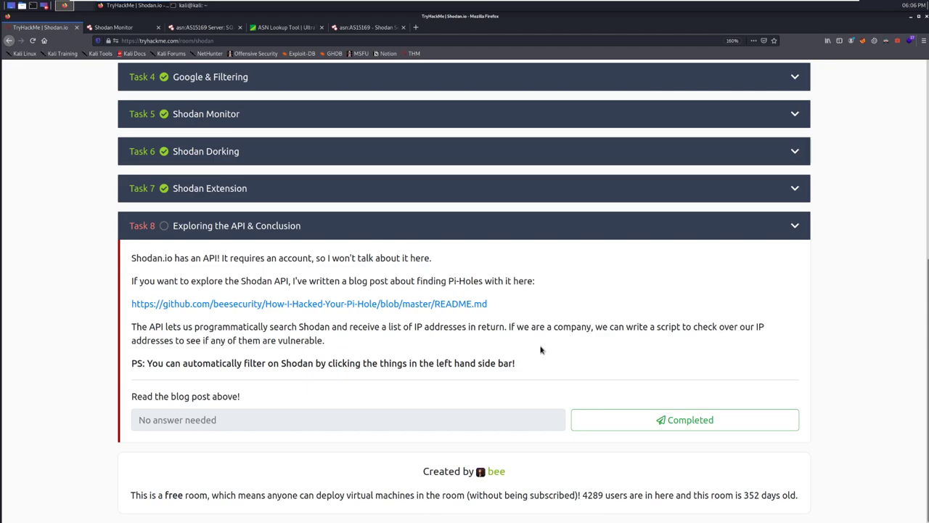
pyautogui.moveTo(524, 347)
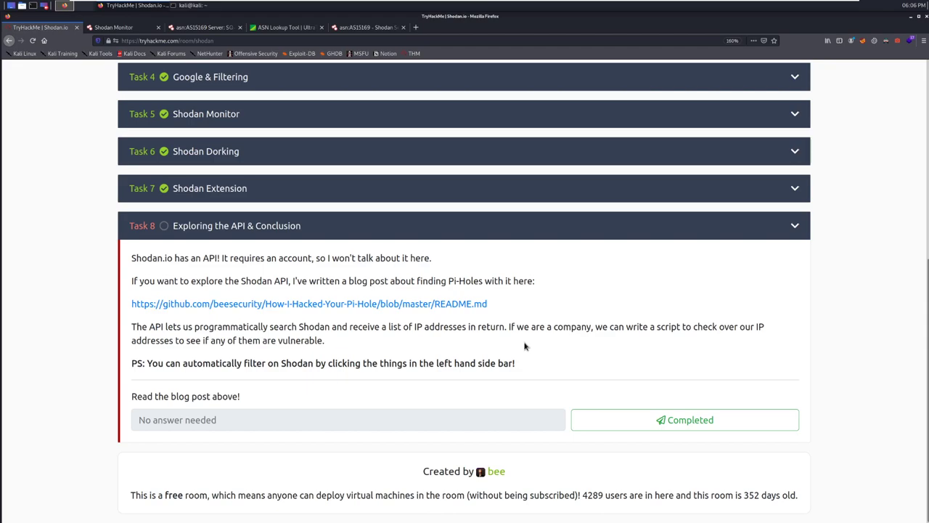
pyautogui.moveTo(529, 352)
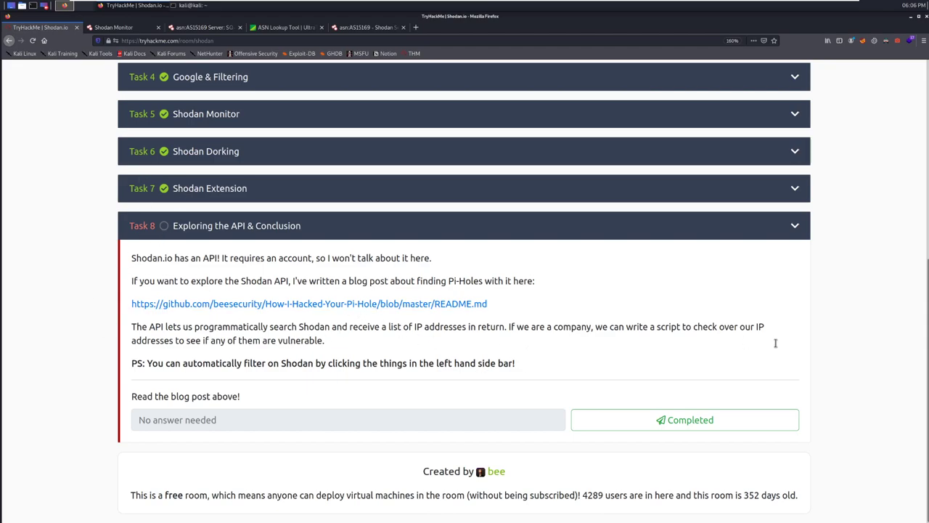
pyautogui.moveTo(801, 356)
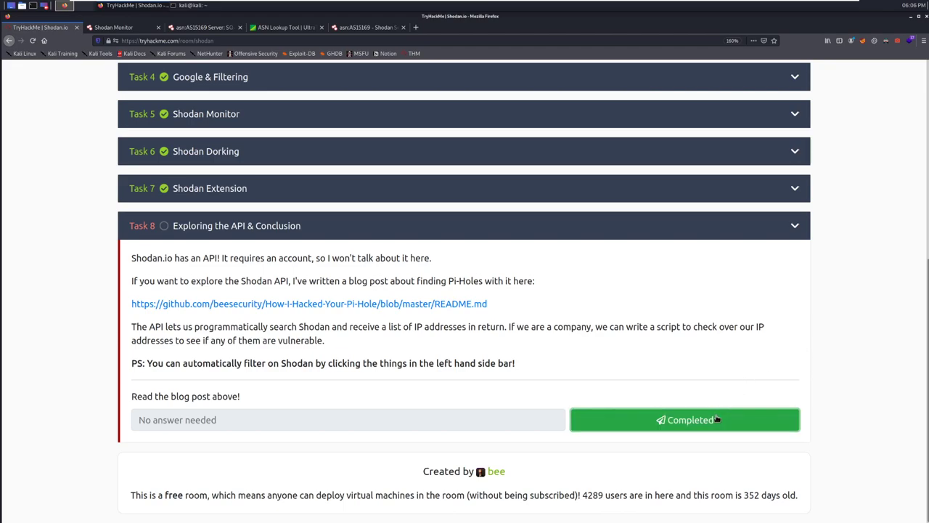
pyautogui.click(685, 419)
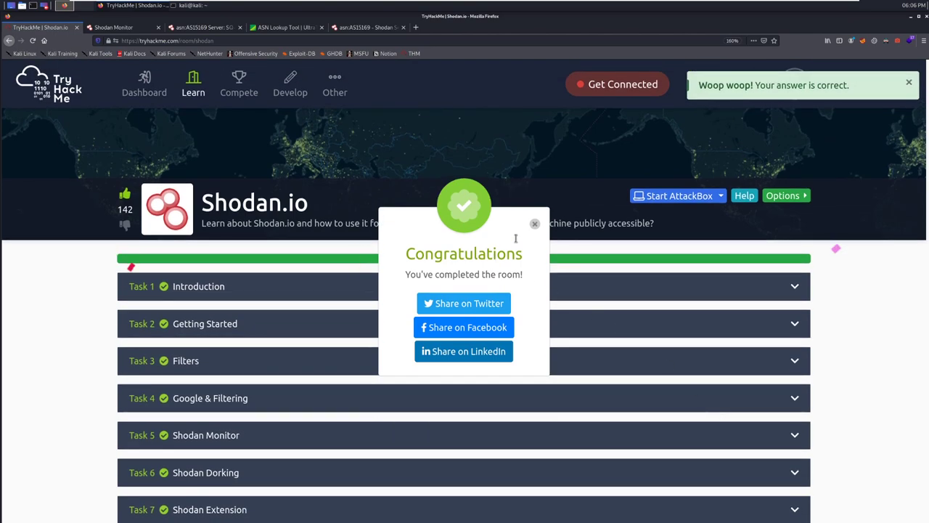
pyautogui.click(535, 223)
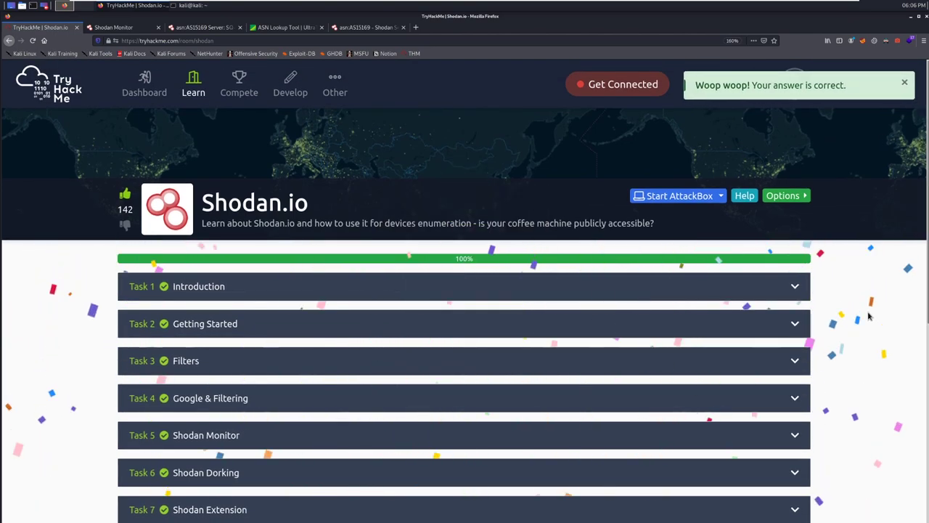